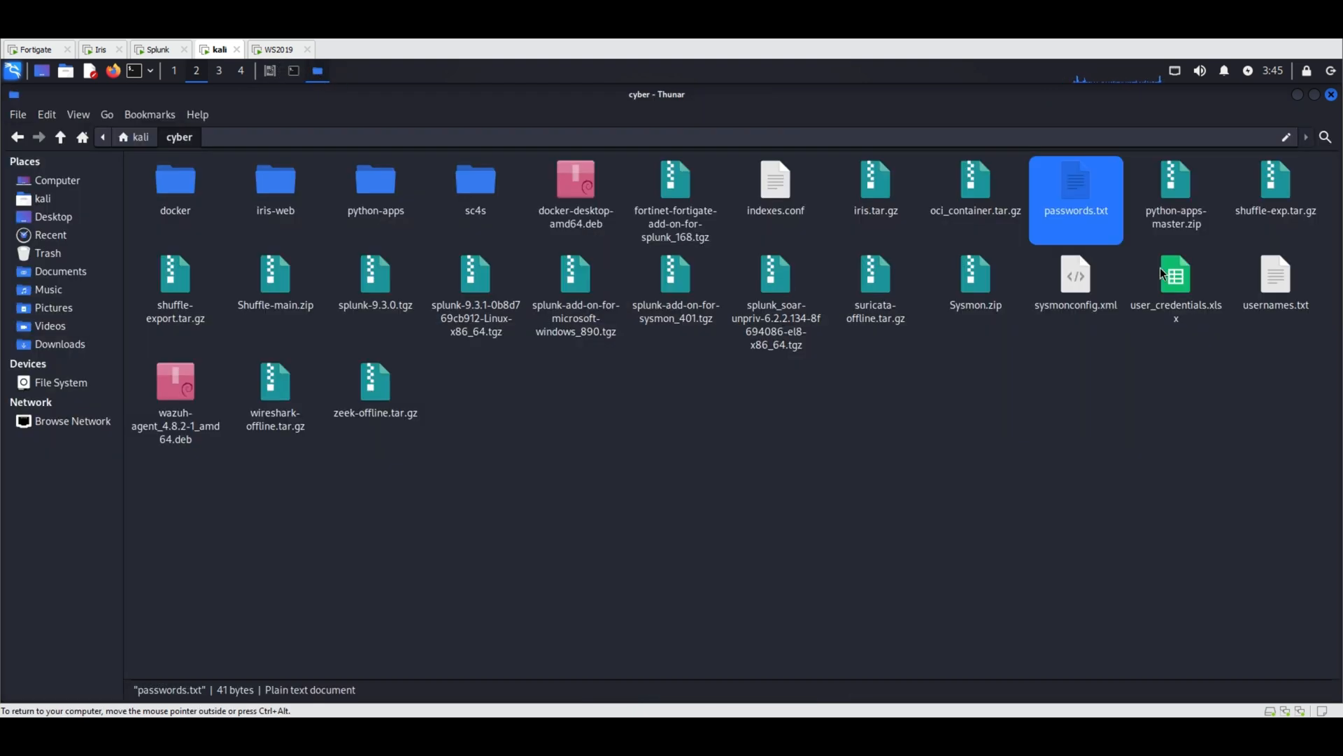
- View user_credentials.xlsx and the wordlists, then run nxc smb 10.0.0.0/24 with usernames.txt and passwords.txt
double_click(1175, 274)
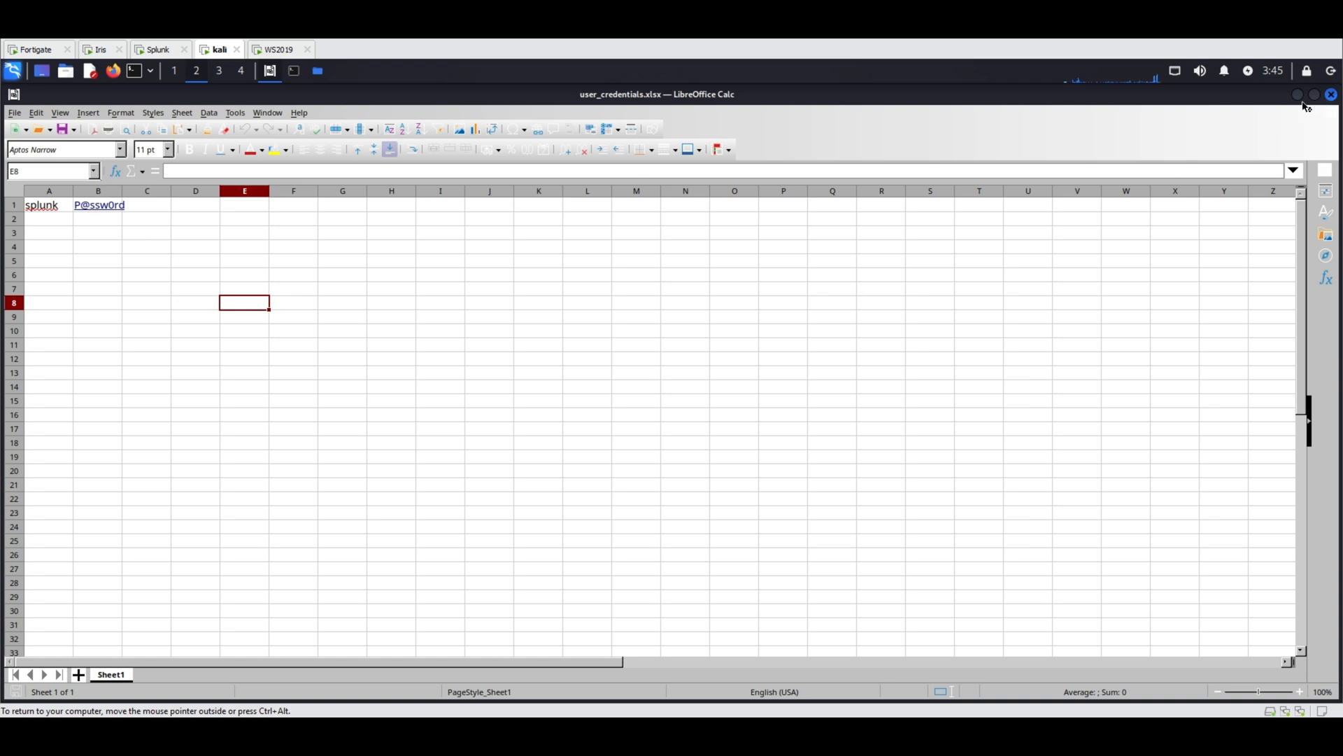
left_click(318, 70)
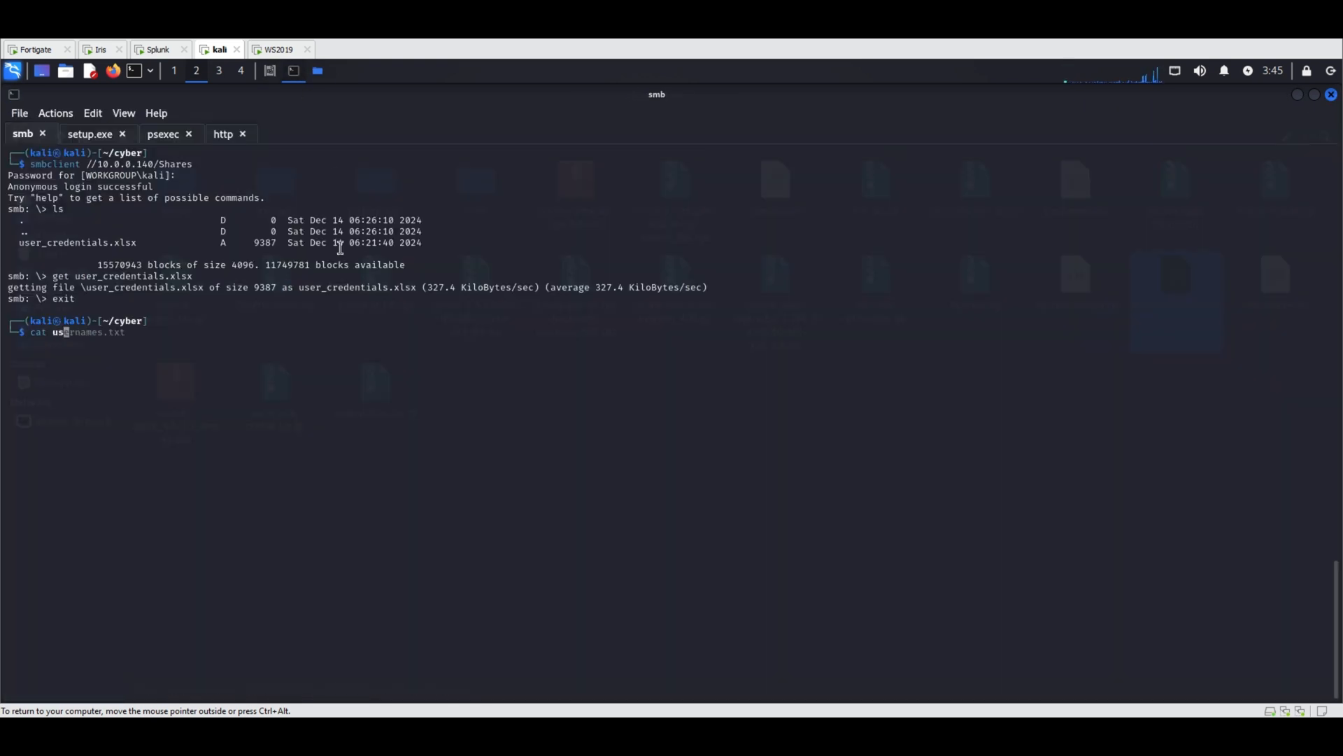
key("Tab")
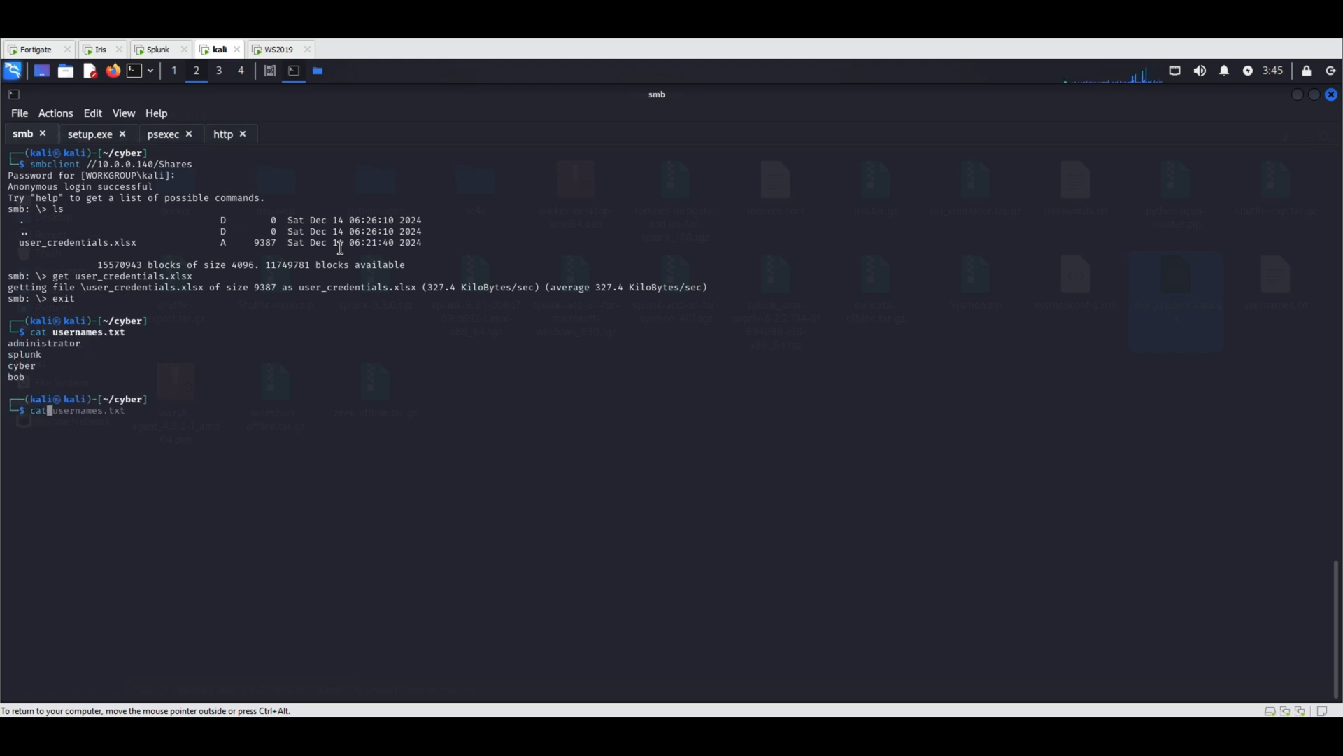
type("passwords.txt")
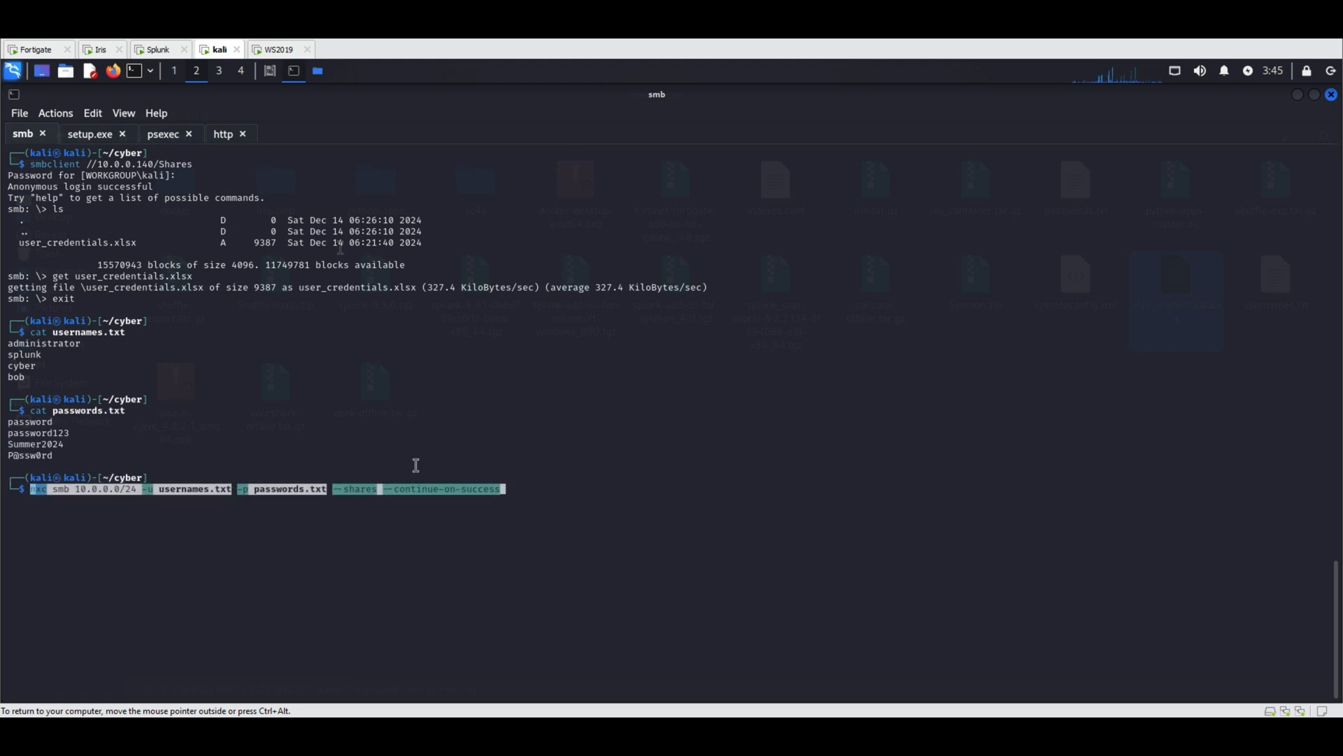
key("Return")
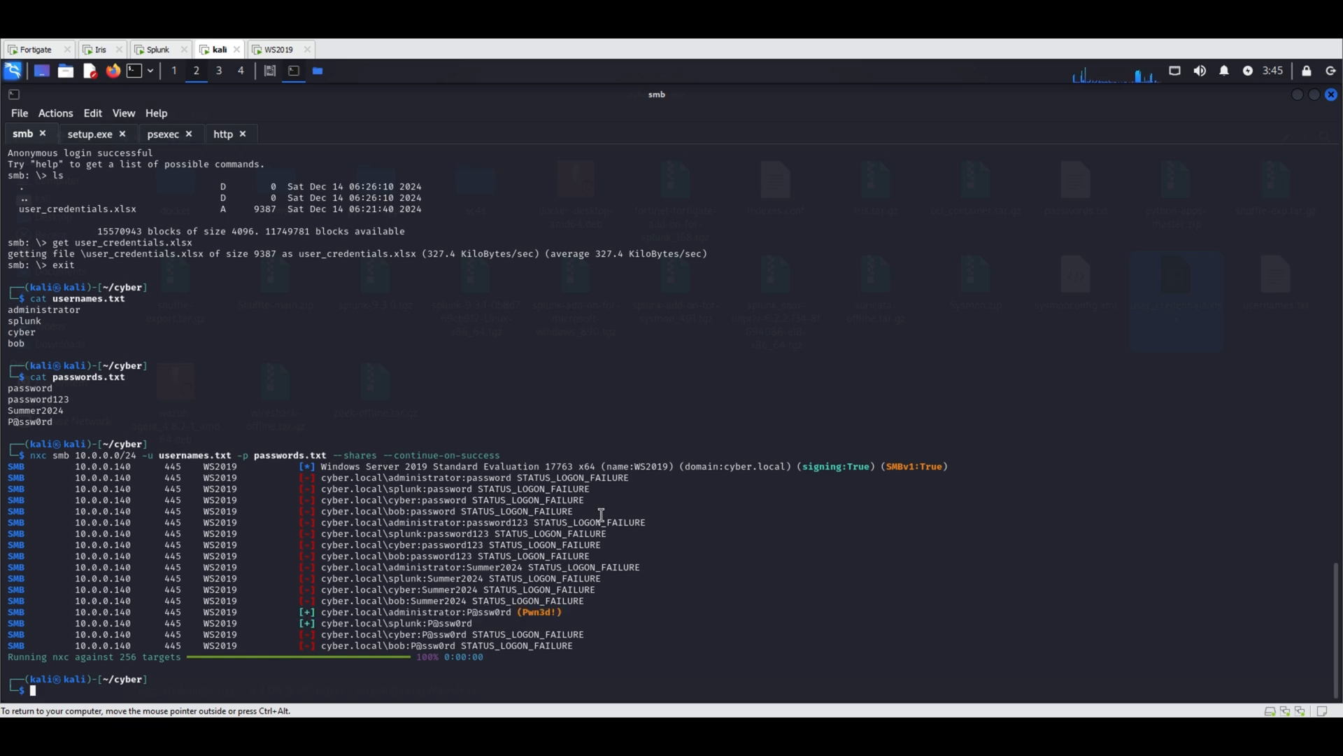
left_click(222, 134)
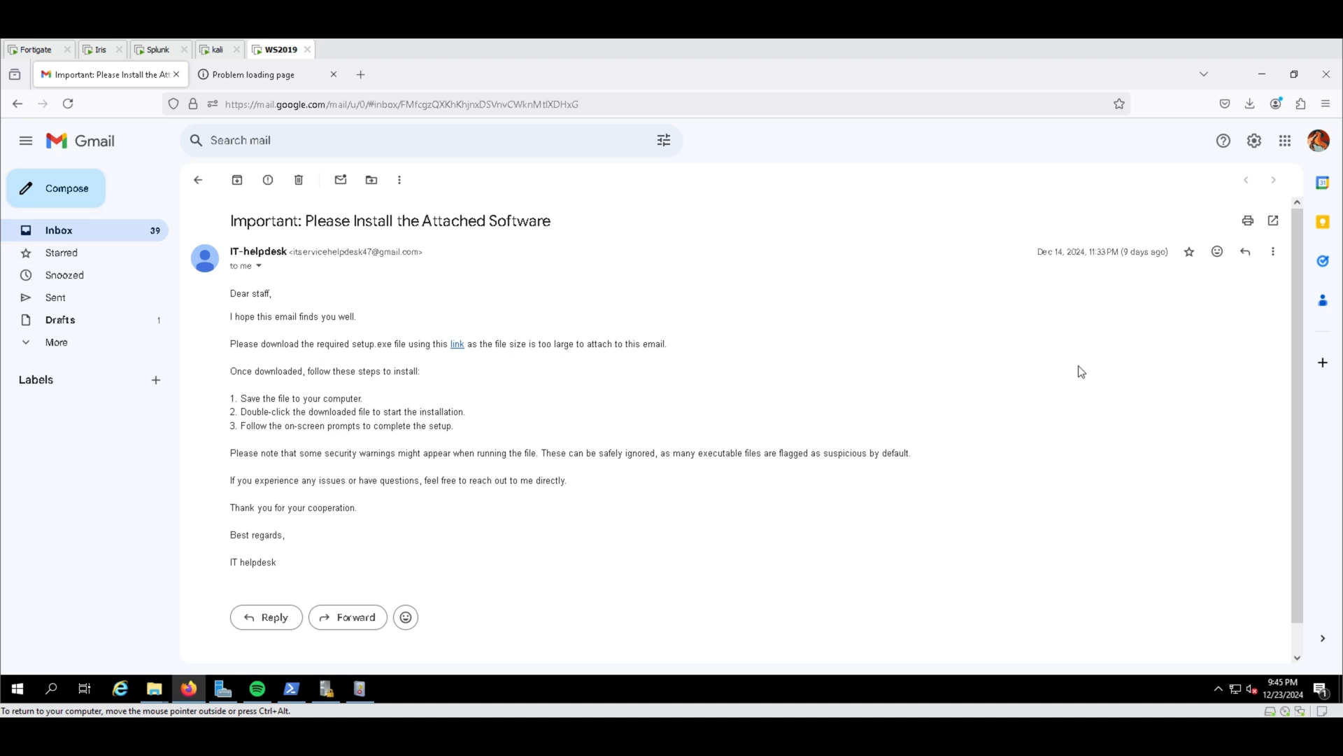
mouse_move(396, 460)
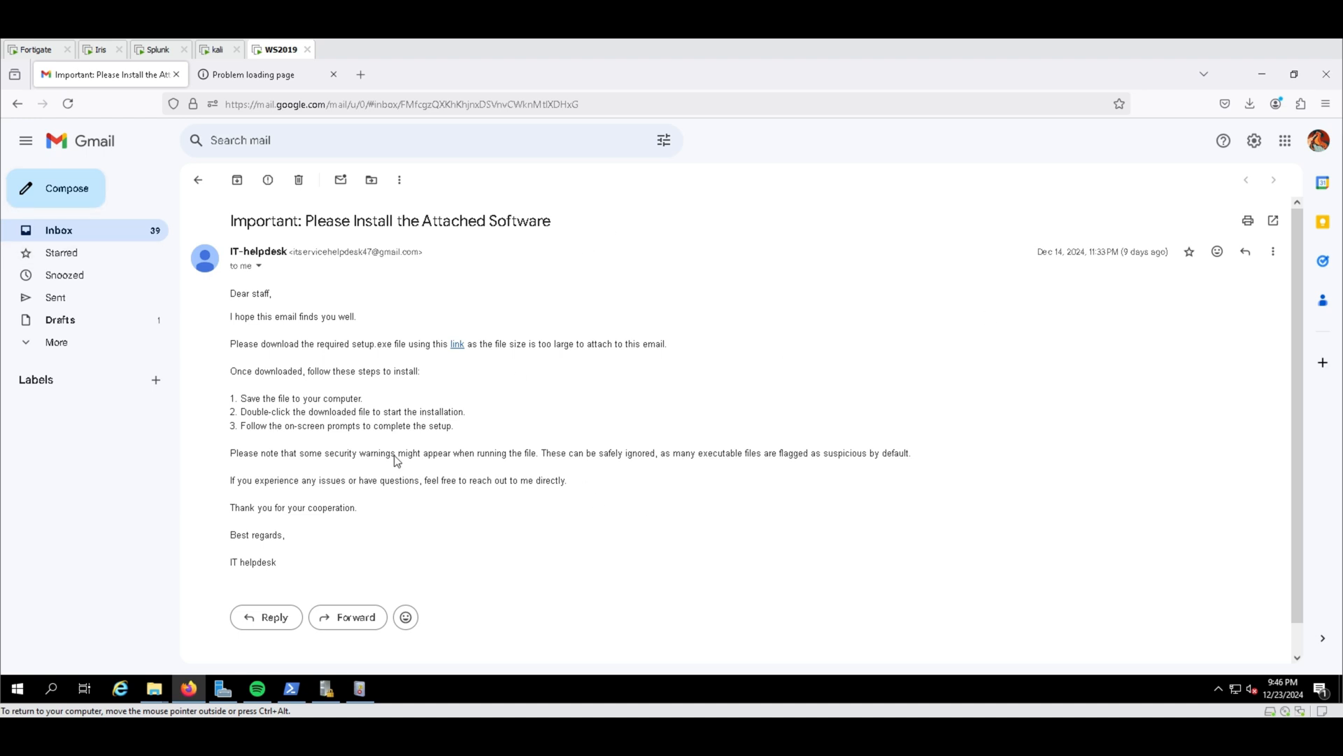
- Download setup.exe from the phishing email link and show it in the Downloads folder
left_click(1250, 104)
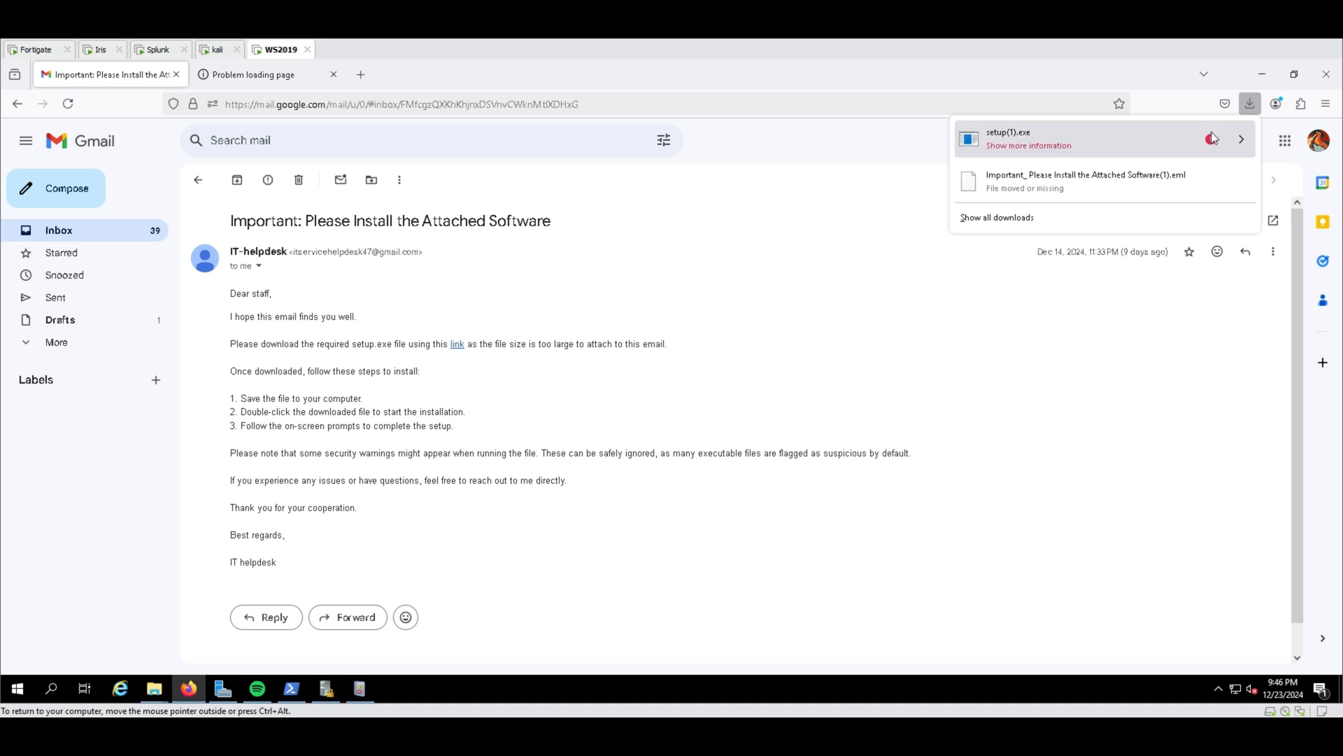
left_click(1240, 138)
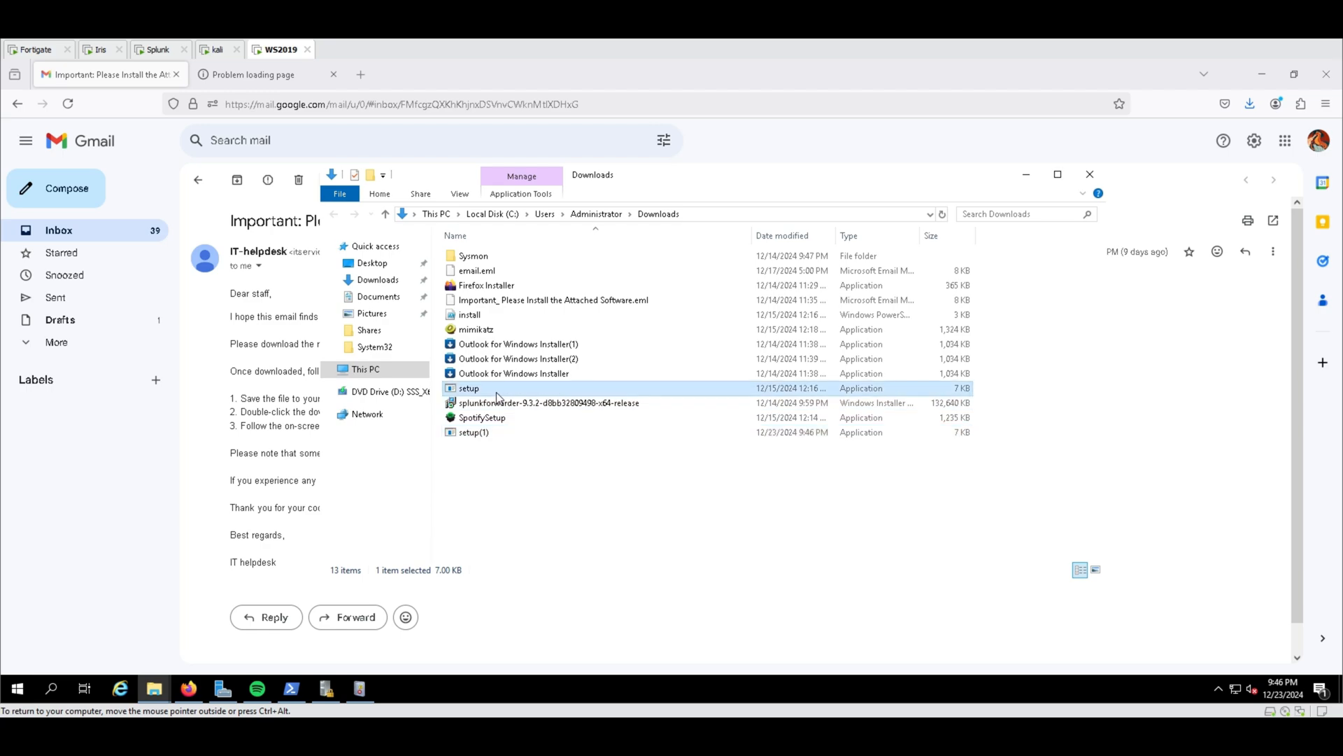
left_click(215, 49)
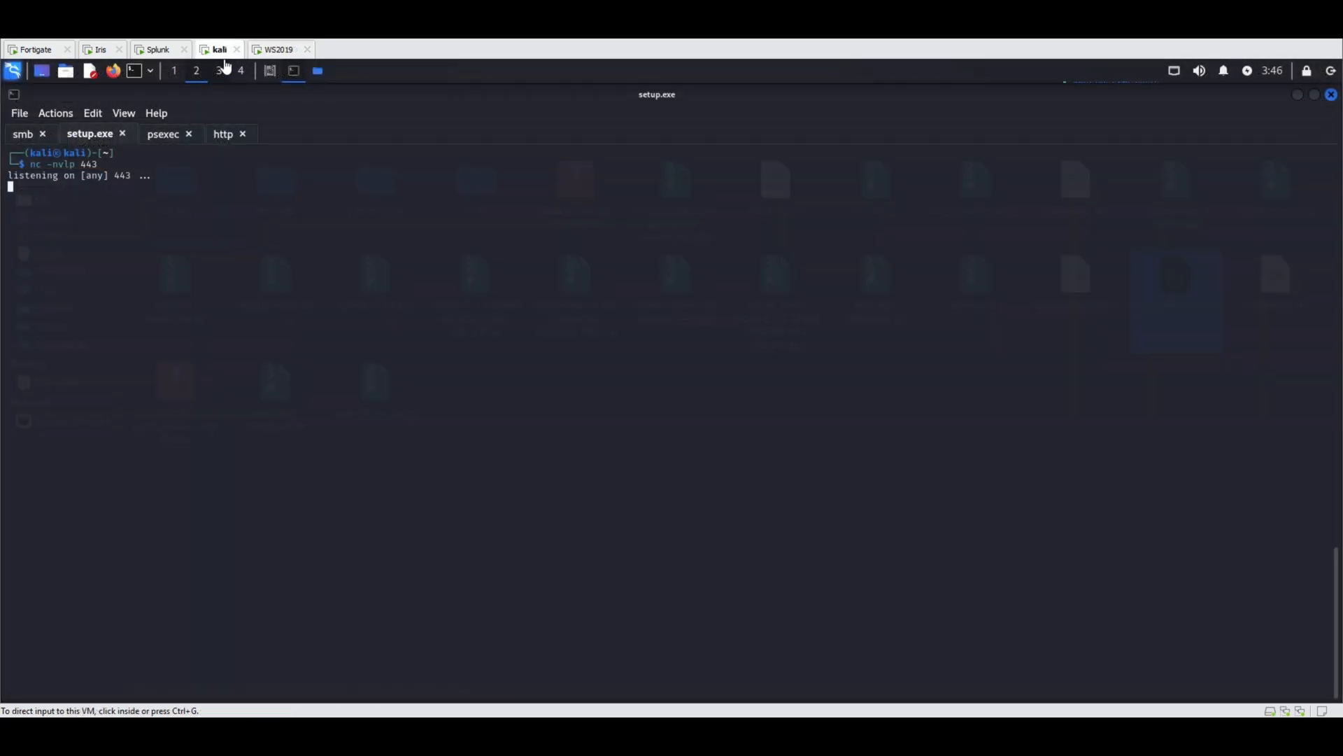
- Bring up the Kali terminal tab running the nc -nvlp 443 listener
left_click(277, 49)
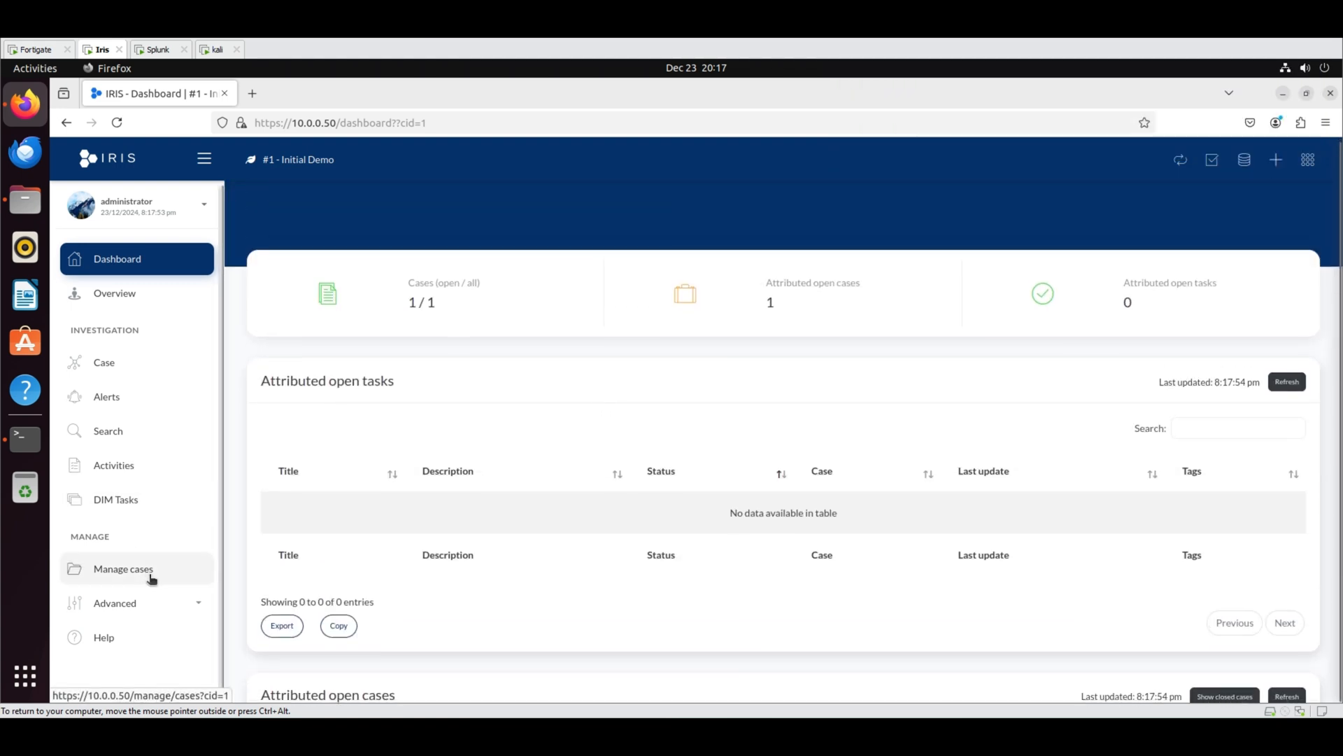
- Add customer cyber.local with description 'customer' via Advanced > Customers and return to the dashboard
left_click(113, 601)
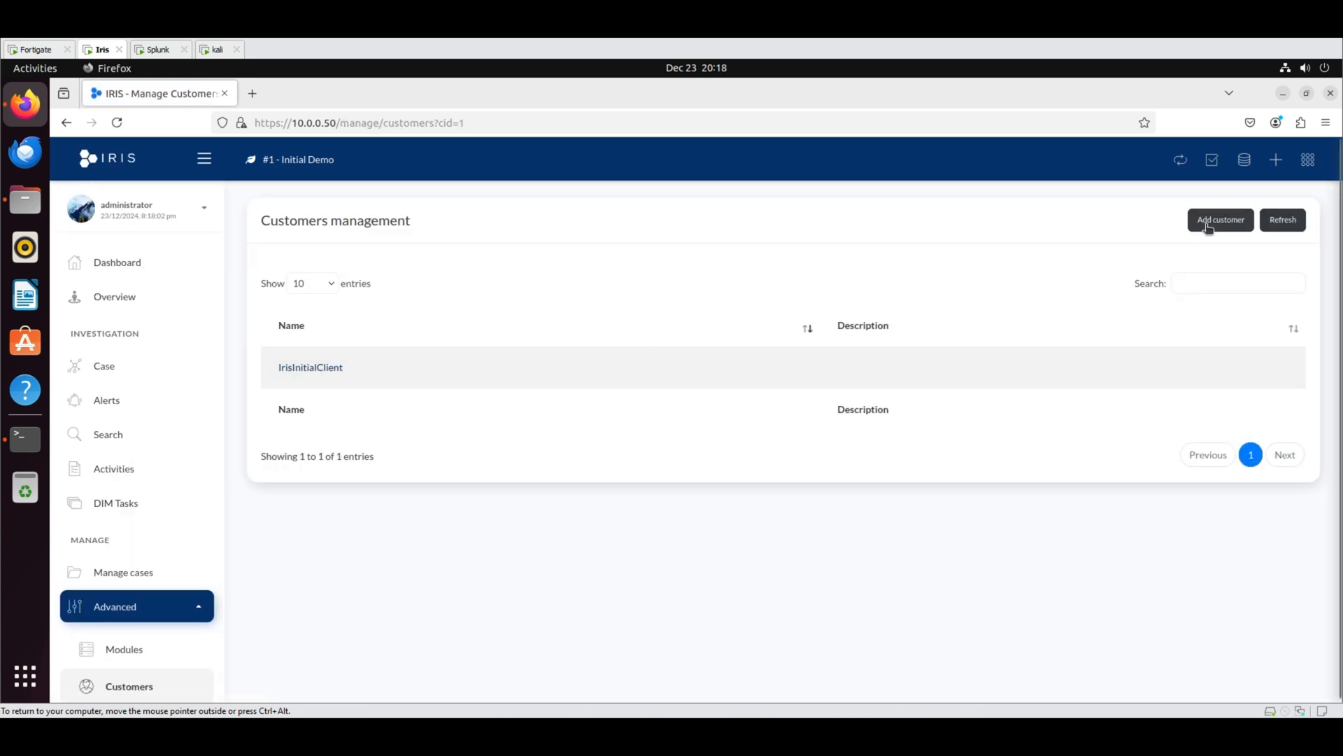
left_click(1220, 220)
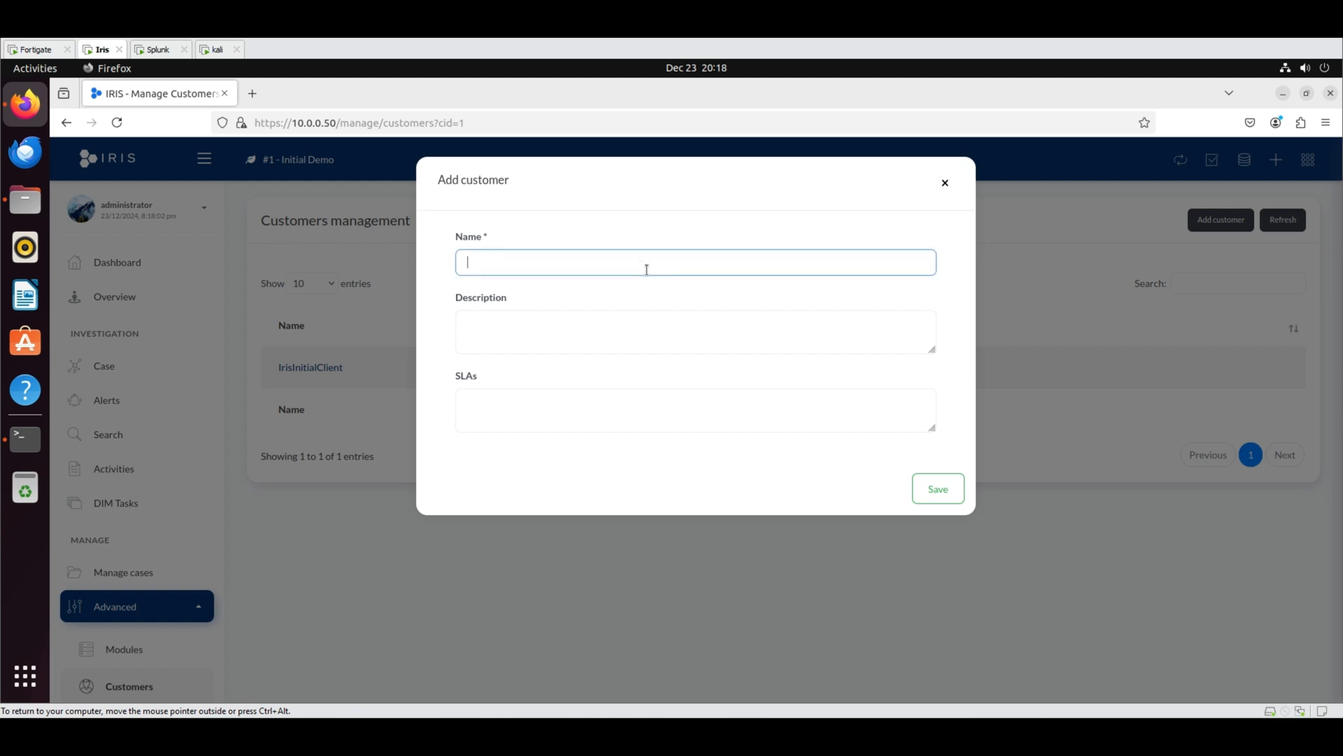
type("cyber")
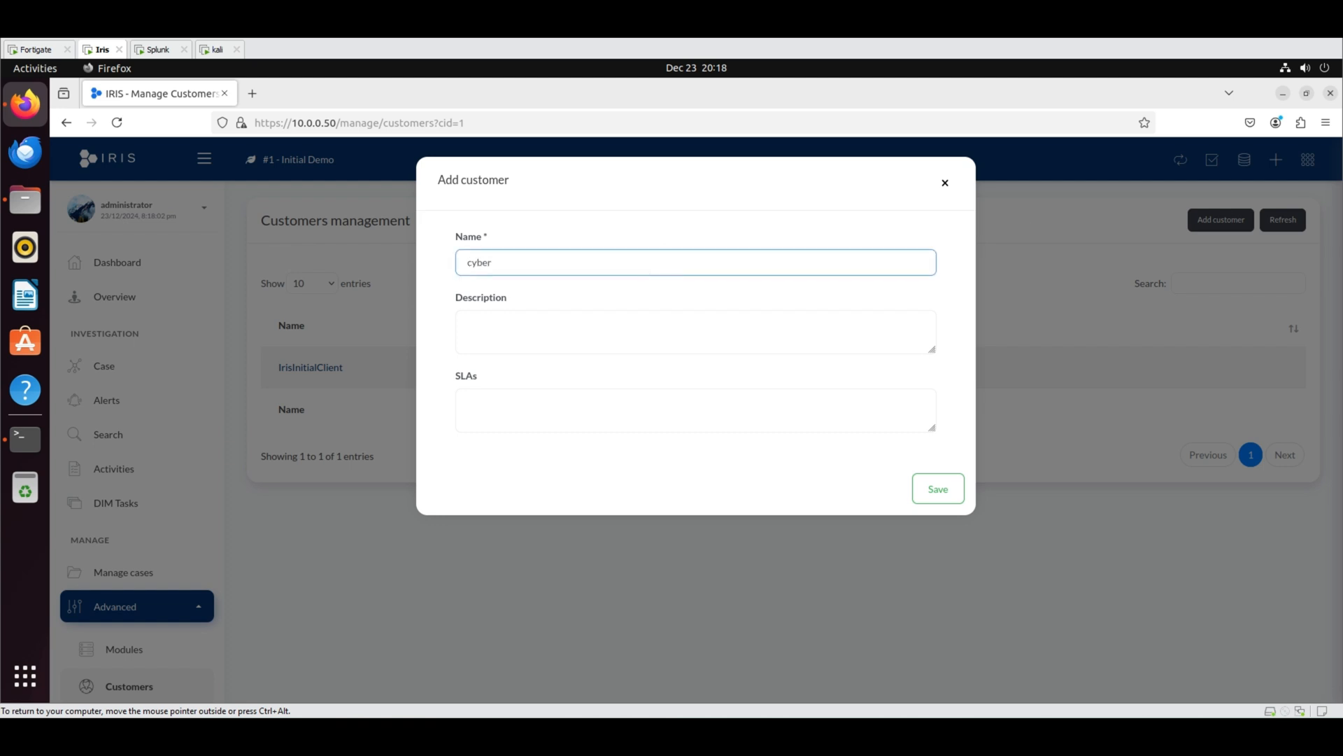
type(".local")
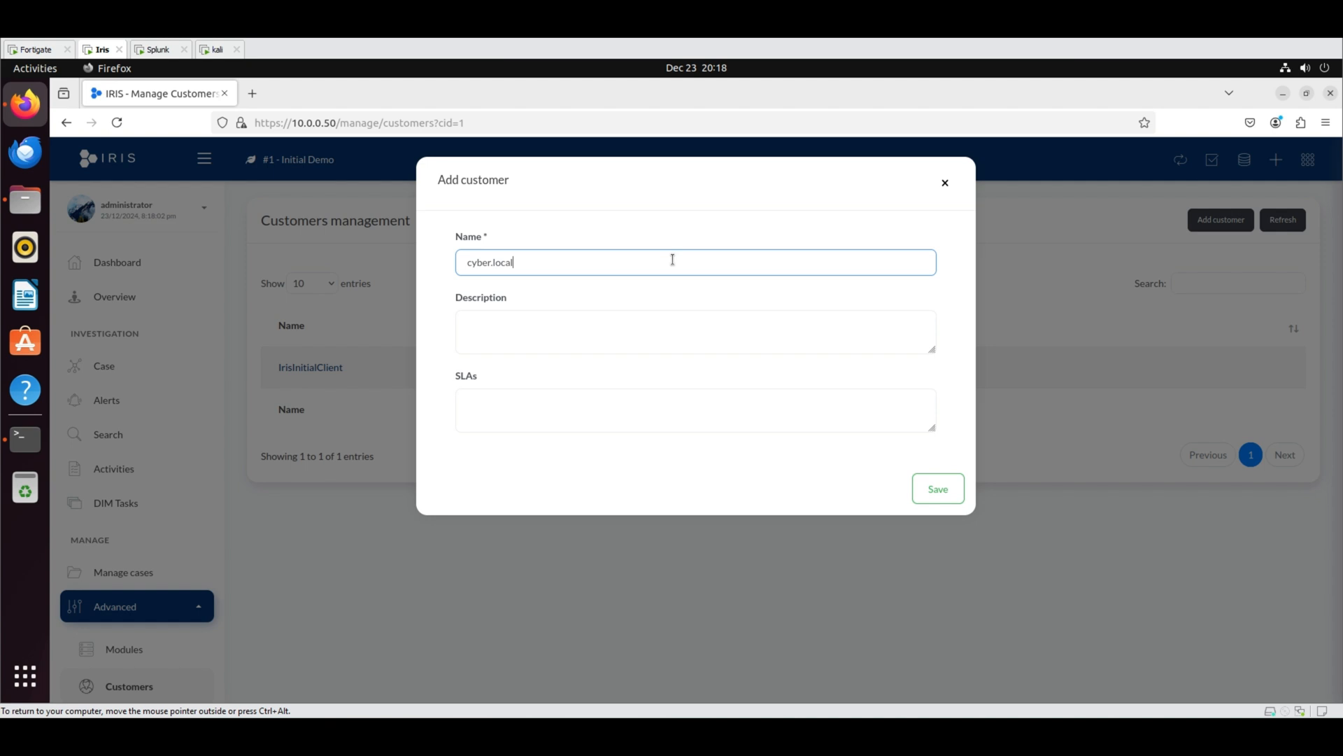
left_click(695, 332)
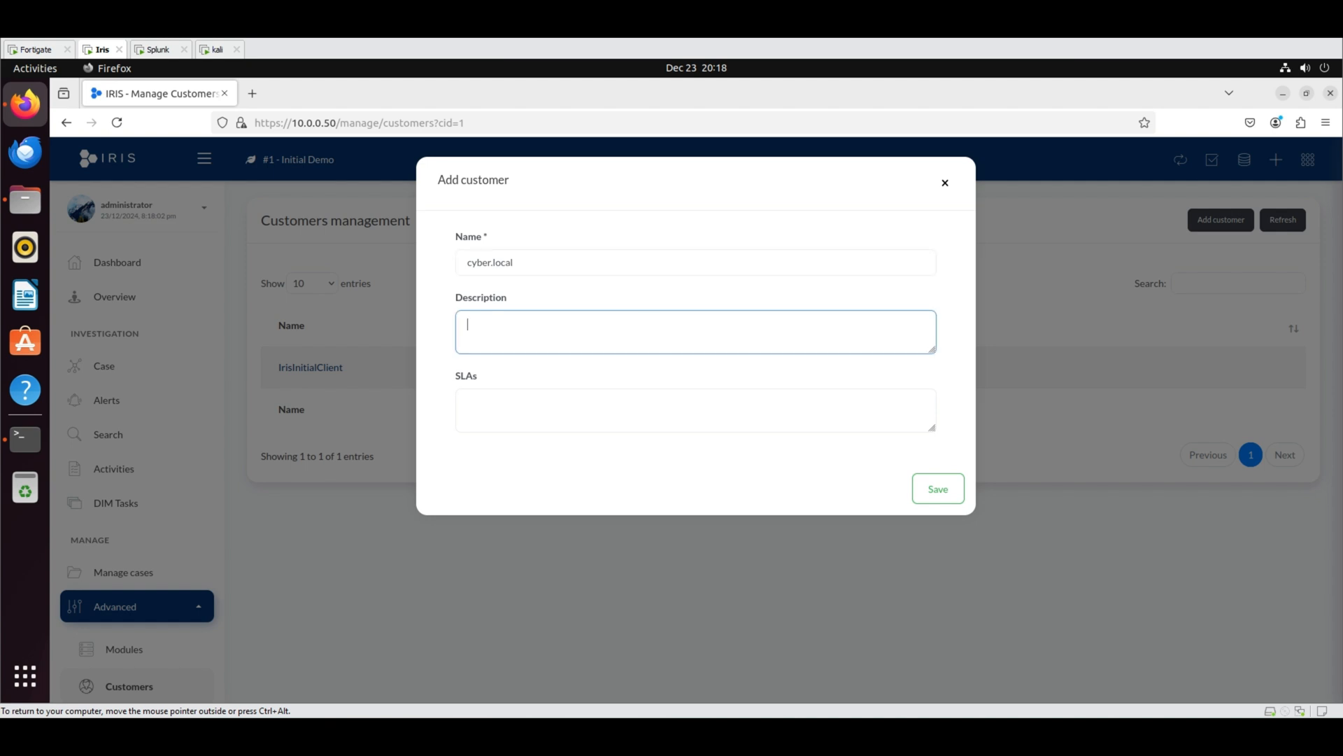
type("customer")
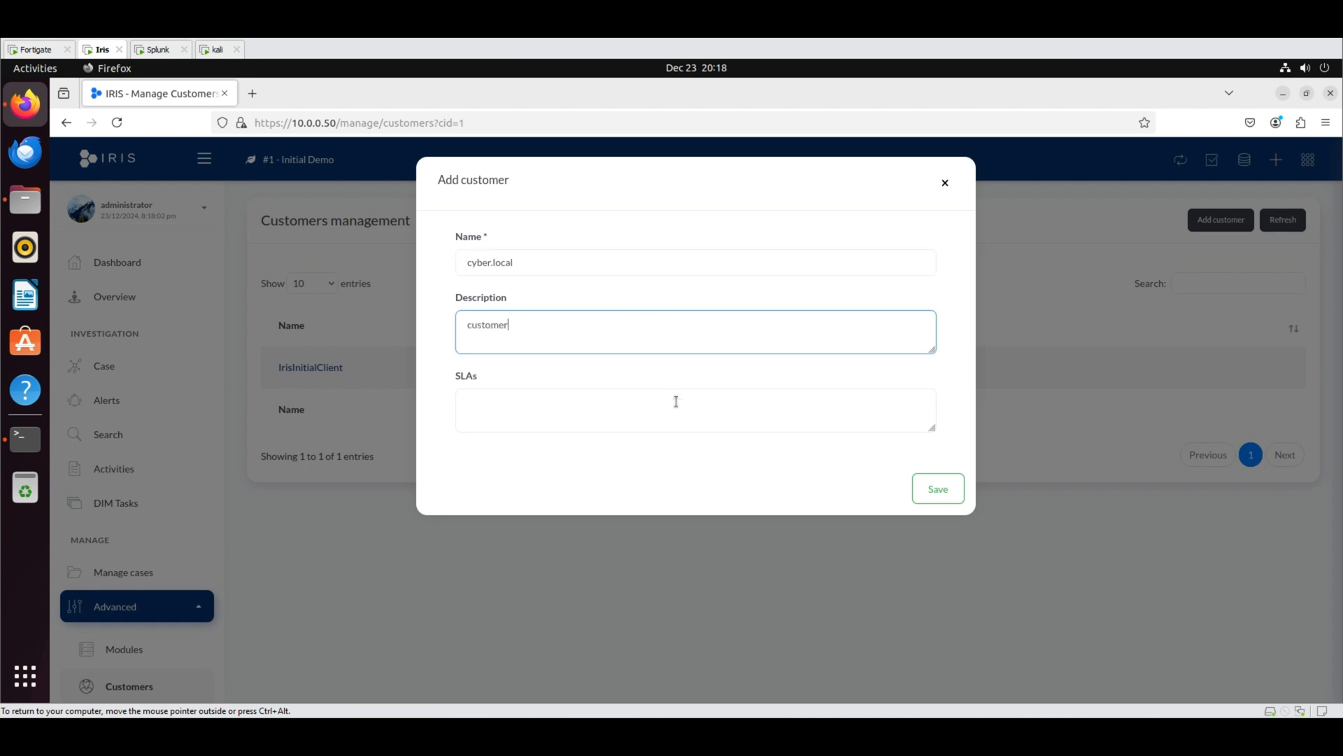
left_click(938, 488)
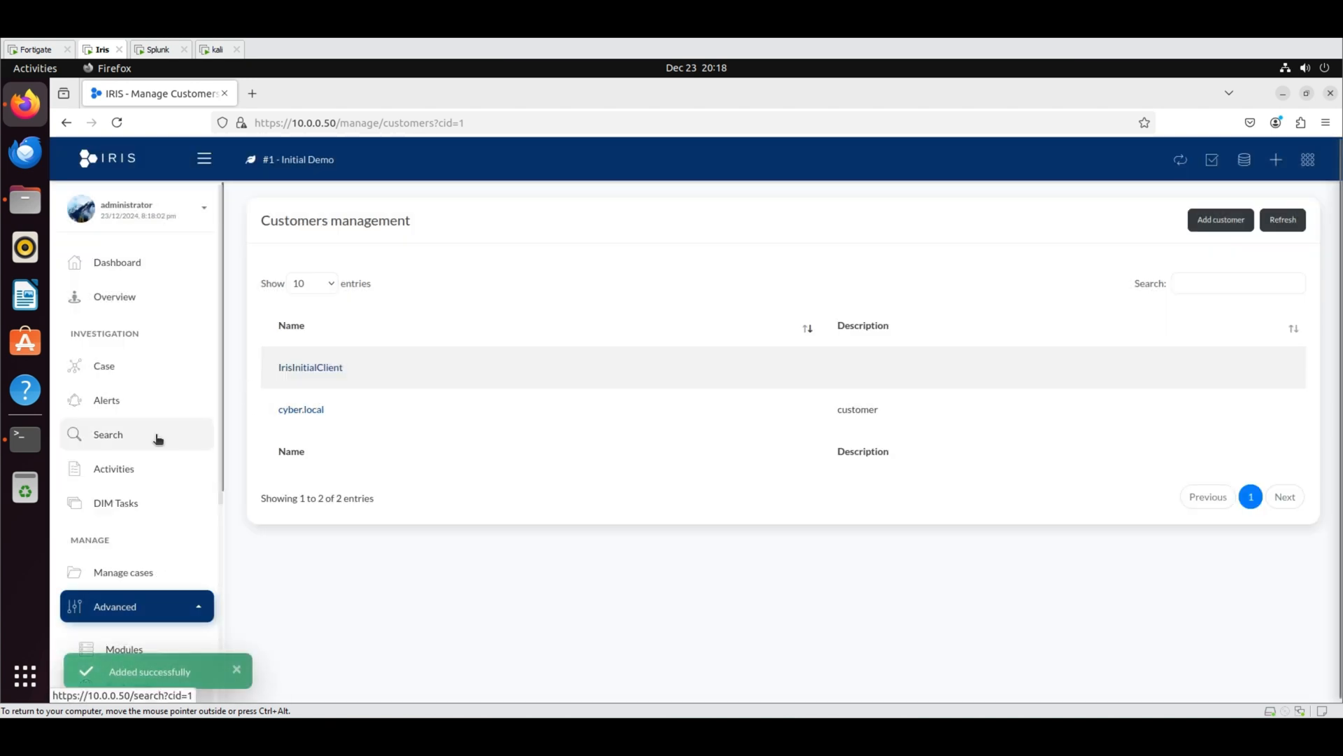
left_click(117, 262)
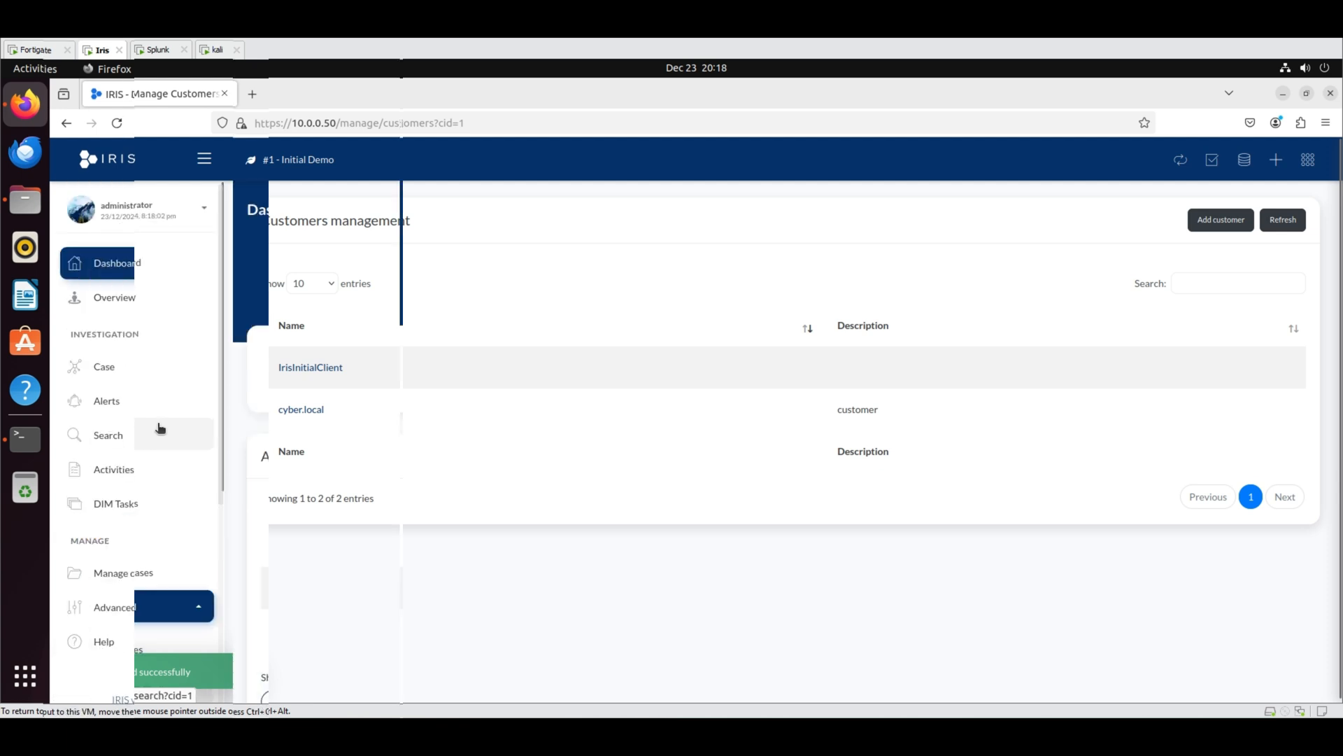
- Start a new case for cyber.local classified as unauthorised access to information
left_click(1284, 212)
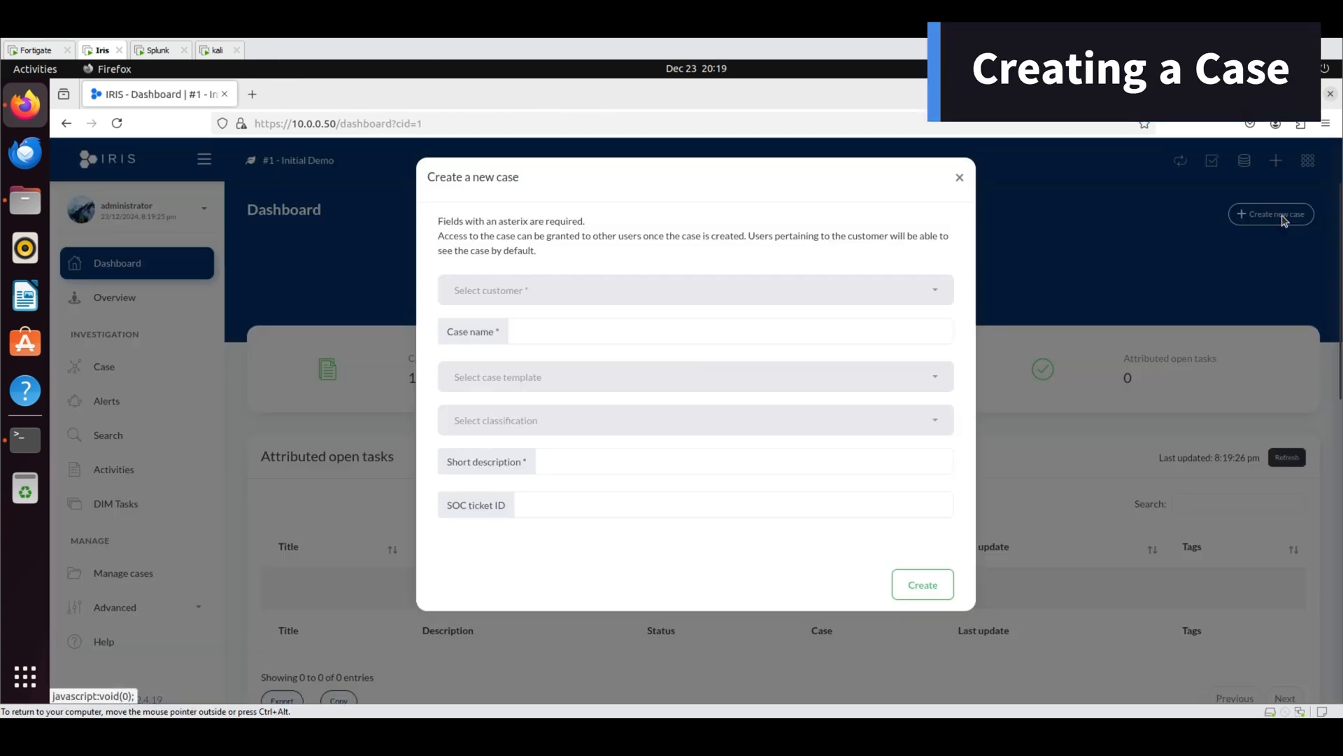
left_click(694, 290)
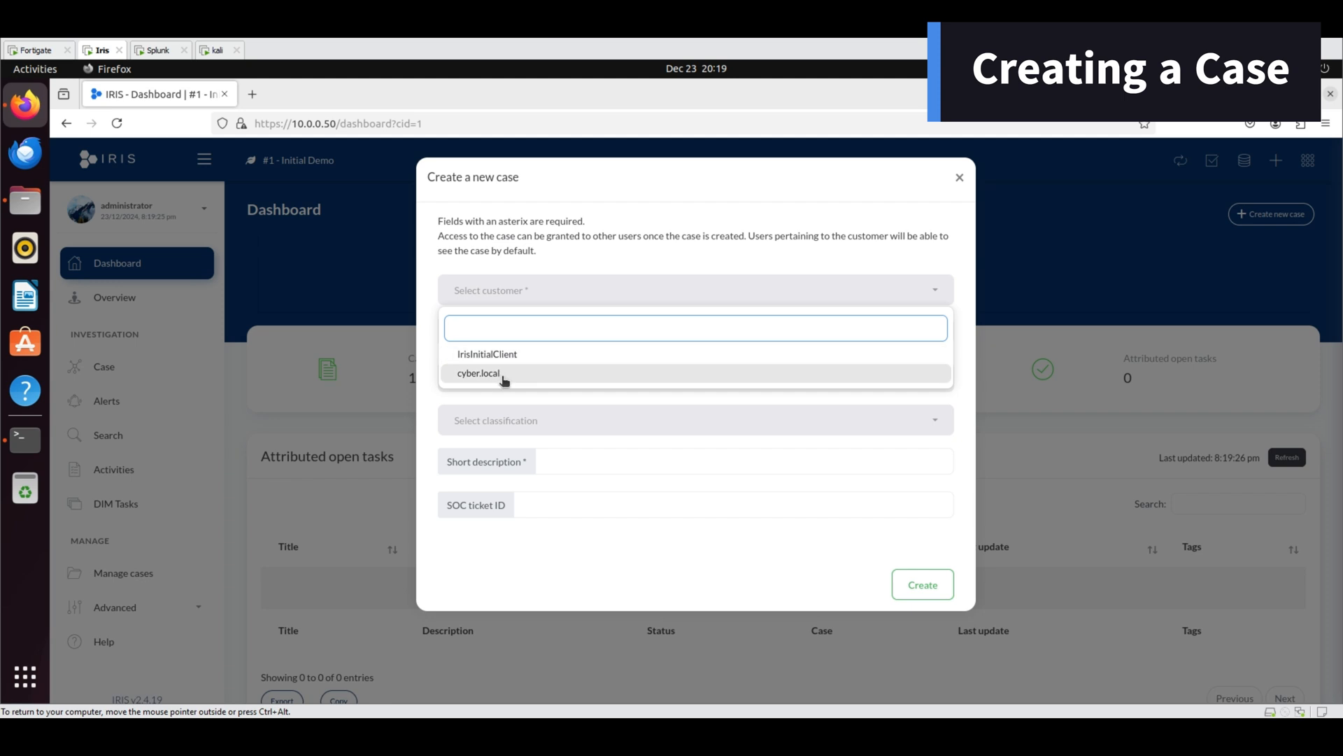
left_click(480, 372)
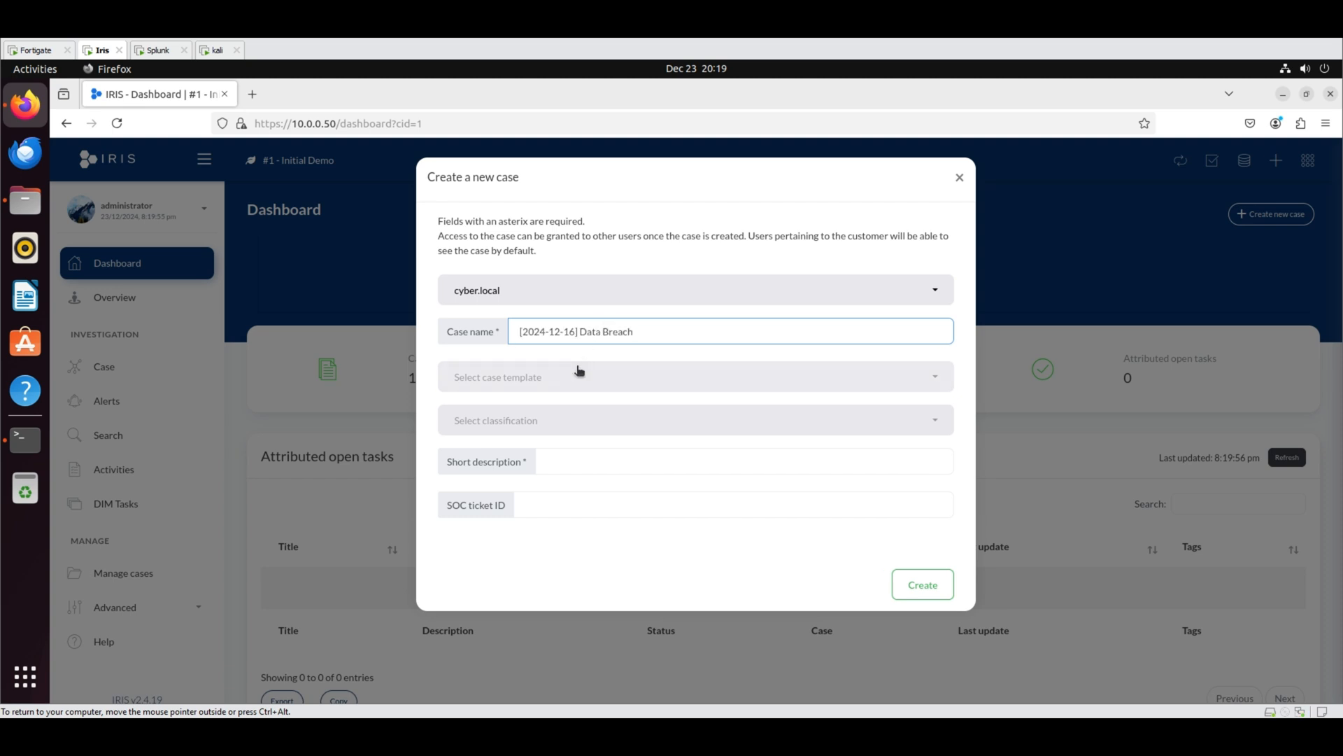
left_click(694, 420)
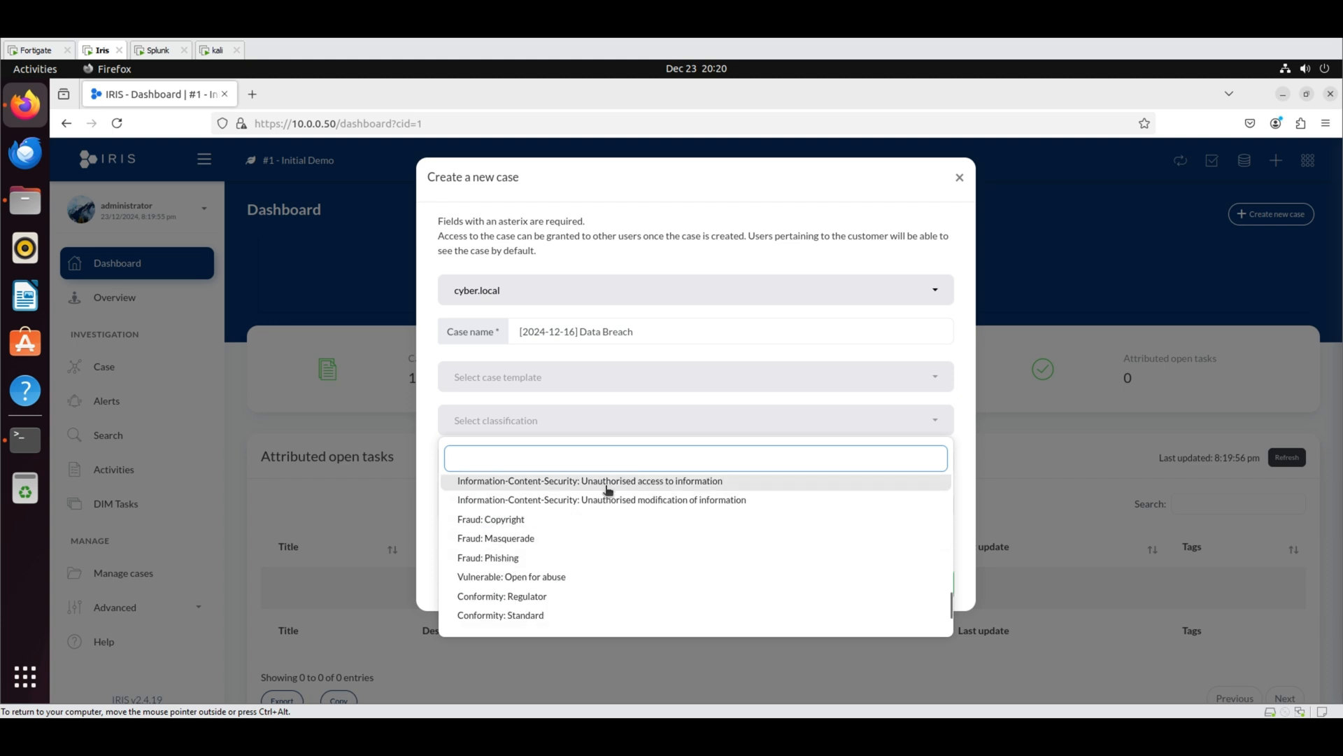
left_click(589, 480)
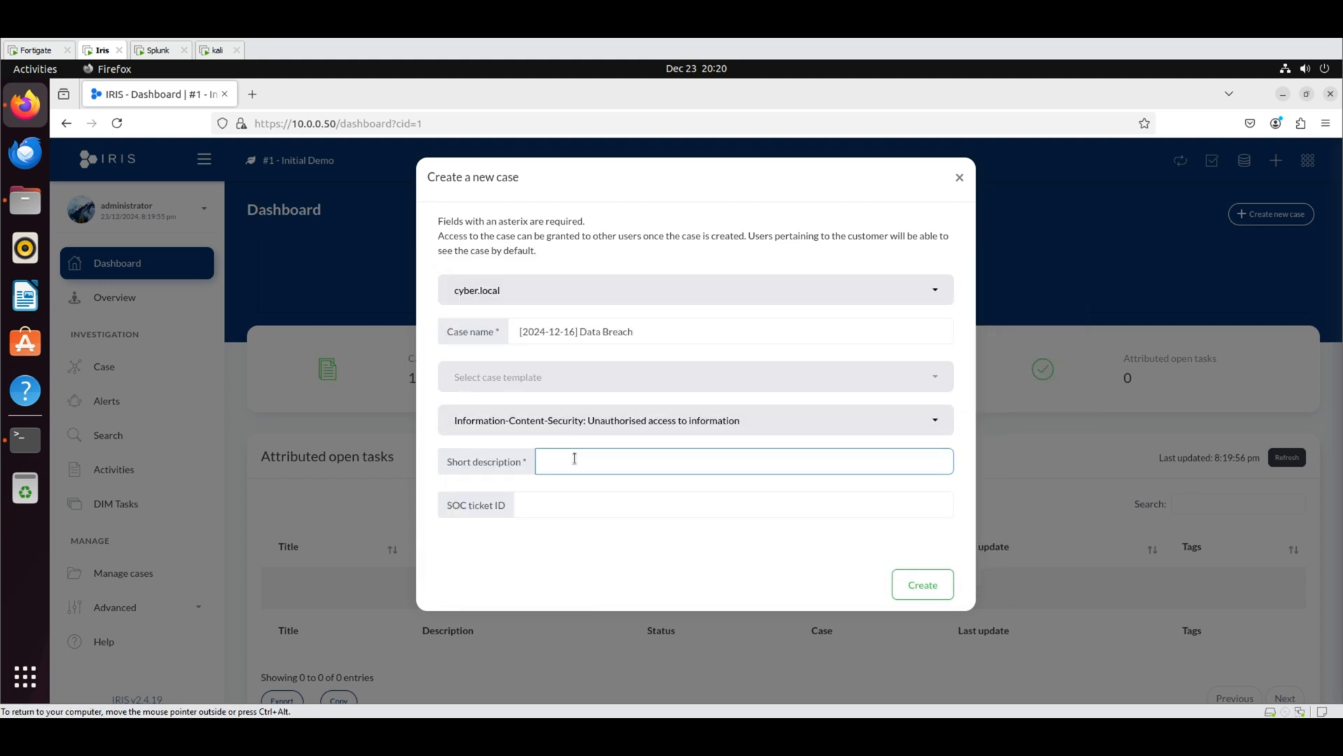
- Create the case with description 'Data breach from unauthorised SMB share access.' and open it from the dashboard
type("Data breach from unauthorised SMB share access.")
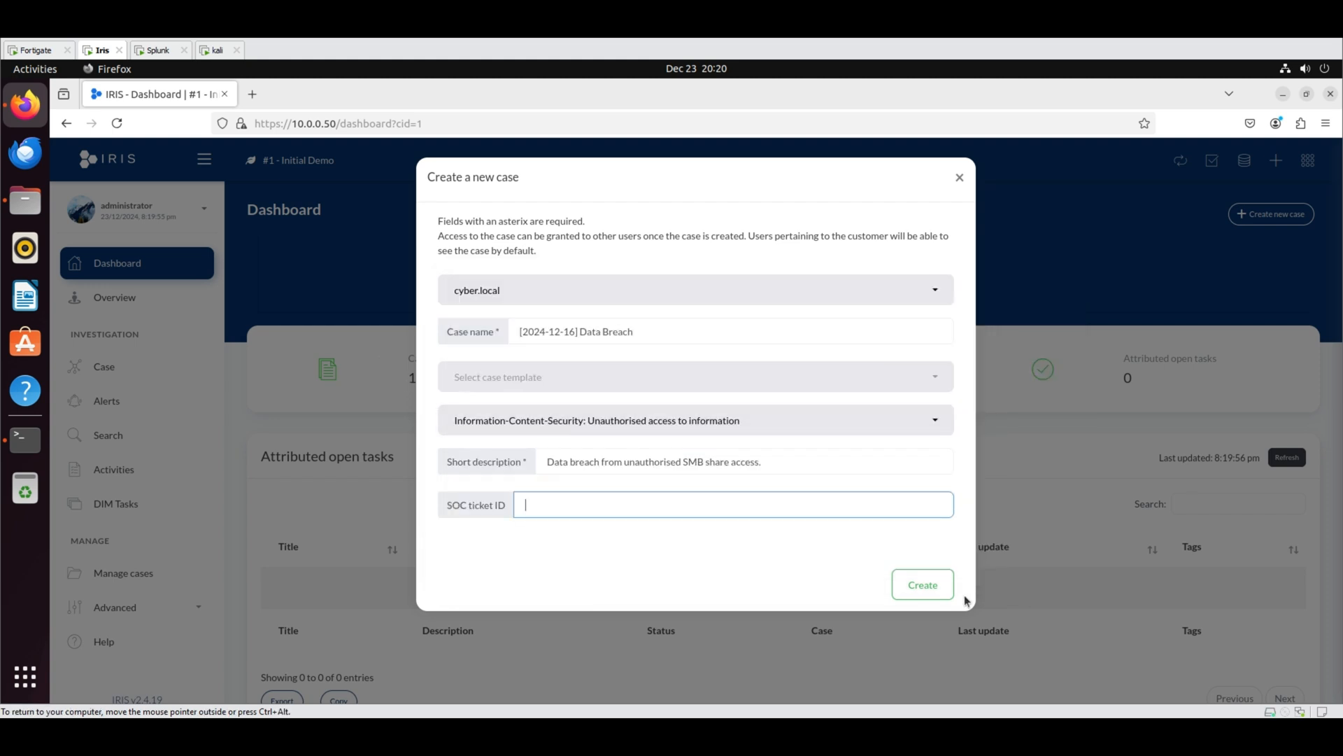
left_click(922, 585)
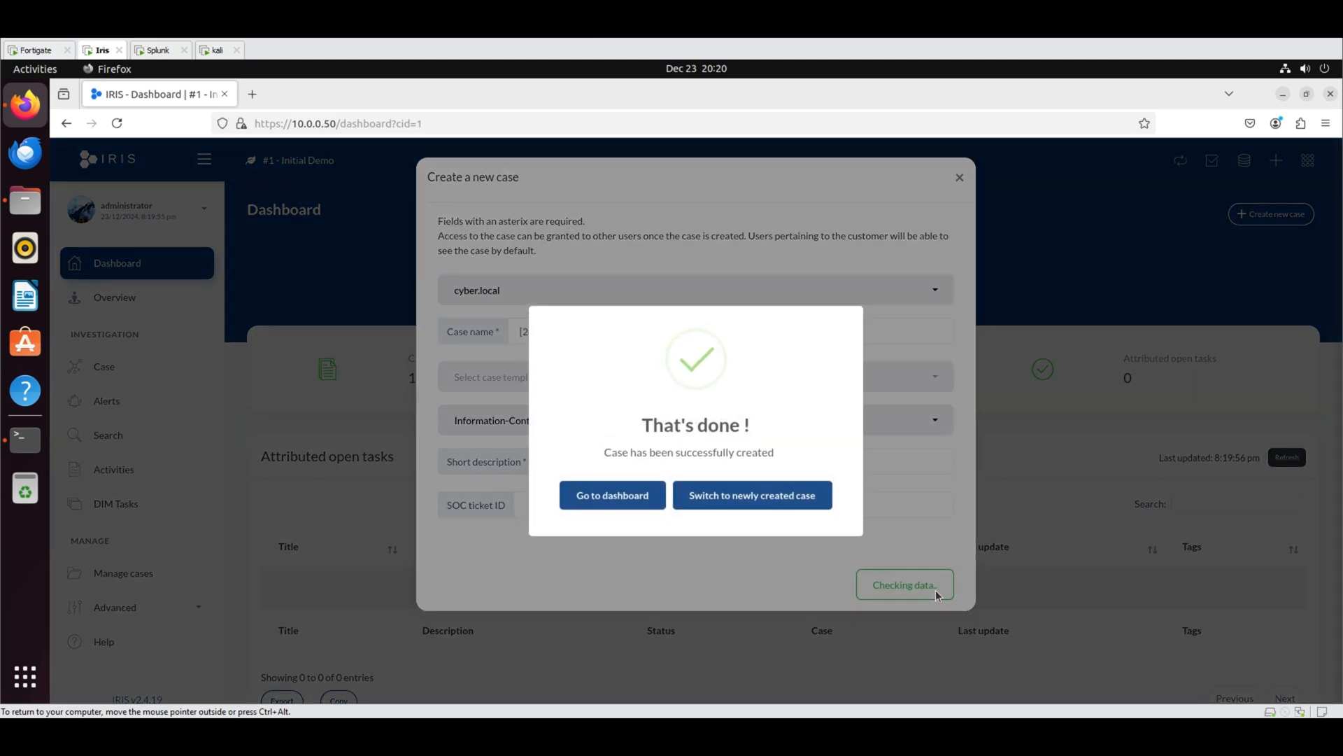
left_click(612, 496)
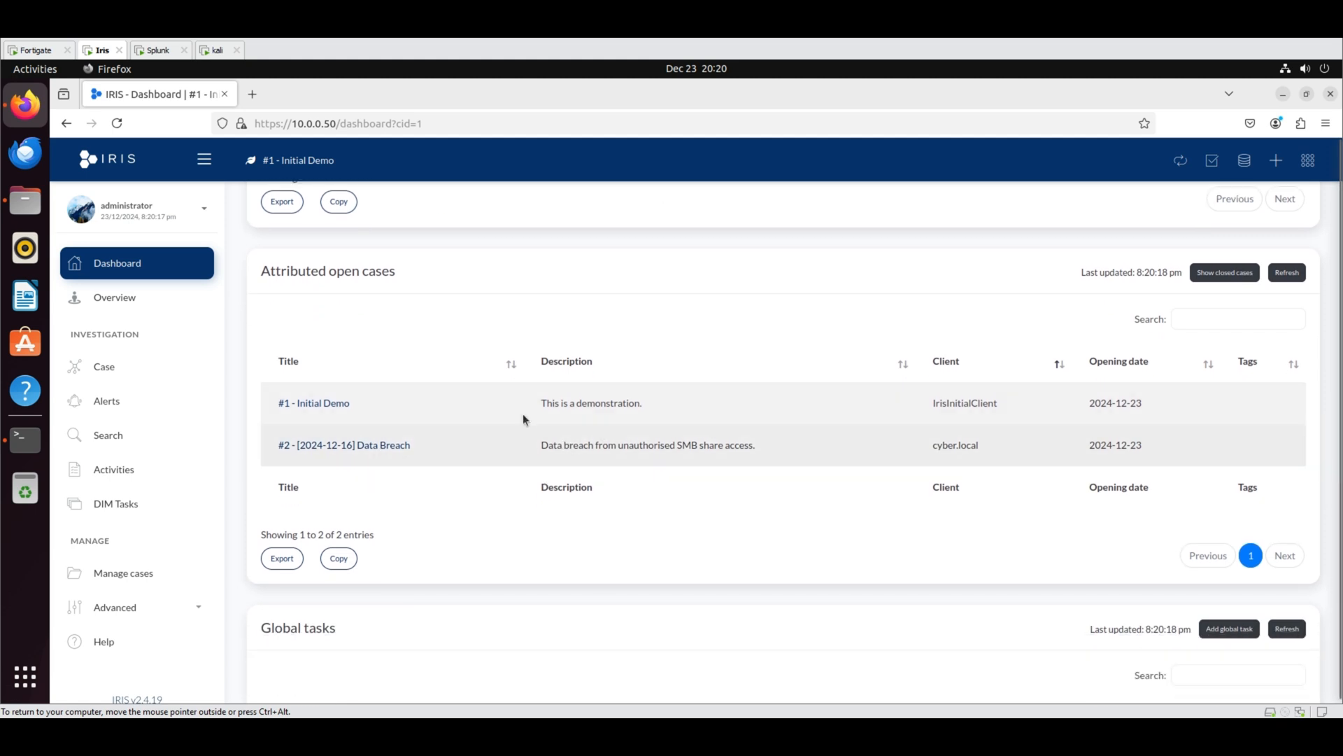
left_click(344, 445)
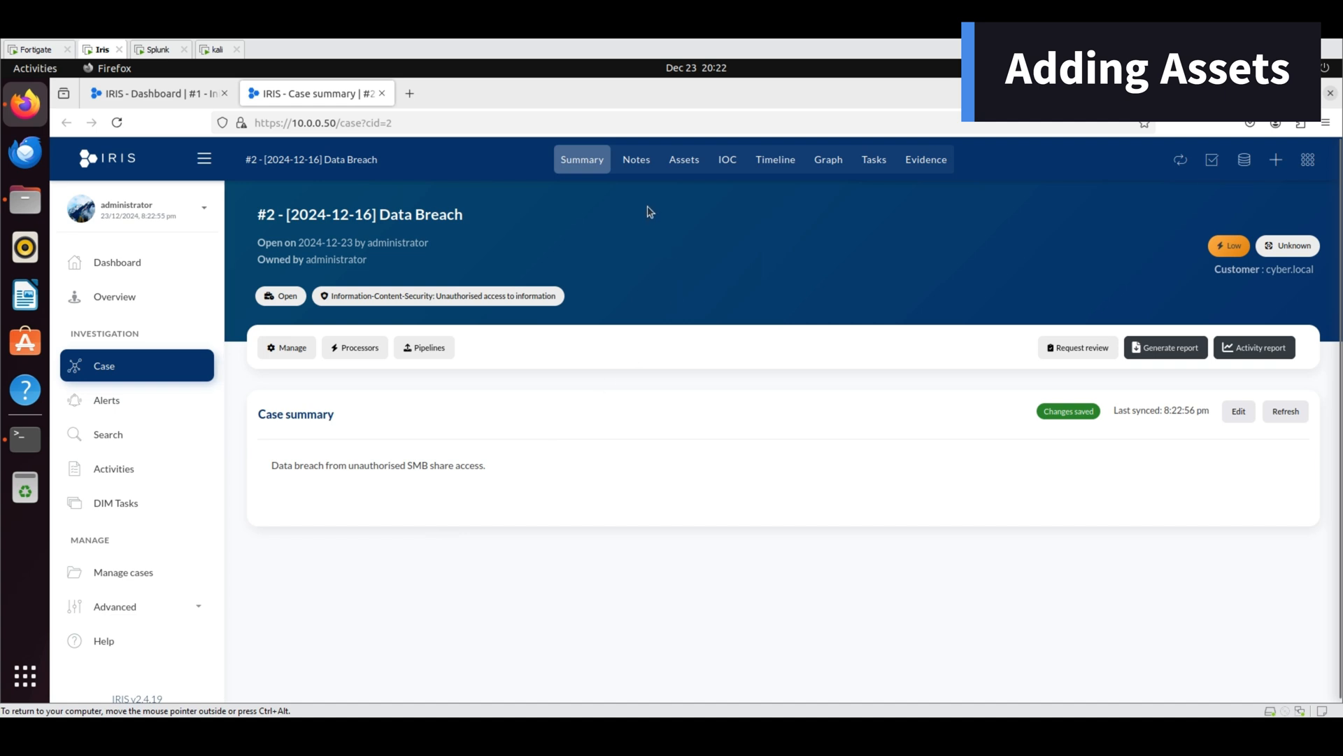
- Add a Windows - DC asset named WS2019 in domain cyber.local
left_click(684, 159)
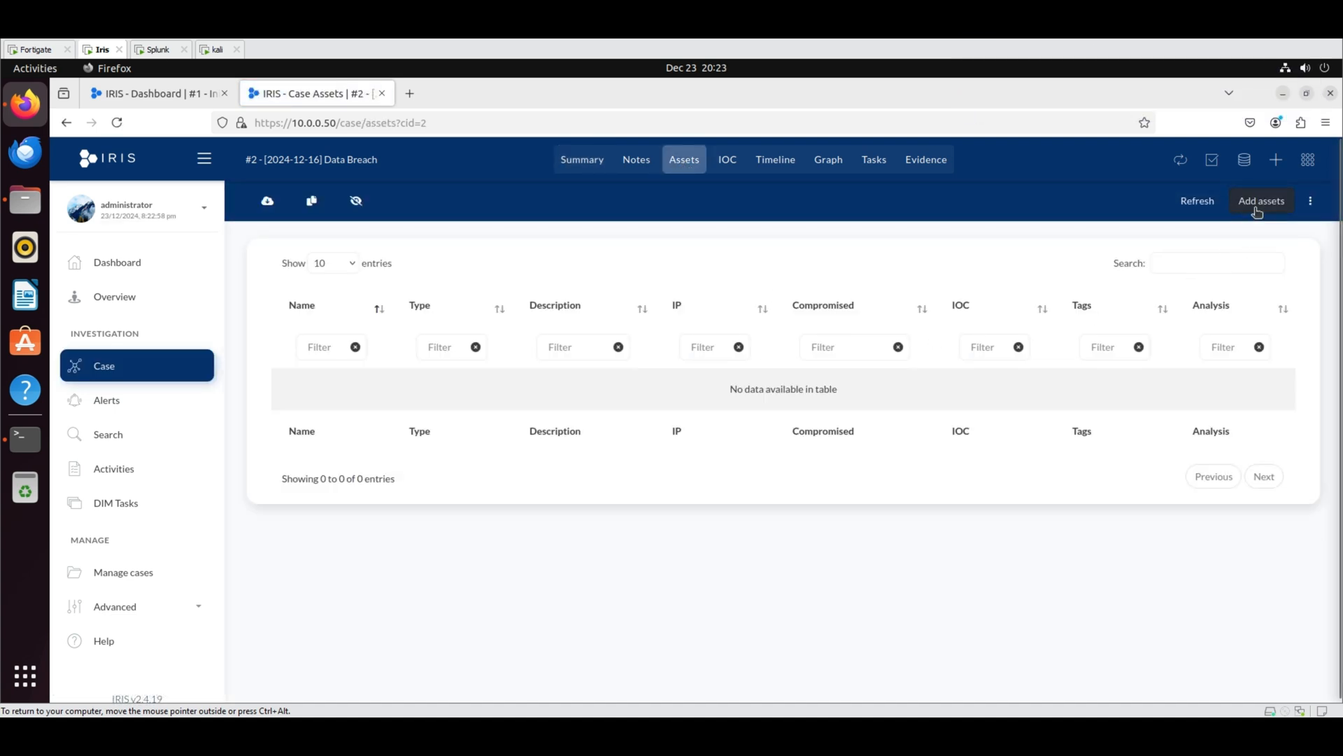
left_click(1261, 200)
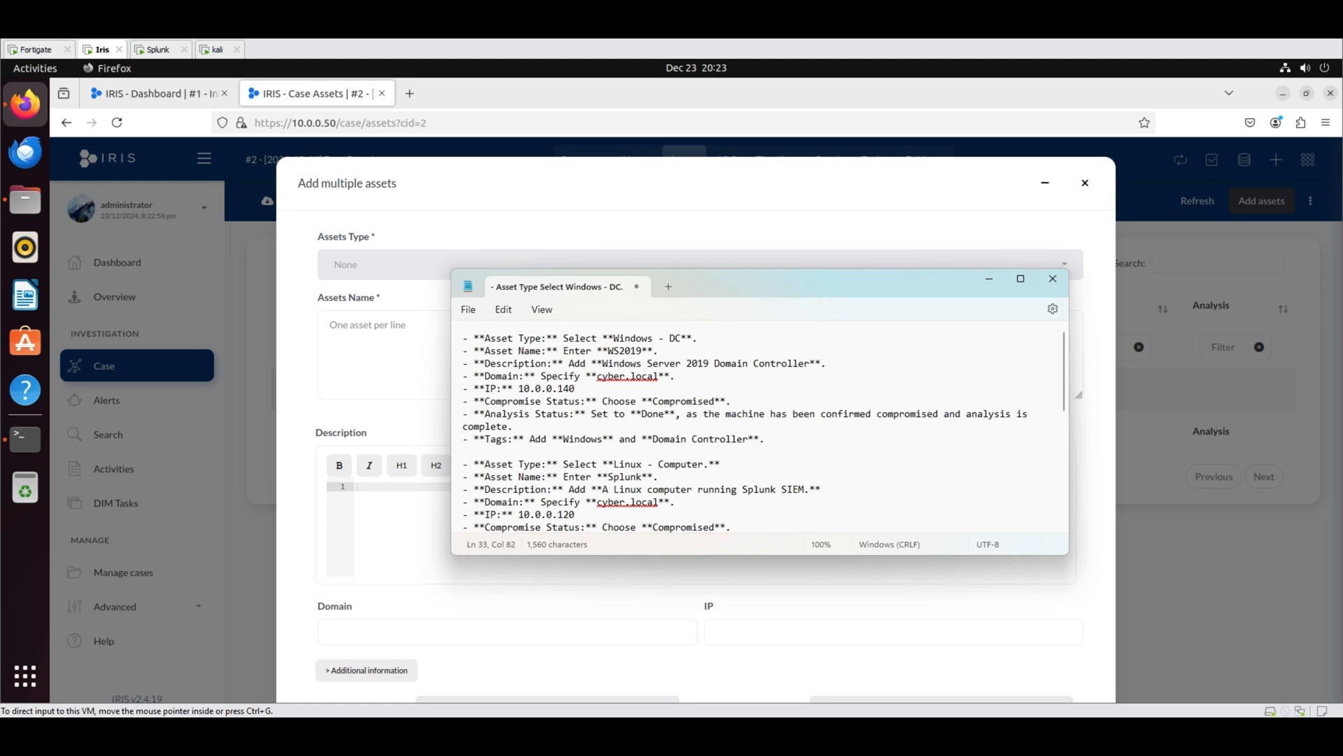
left_click(697, 265)
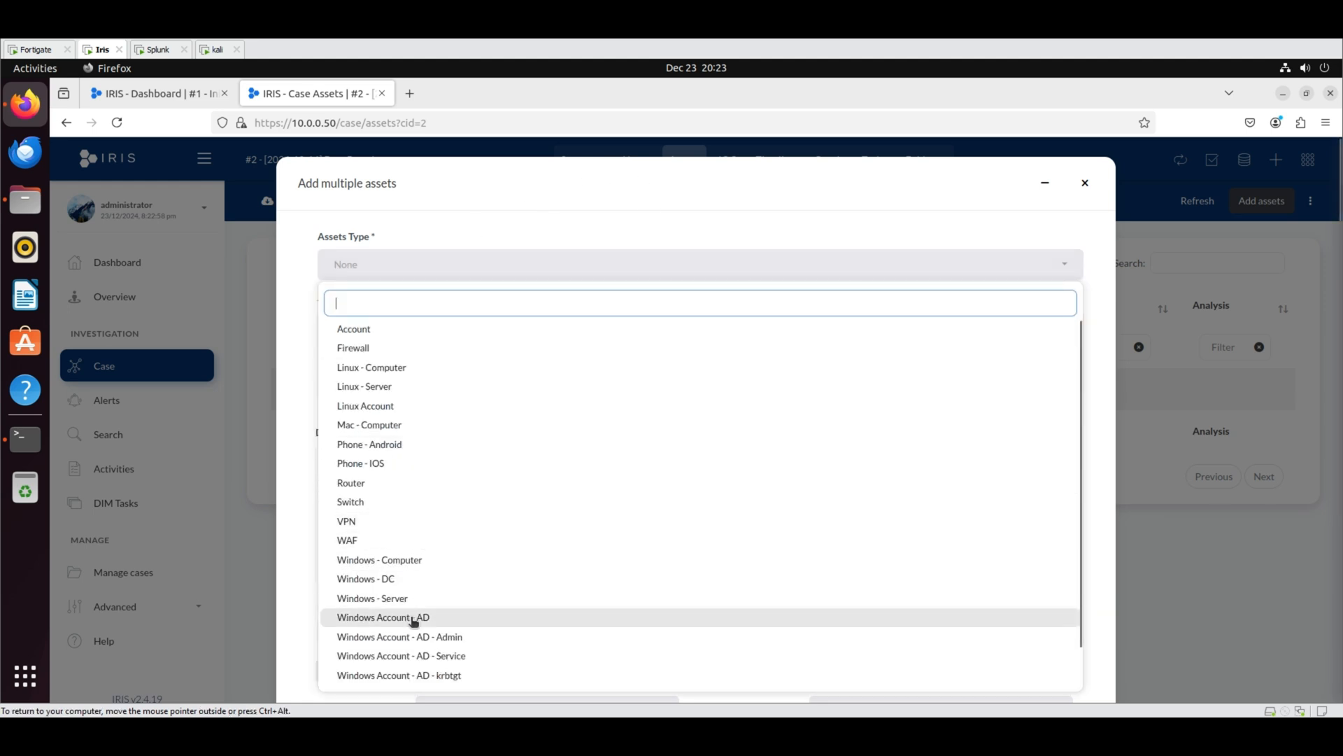
left_click(365, 578)
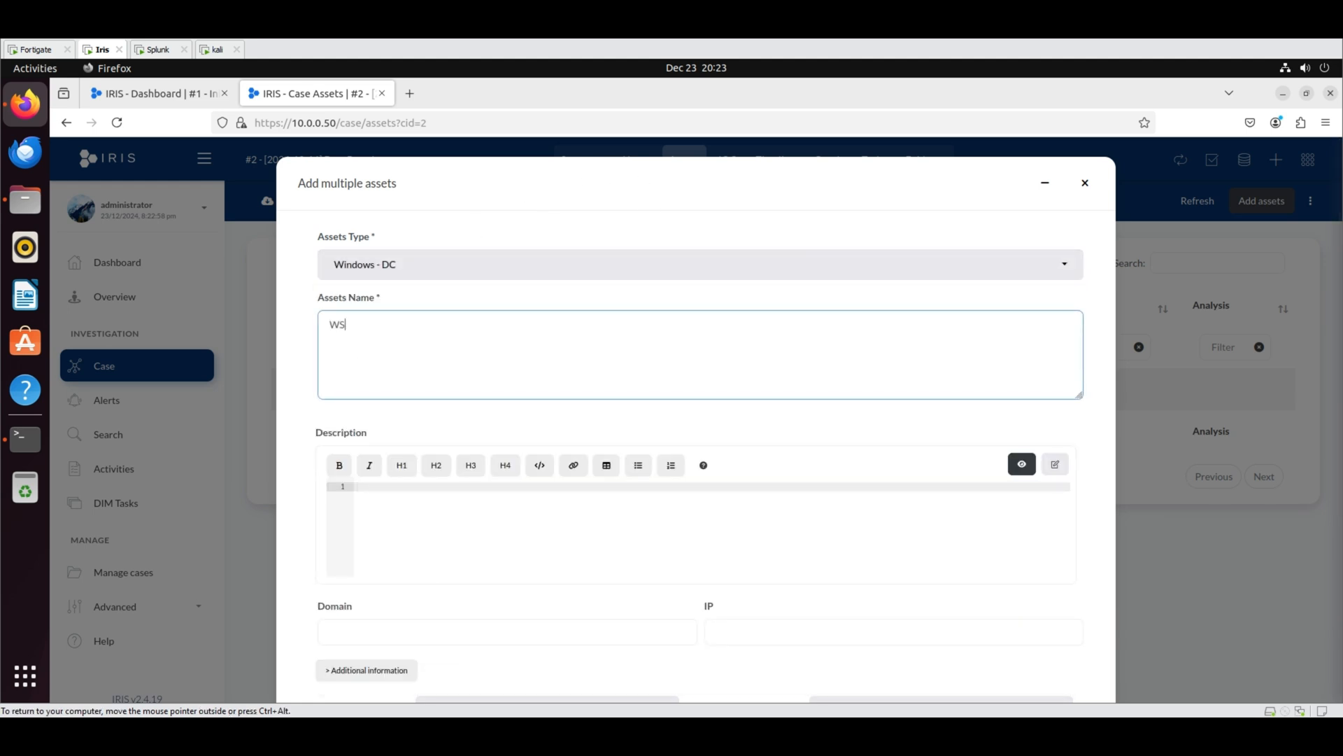
type("2019")
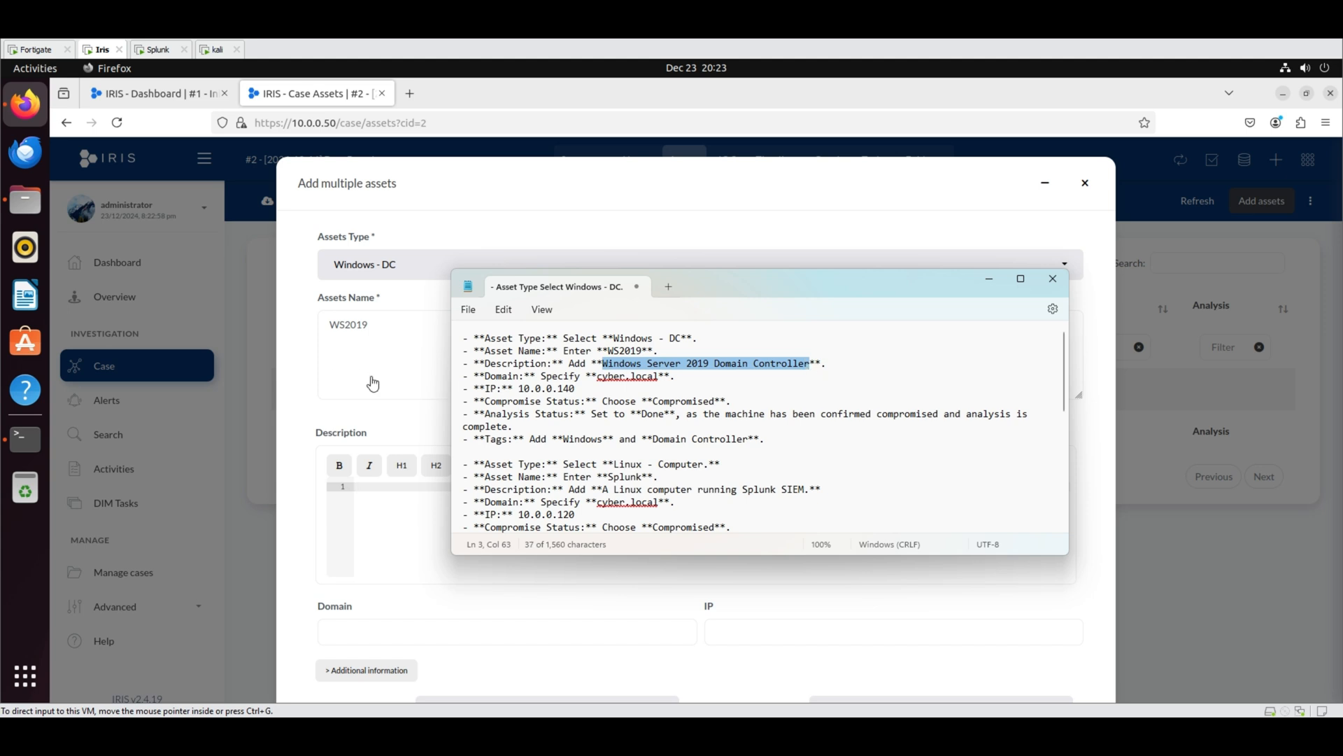
type("cyber.local")
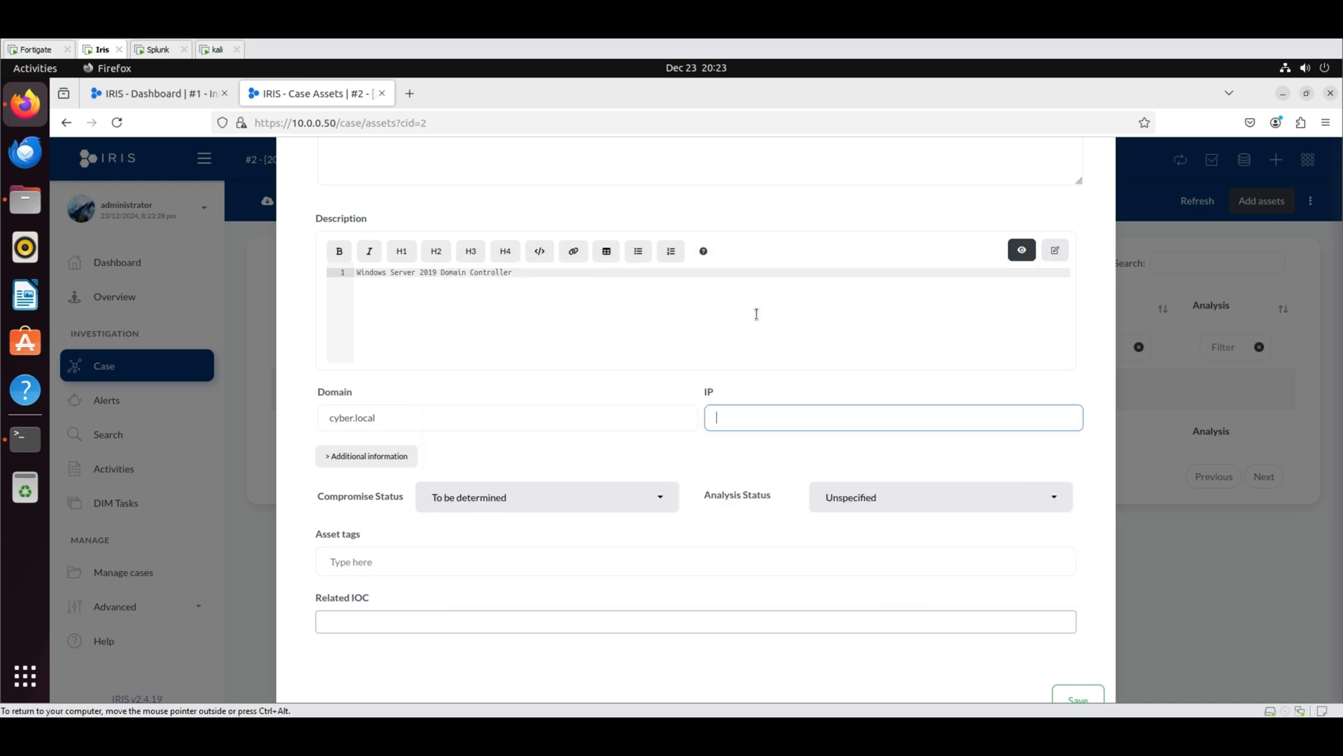
- Set WS2019 as compromised with analysis Done, tag it Windows and Domain Controller, and save
left_click(938, 453)
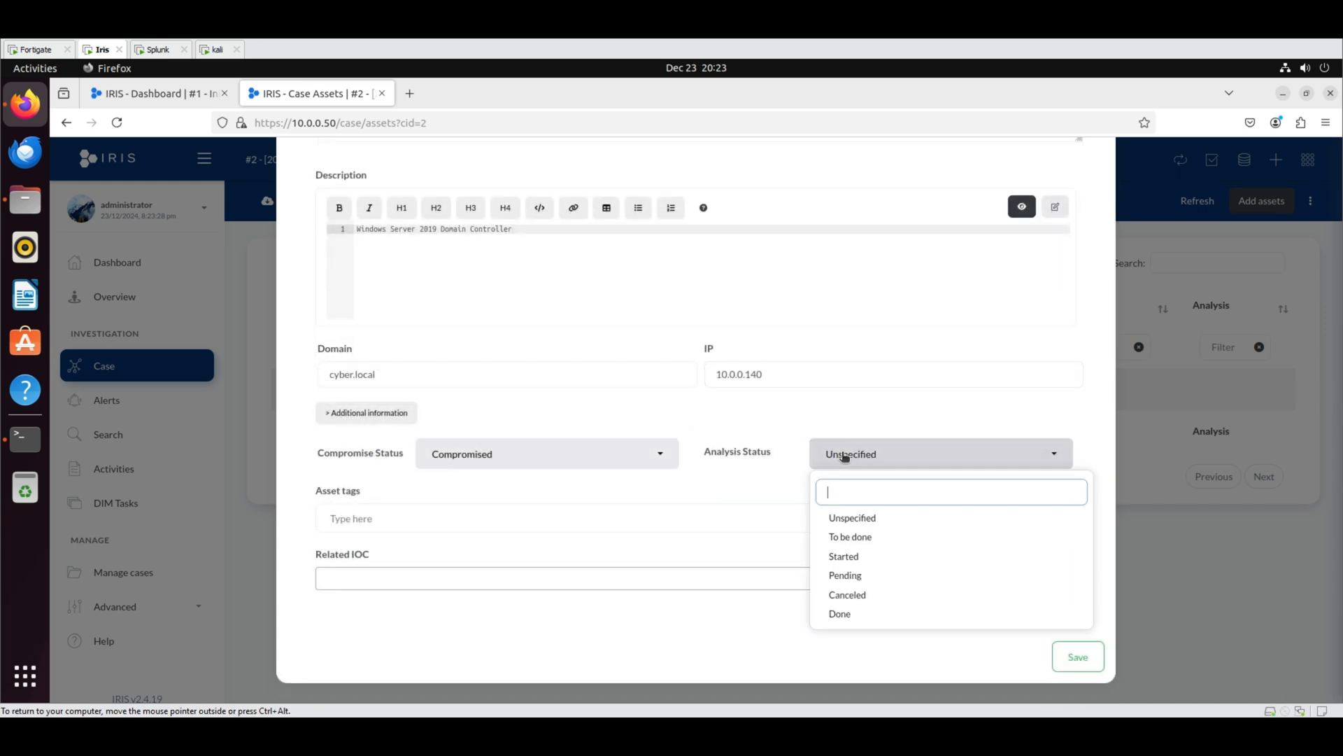
left_click(838, 613)
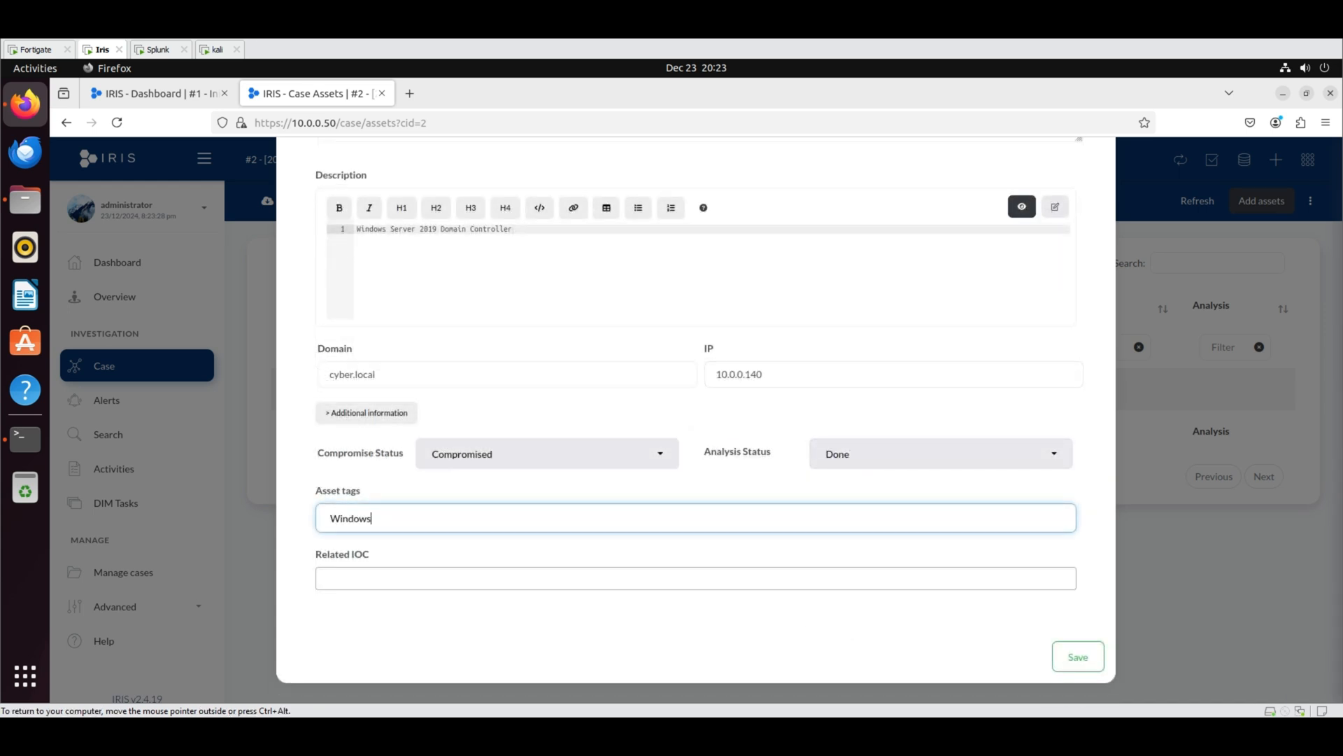
type("Domain Controller")
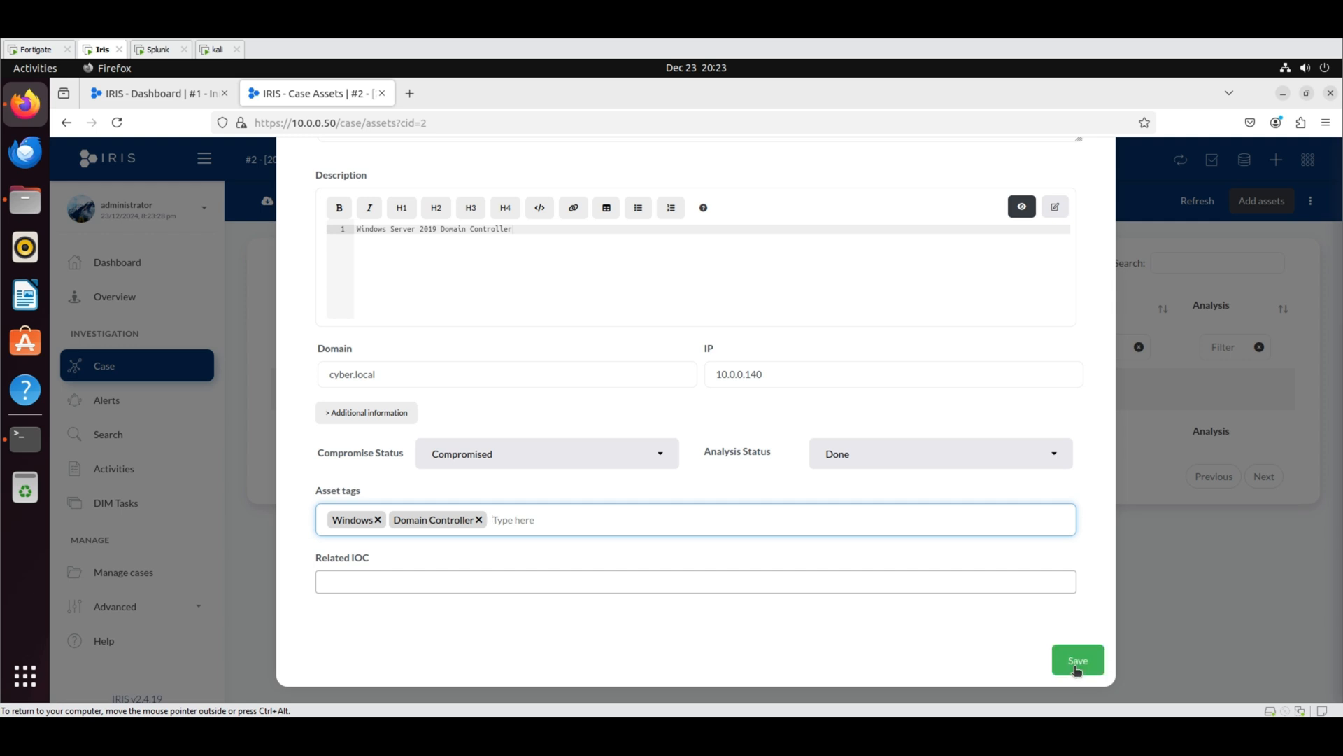
left_click(1077, 659)
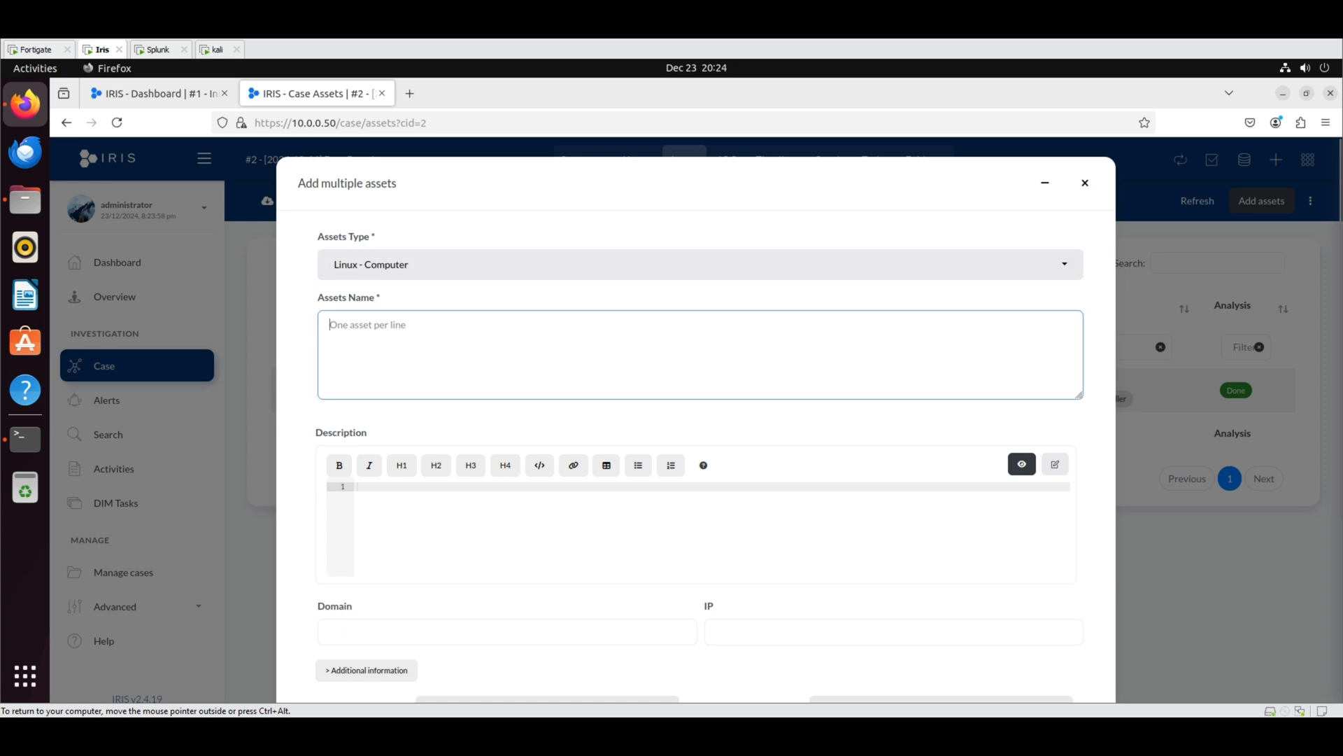
- Add a compromised Linux - Computer asset Splunk at 10.0.0.120 with analysis Done and save it
type("Splunk Enterprise.")
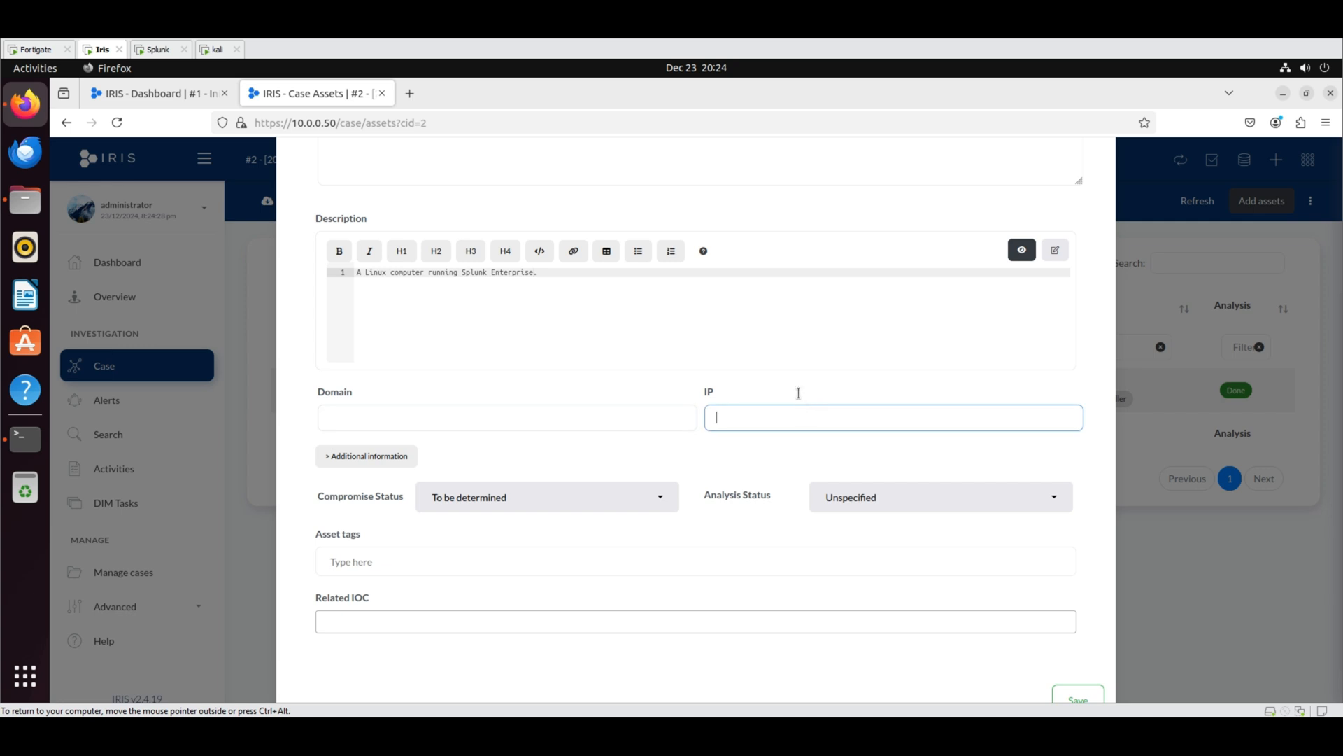
type("10.0.0.120")
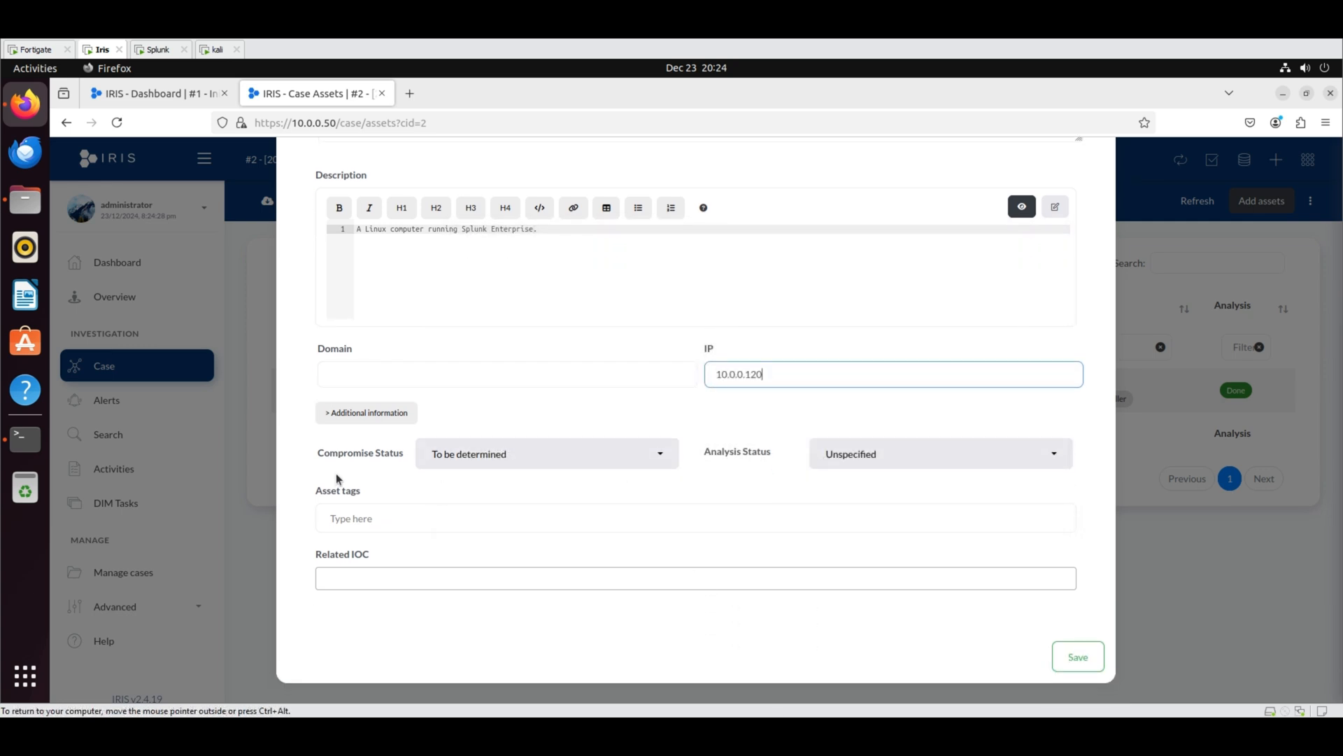
left_click(546, 454)
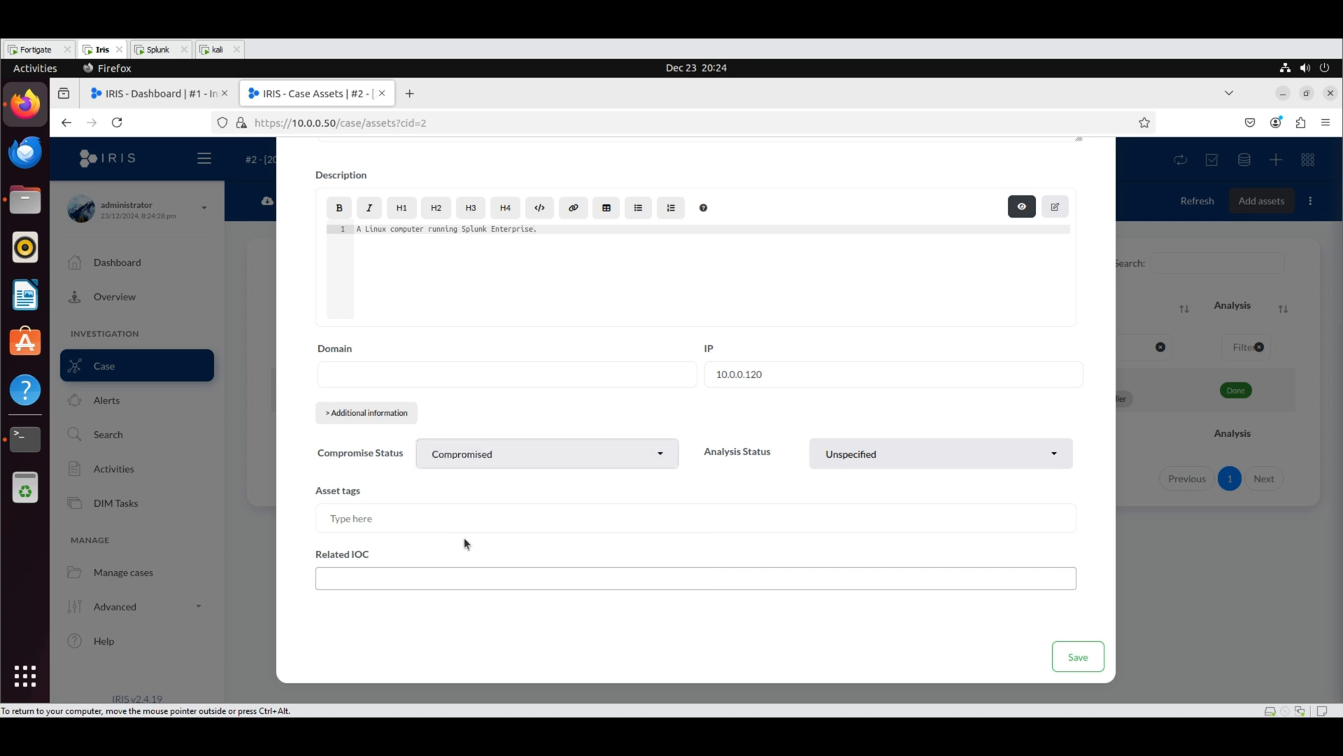
left_click(937, 453)
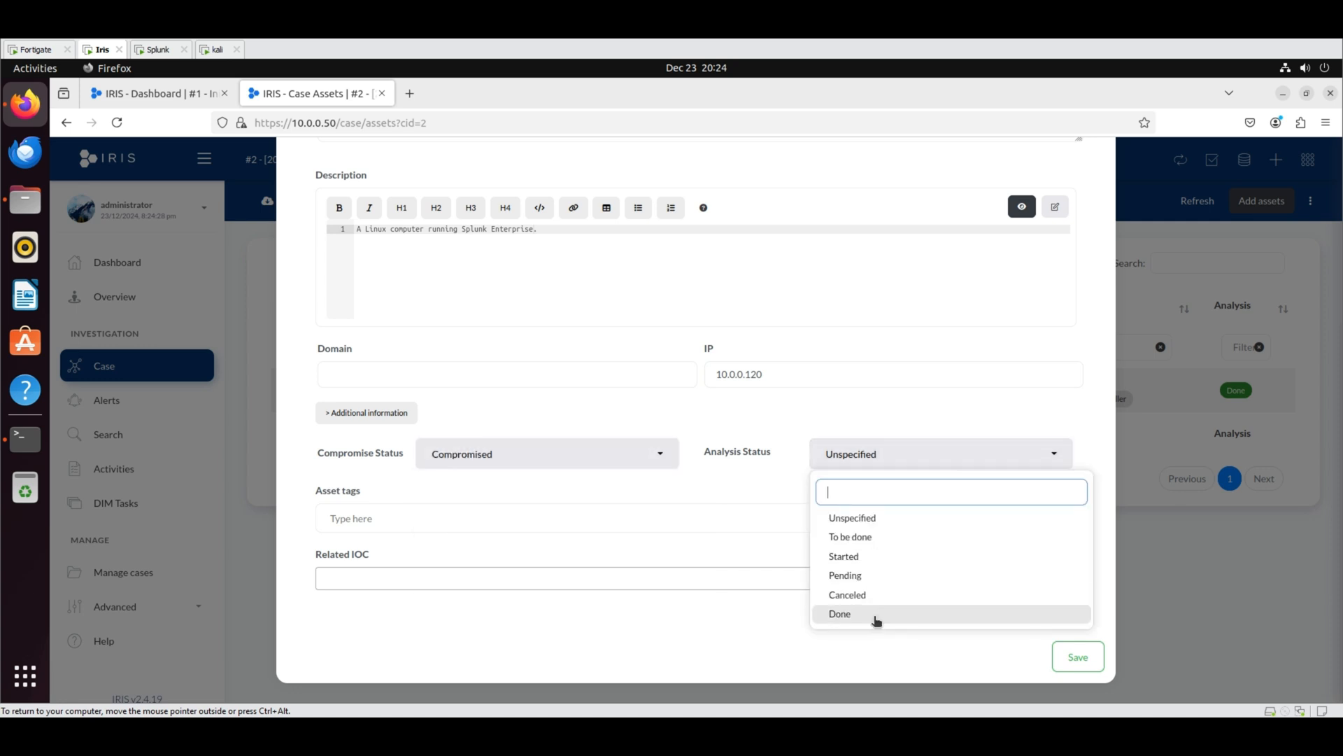
left_click(839, 613)
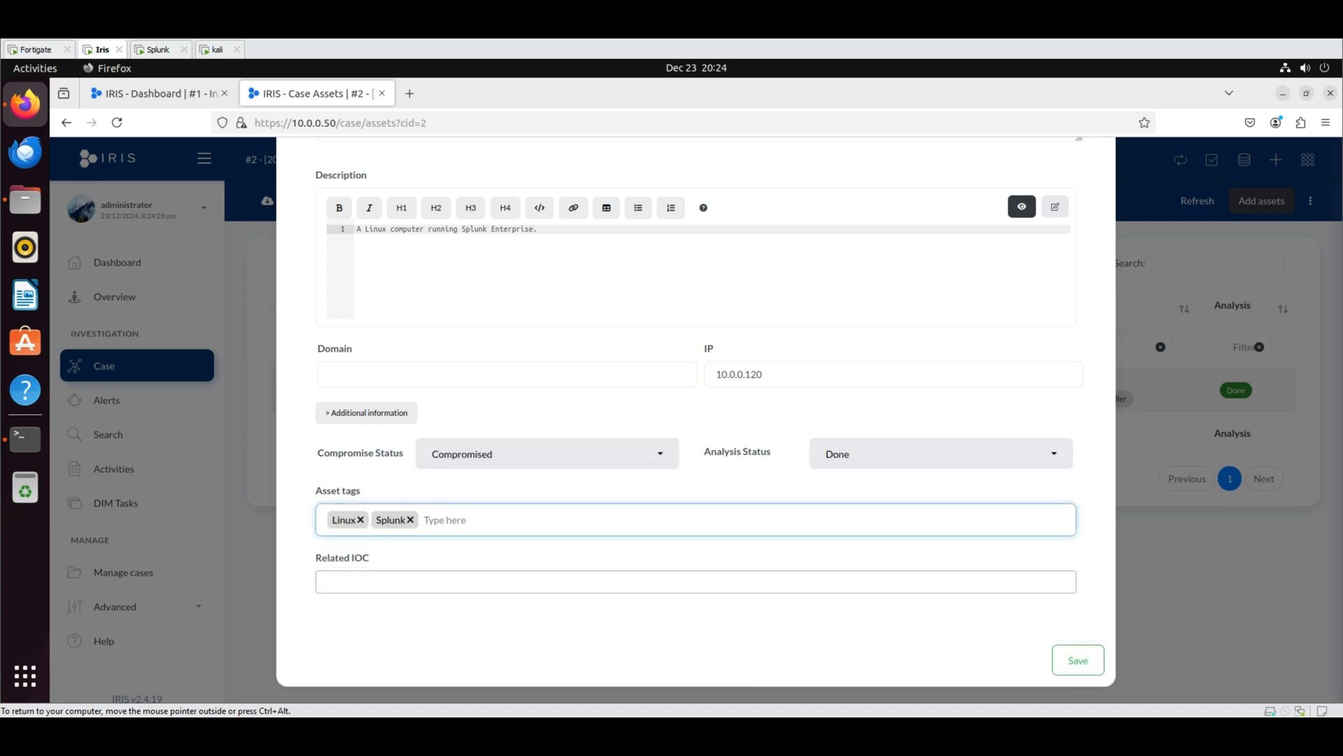
left_click(469, 519)
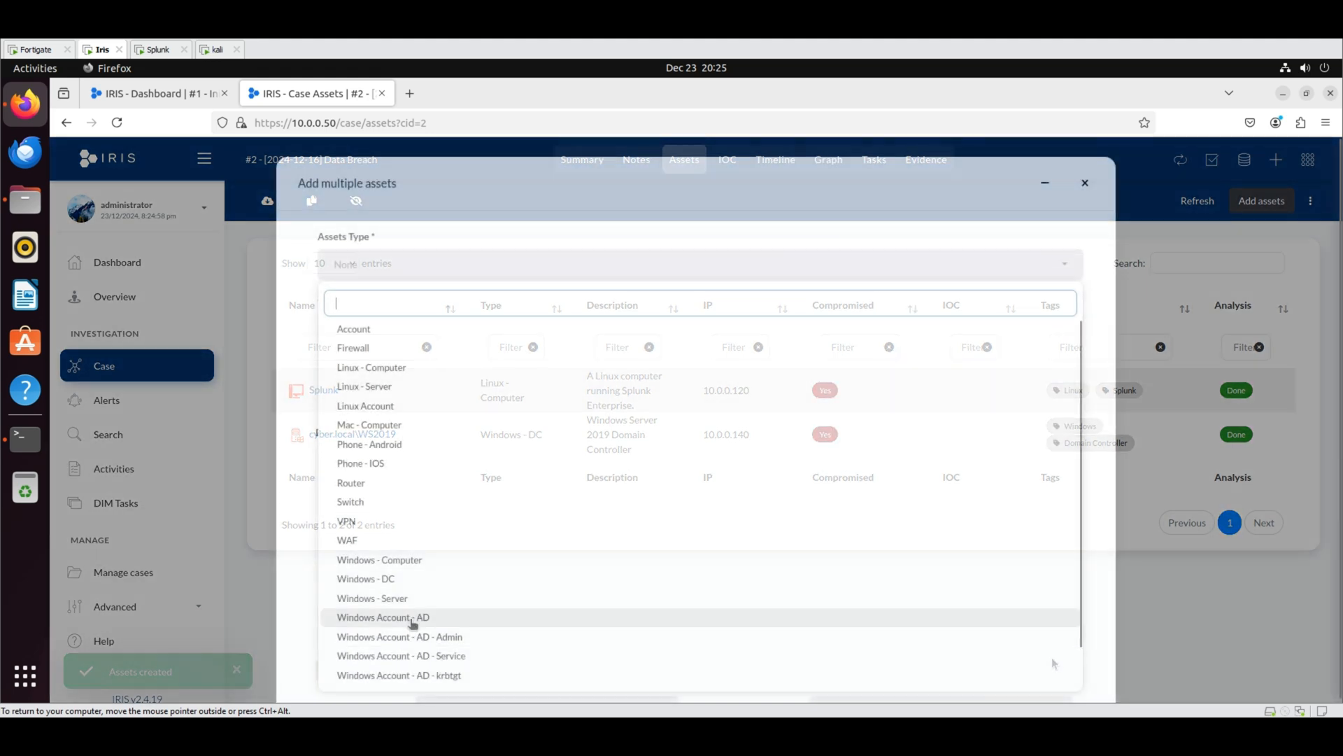
- Add a compromised Windows Account - AD asset splunk in cyber.local, tagged Windows, Active Directory and Account, and save
left_click(383, 617)
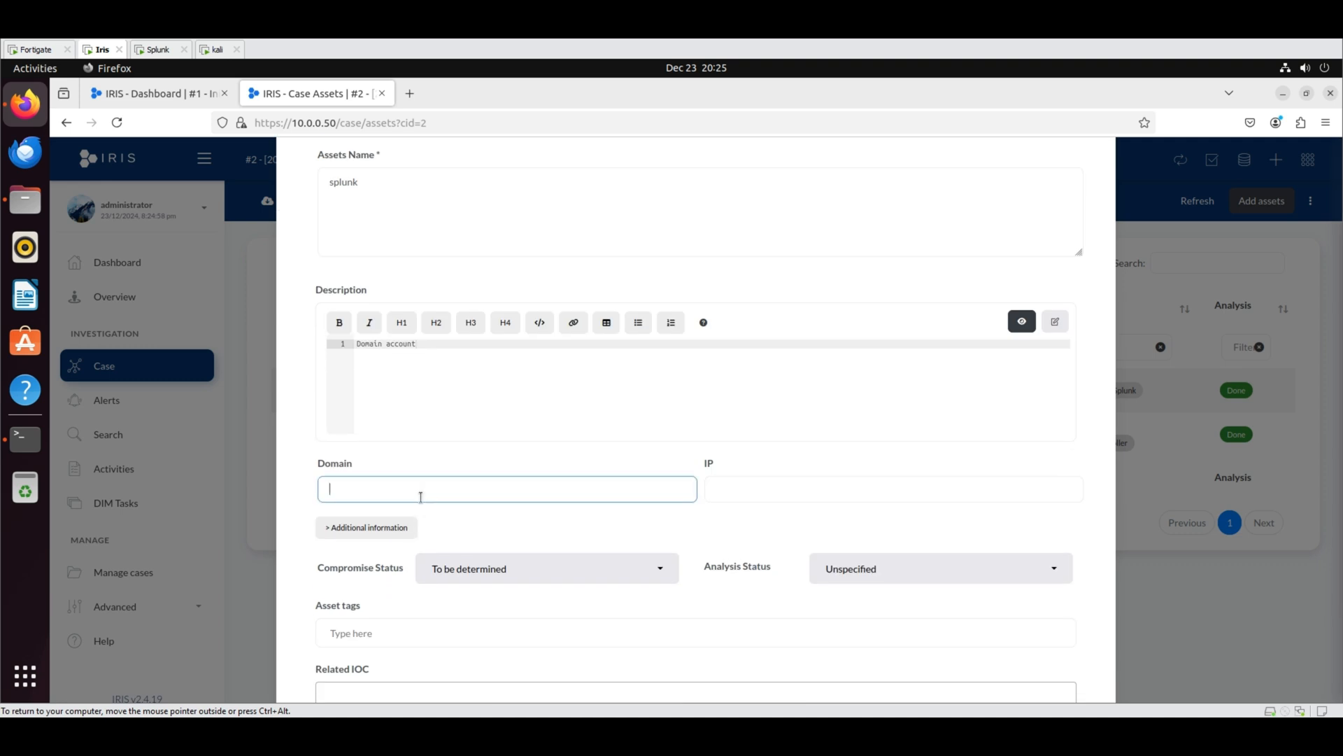
type("cyber.local")
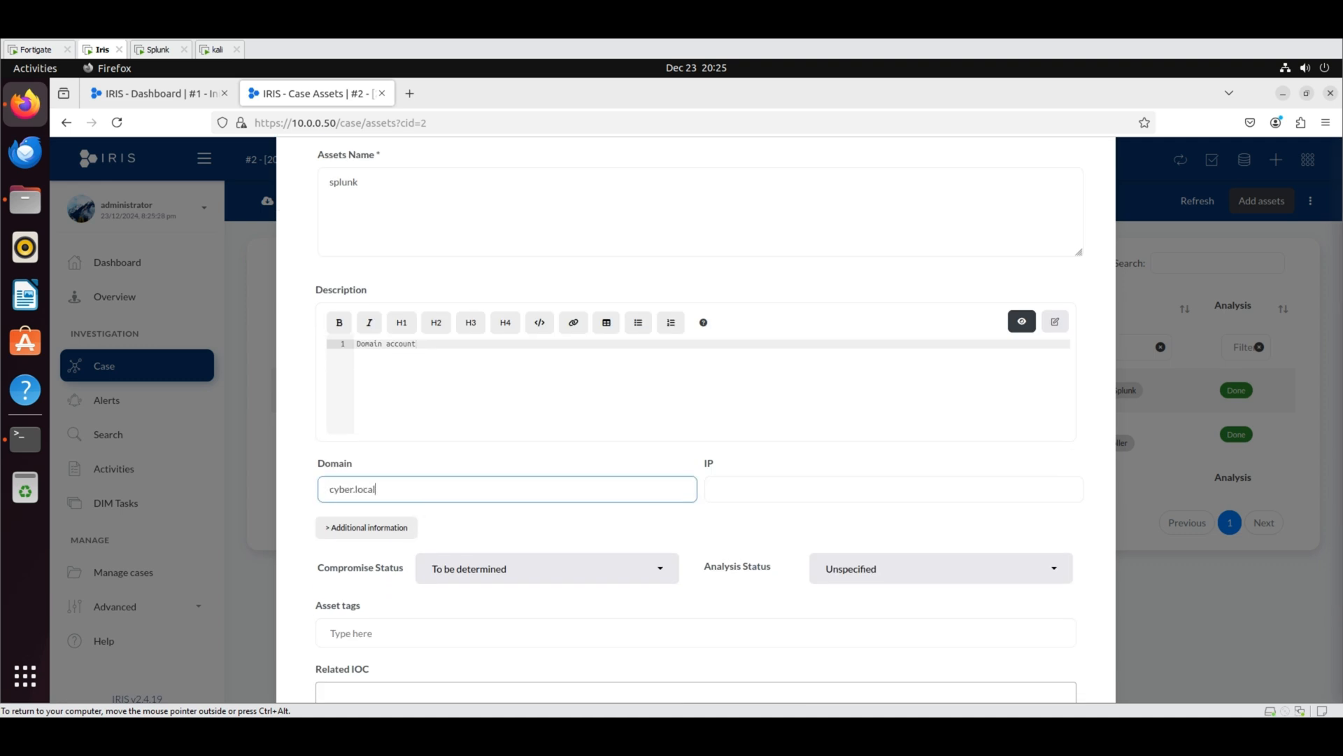
scroll("down", 3)
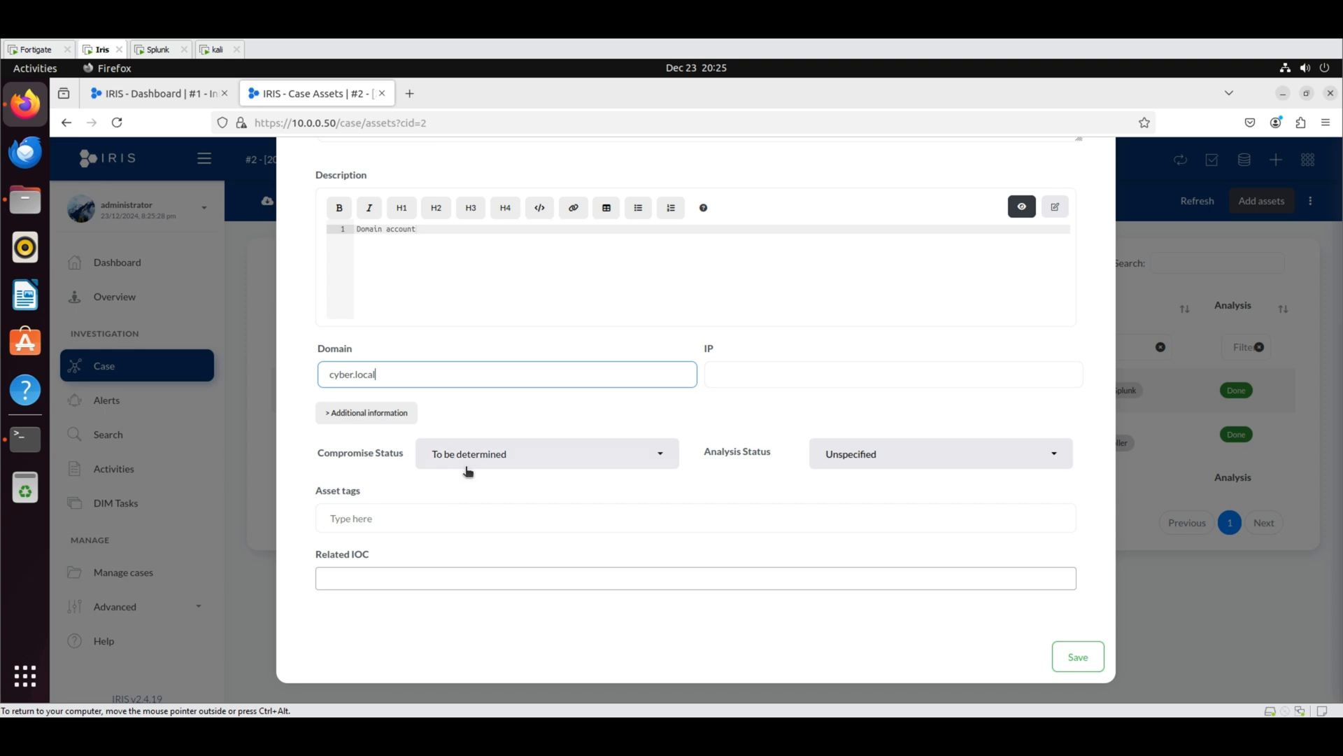
left_click(546, 454)
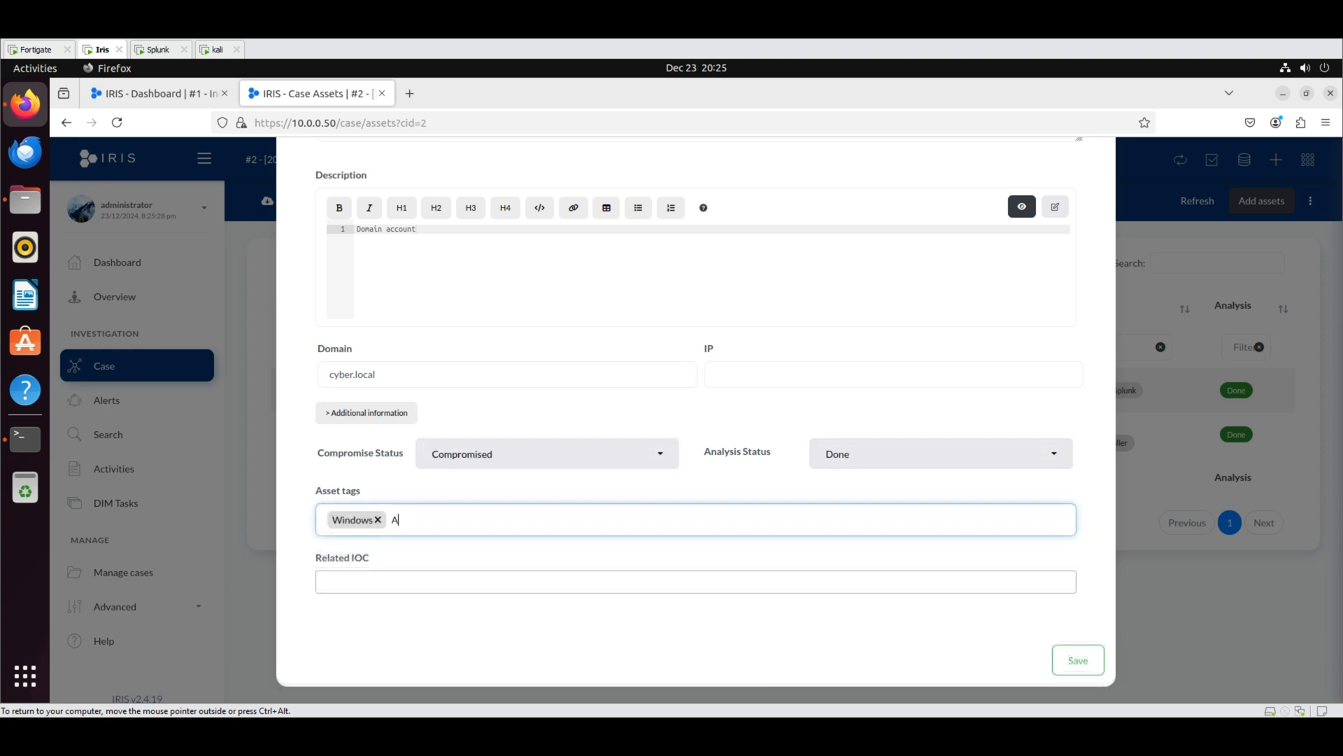
type("ctive Directory")
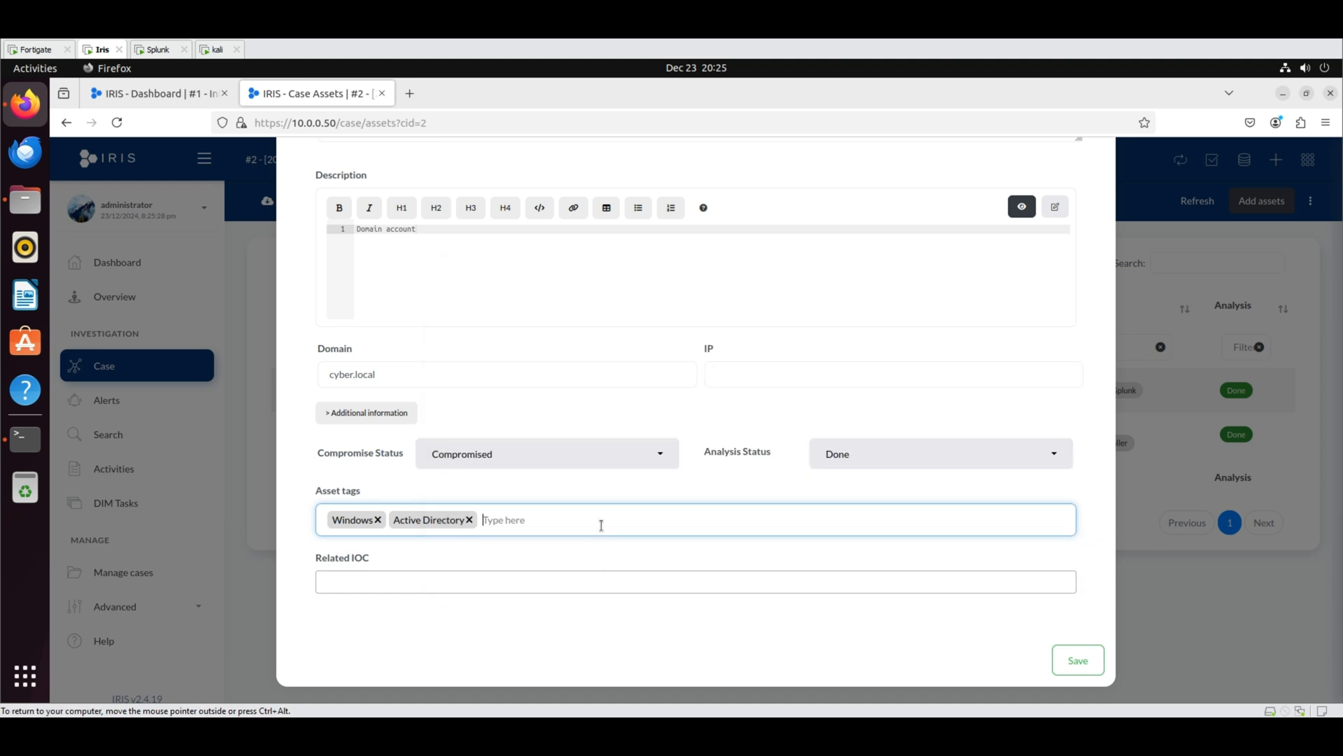
type("Account")
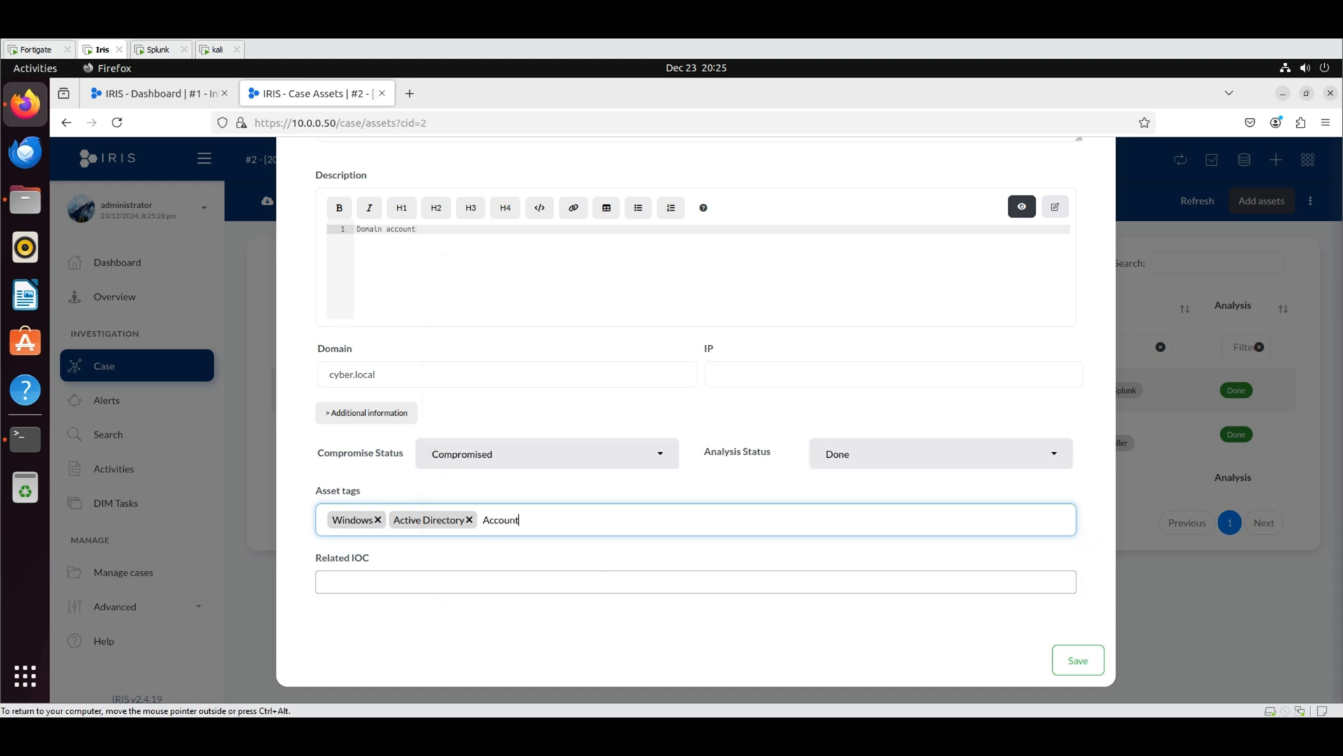
left_click(1078, 659)
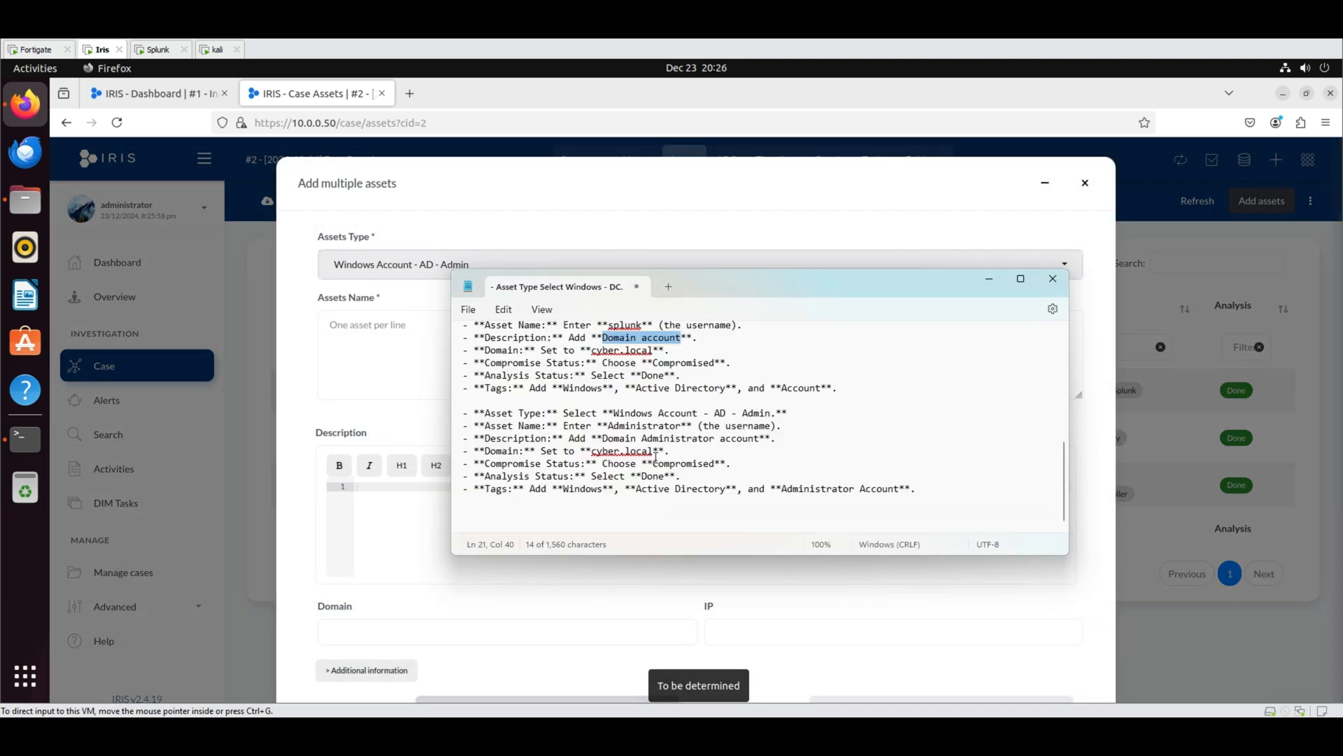
- Add a compromised Administrator AD admin account in cyber.local with analysis Done, tagged Administrator Account, and save
double_click(643, 426)
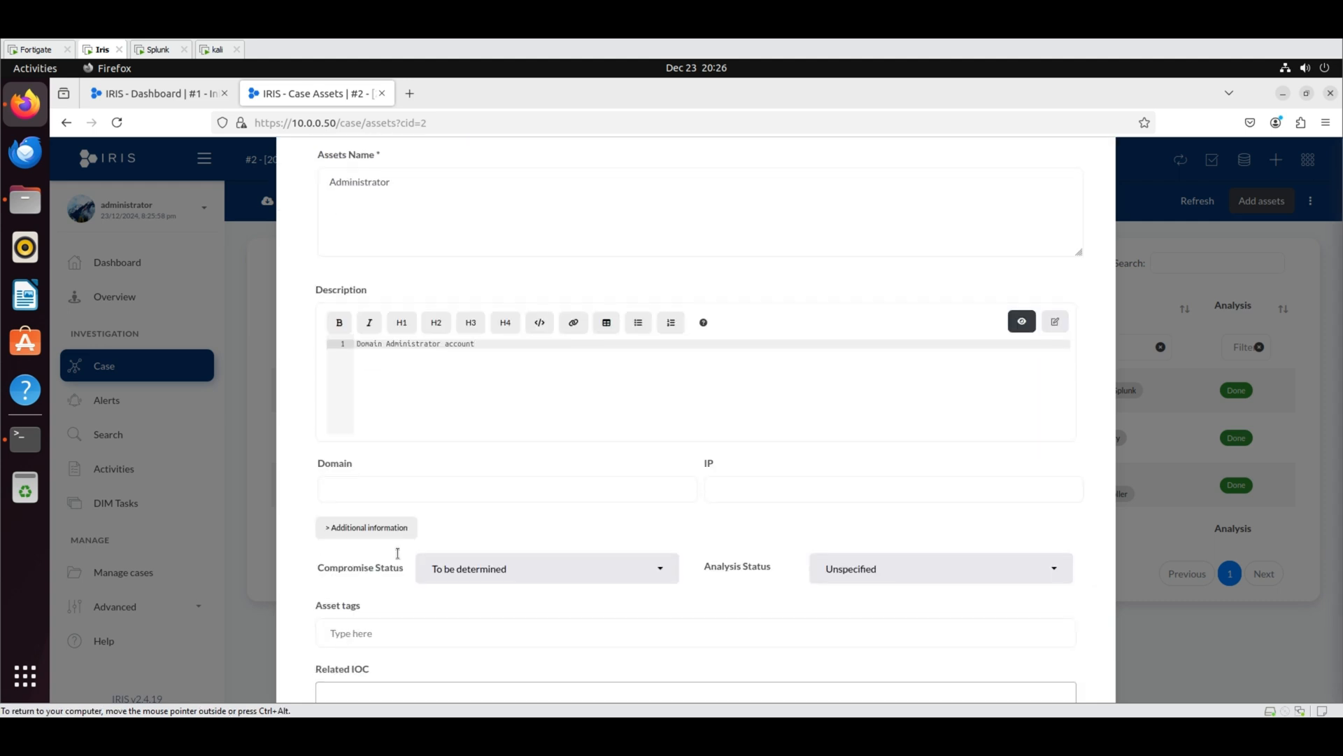
type("cyber.local")
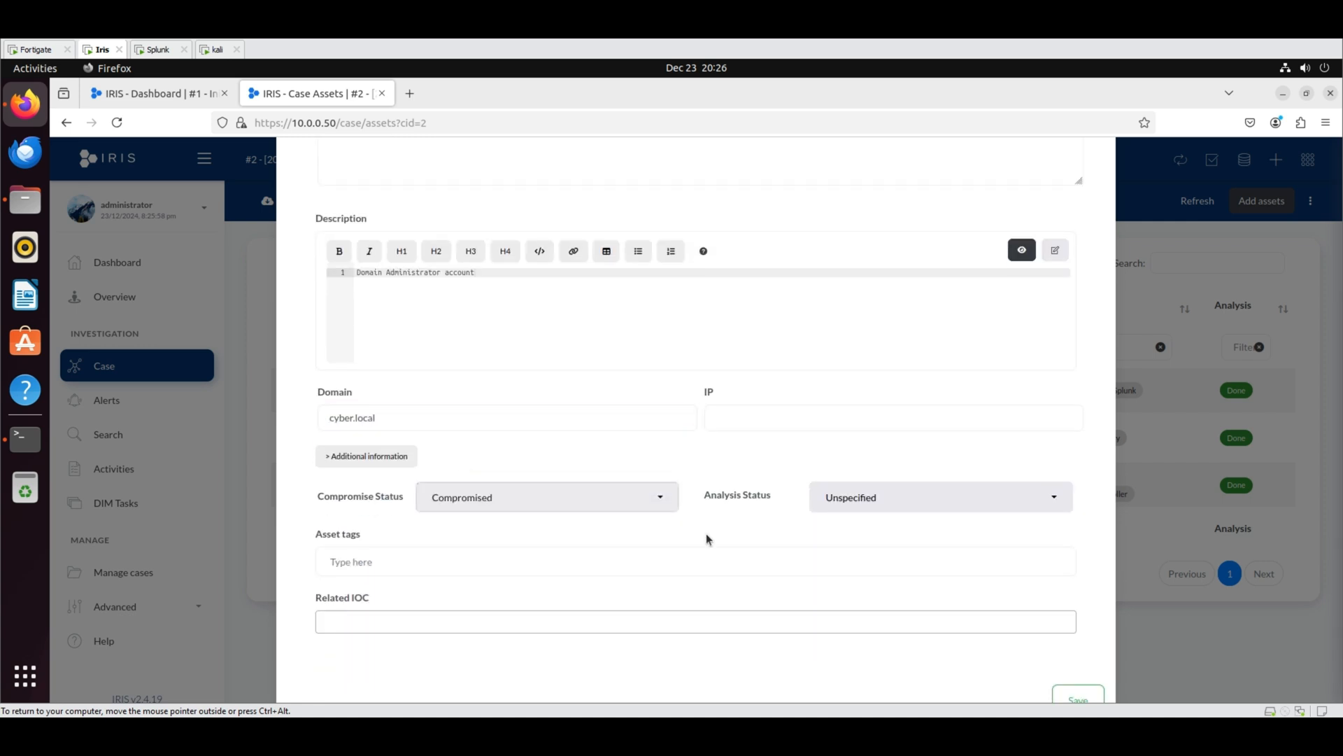
left_click(938, 497)
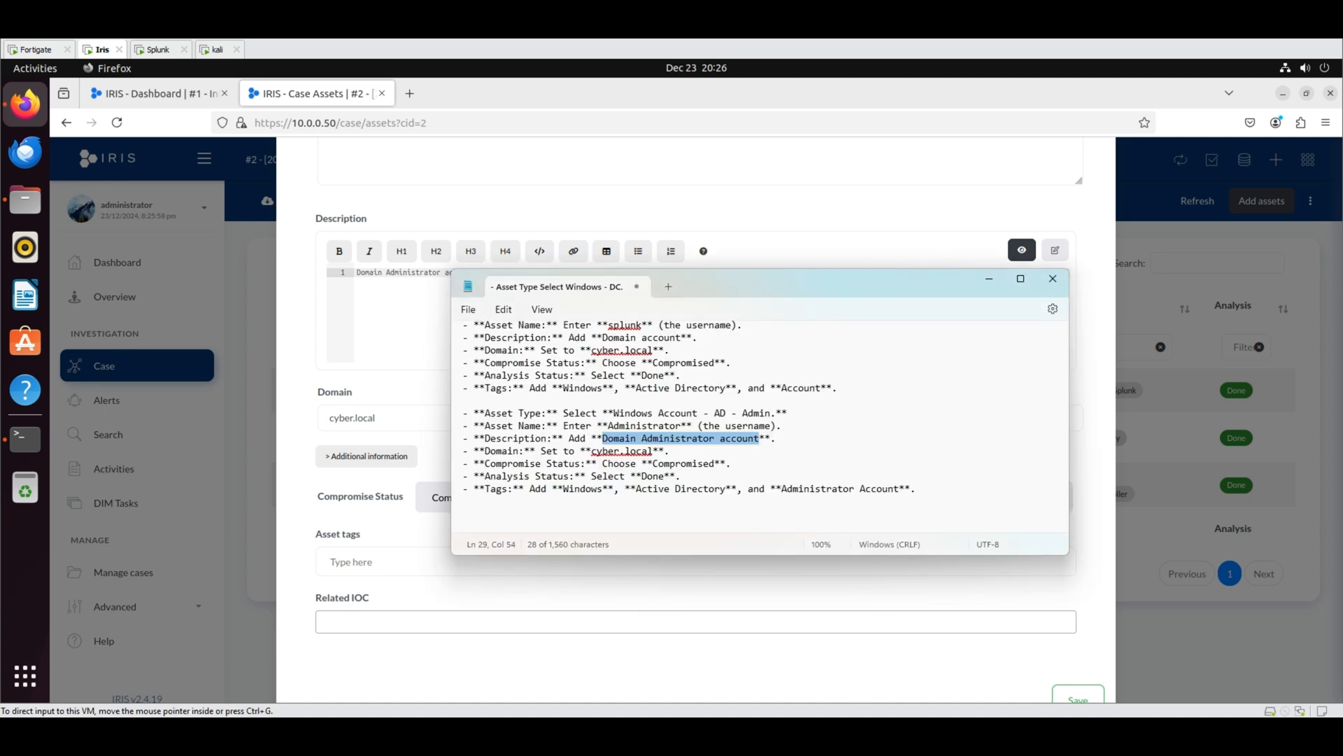
type("Administrator Account")
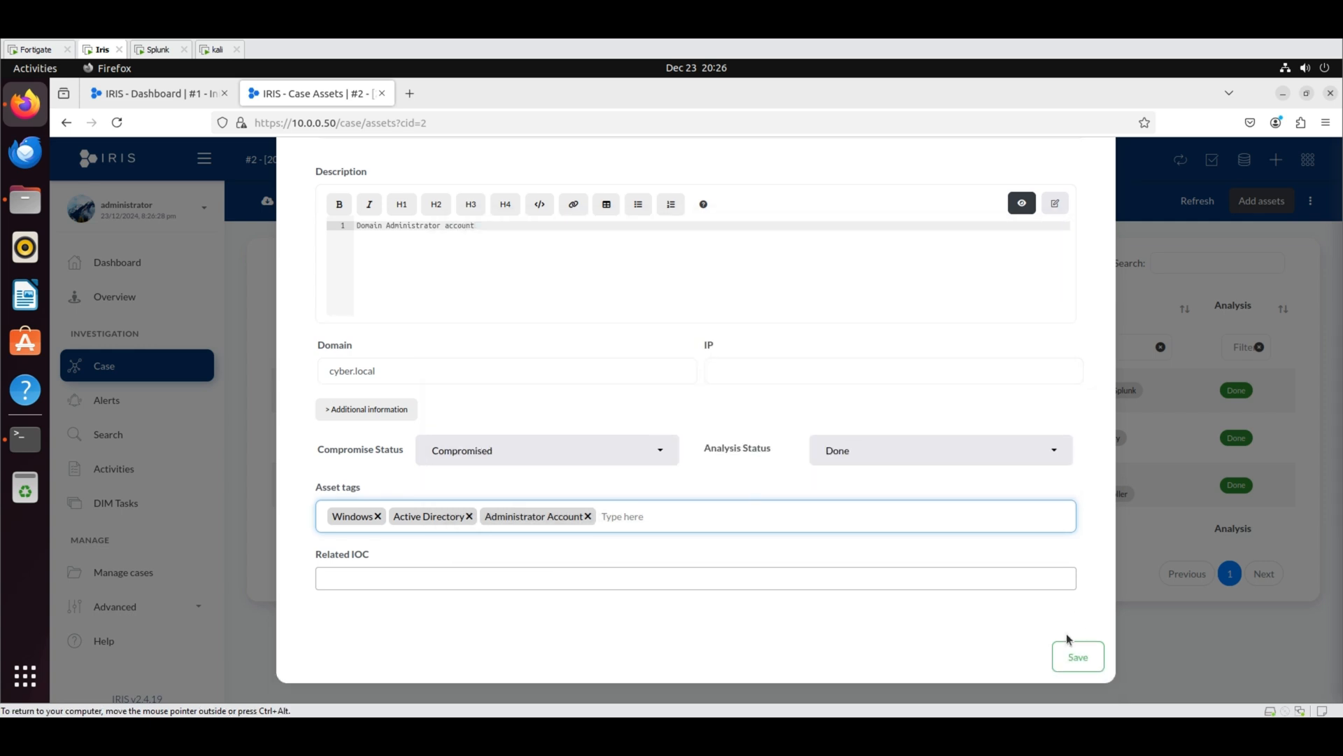
left_click(1078, 657)
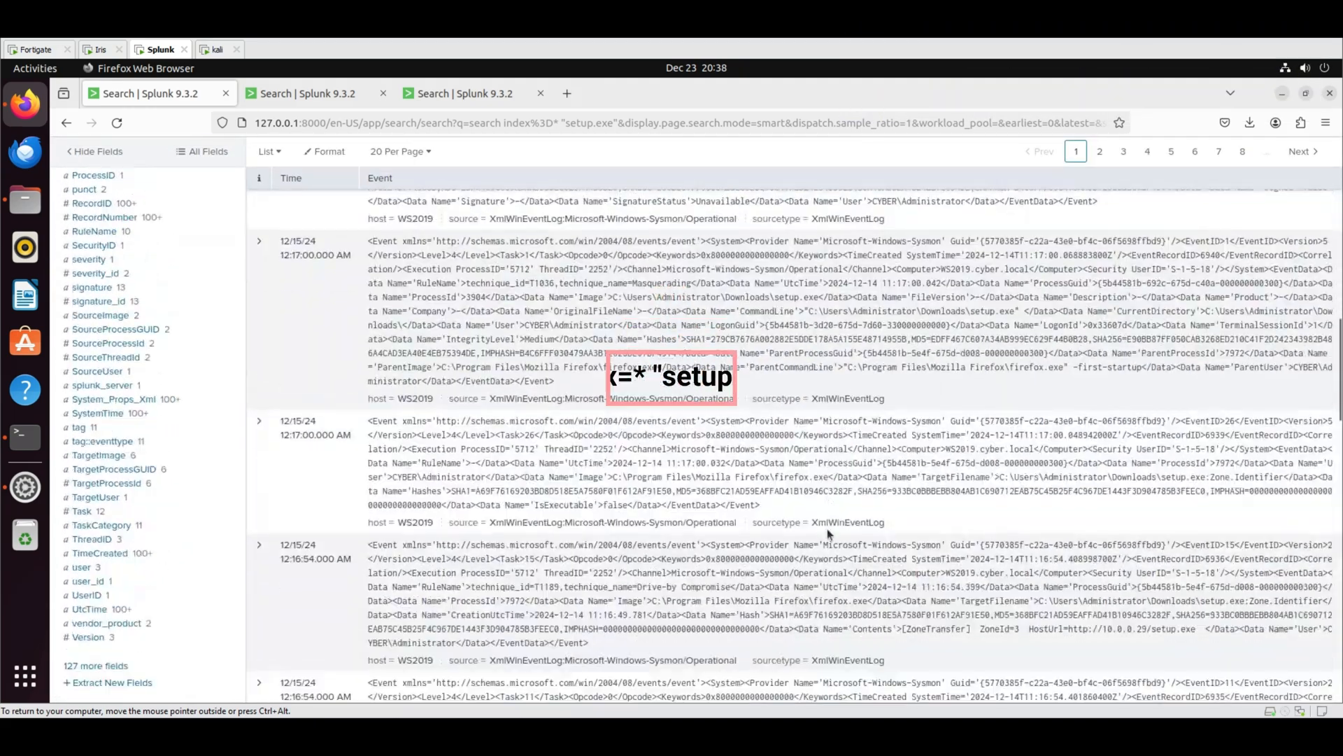
- Expand the setup.exe FileCreateStreamHash event from WS2019 in the Splunk results
scroll("down", 3)
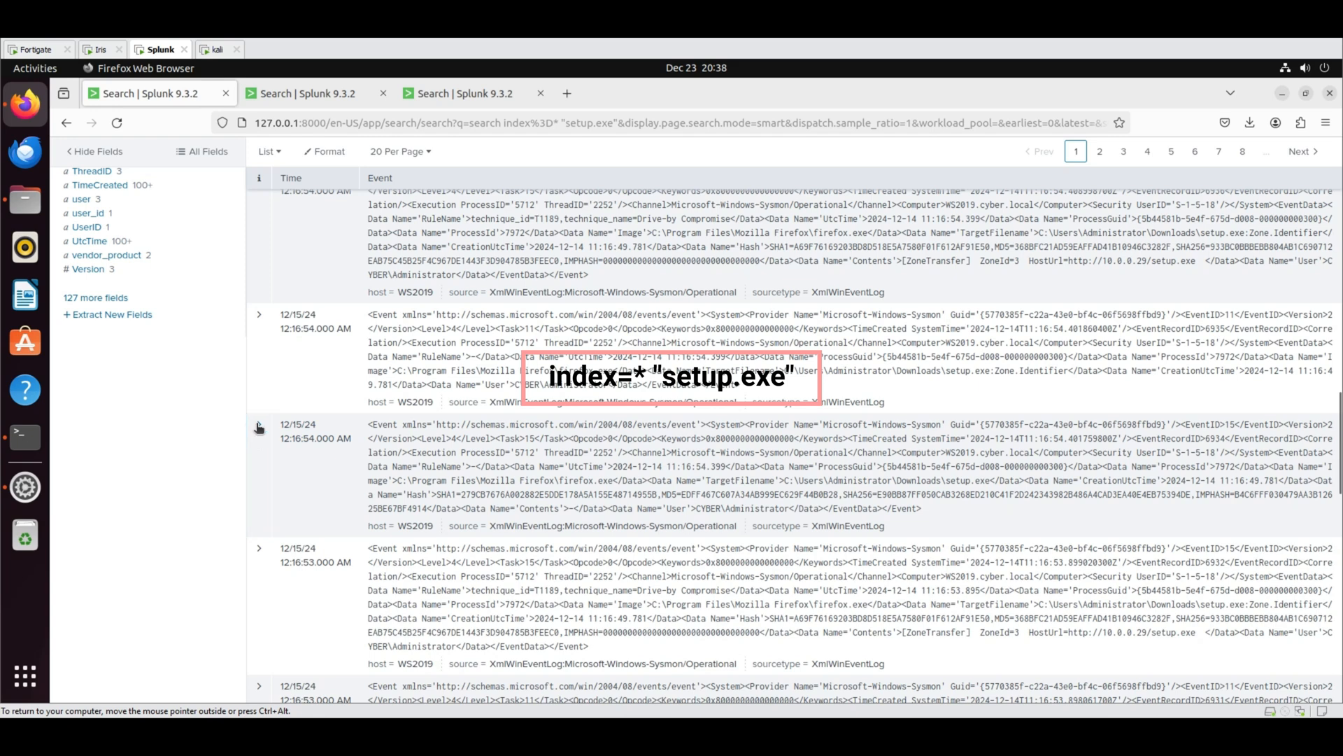
left_click(257, 426)
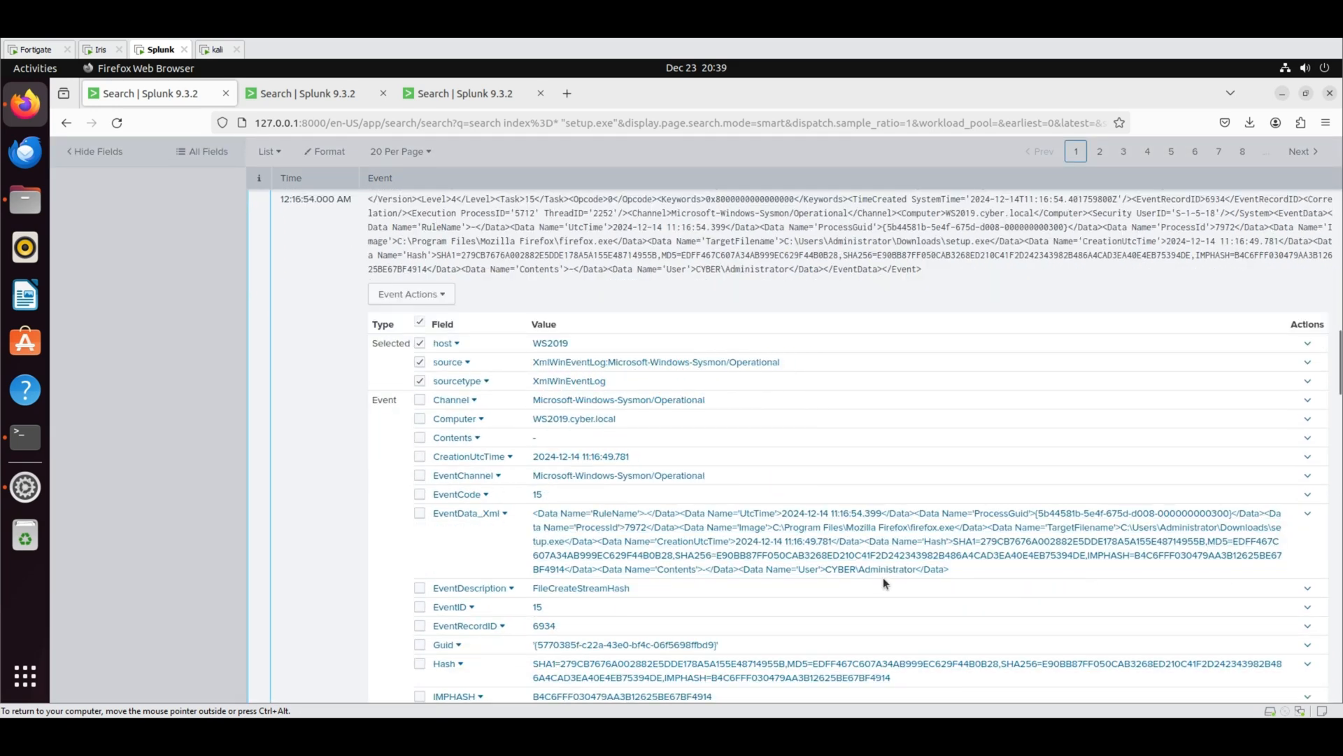
left_click(102, 49)
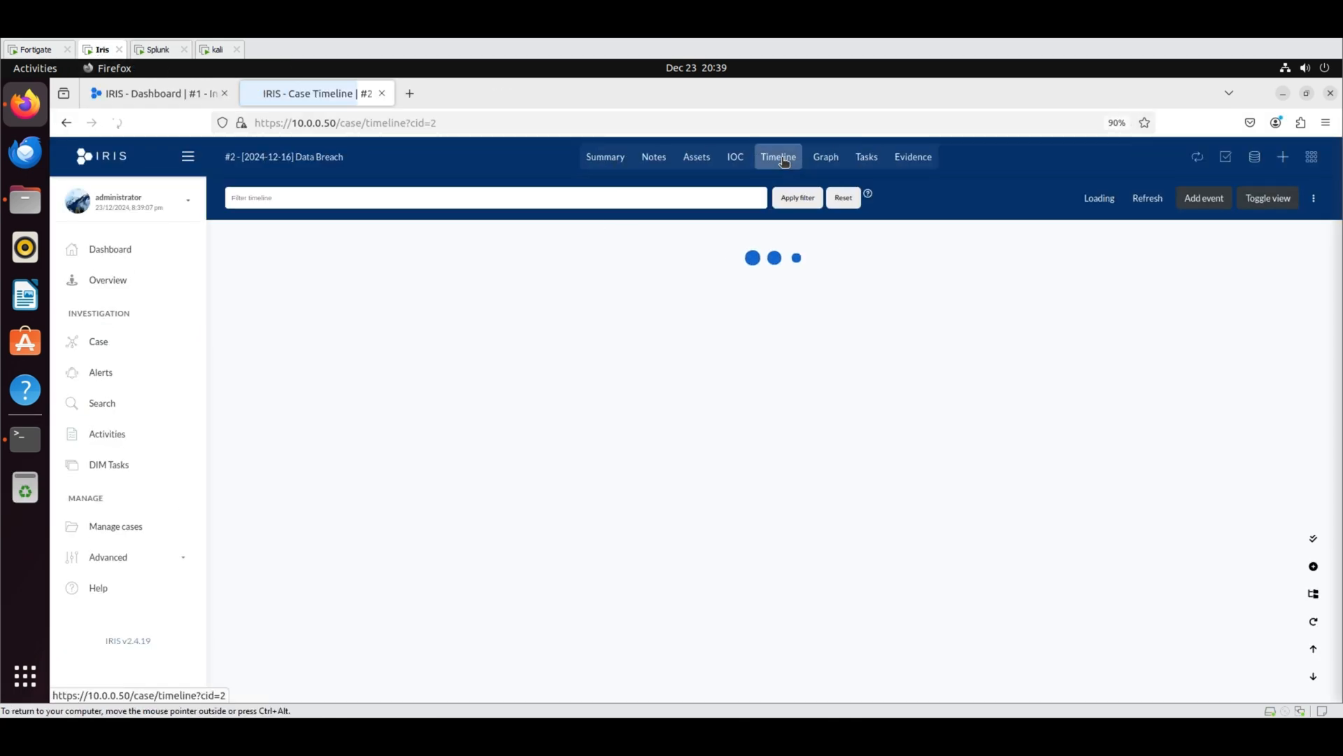
- Show the Data Breach case's Timeline page in IRIS
left_click(1204, 197)
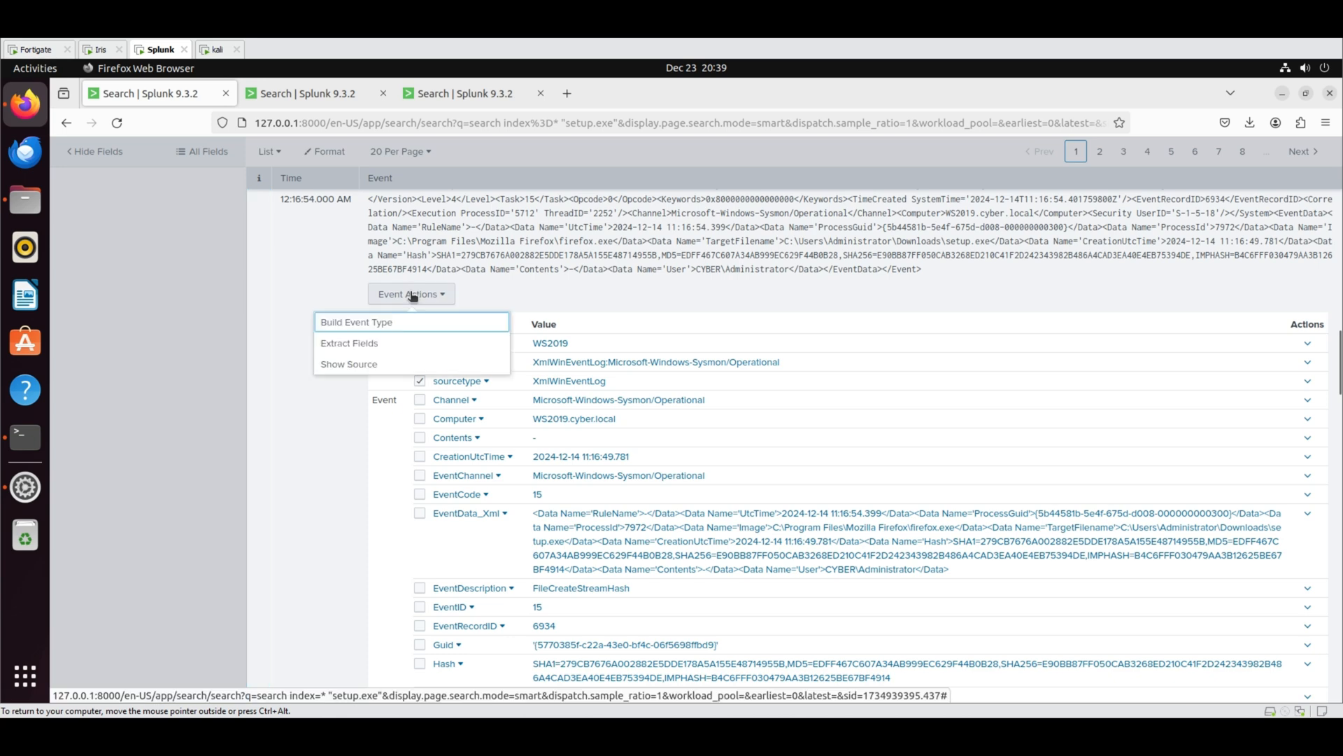
- Show the setup.exe event's raw source via Event Actions and copy the Sysmon XML
left_click(349, 364)
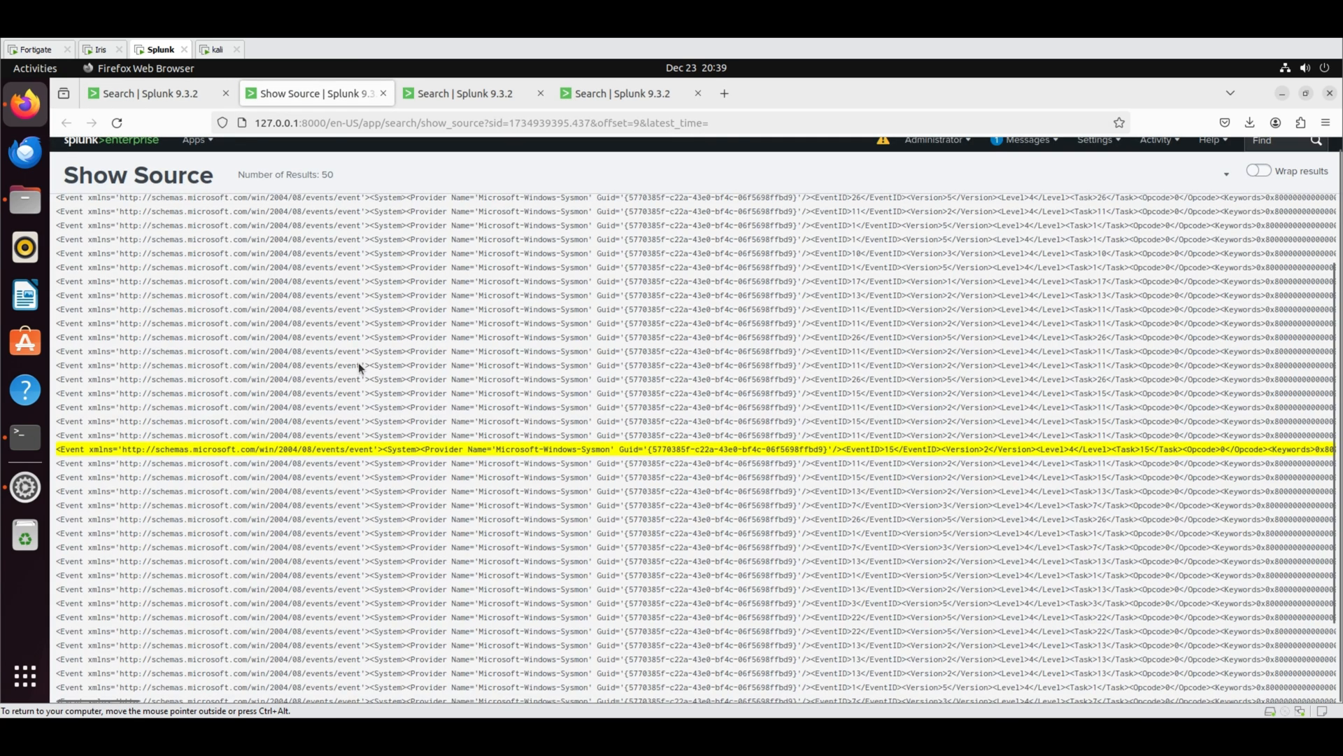
right_click(479, 450)
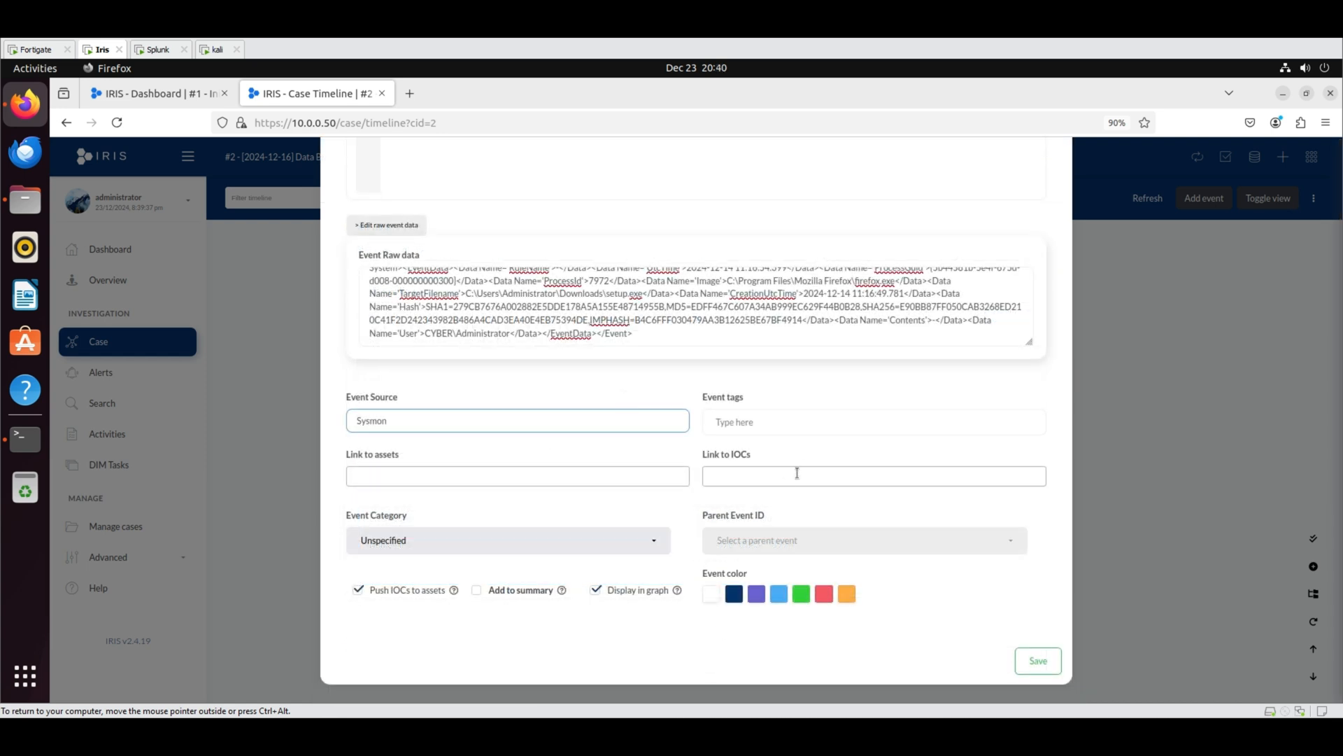
- Tag the event file creation, Firefox, setup.exe and link it to asset WS2019
type("file creation F")
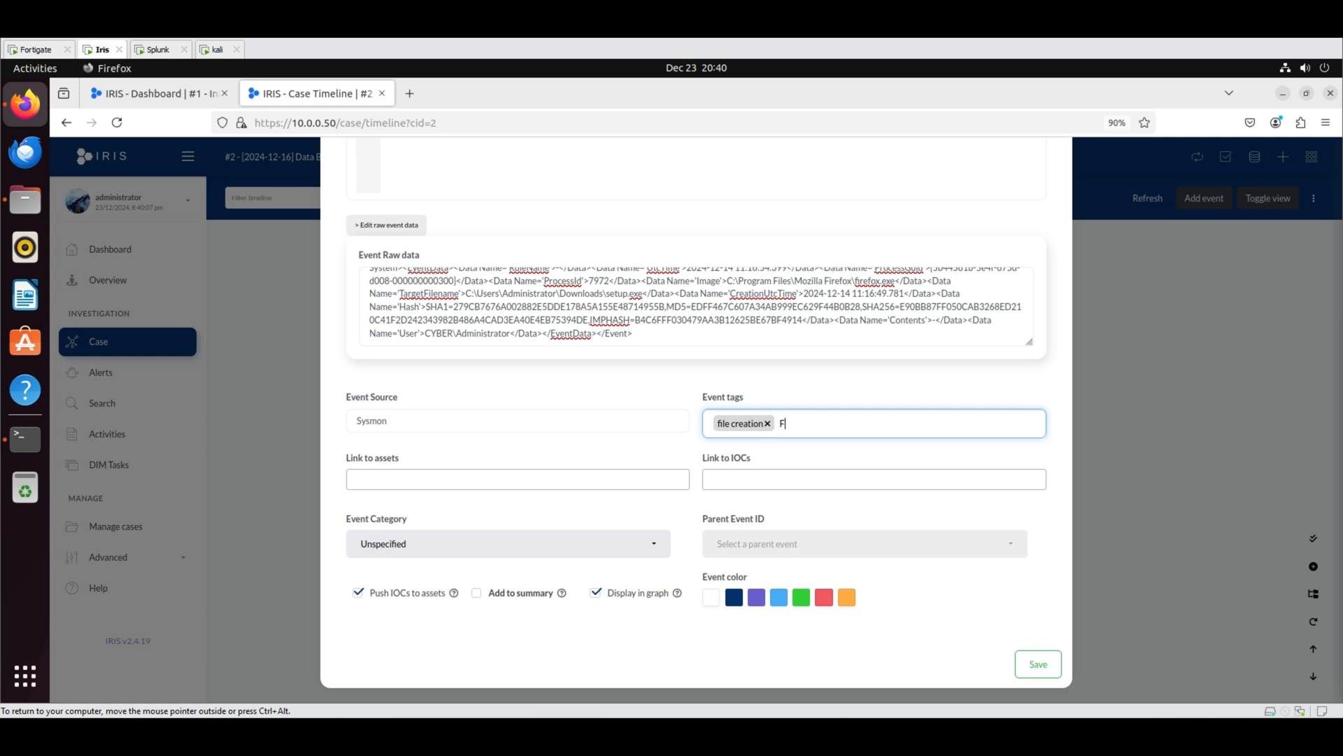
key("Enter")
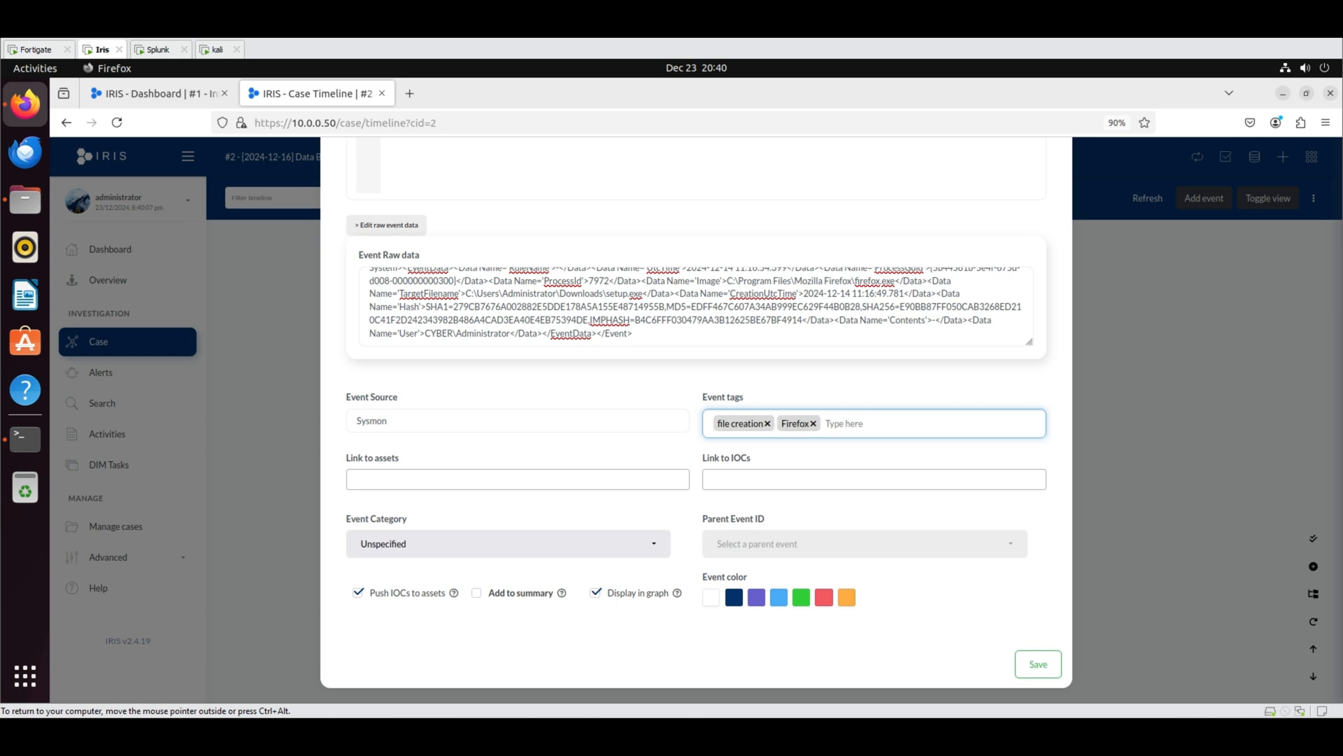
type("setup.exe")
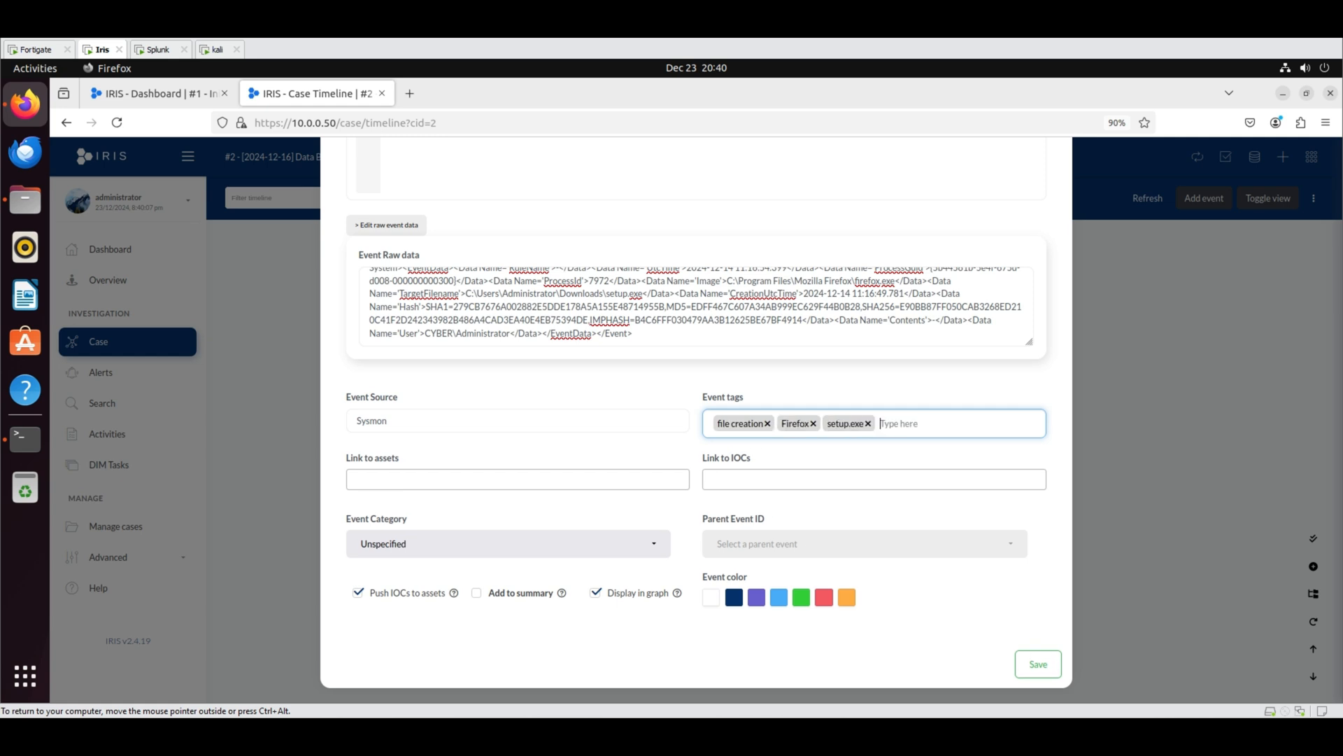
left_click(516, 479)
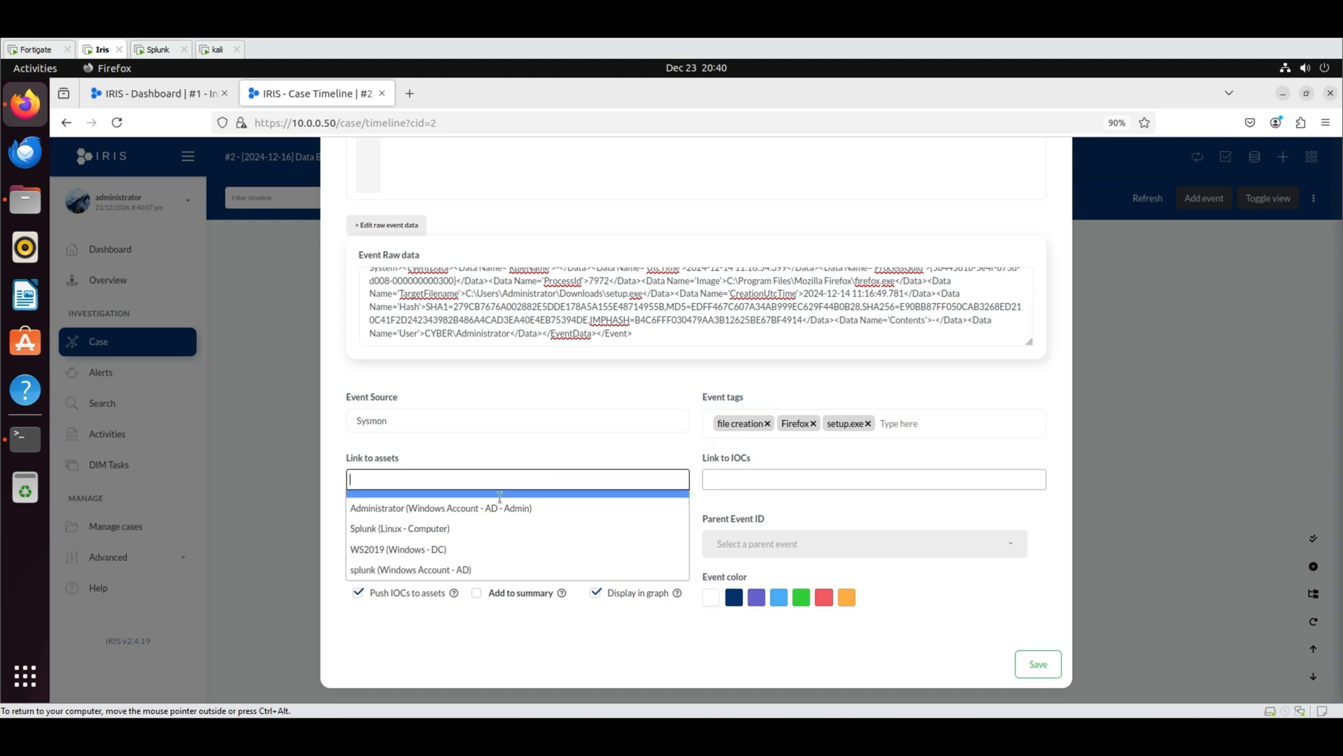
left_click(398, 549)
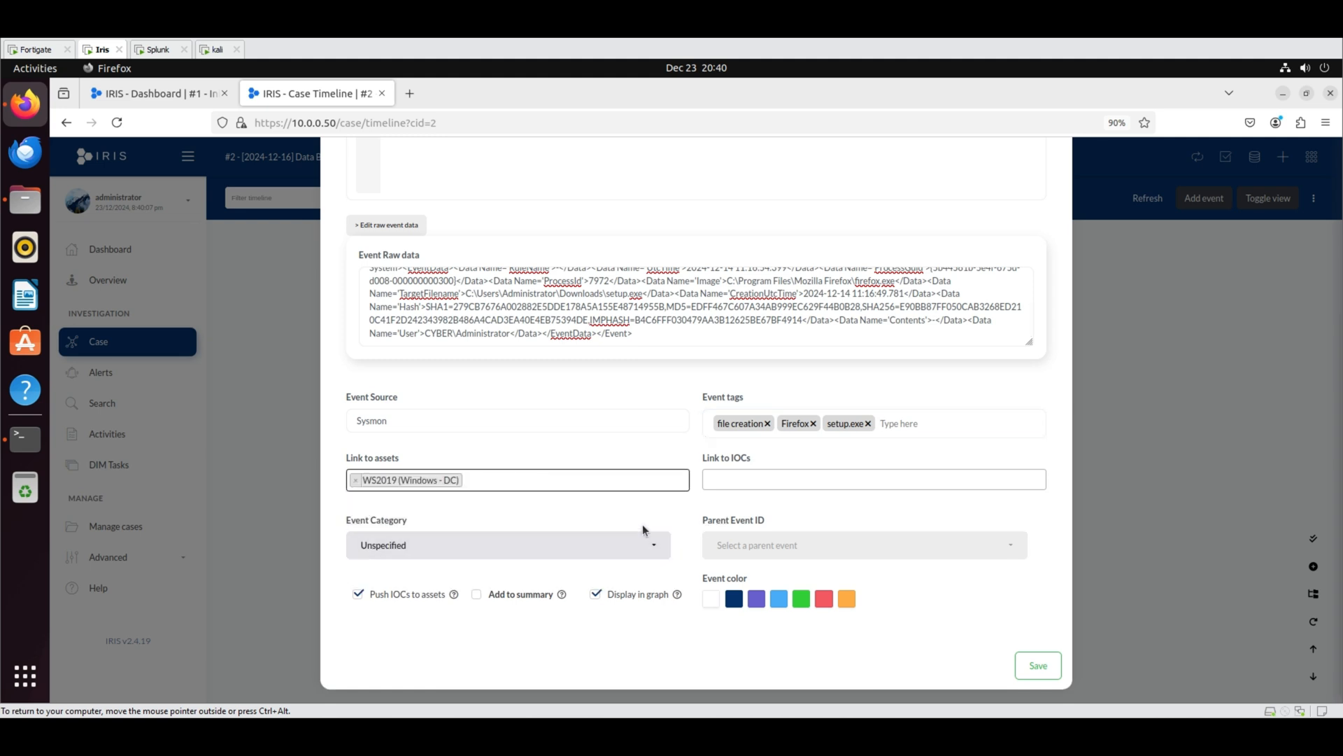
- Categorise it Initial Access, add it to the summary in red and save the event
left_click(507, 544)
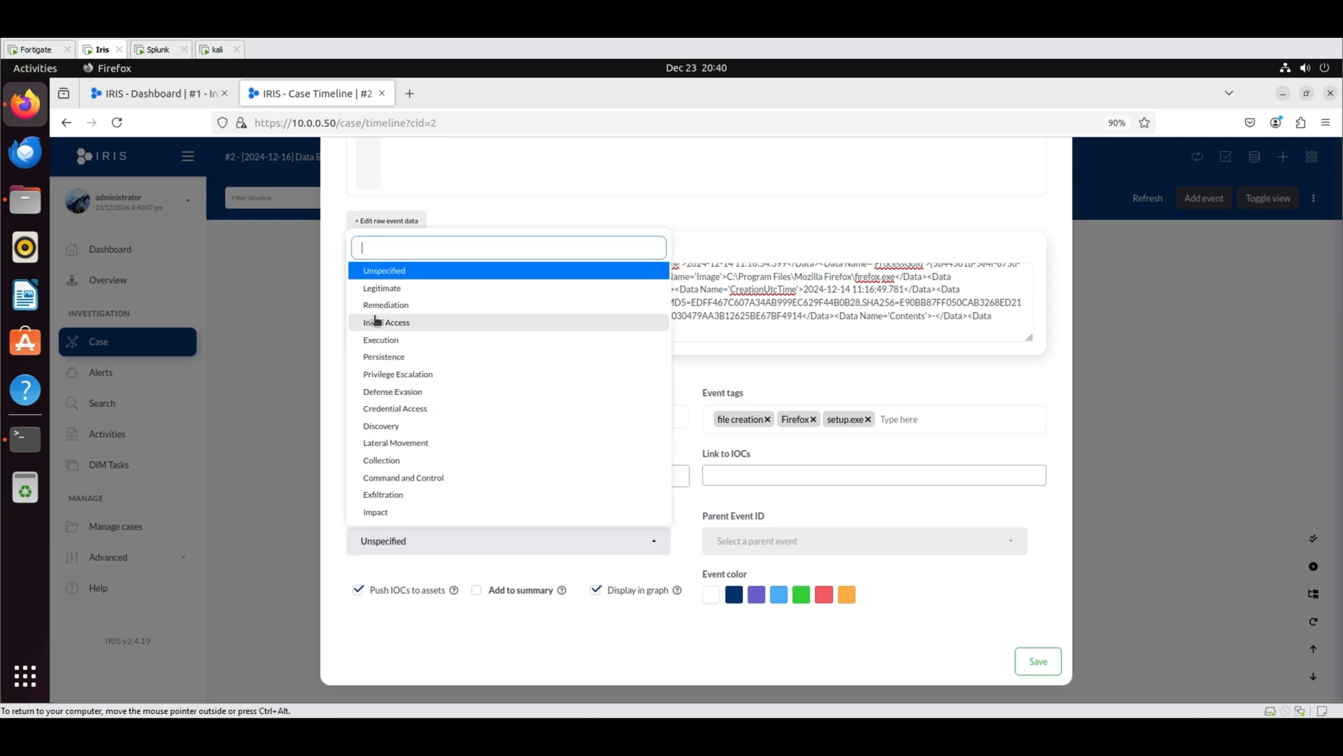
left_click(388, 321)
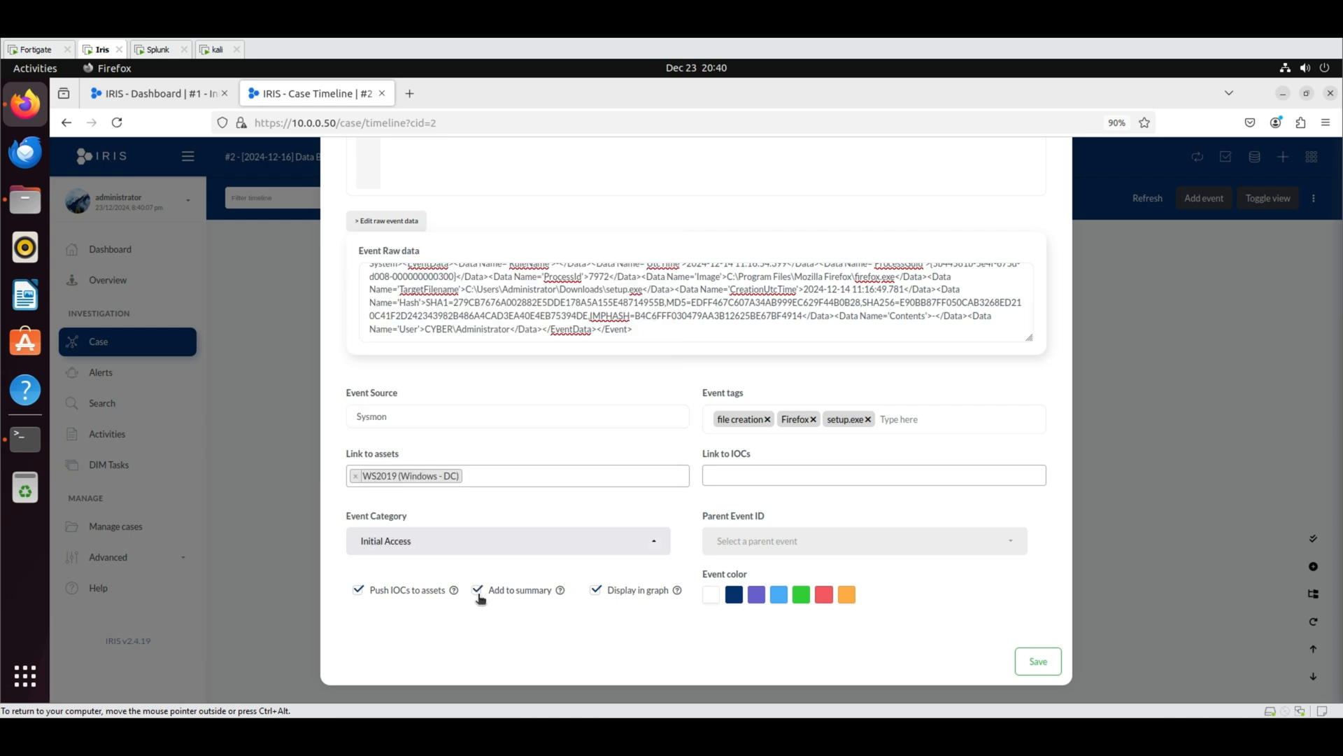
left_click(823, 594)
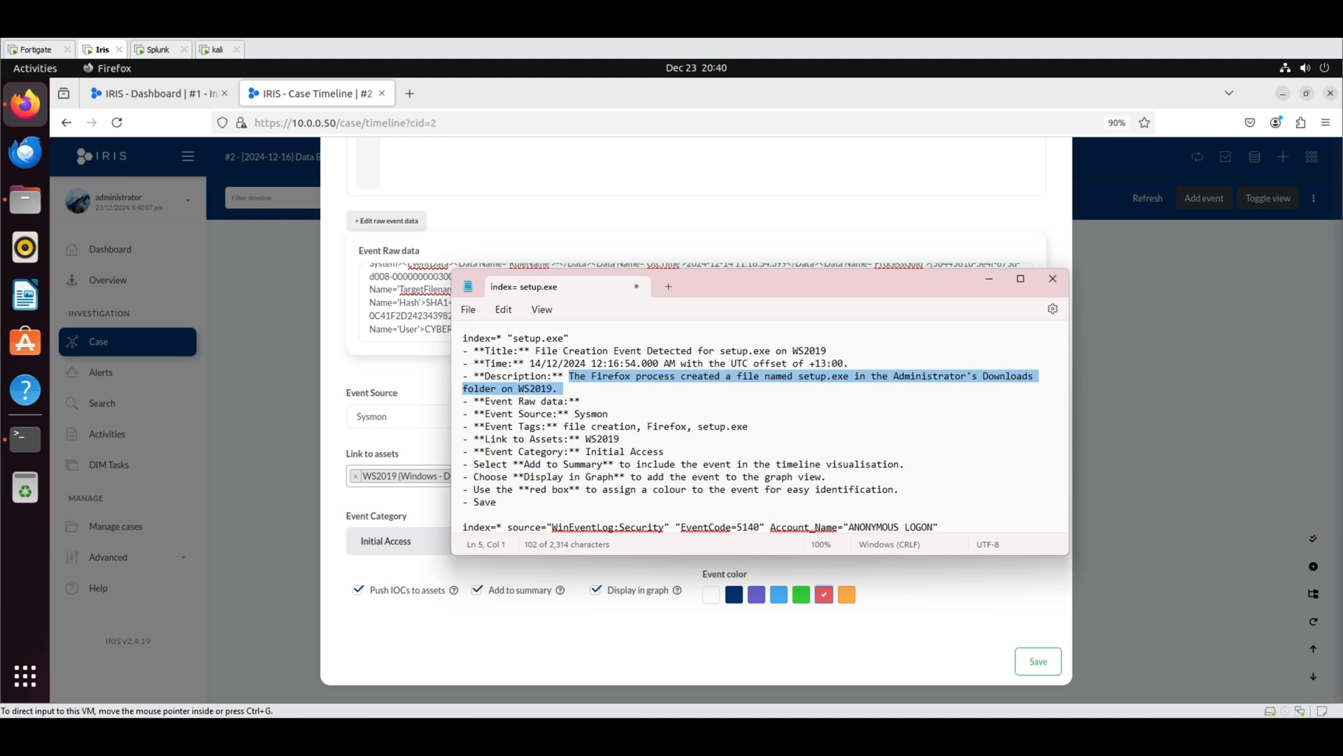
left_click(1037, 660)
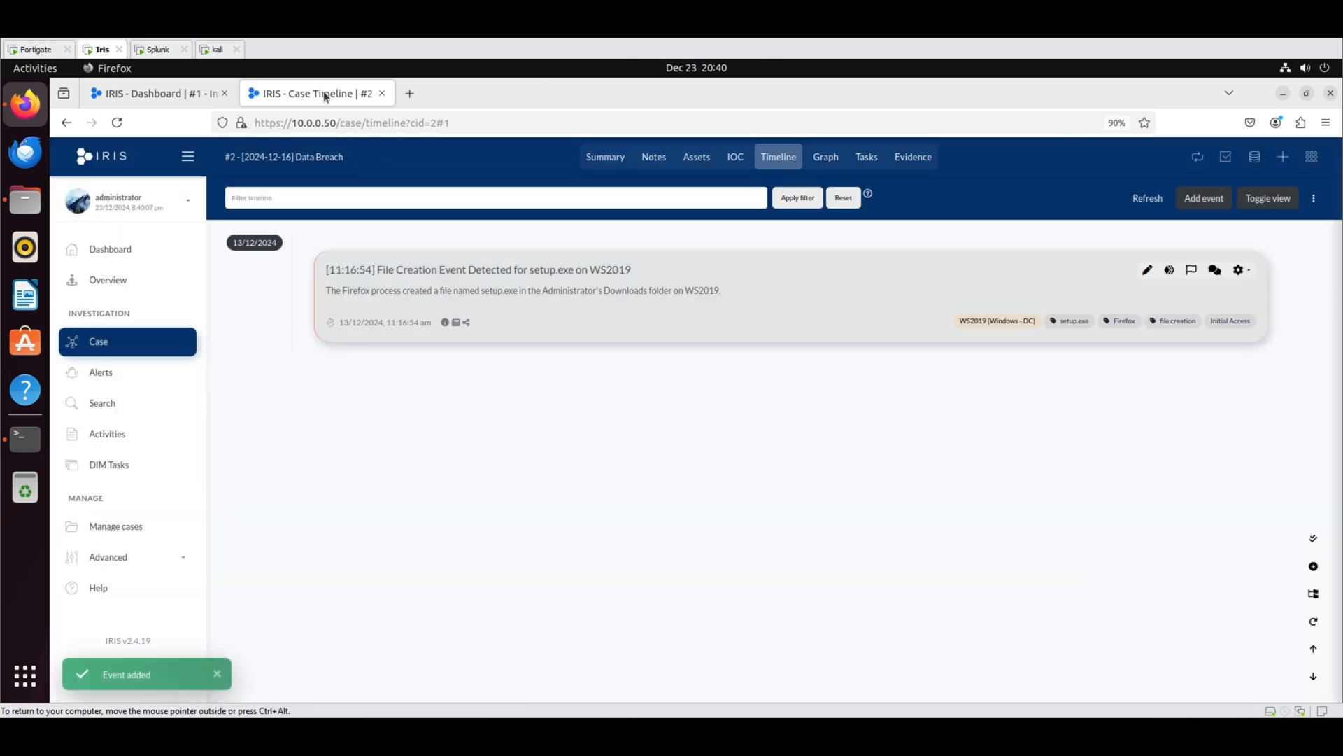
left_click(157, 49)
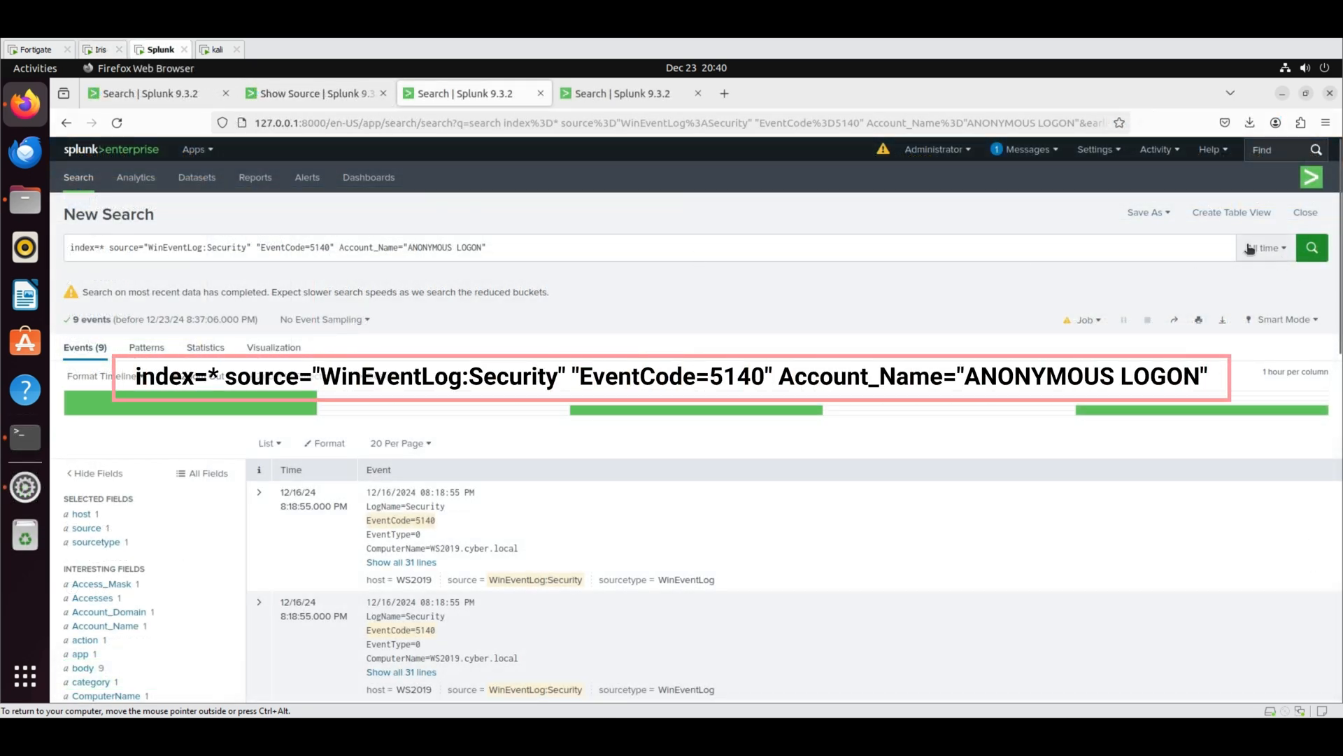
- Expand the 4:17:52 PM event in the EventCode 5140 ANONYMOUS LOGON results
scroll("down", 3)
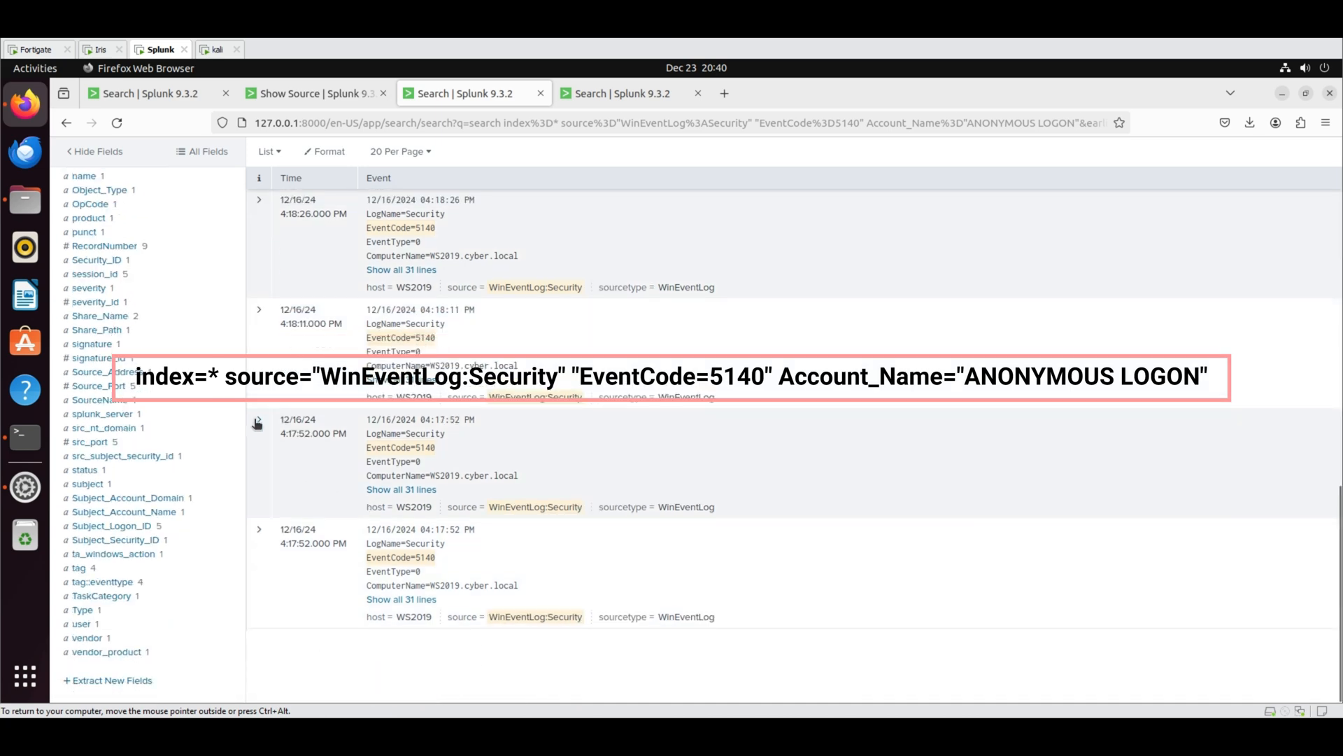
left_click(257, 421)
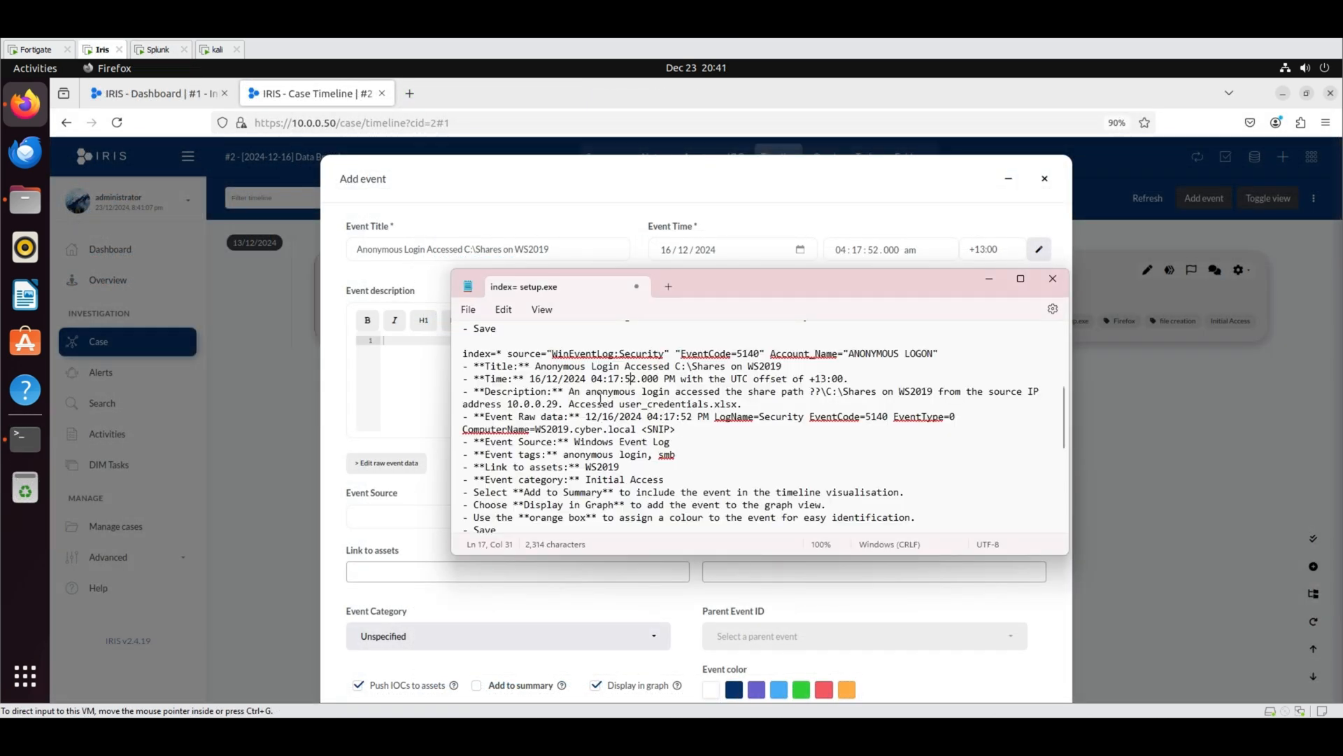
- Fill the Anonymous Login C:\Shares event with source Windows Event Log and asset WS2019
left_click_drag(565, 392, 746, 403)
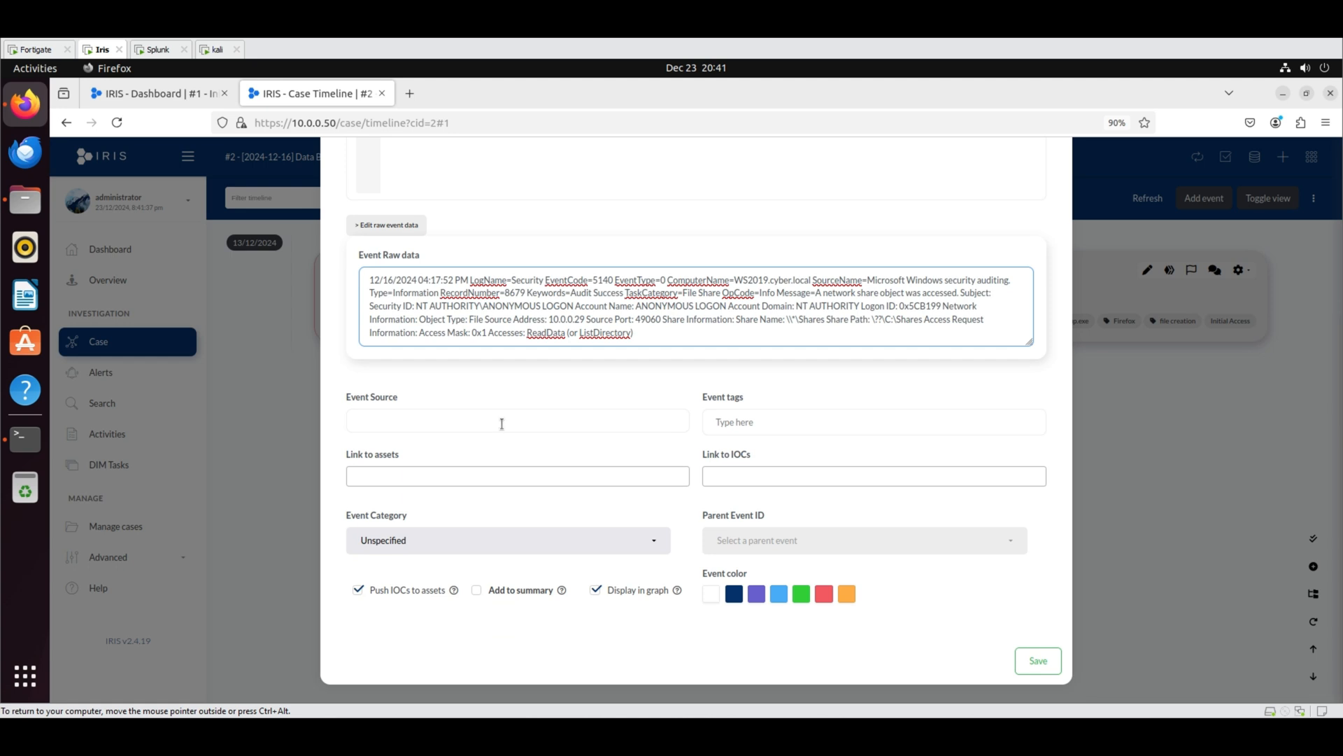
left_click(516, 422)
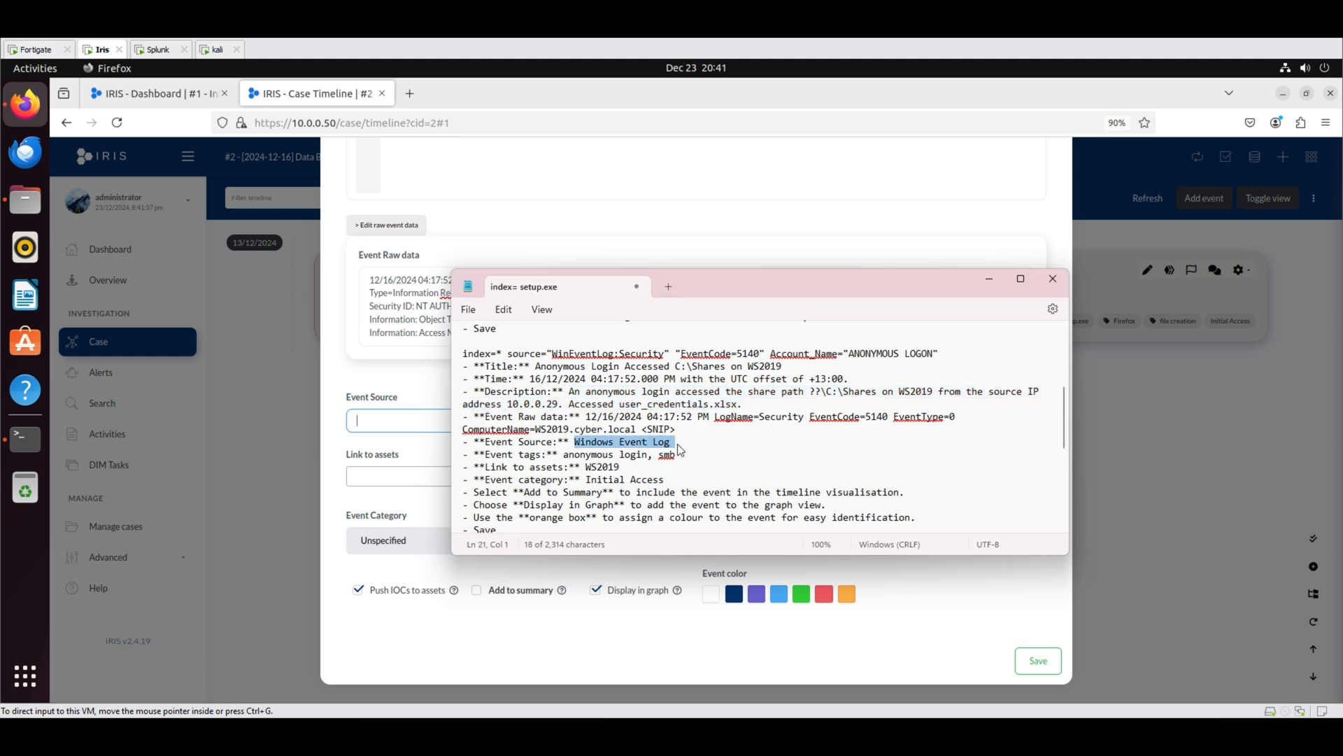
left_click(1052, 277)
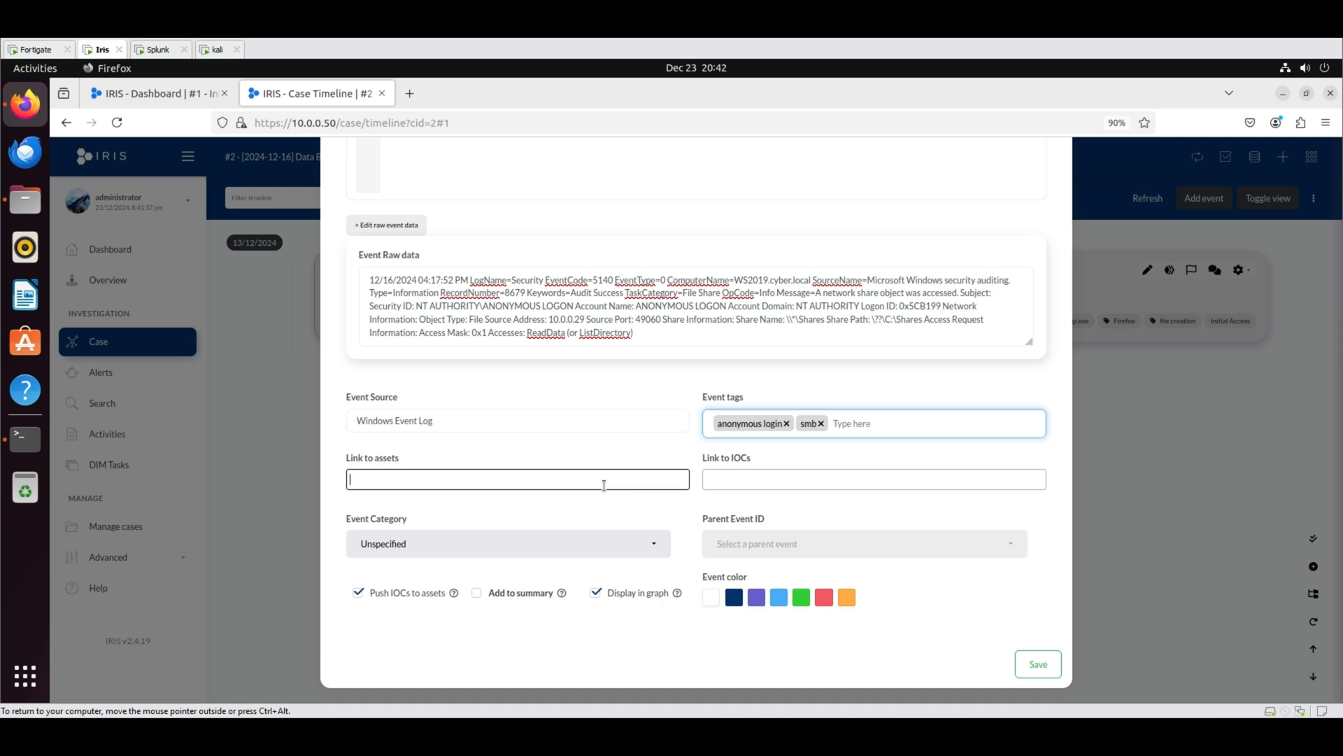
left_click(518, 479)
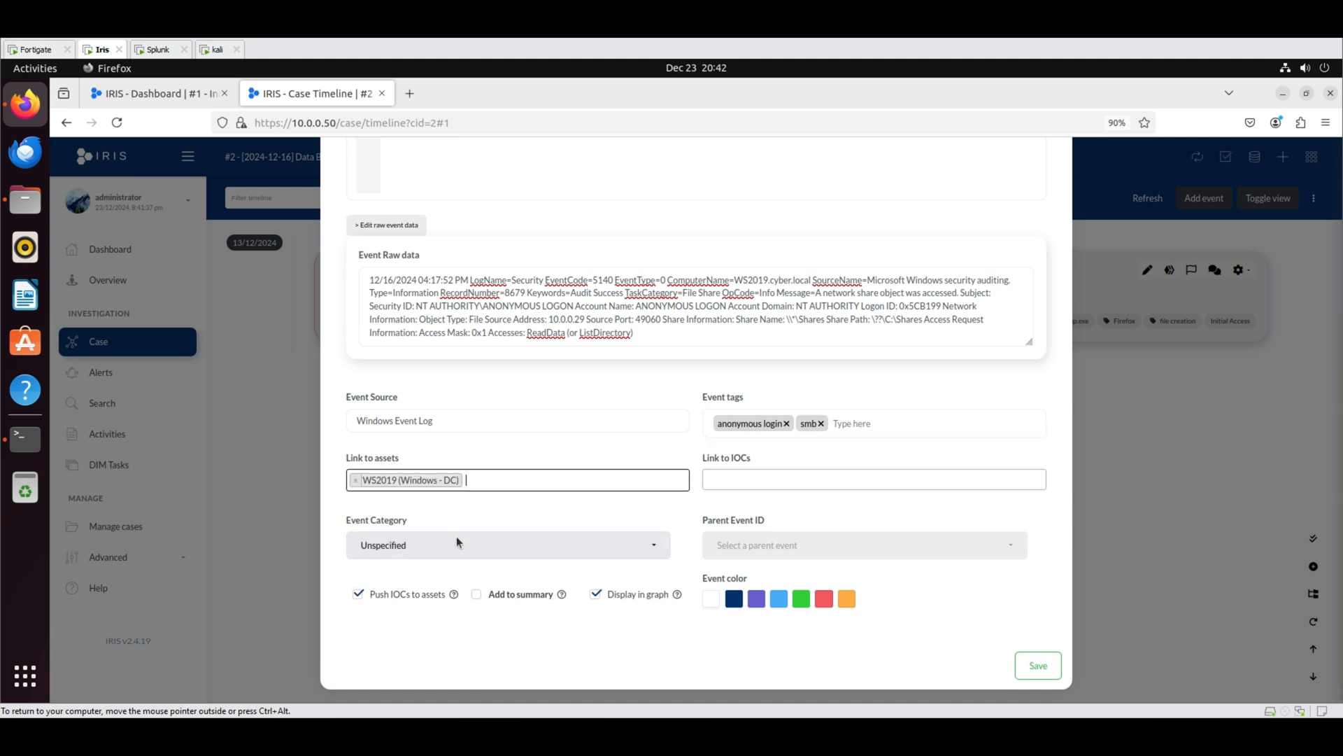
- Categorise it Initial Access, colour it orange and save the event
left_click(506, 544)
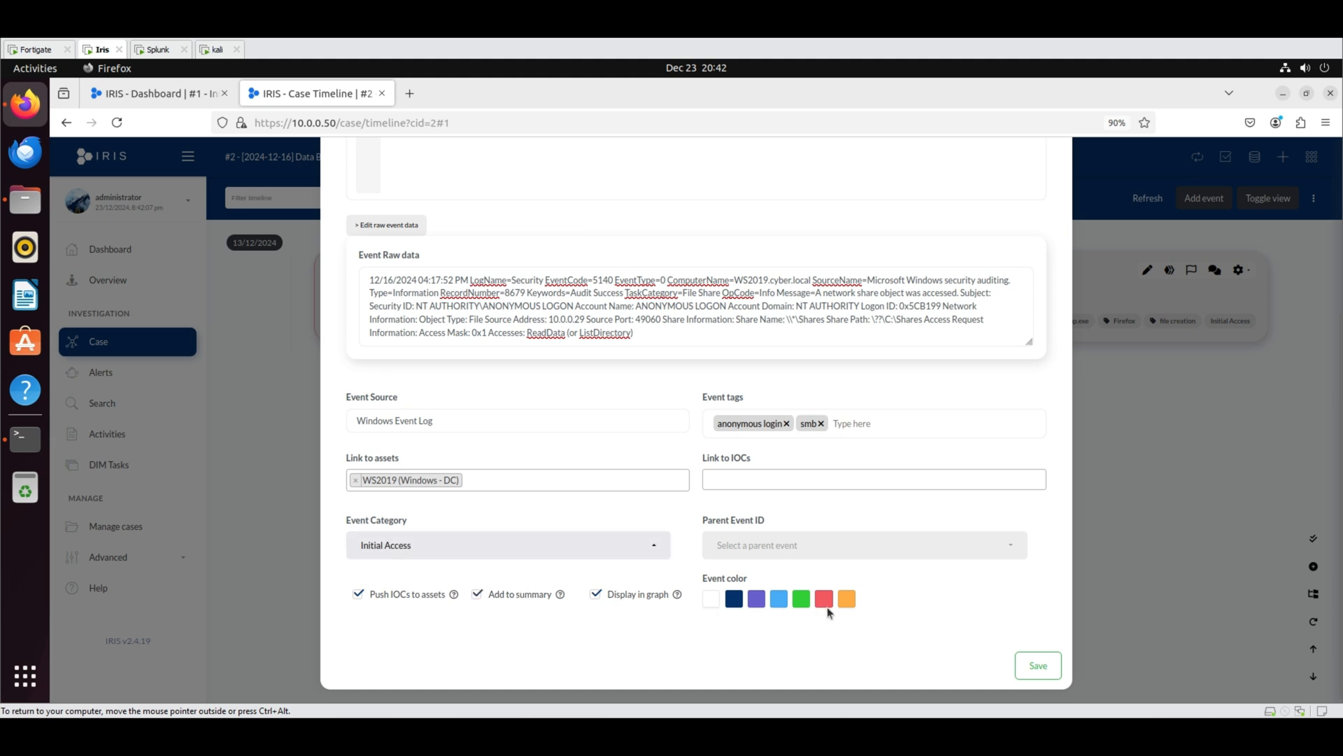
left_click(847, 598)
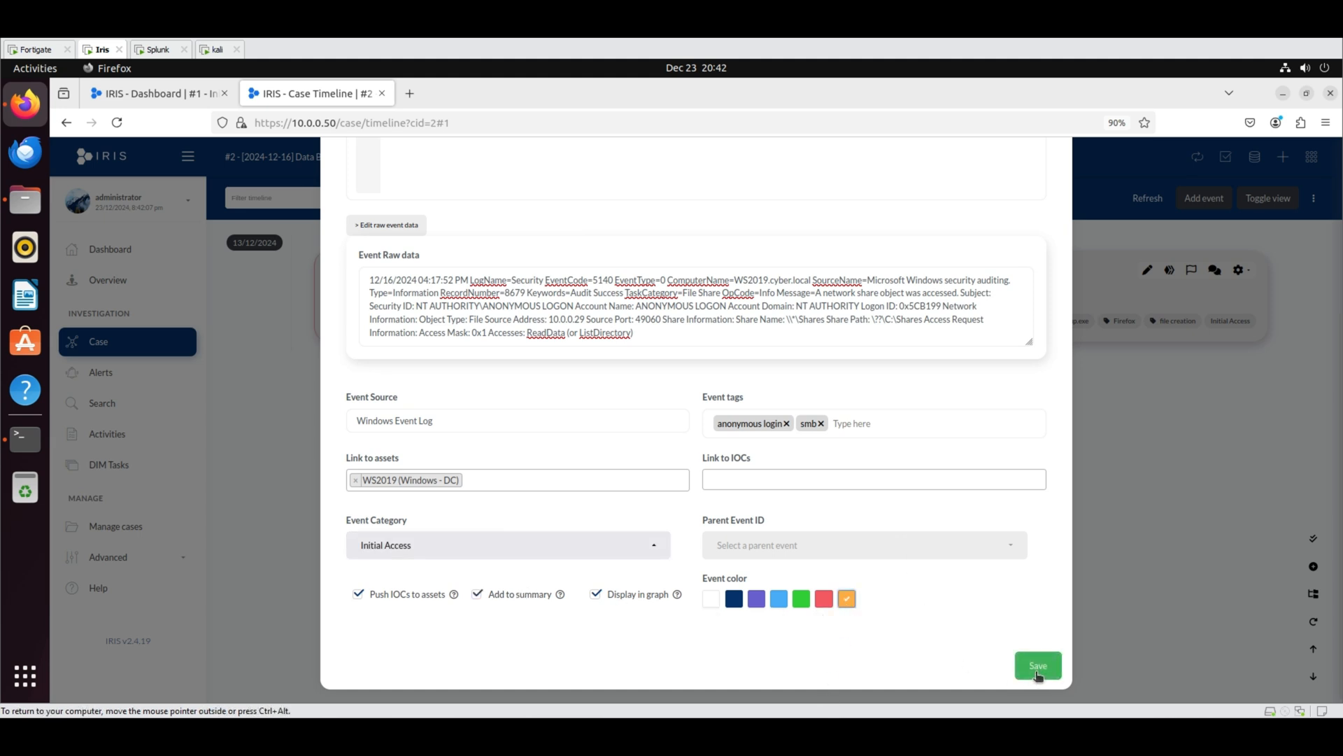
left_click(1037, 666)
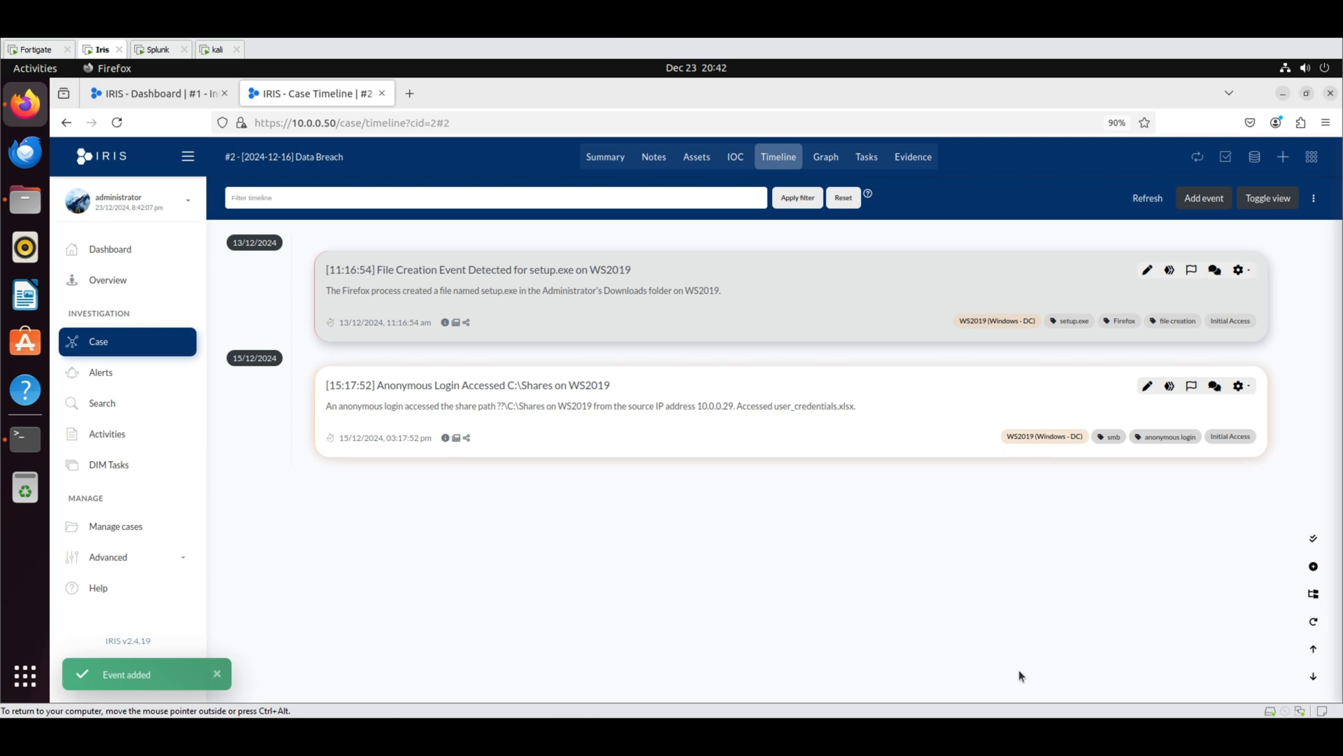
left_click(157, 49)
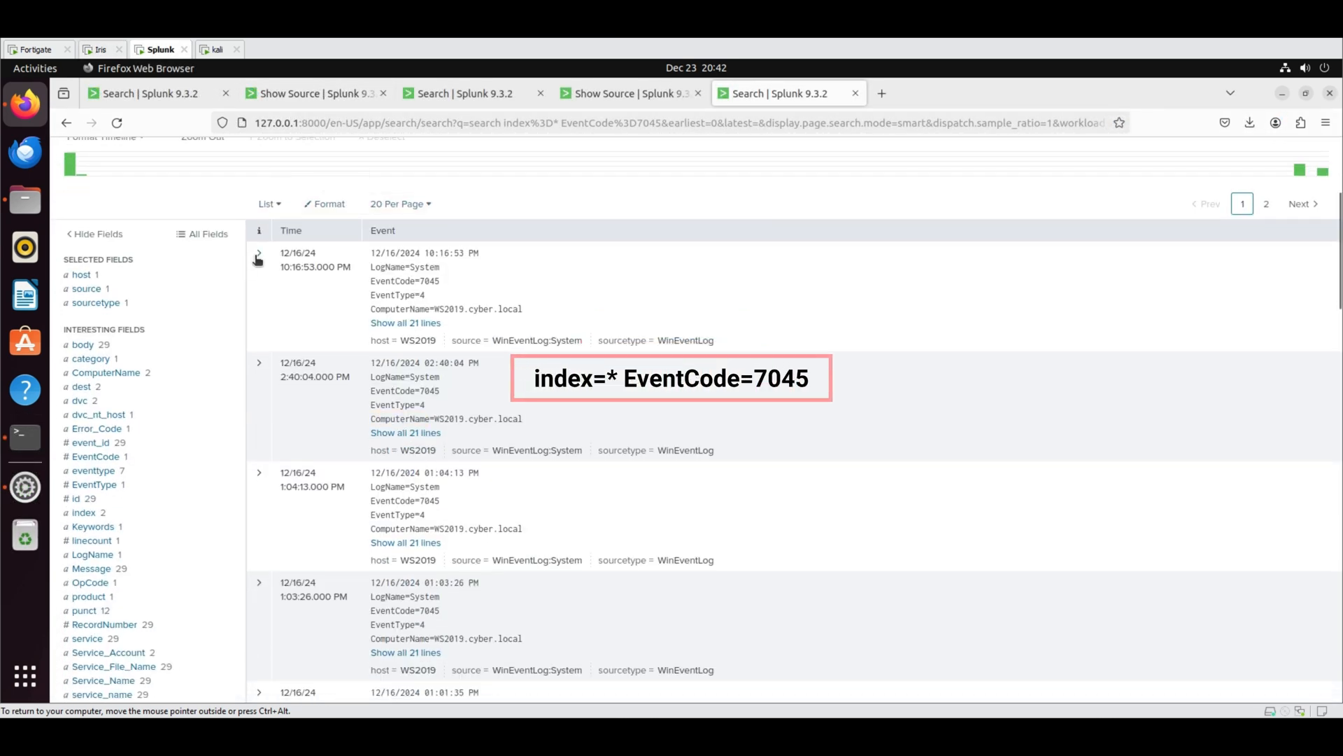
- Expand the 10:16:53 PM service event in the EventCode 7045 results
left_click(259, 256)
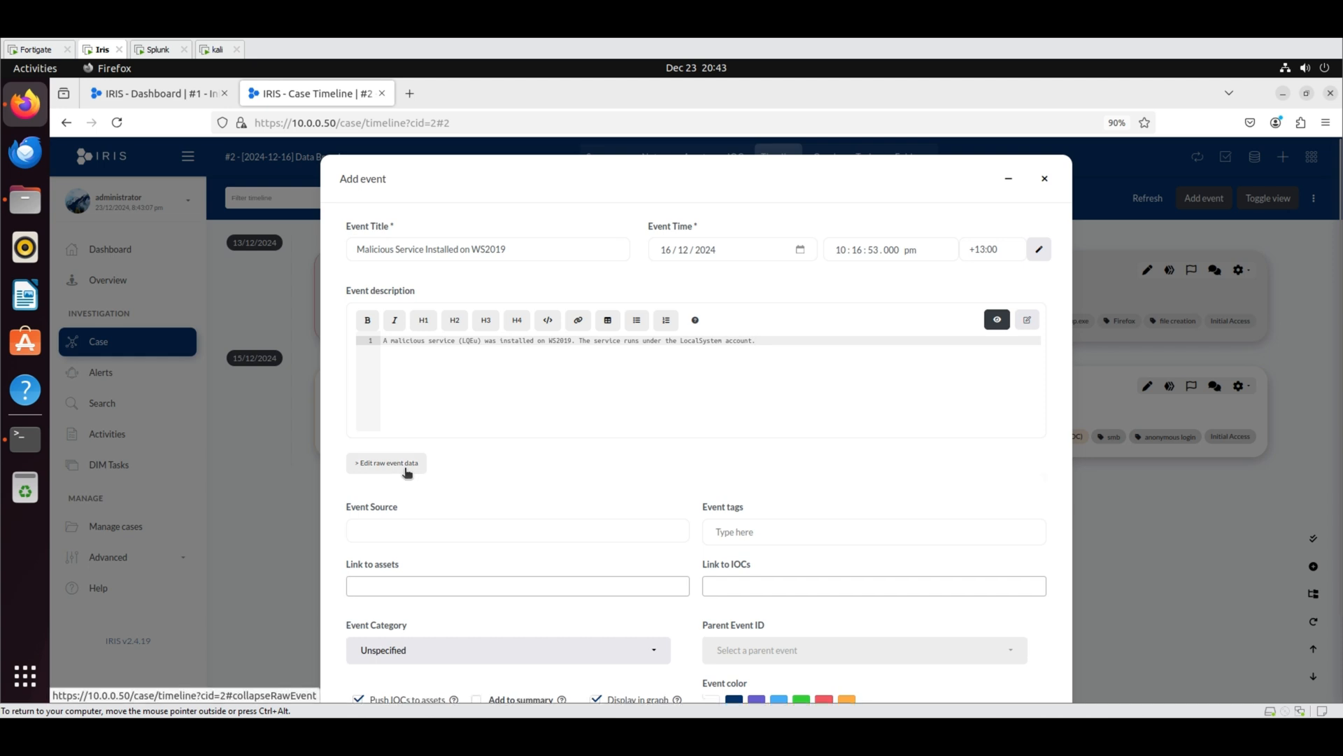
- Fill raw data and source Windows Event Log, tag malicious service and link WS2019
left_click(386, 464)
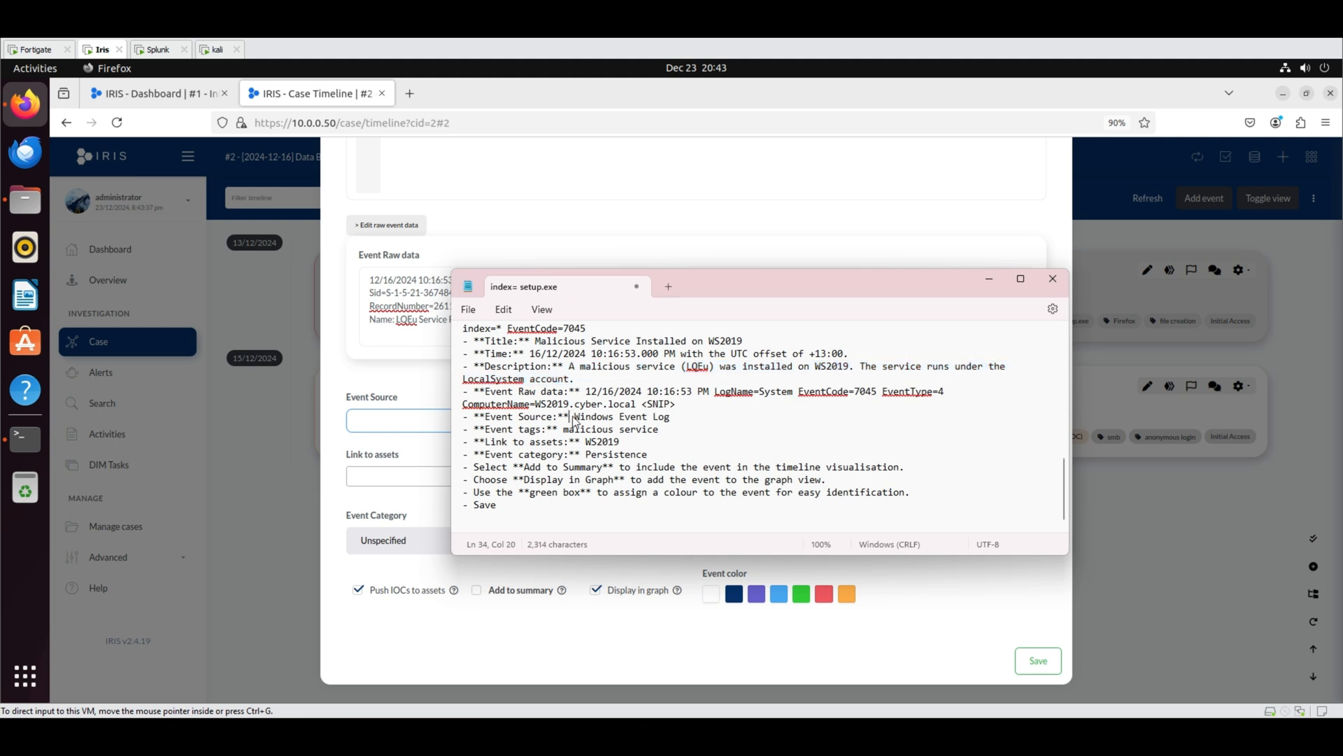
double_click(621, 417)
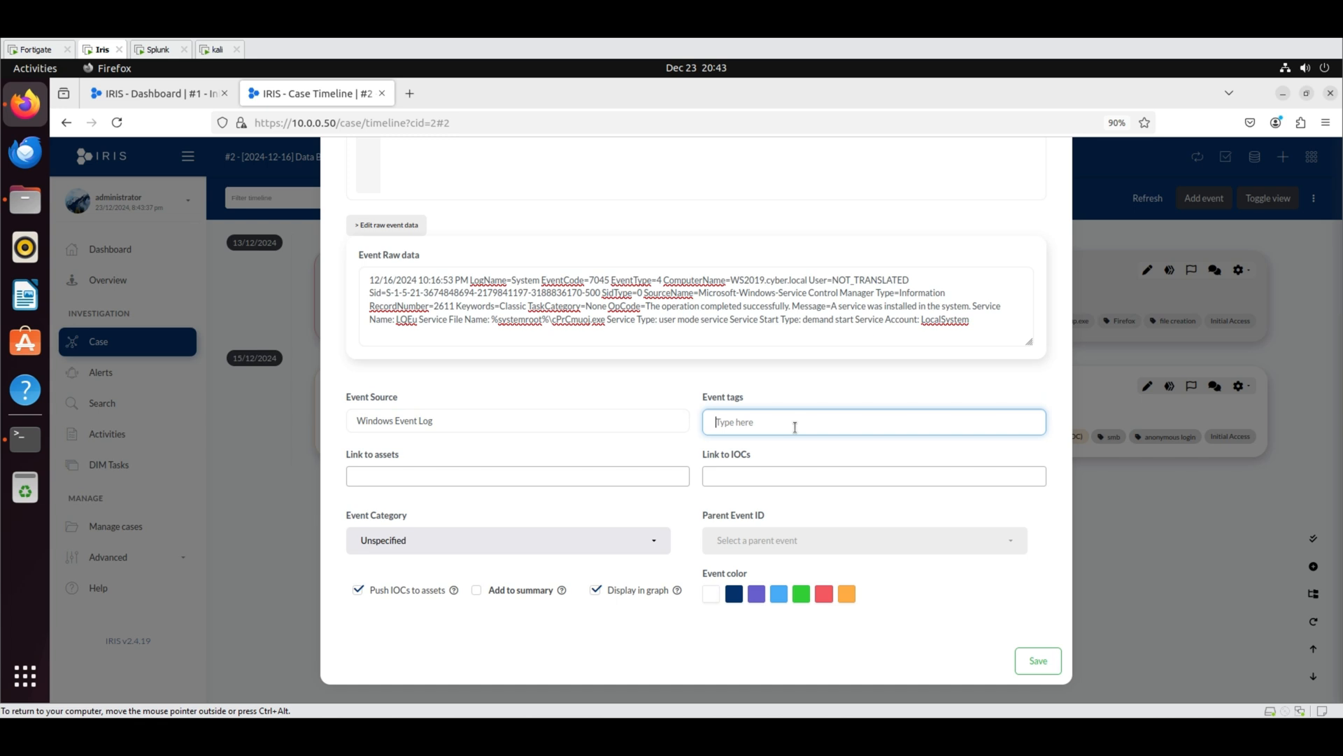
type("malicious service")
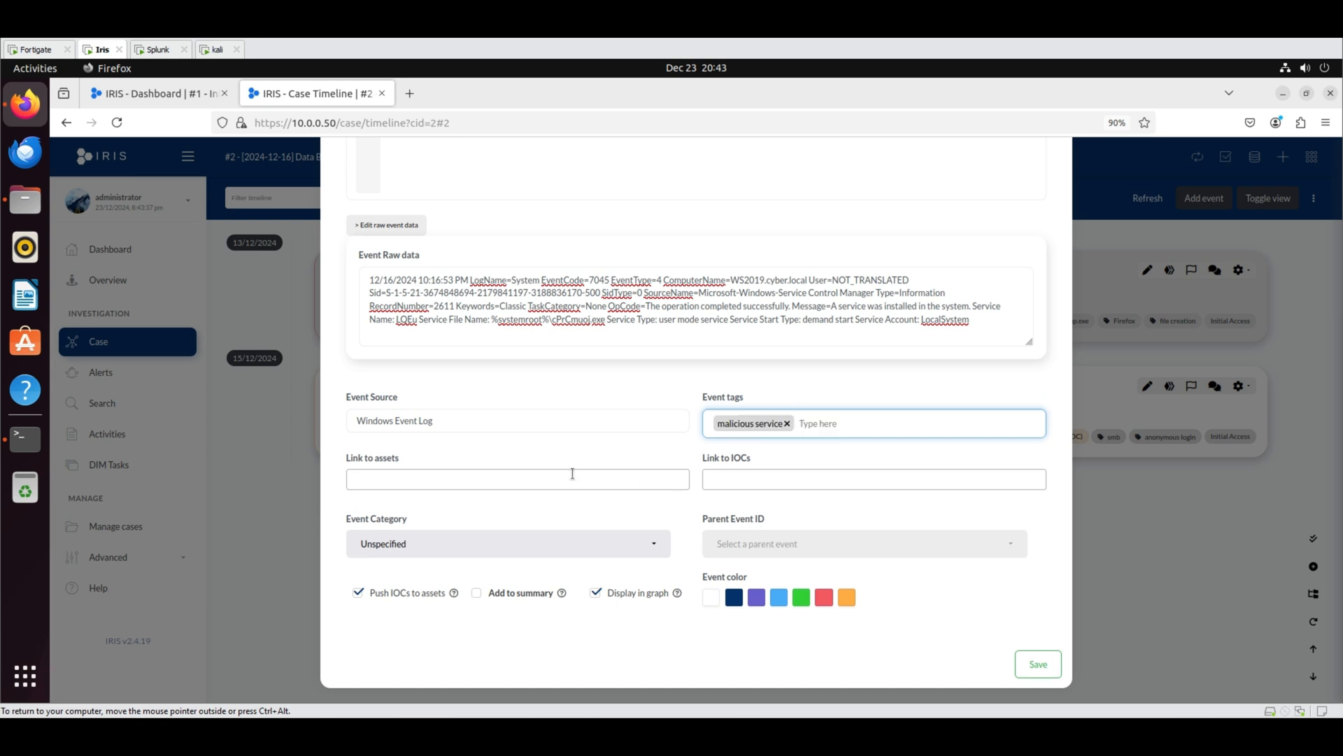
left_click(517, 479)
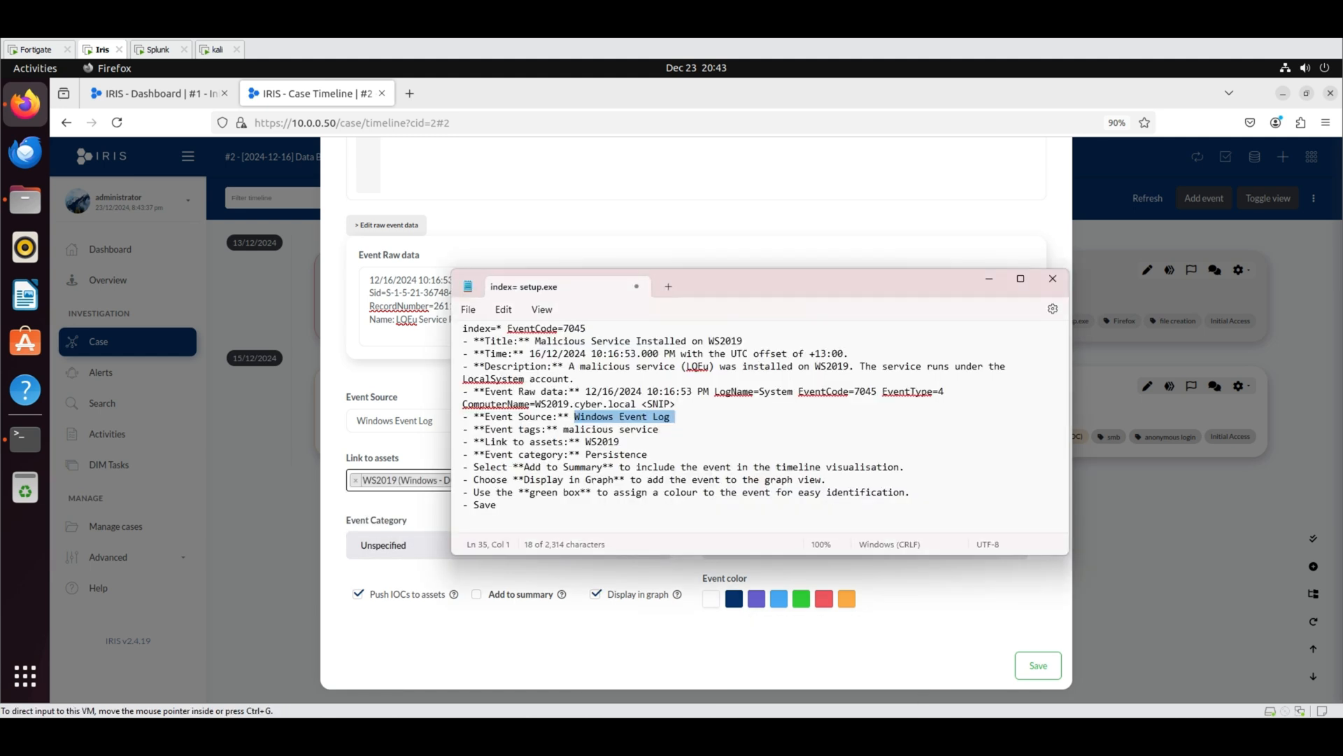
- Categorise the Malicious Service Installed event as Persistence in green and save it
left_click(1053, 279)
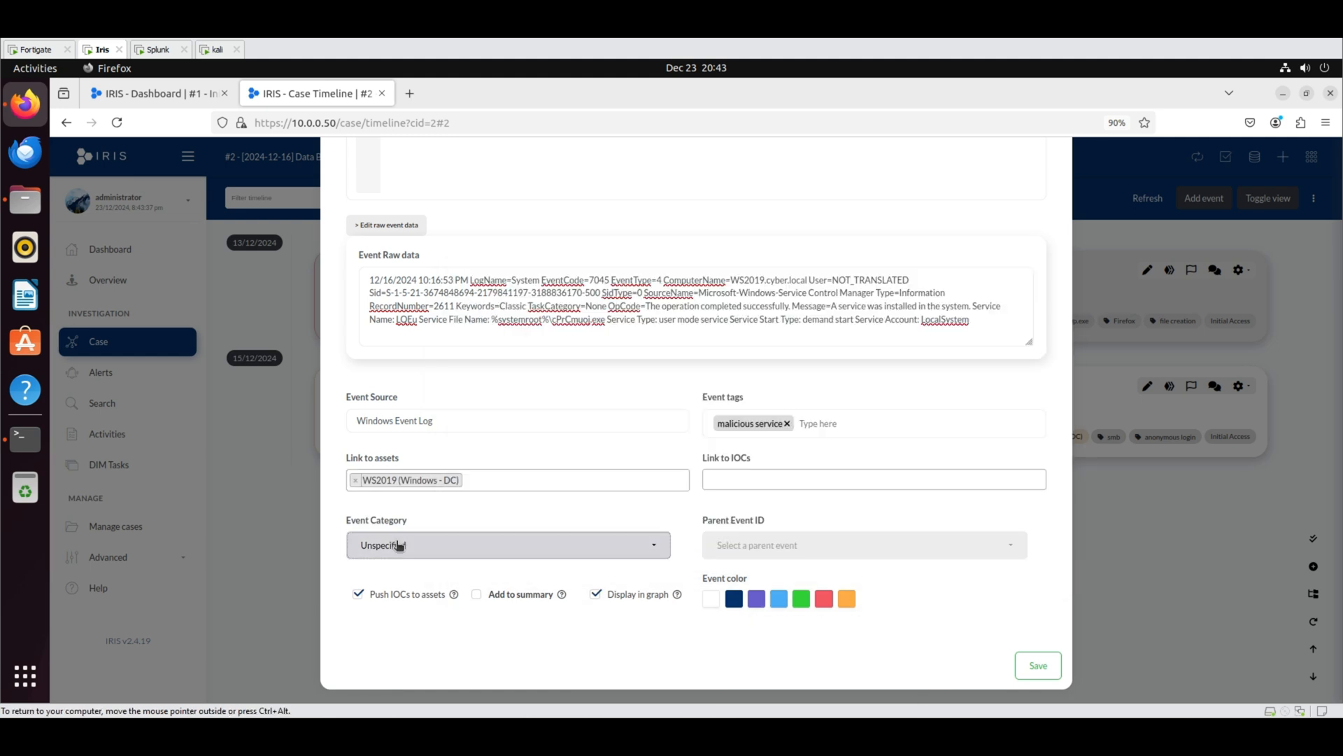
left_click(507, 544)
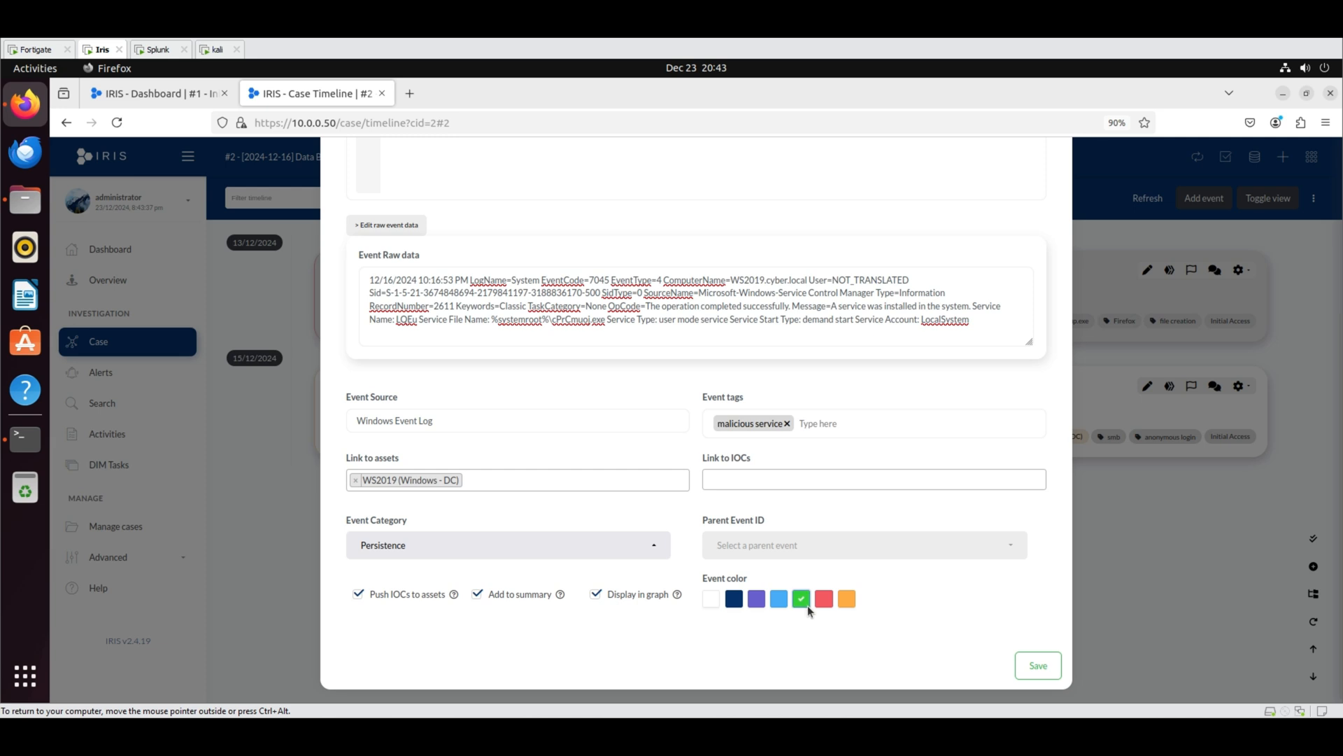
left_click(1037, 666)
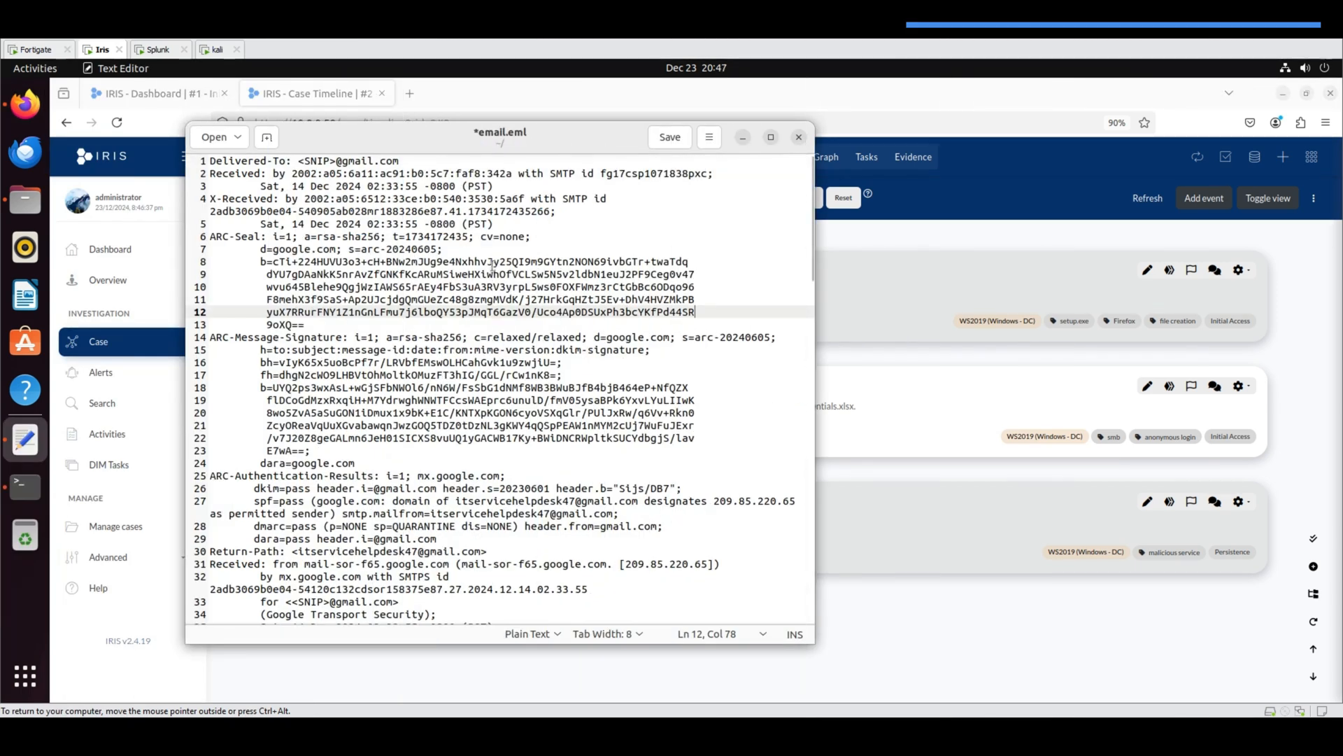
- Scroll through the email.eml message headers in Text Editor
scroll("down", 3)
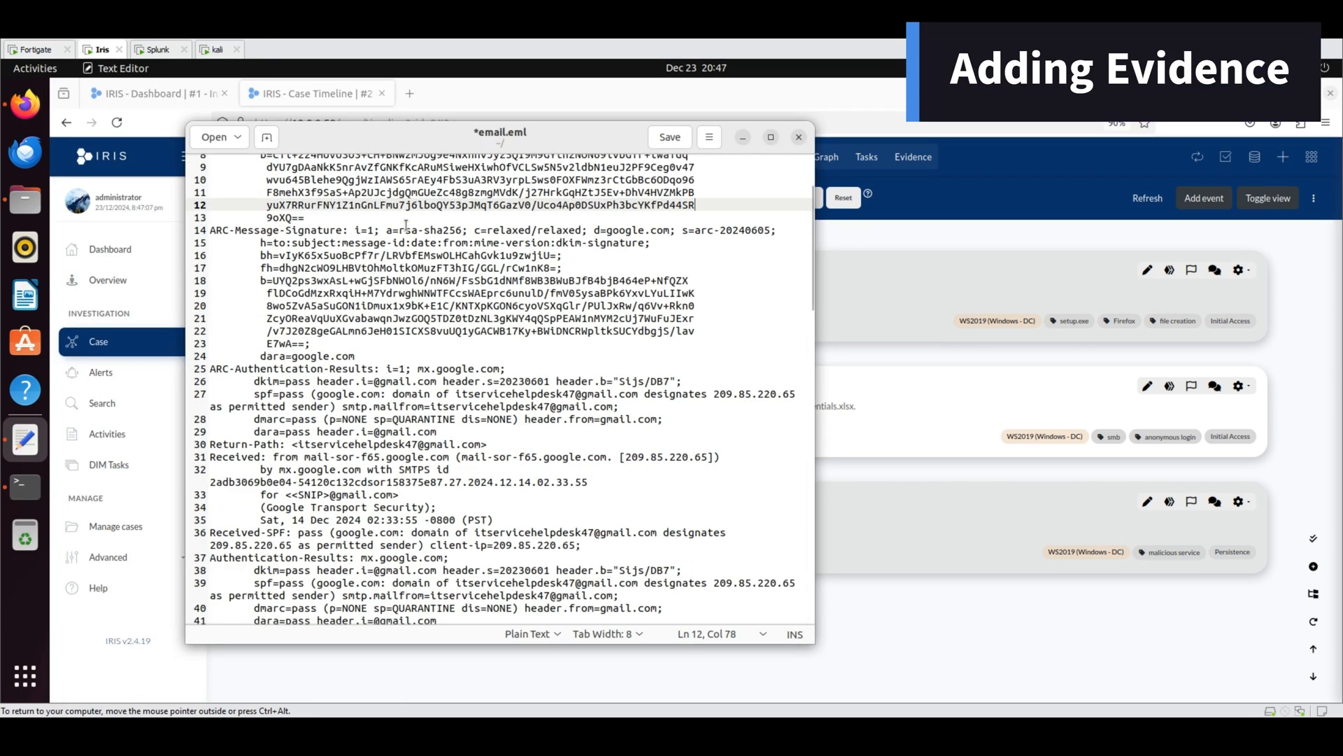
scroll("down", 3)
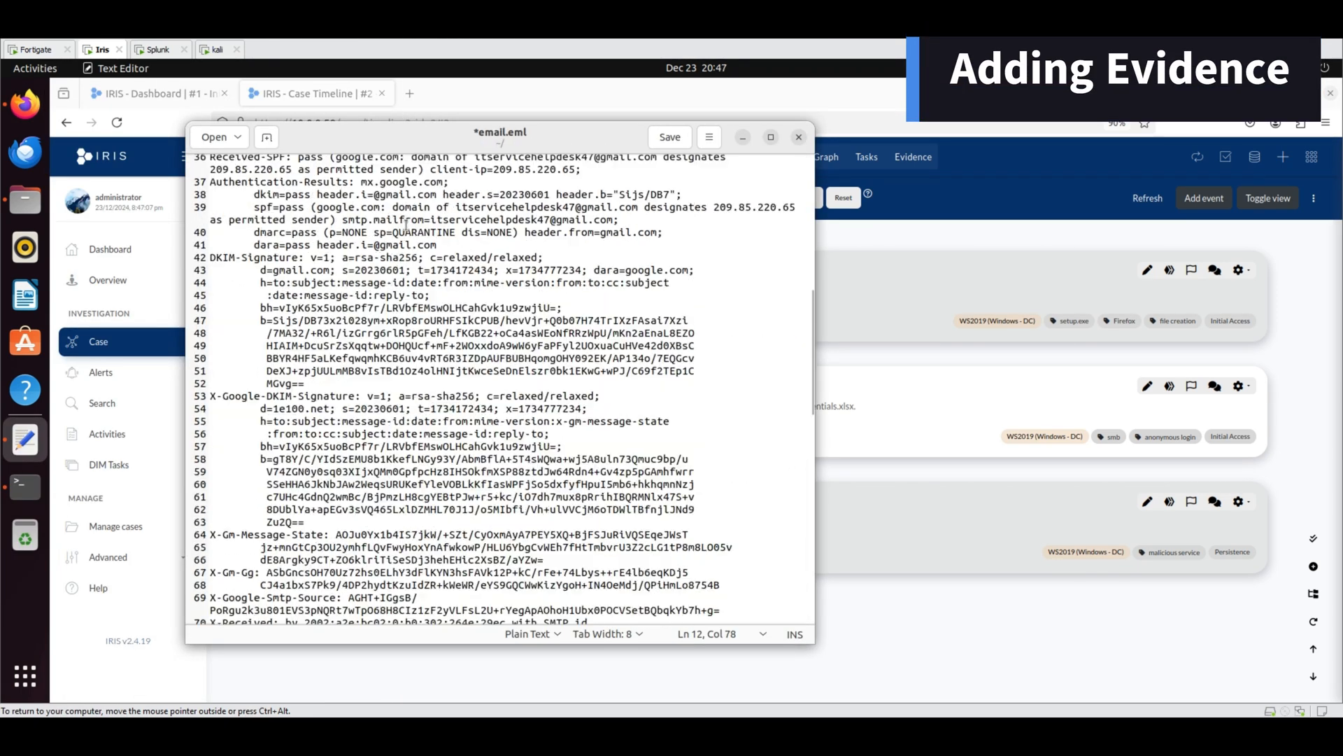
scroll("down", 3)
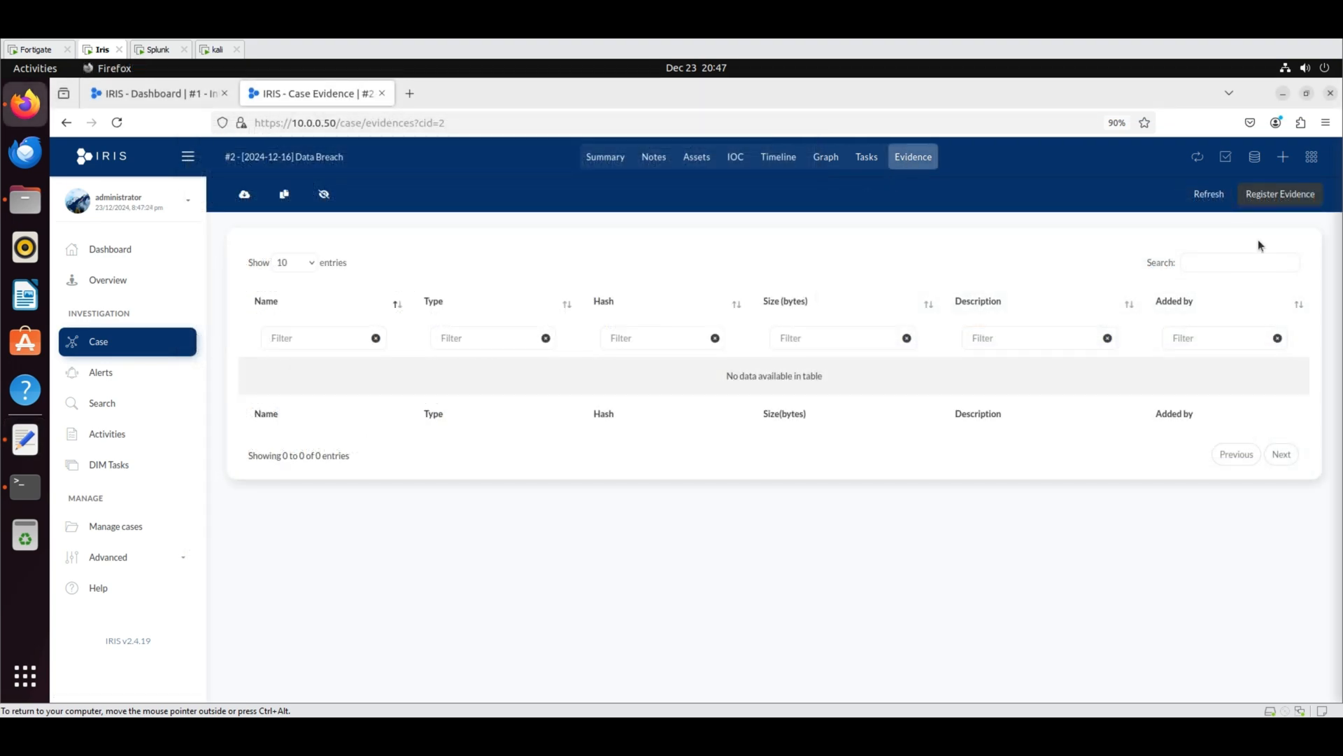
- In the case datastore's Evidences folder, choose email.eml from Home for upload
left_click(1254, 155)
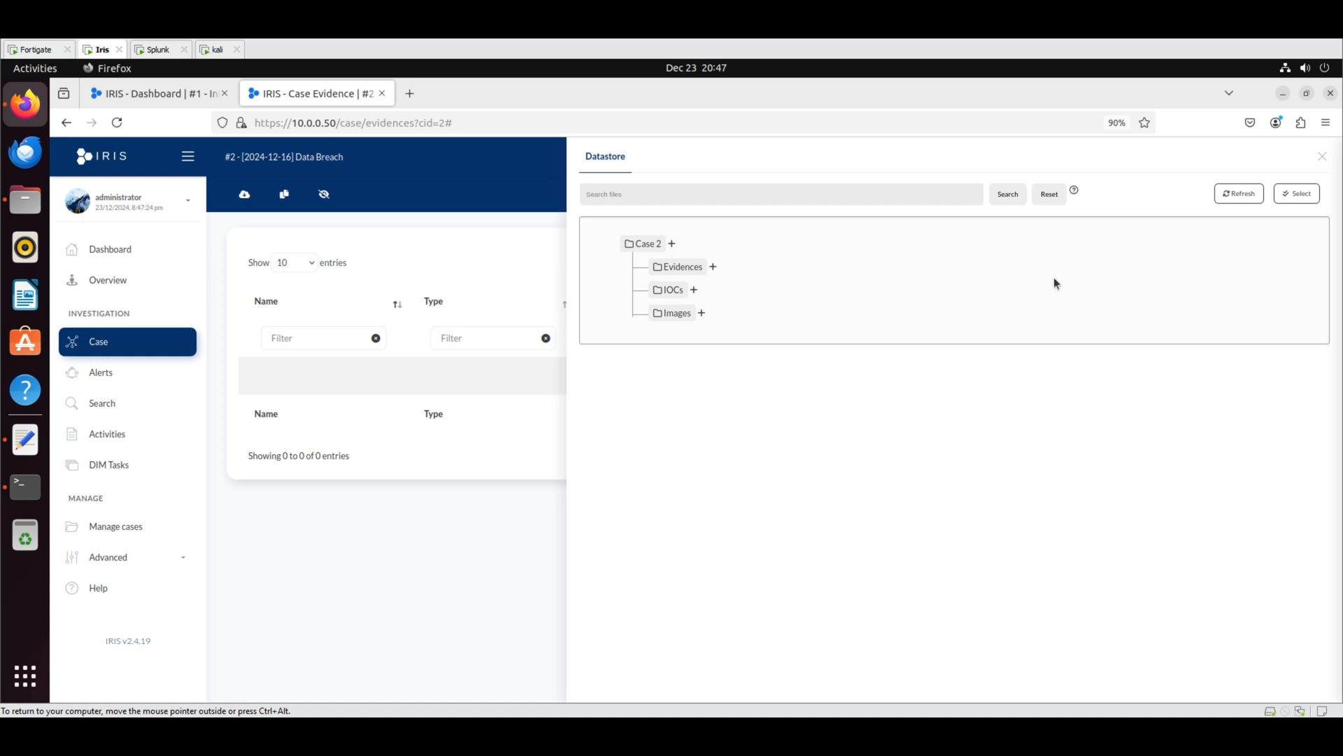
left_click(713, 266)
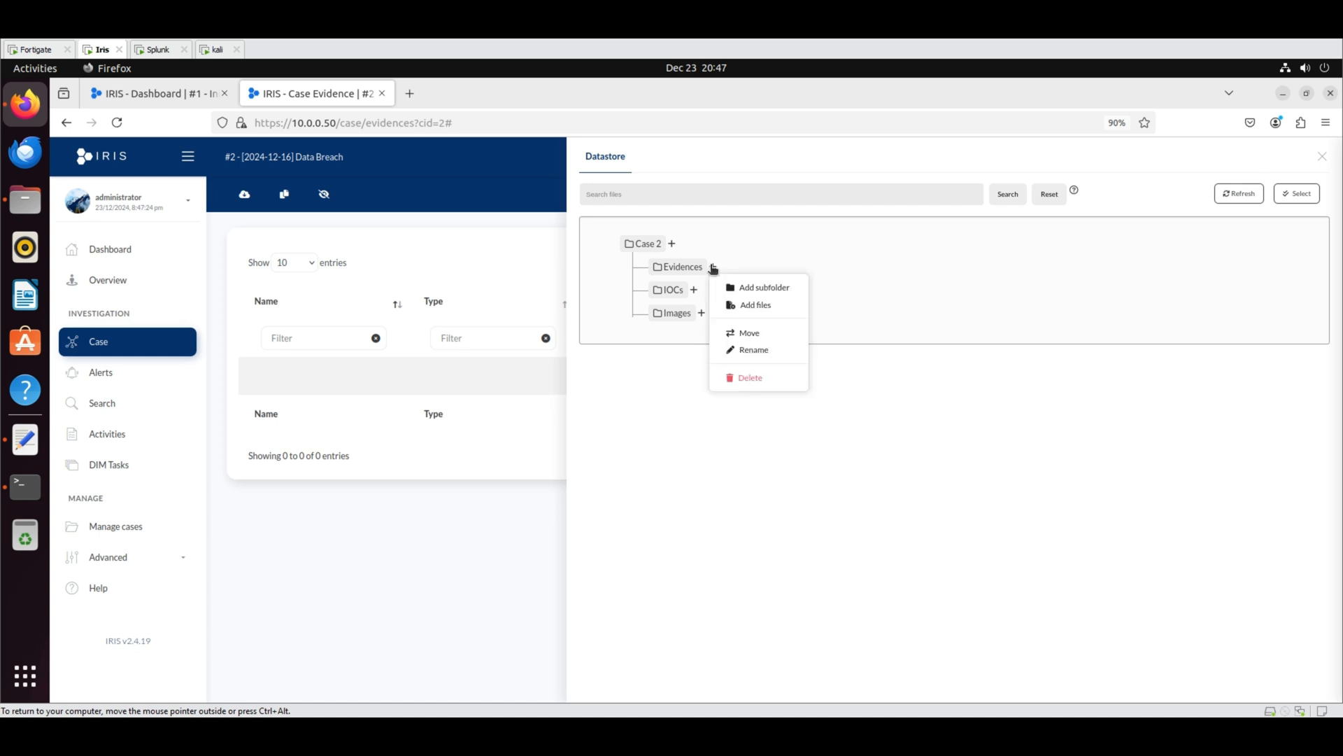
left_click(754, 305)
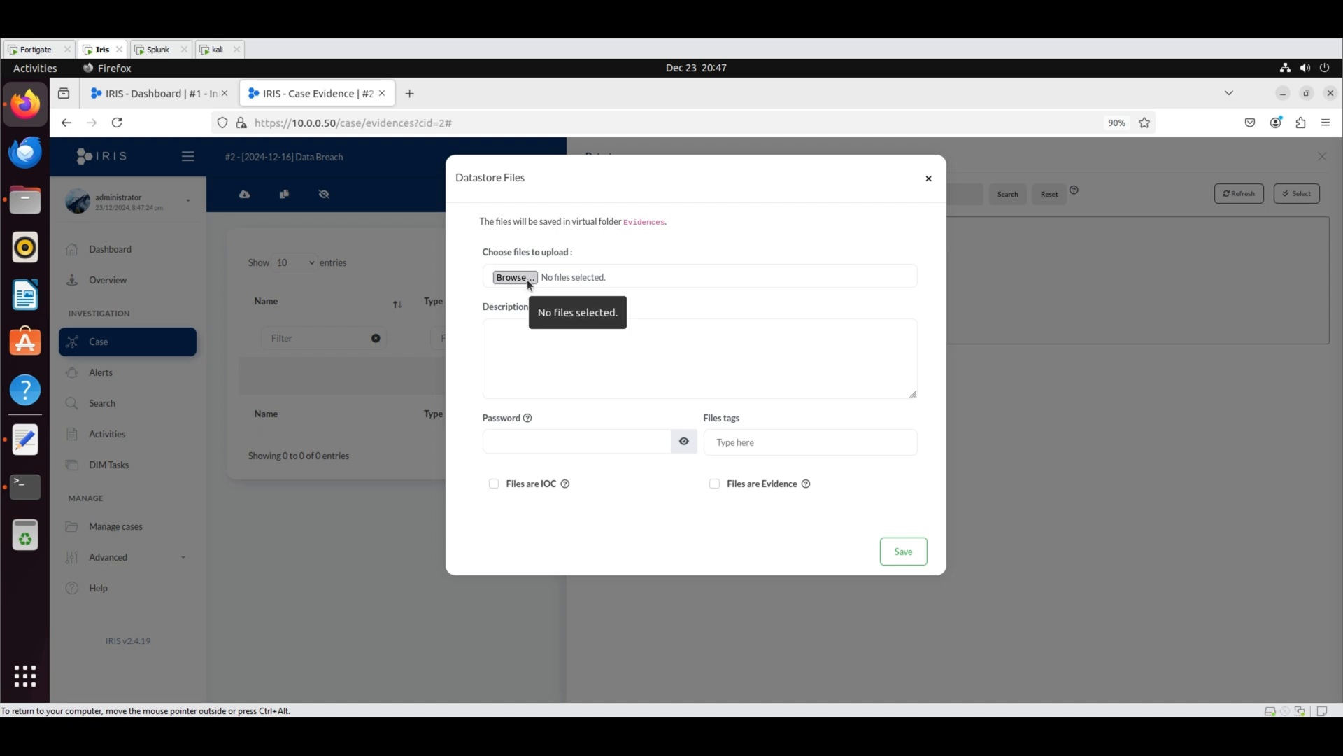
left_click(514, 277)
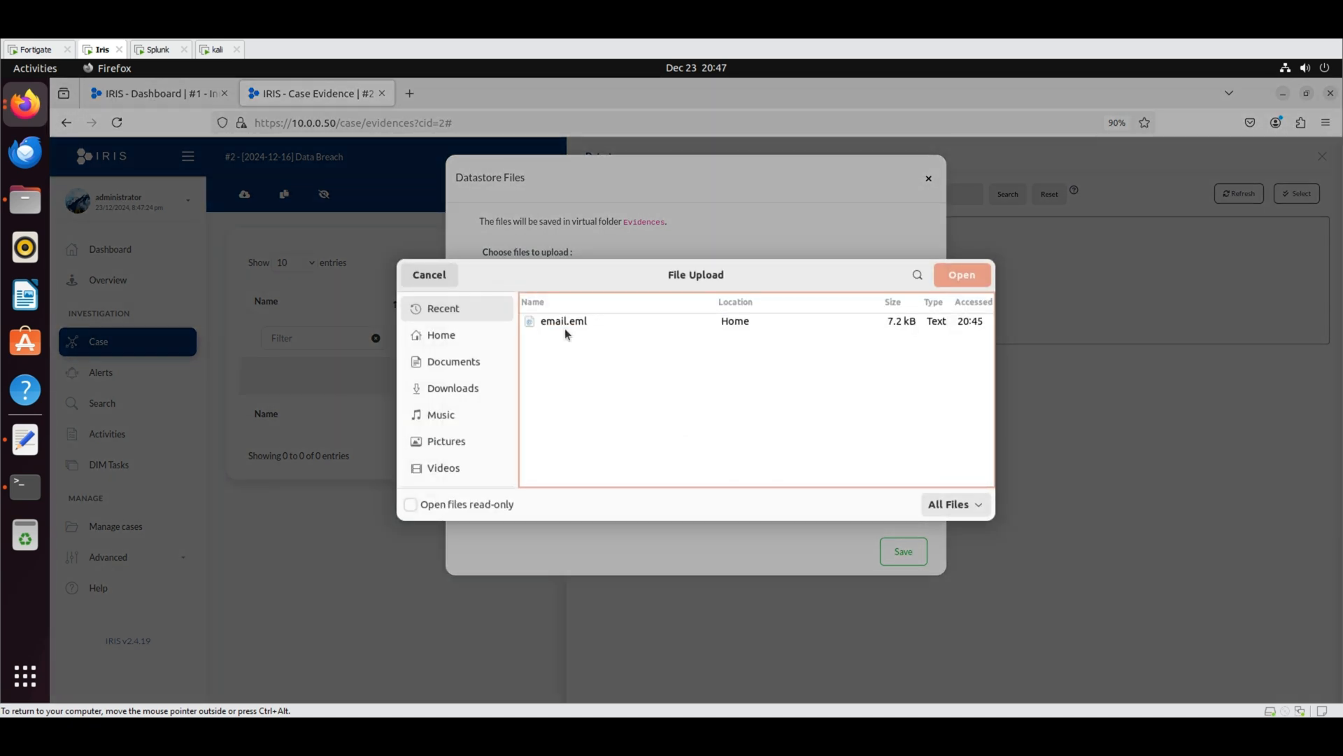
left_click(441, 334)
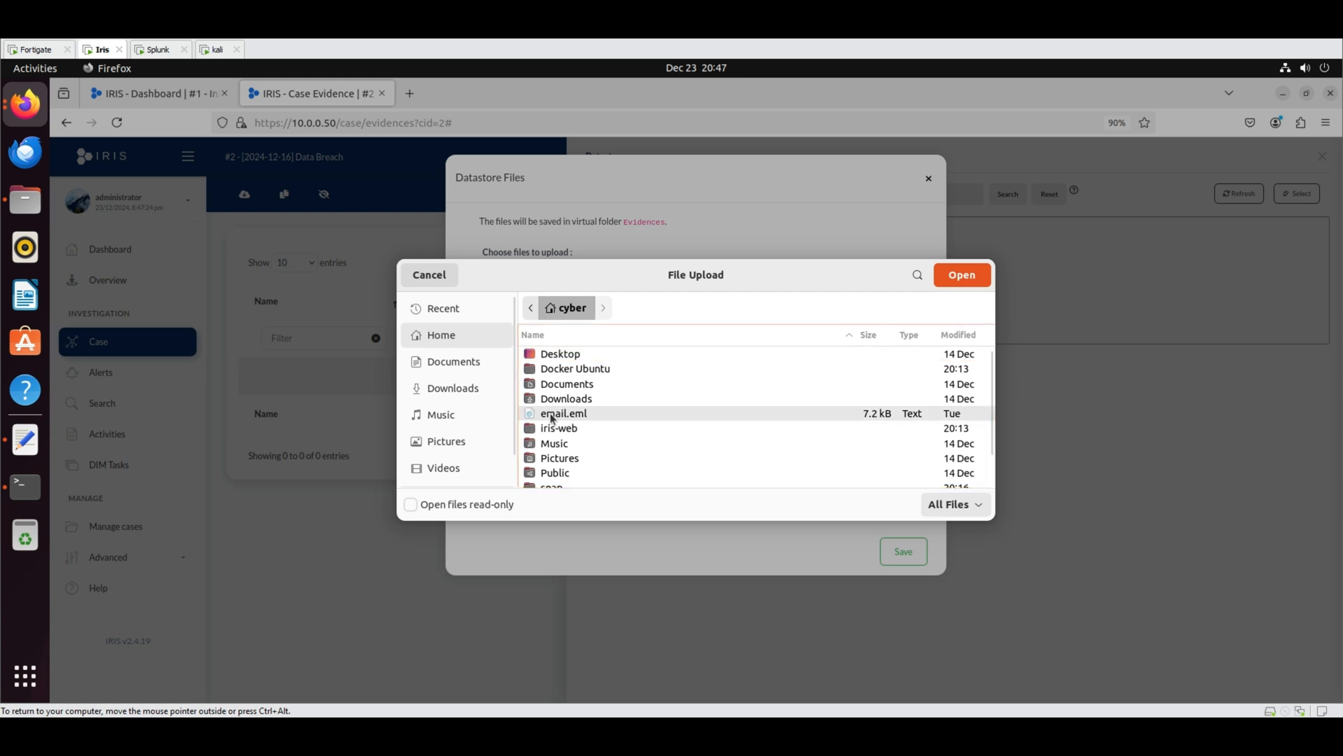
left_click(960, 274)
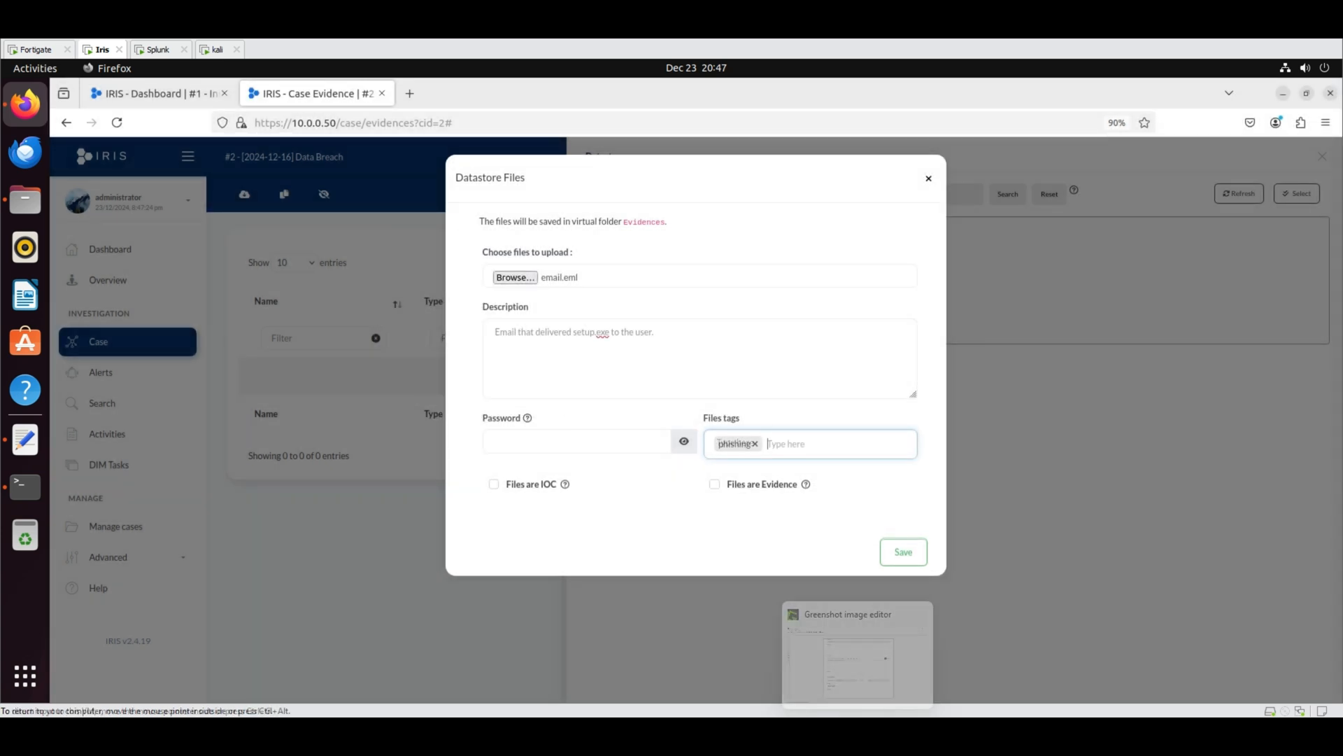
- Tag it phishing and malware, mark Files are Evidence and save to the datastore
type("malware")
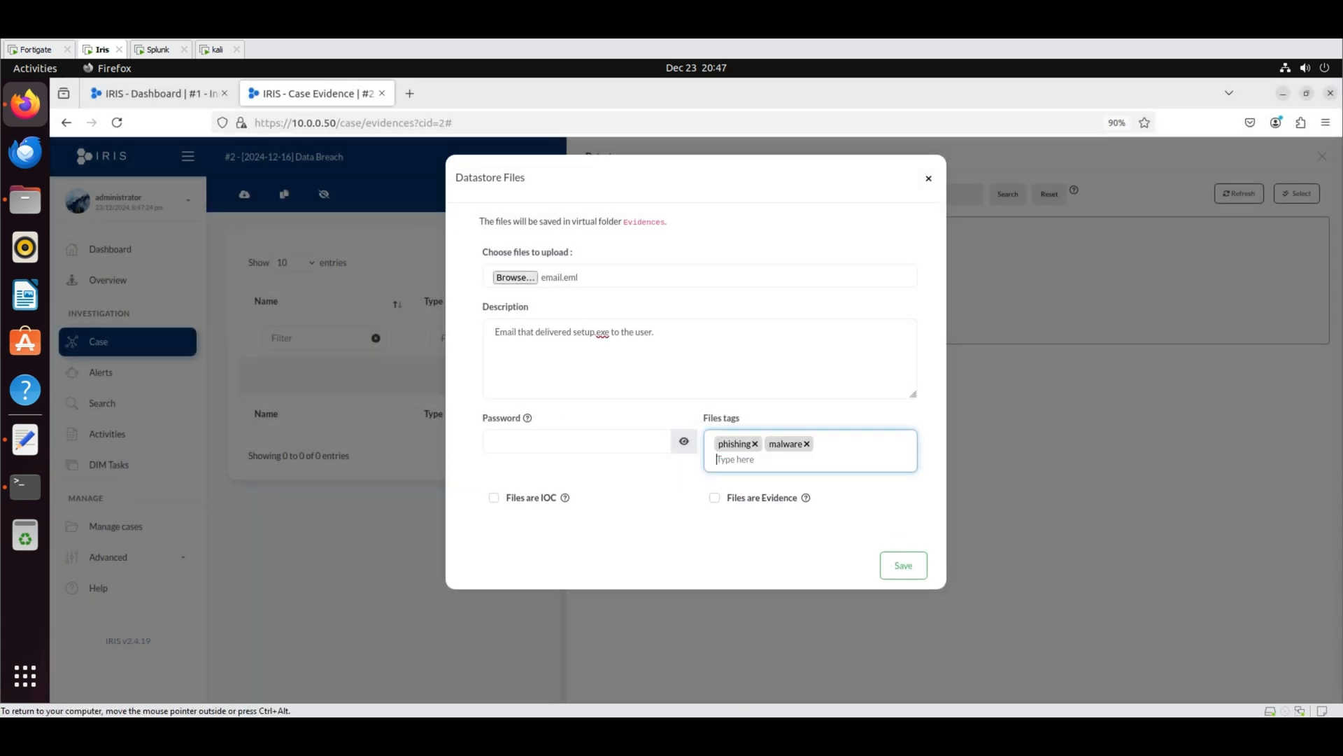
left_click(716, 498)
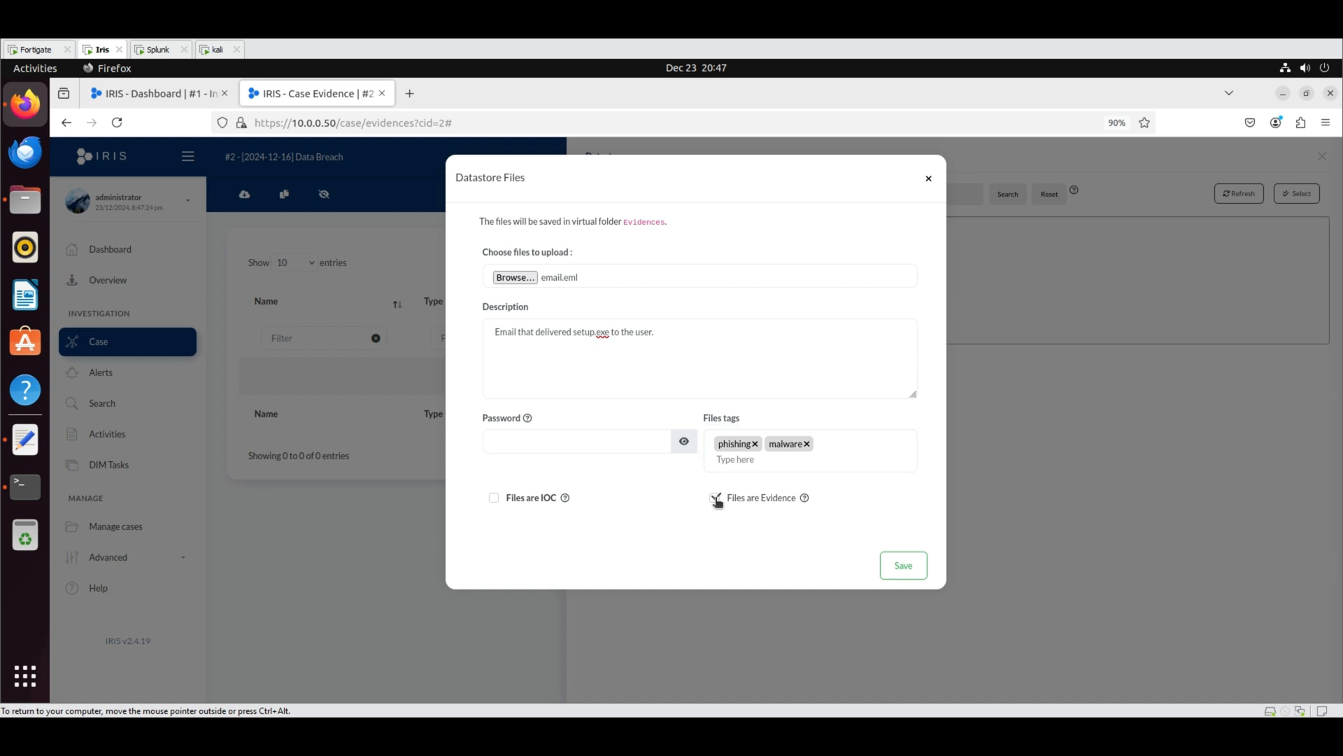
left_click(717, 498)
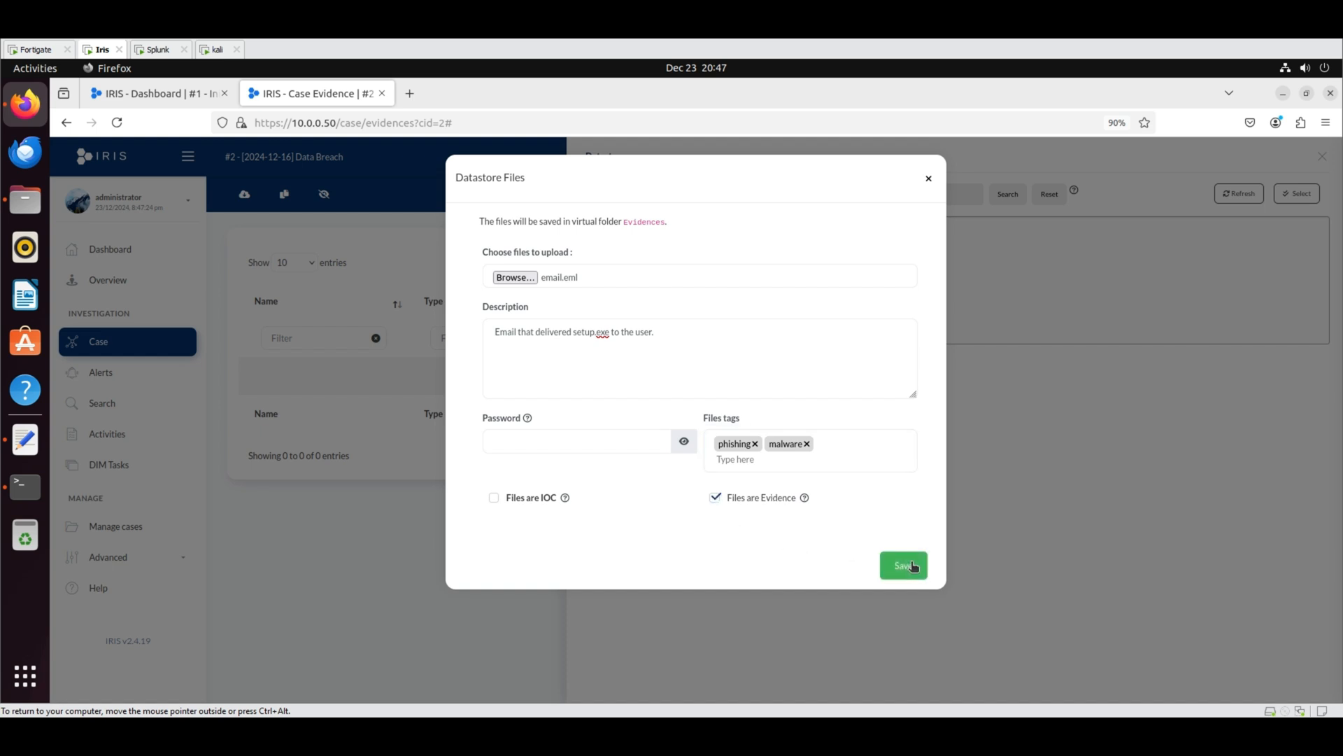
left_click(902, 565)
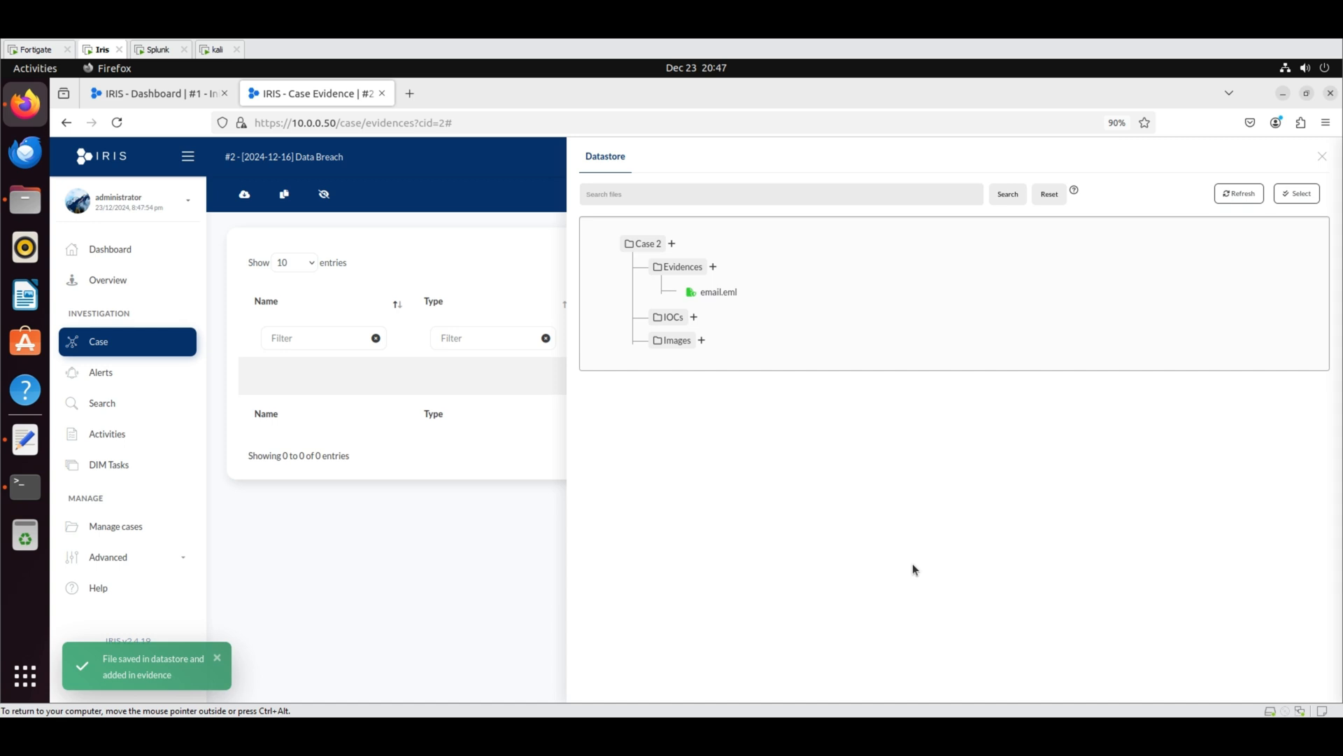
- Refresh the datastore and evidence list so email.eml appears with its hash
left_click(1239, 193)
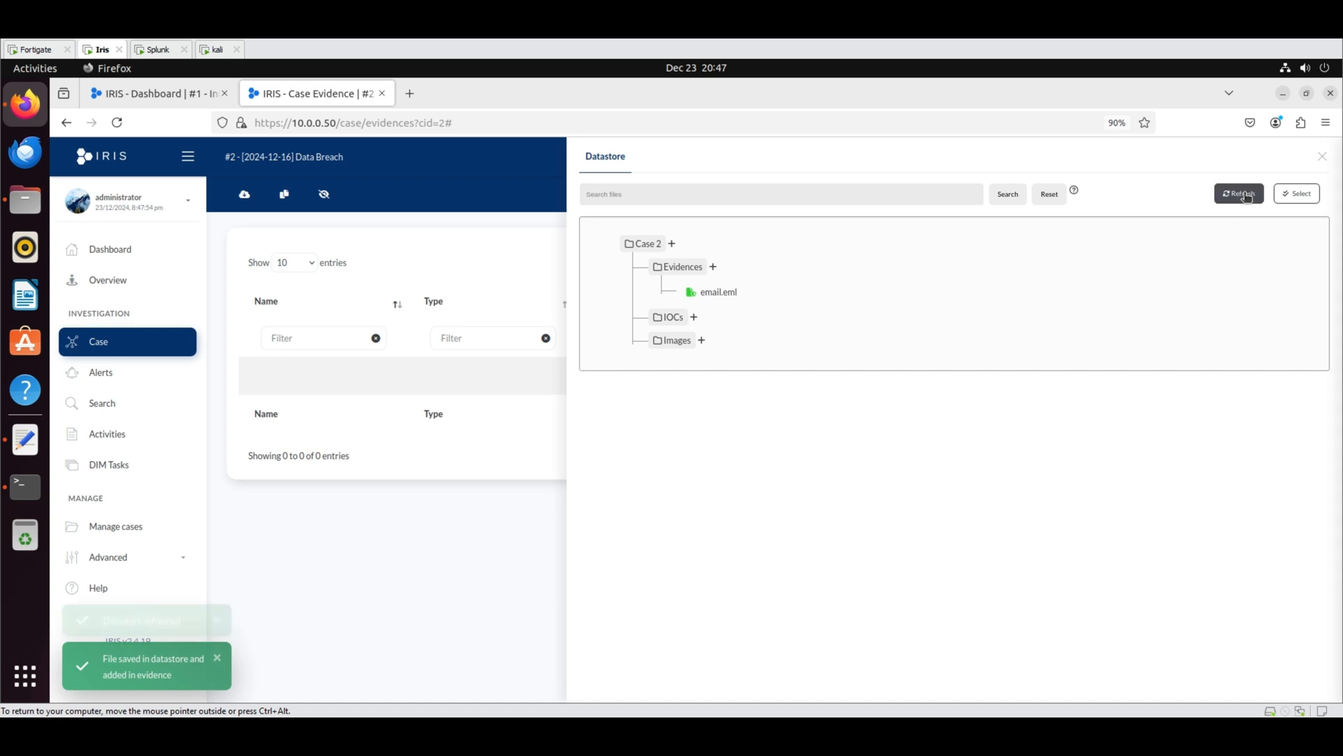
left_click(1239, 193)
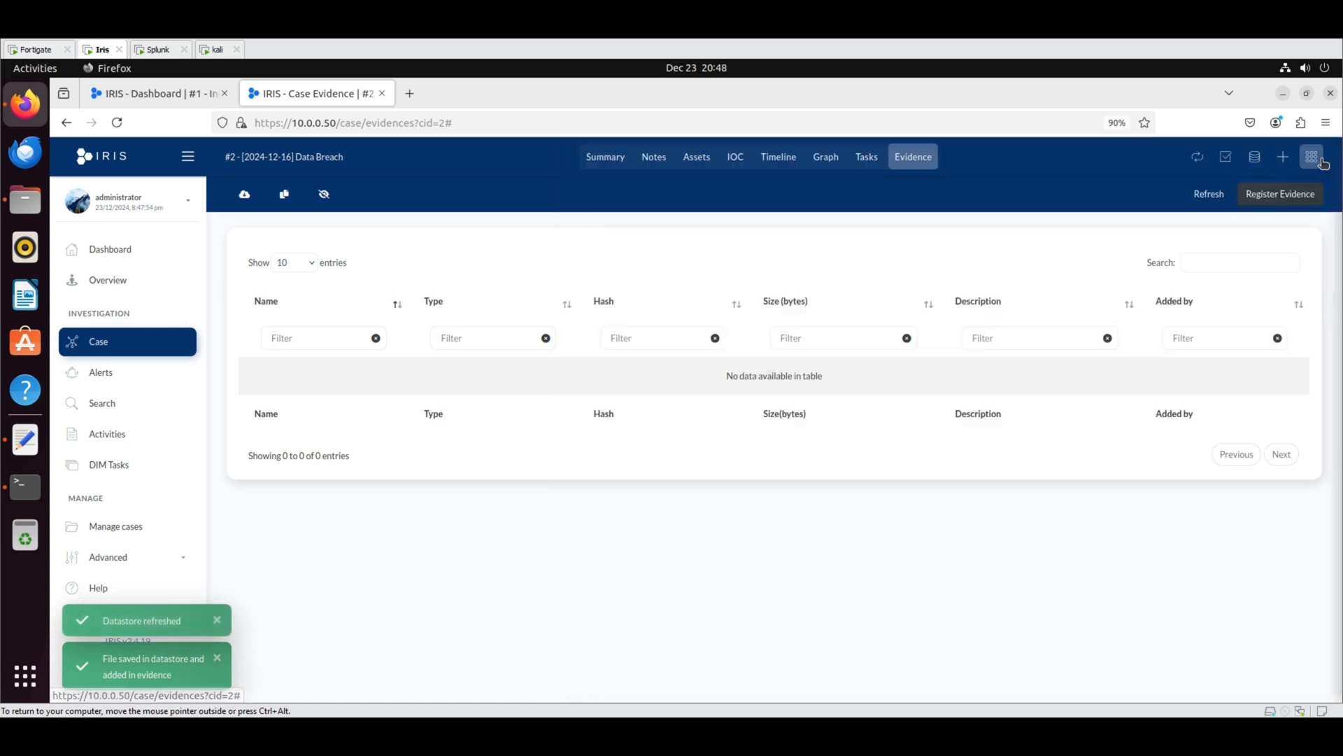
left_click(911, 157)
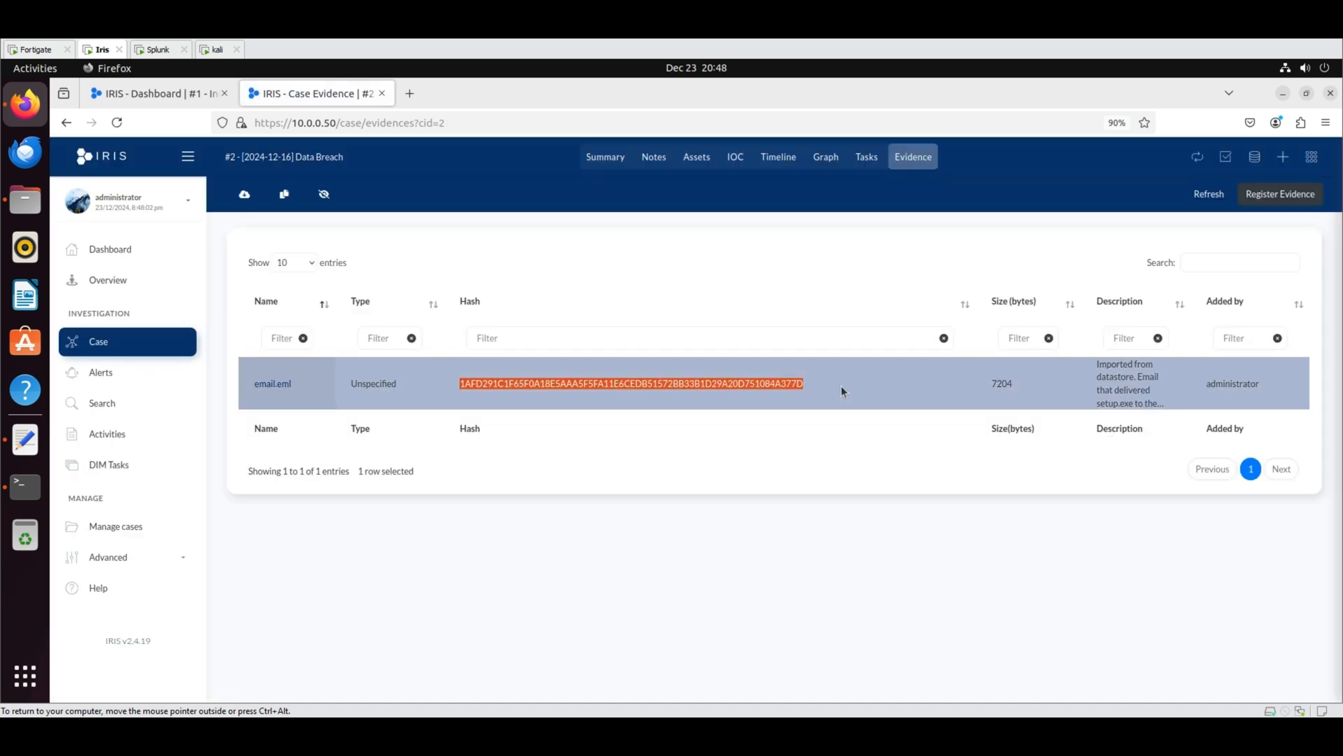
left_click(777, 157)
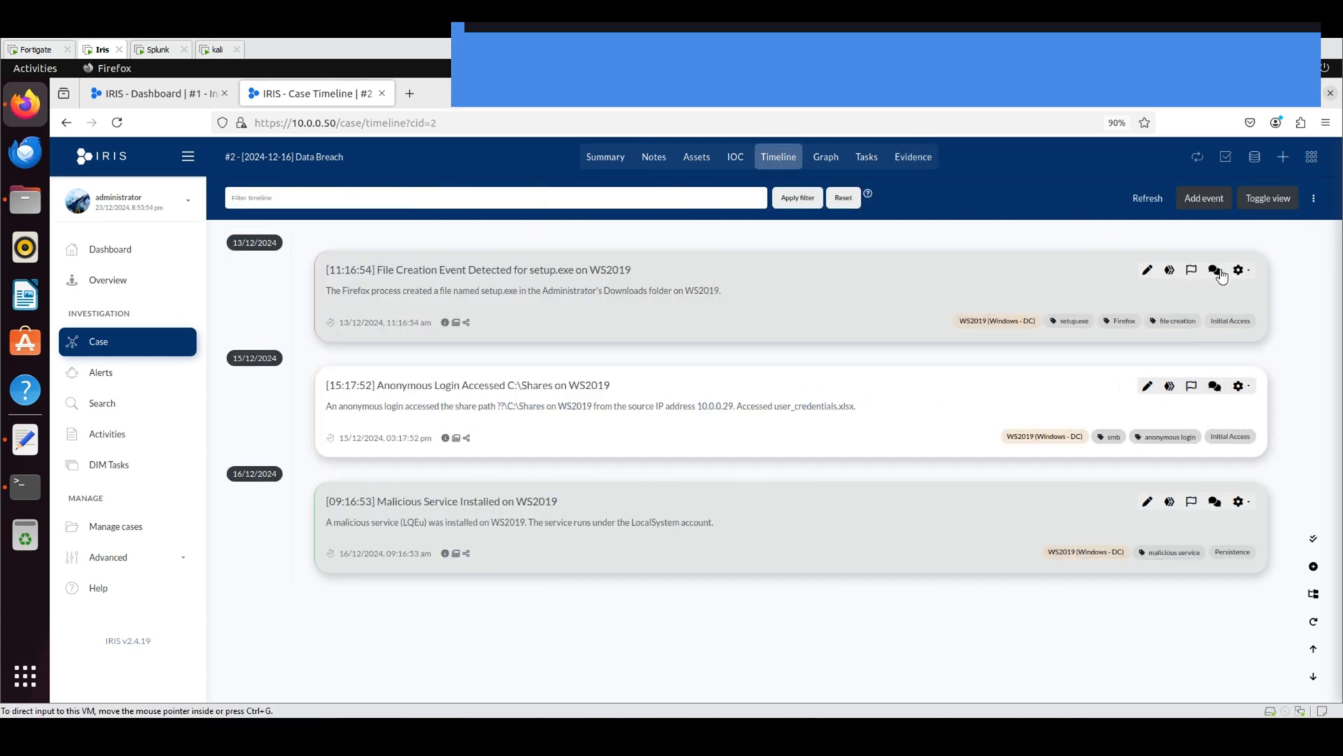
- Comment 'Have we uploaded setup.exe as evidence?' on the setup.exe file creation event
left_click(1215, 271)
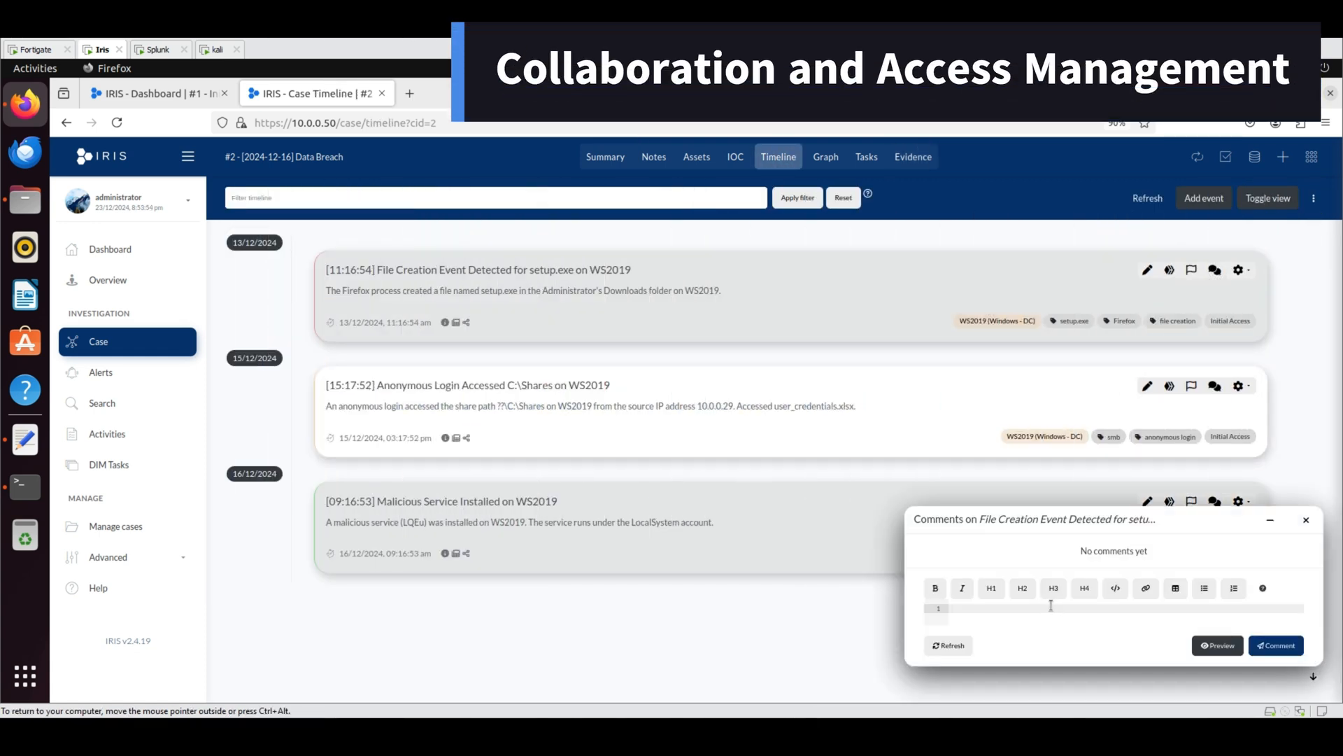
type("Have we uploaded setup.exe as evidence?")
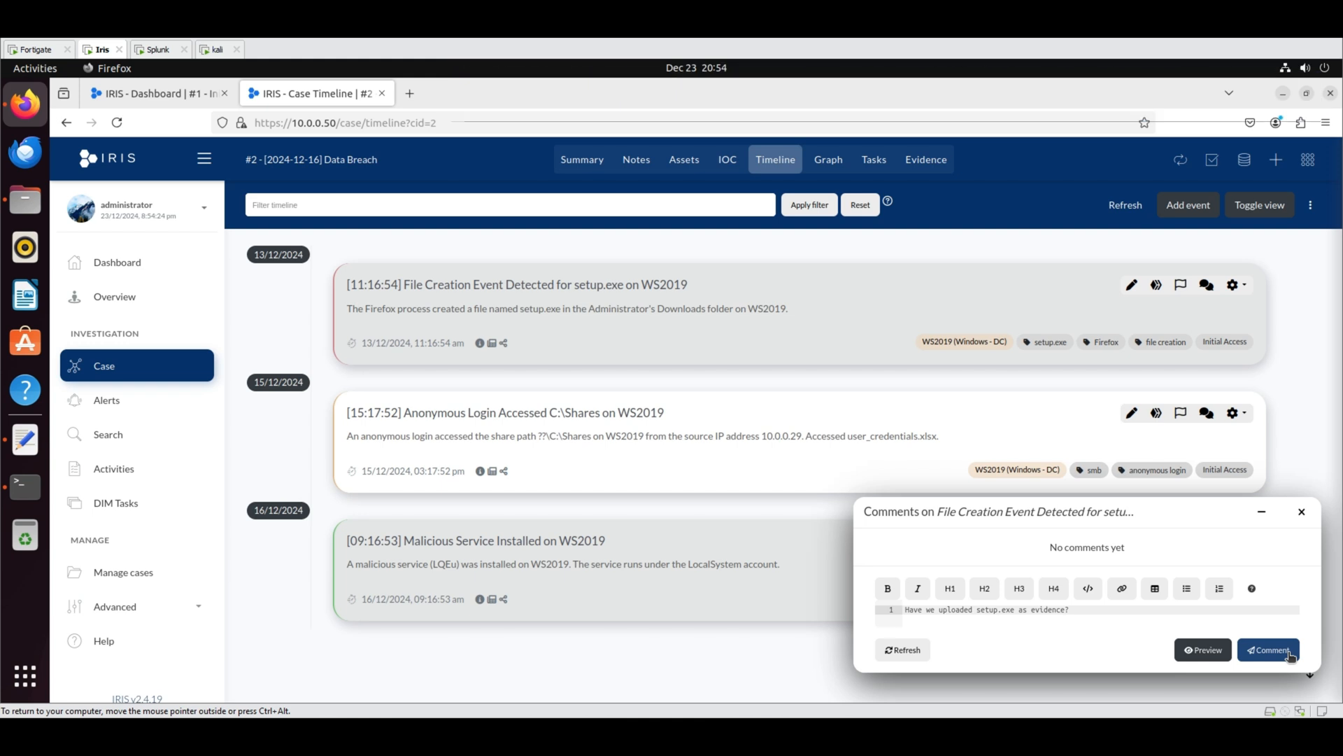
left_click(1268, 649)
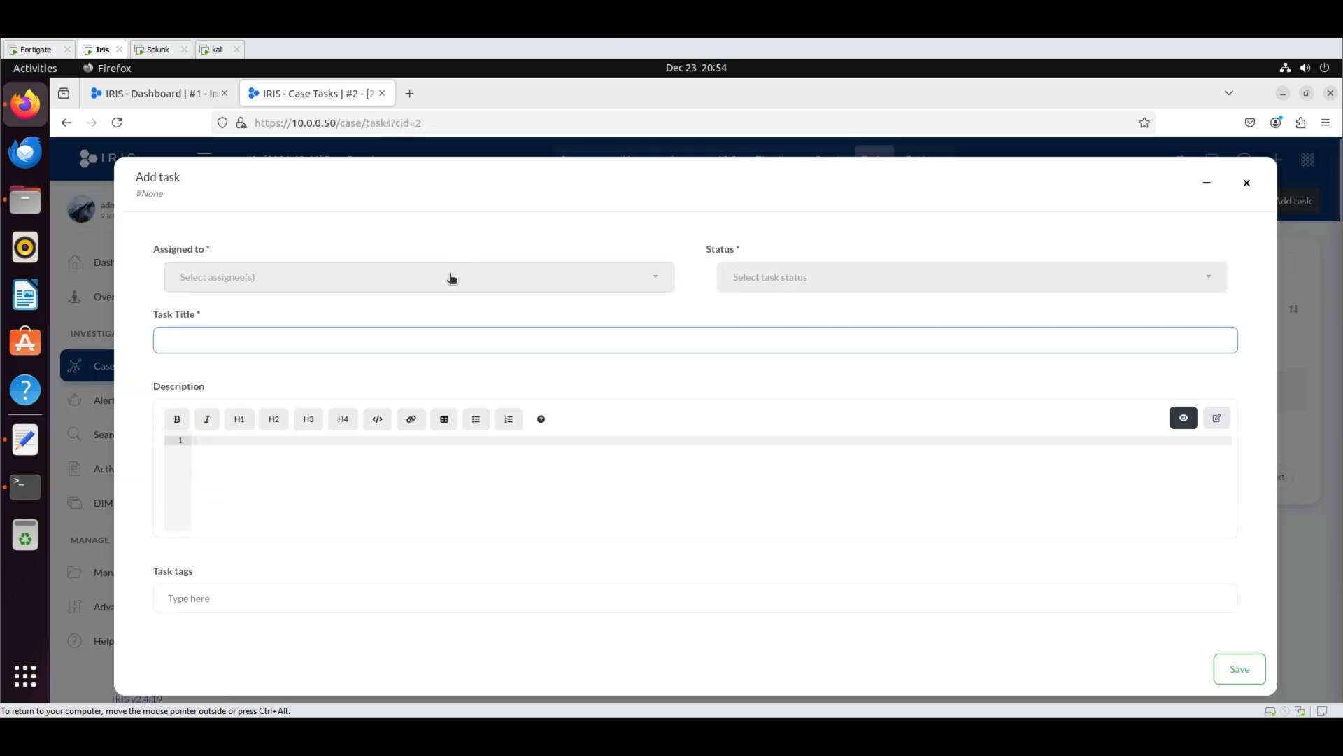
- Create the To do task assigned to administrator with title, description and tags malware and reverse shell
left_click(419, 276)
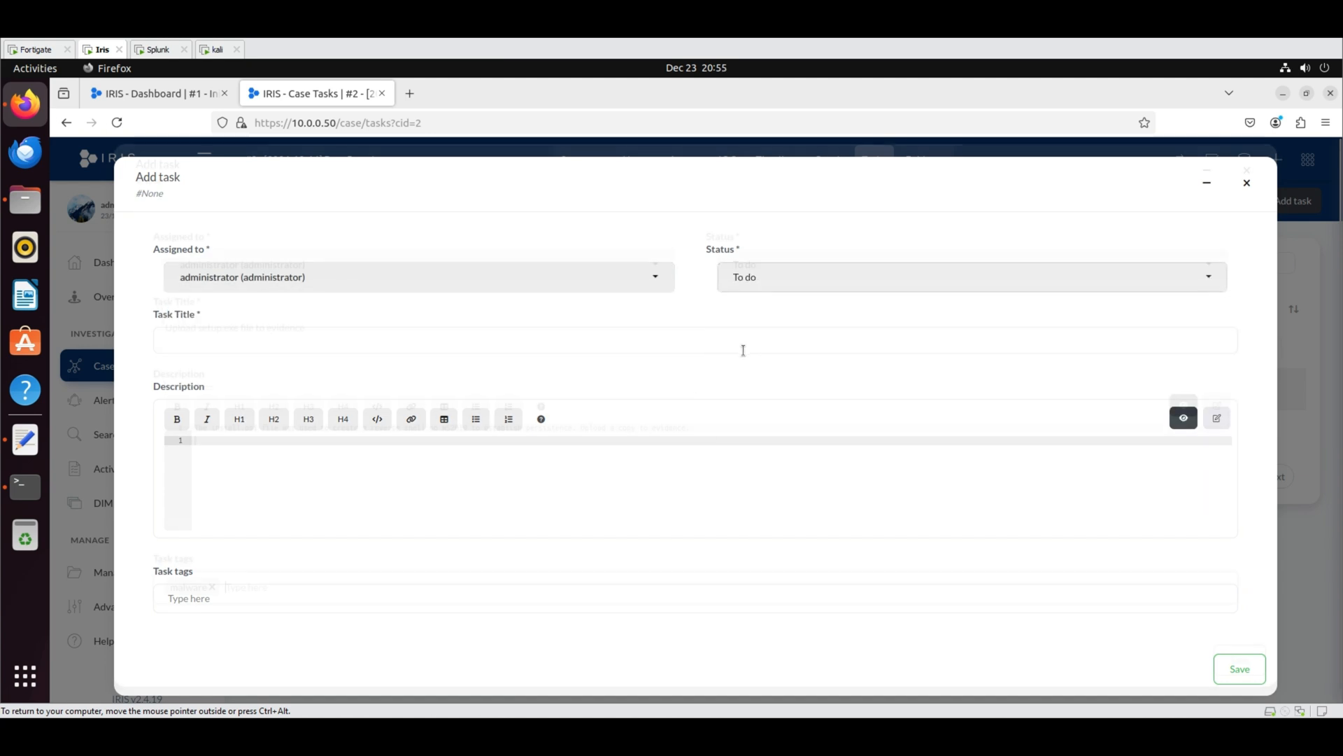
type("Active Directory")
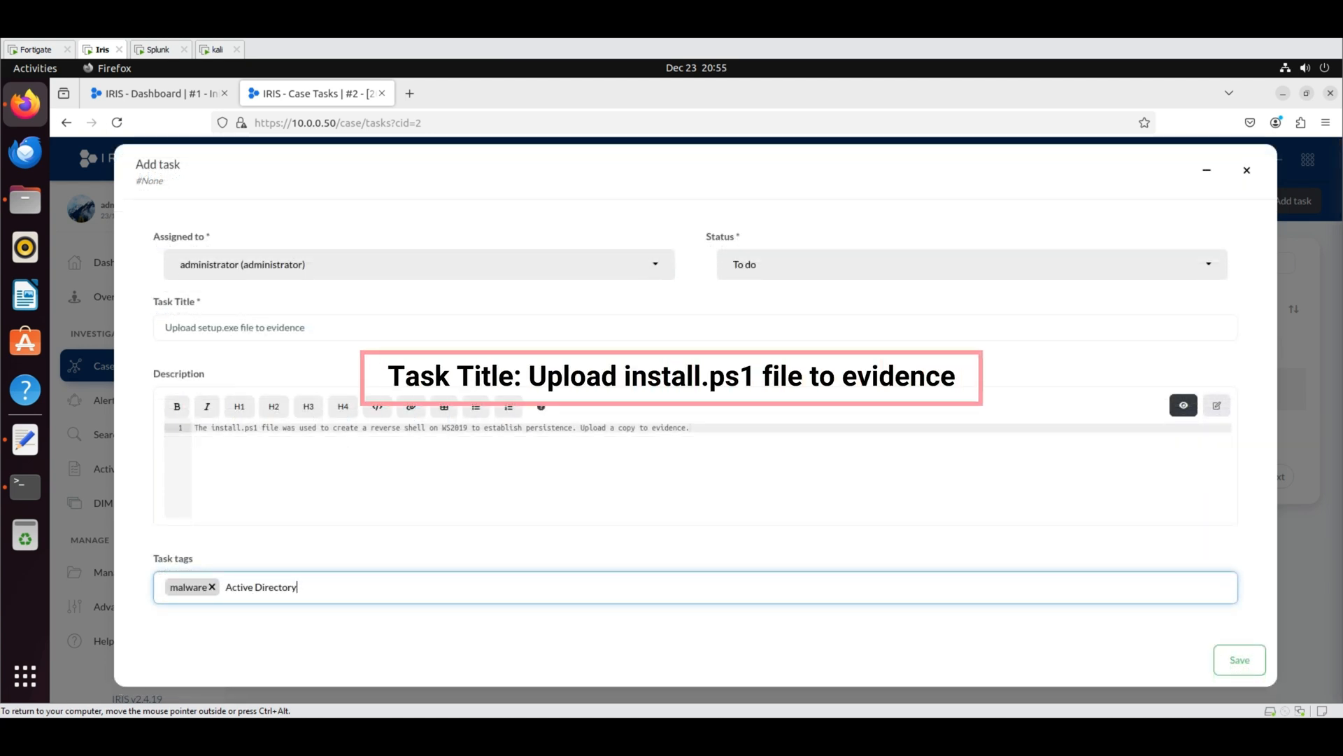
type("Administrator Account")
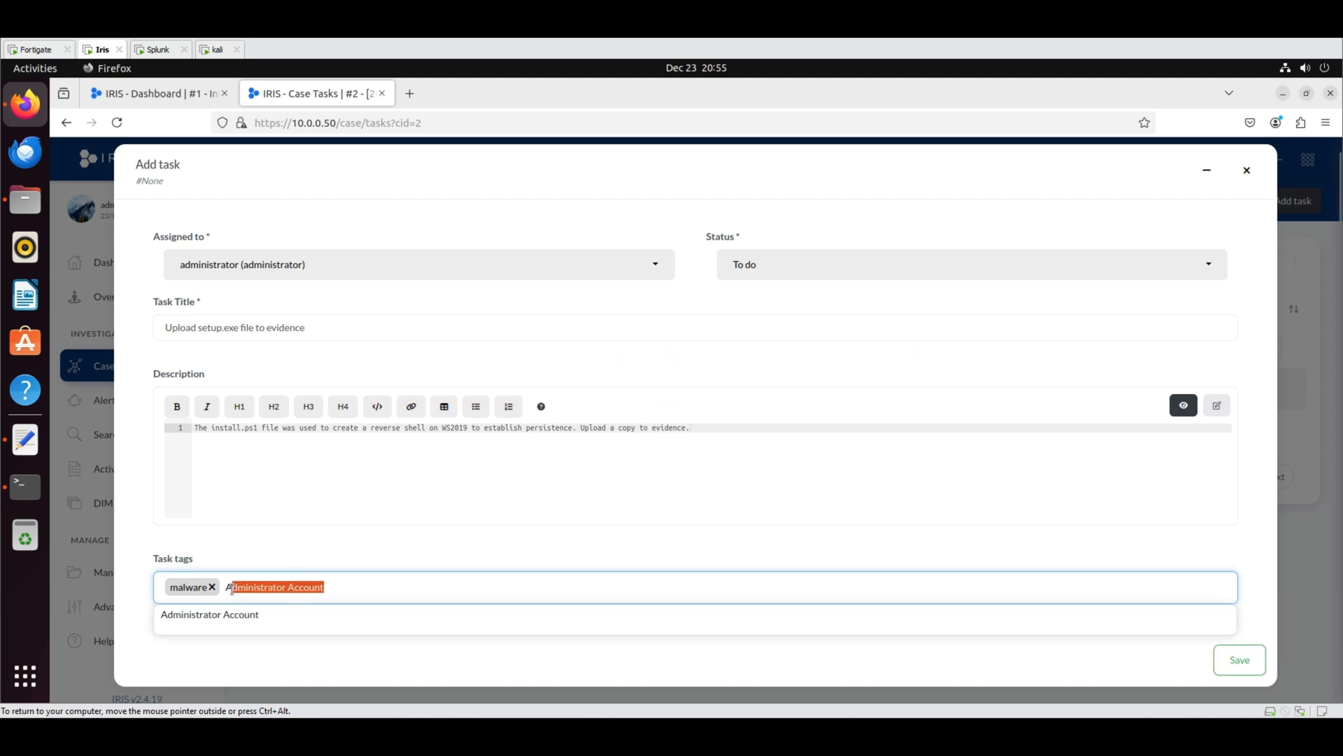
type("reverse s")
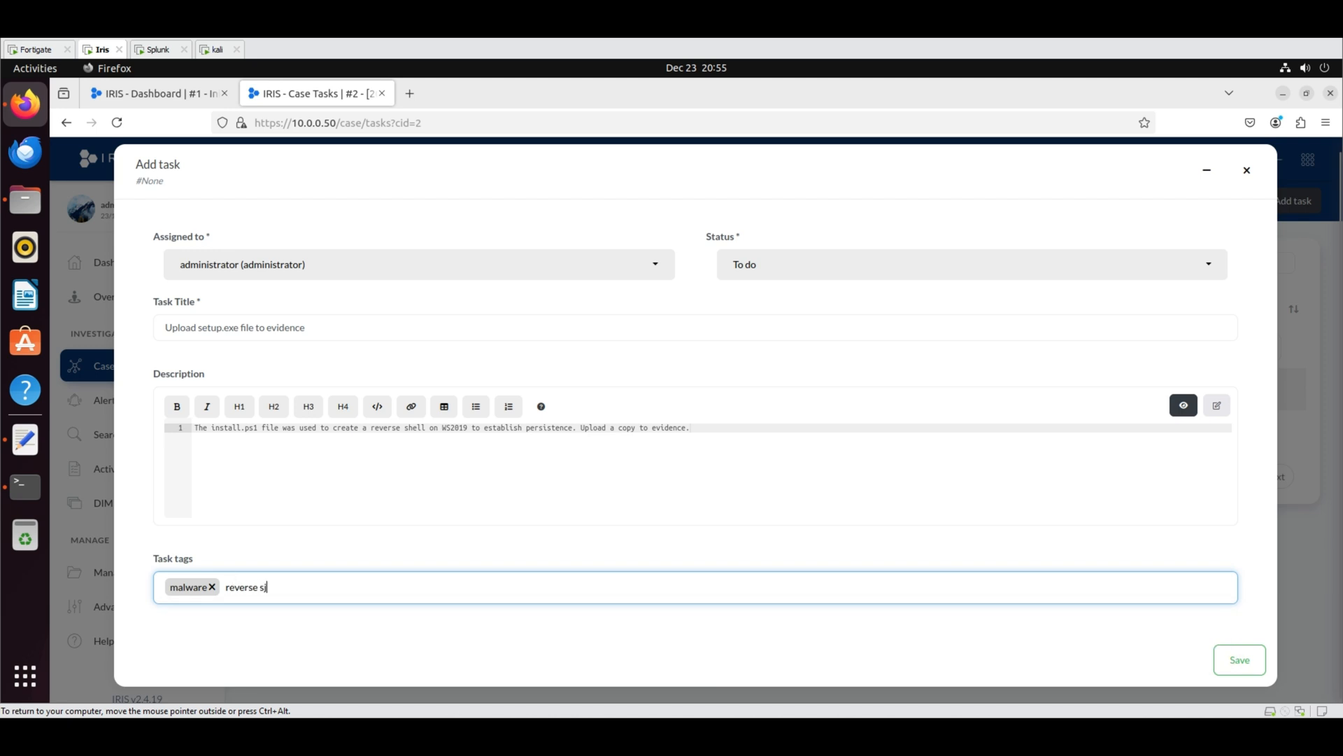
type("hell")
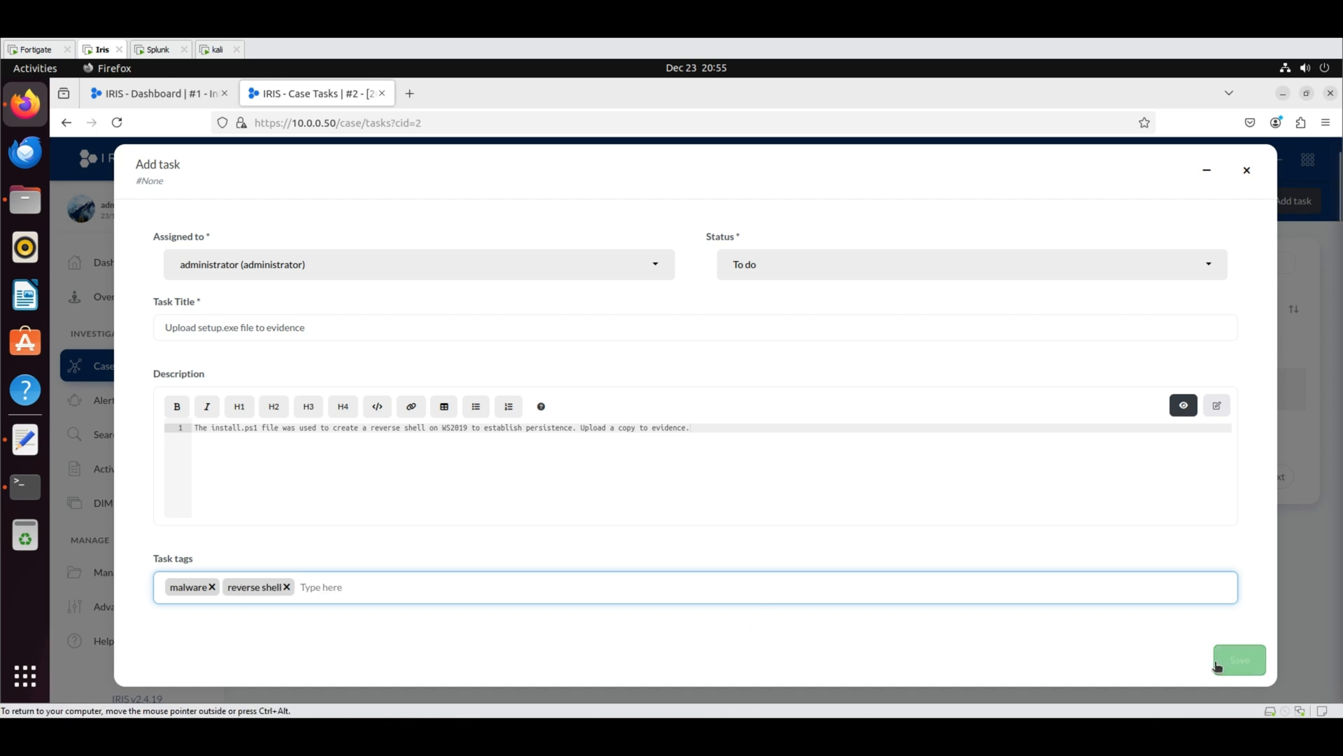
left_click(1238, 659)
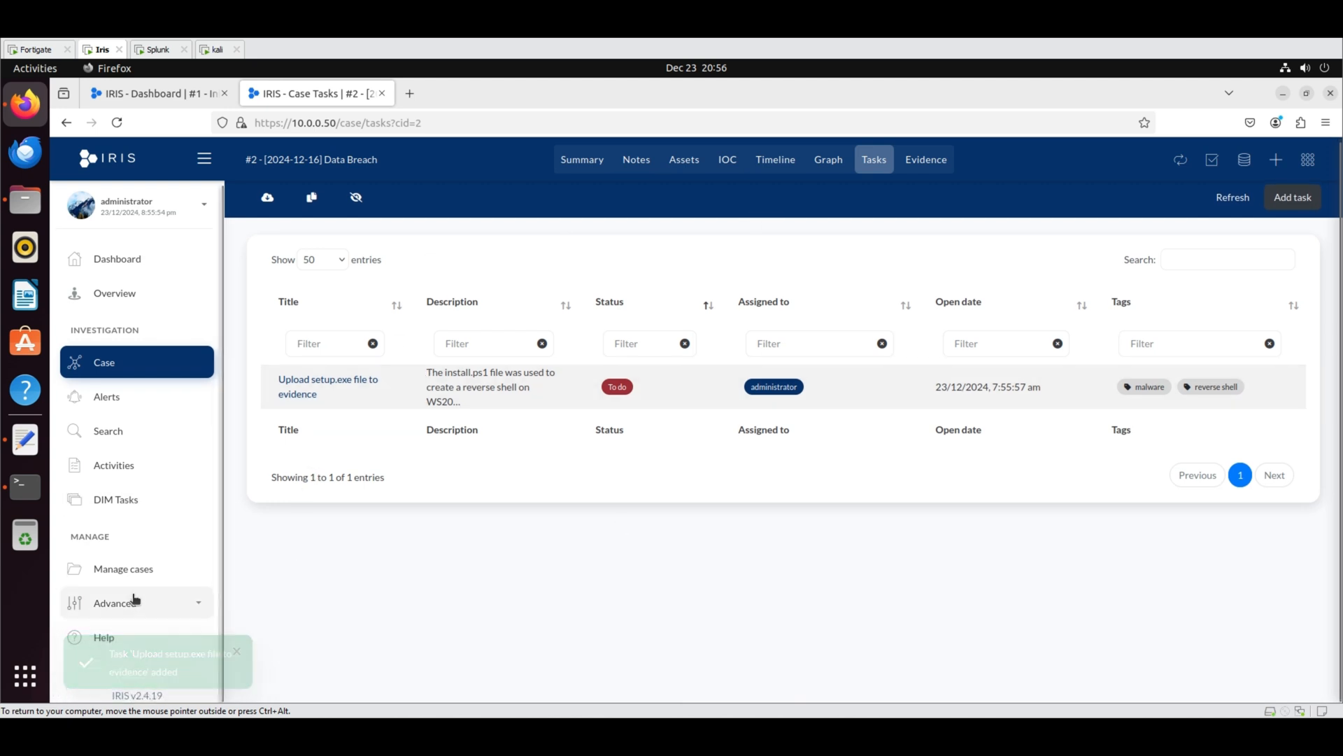
- Go to the Advanced administration options
left_click(113, 602)
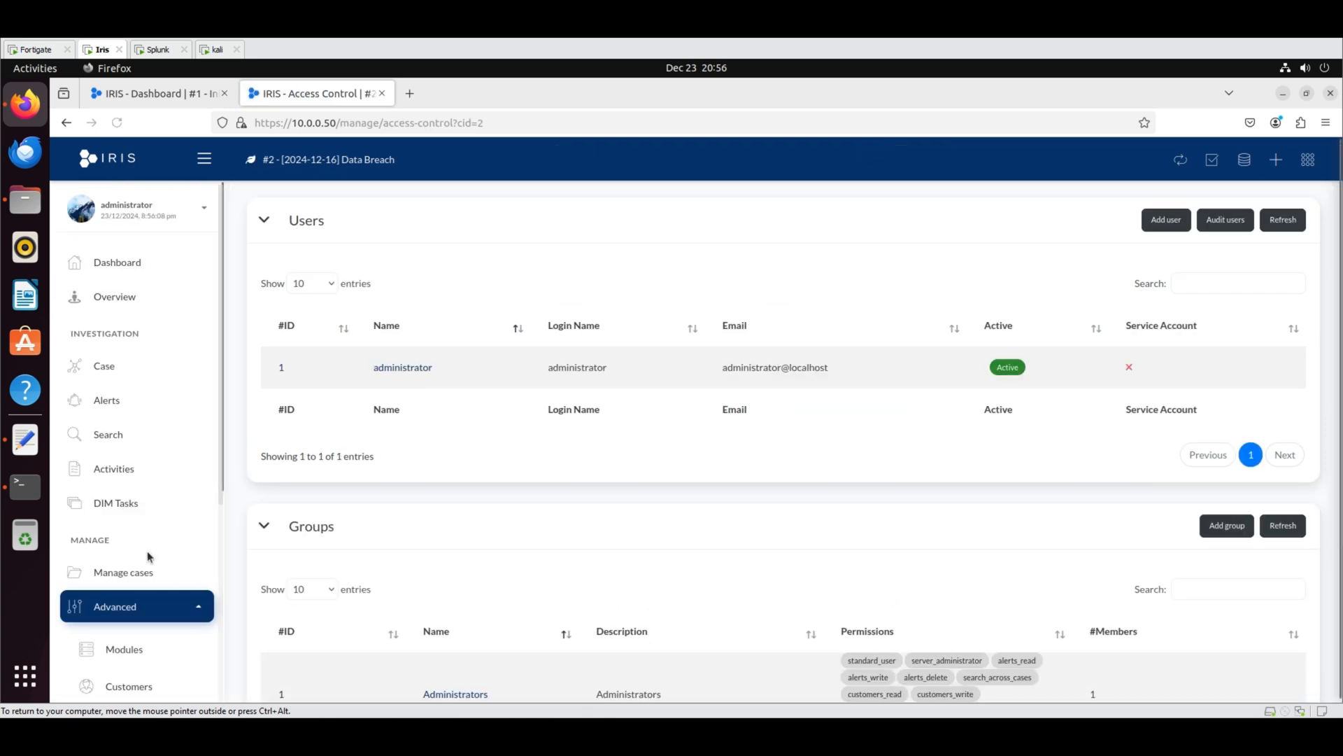
mouse_move(900, 443)
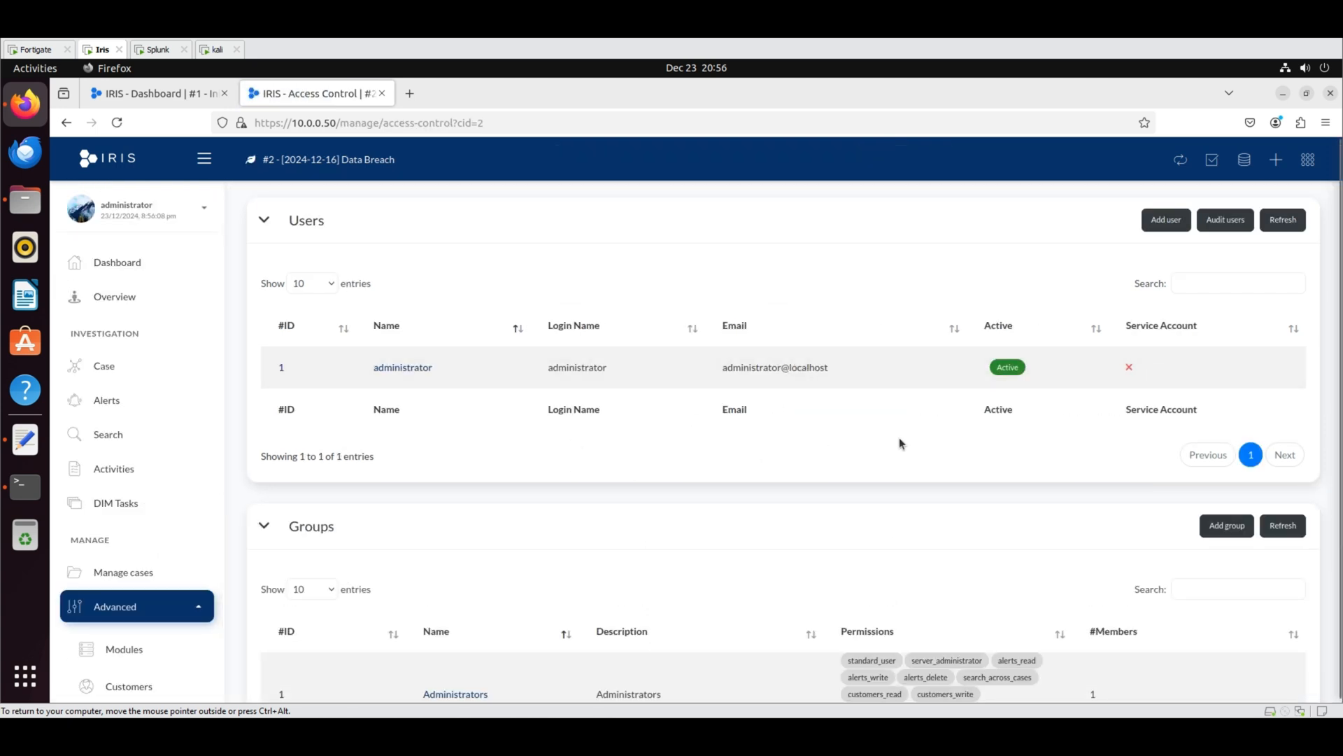
- View the administrator user's case access rights in Access control
scroll("down", 3)
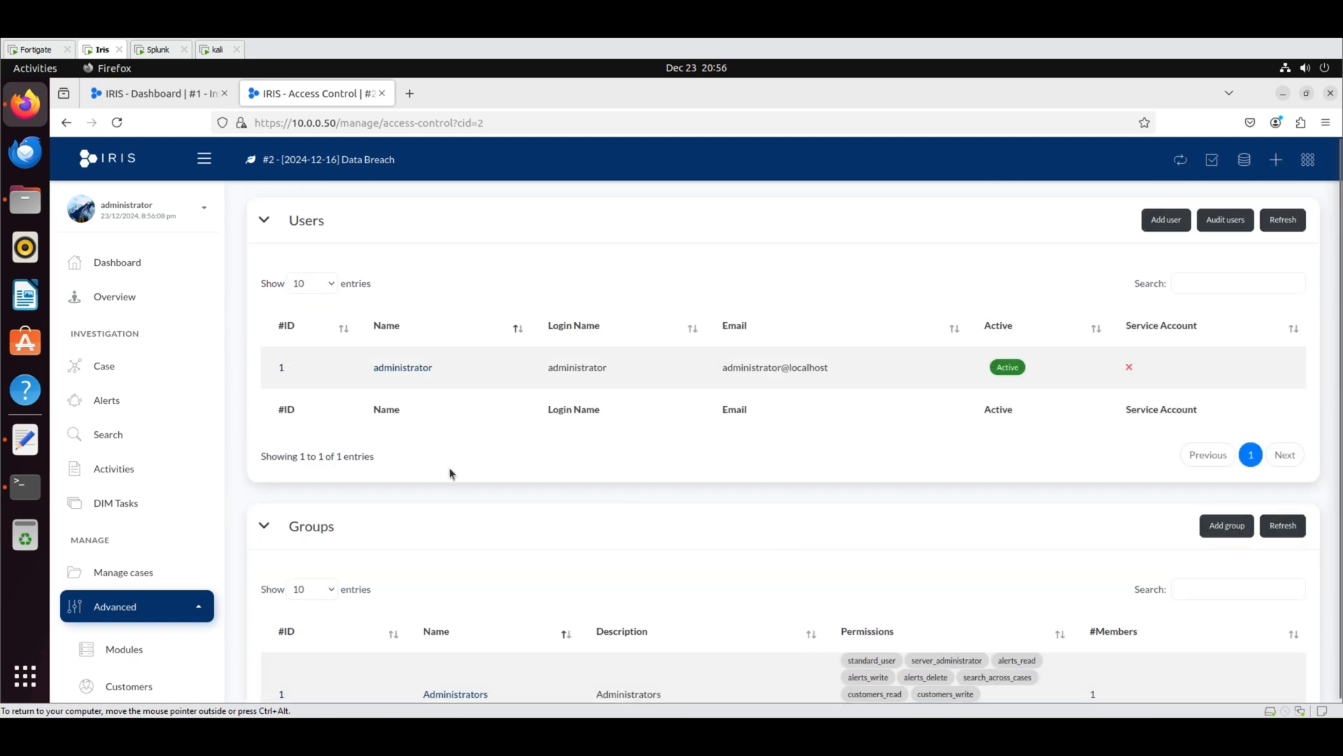
left_click(403, 367)
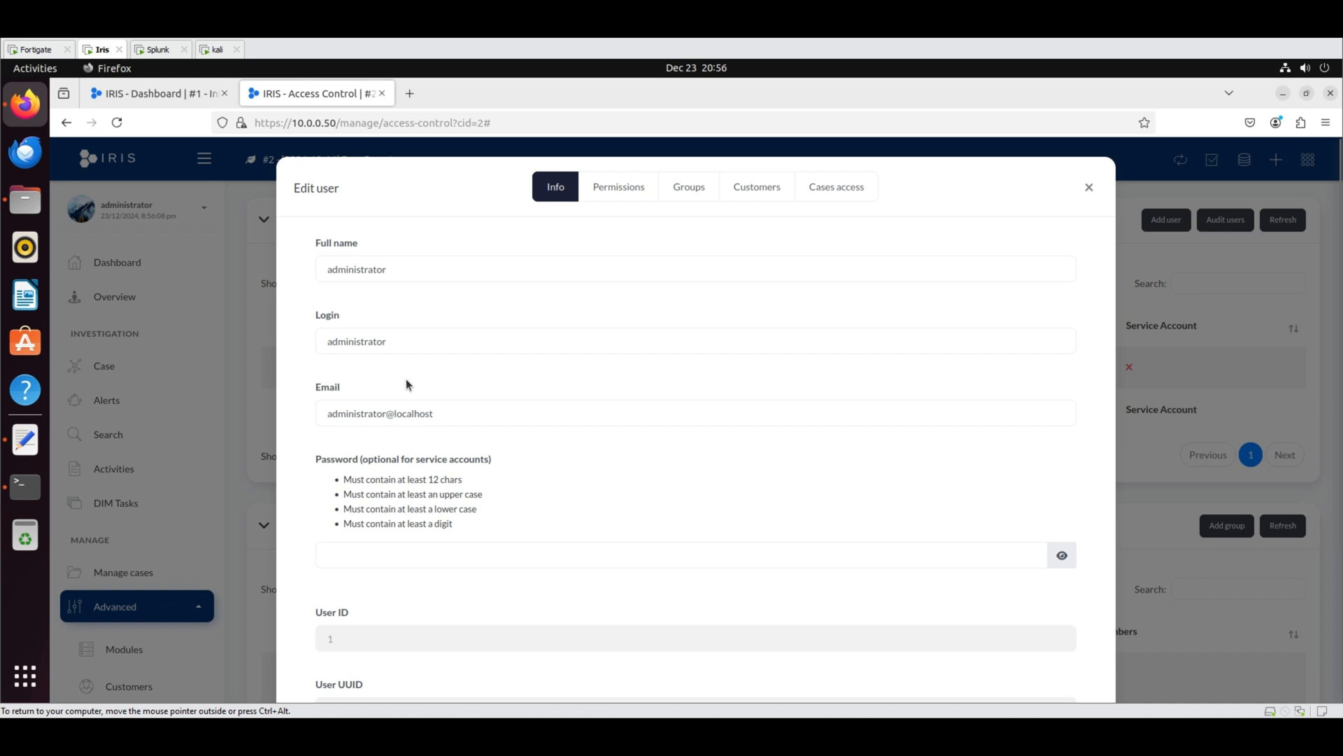
left_click(835, 186)
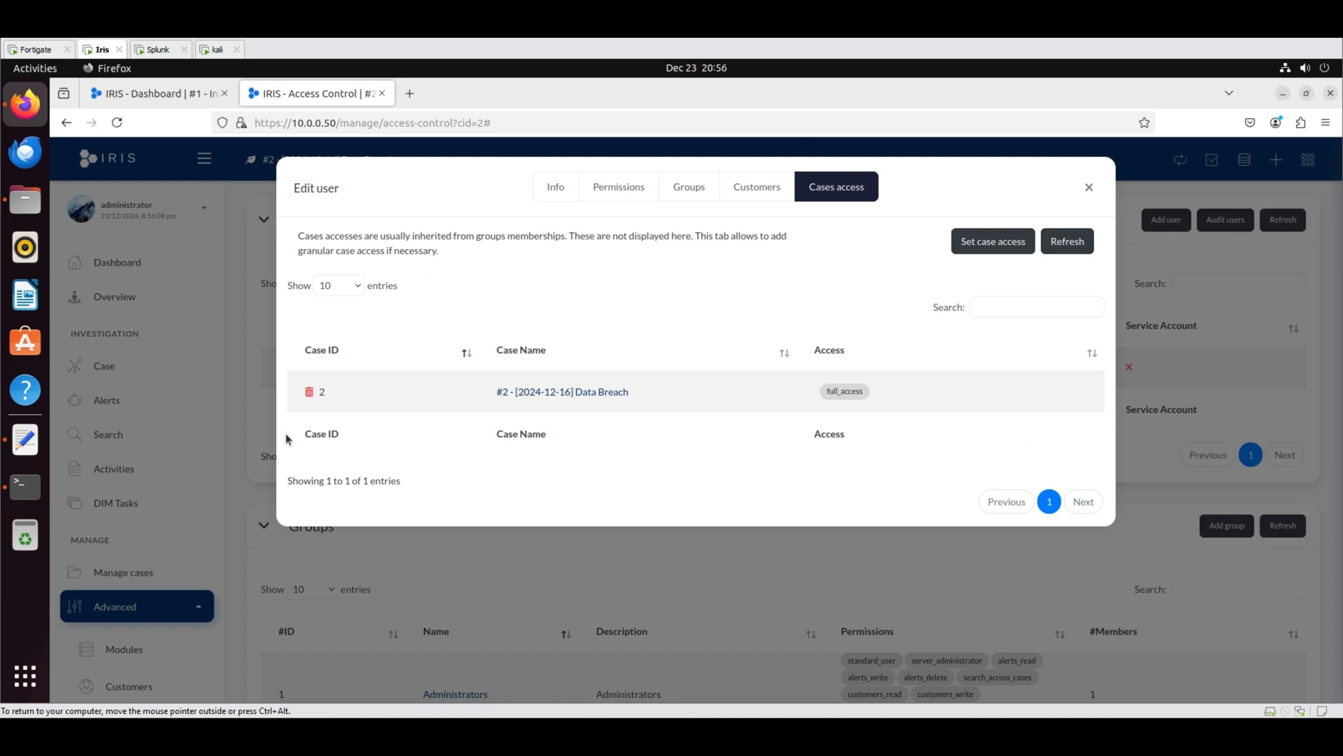
mouse_move(768, 519)
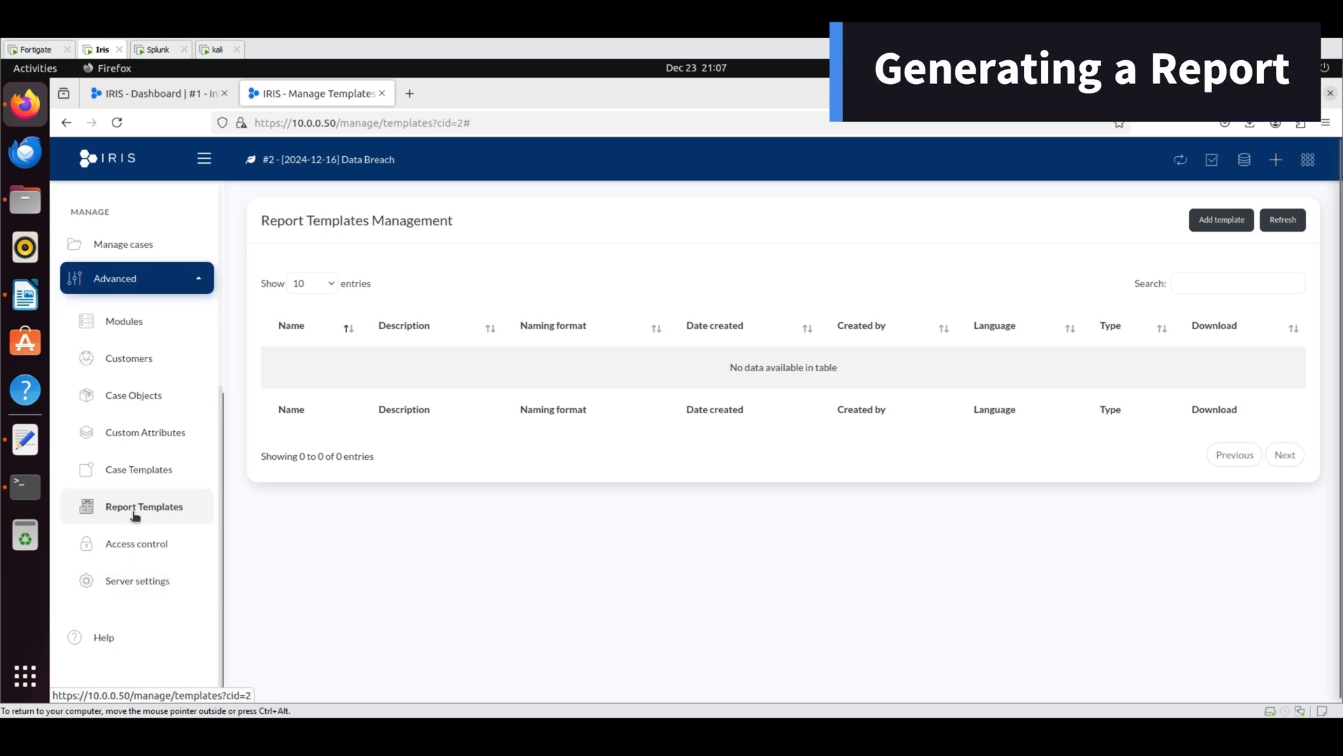
- Add an Investigation report template in English using iris_report_template.docx and save it
left_click(1220, 220)
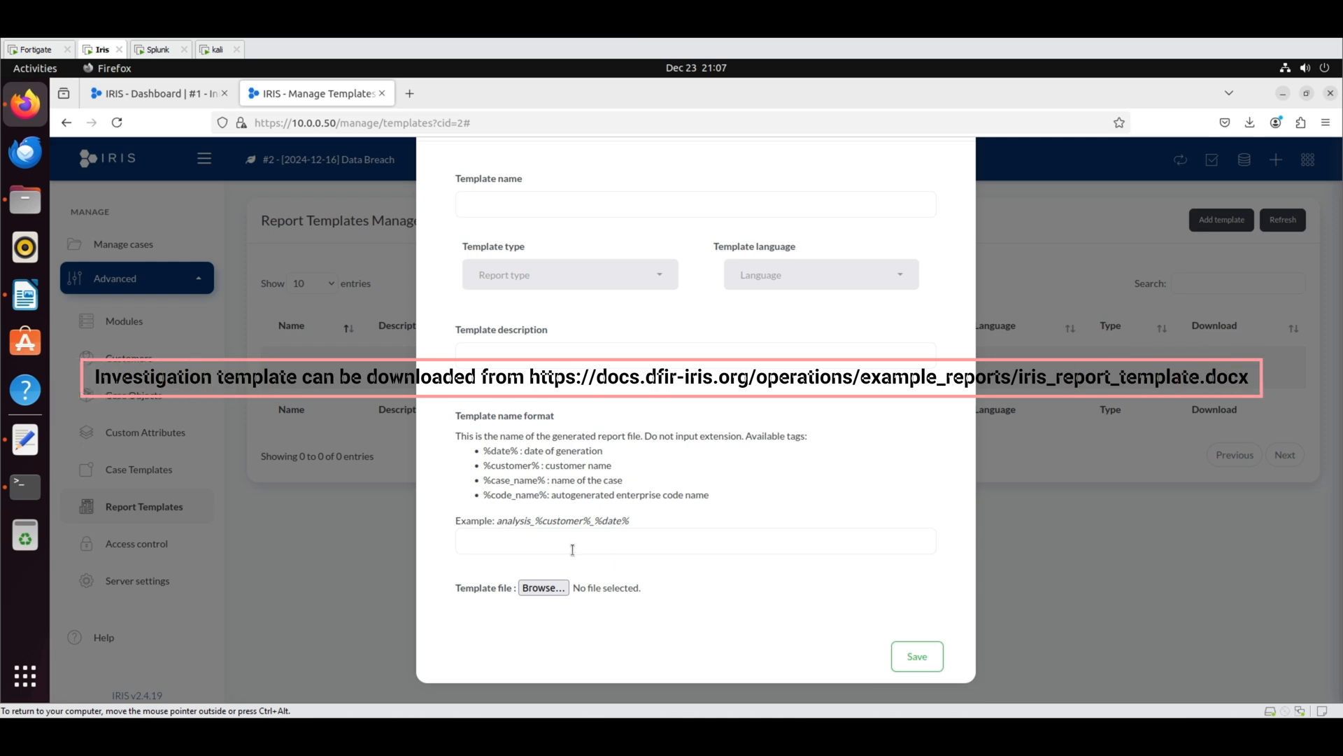
left_click(543, 587)
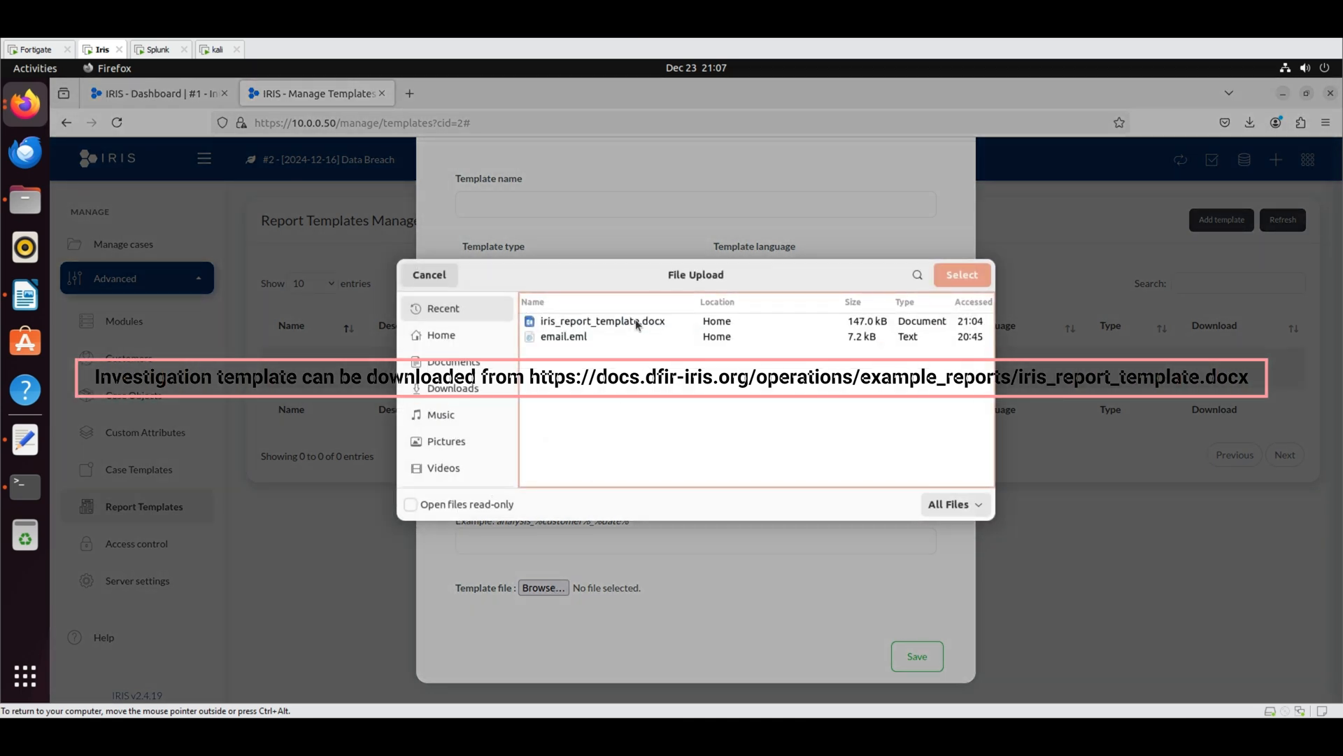
left_click(960, 274)
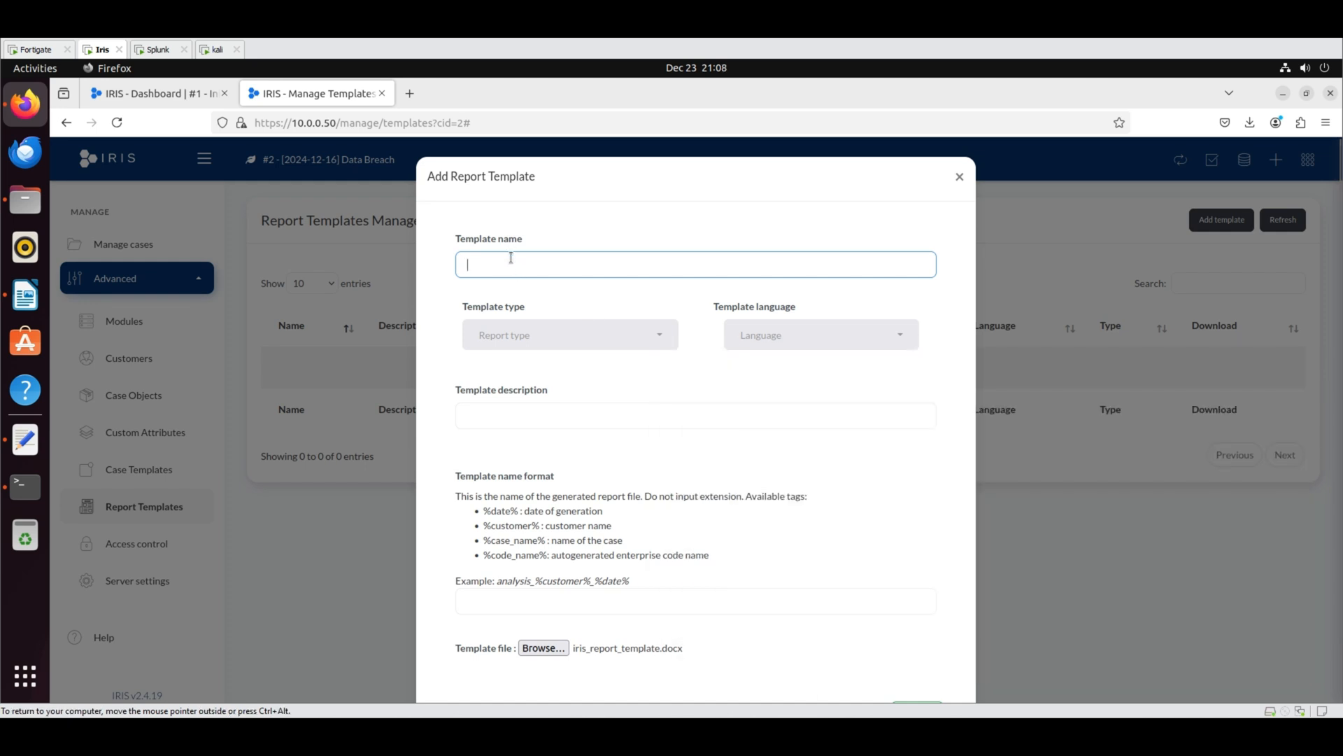
left_click(568, 334)
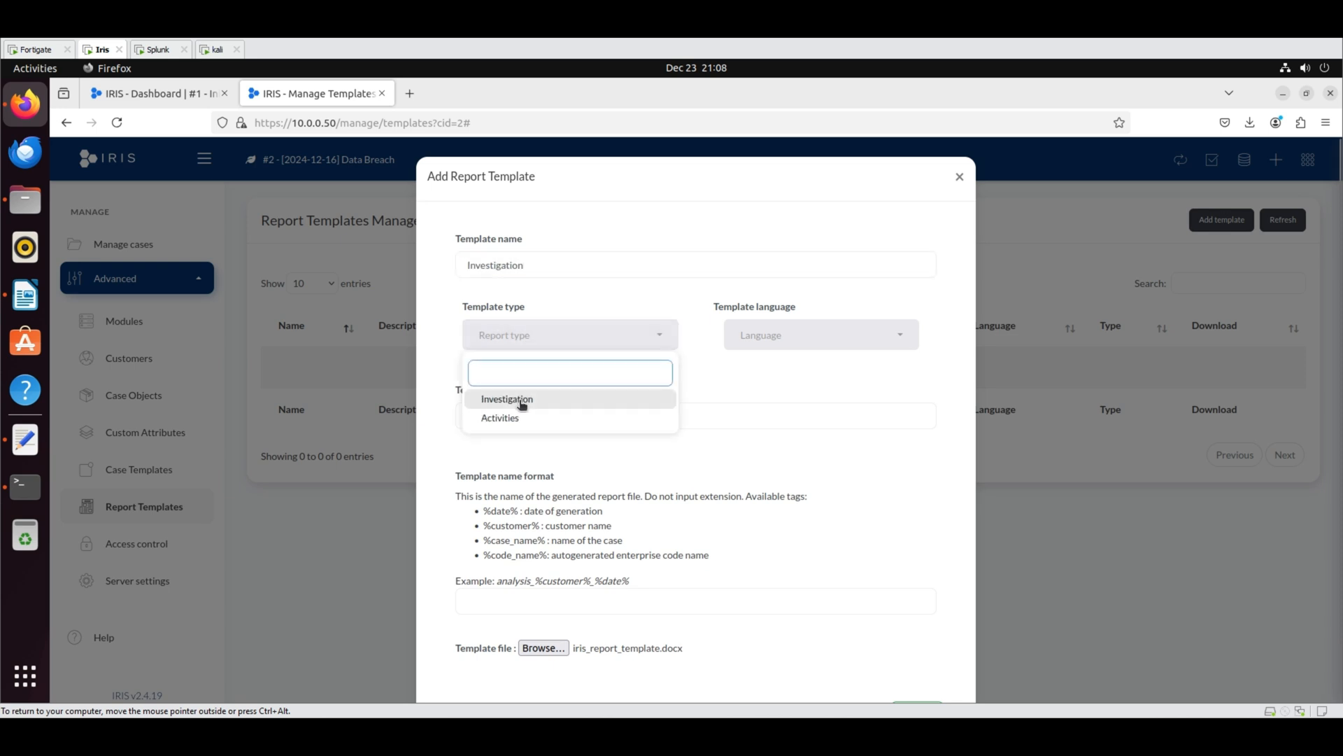
left_click(819, 334)
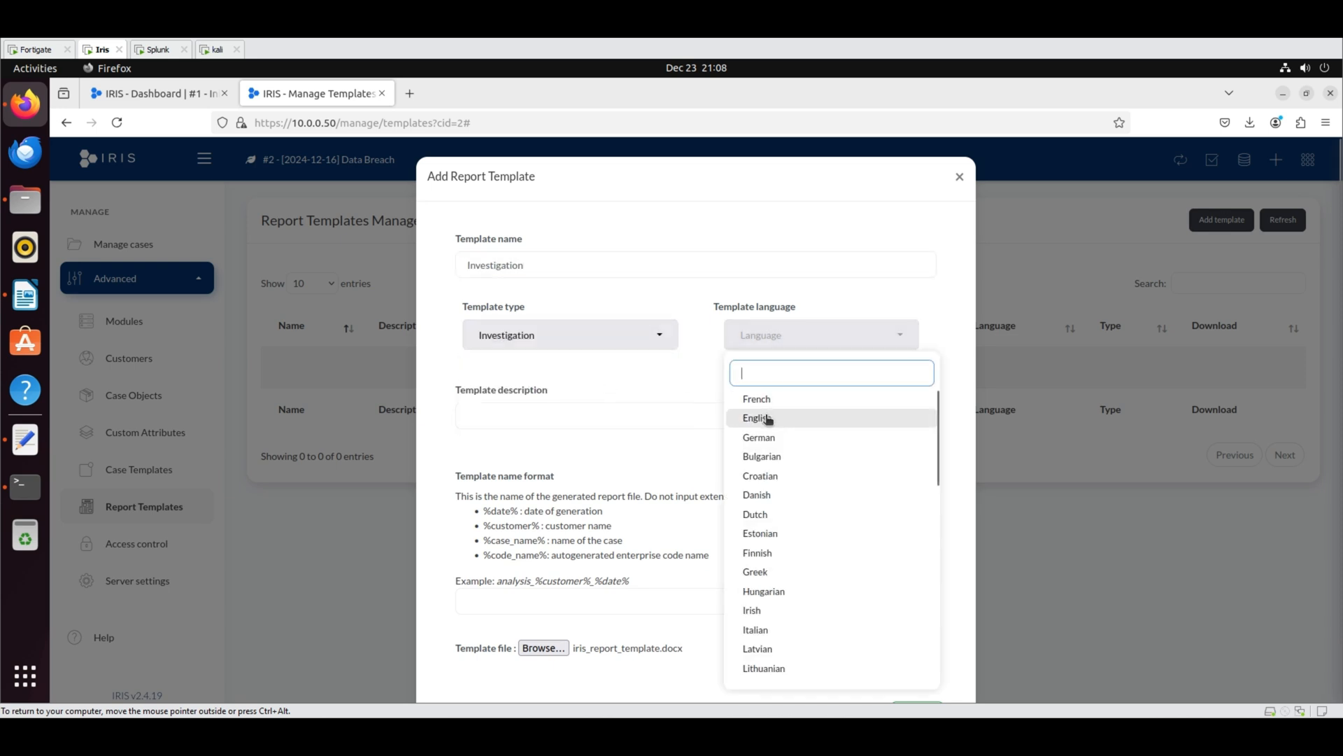
left_click(757, 418)
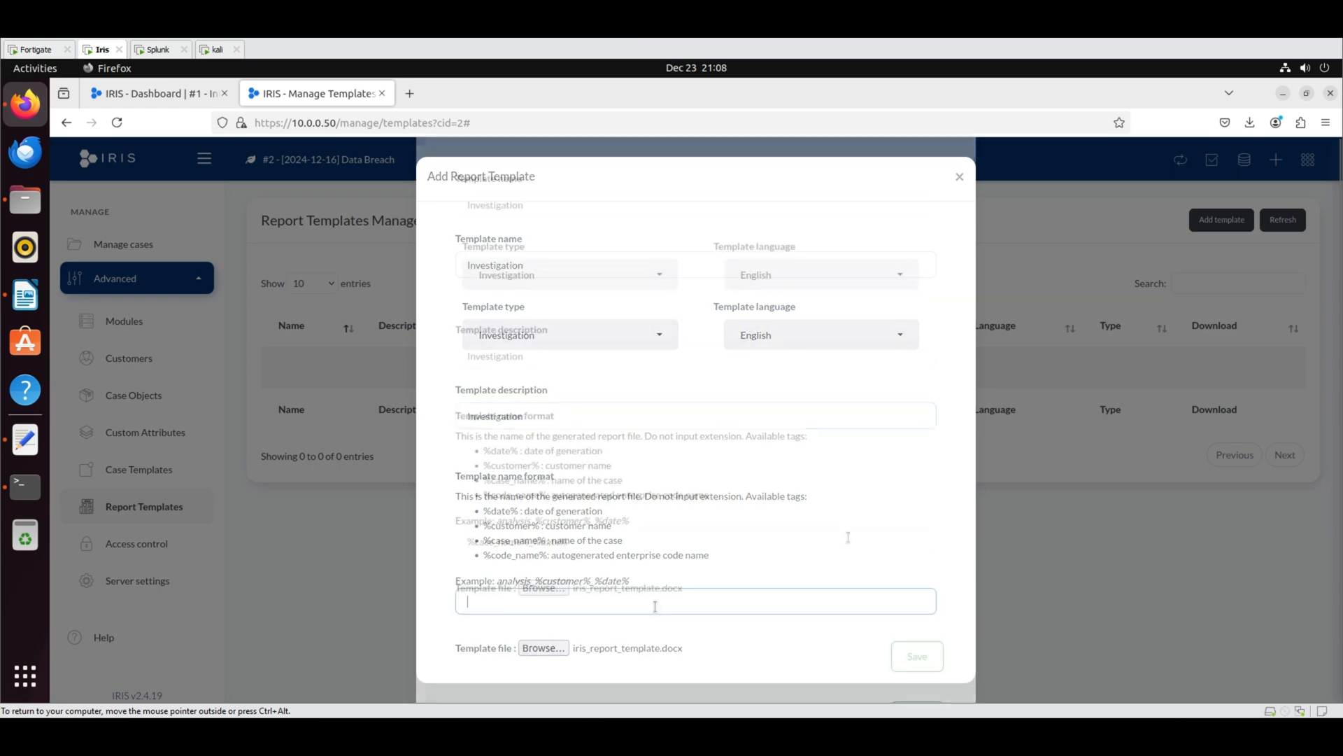
left_click(915, 657)
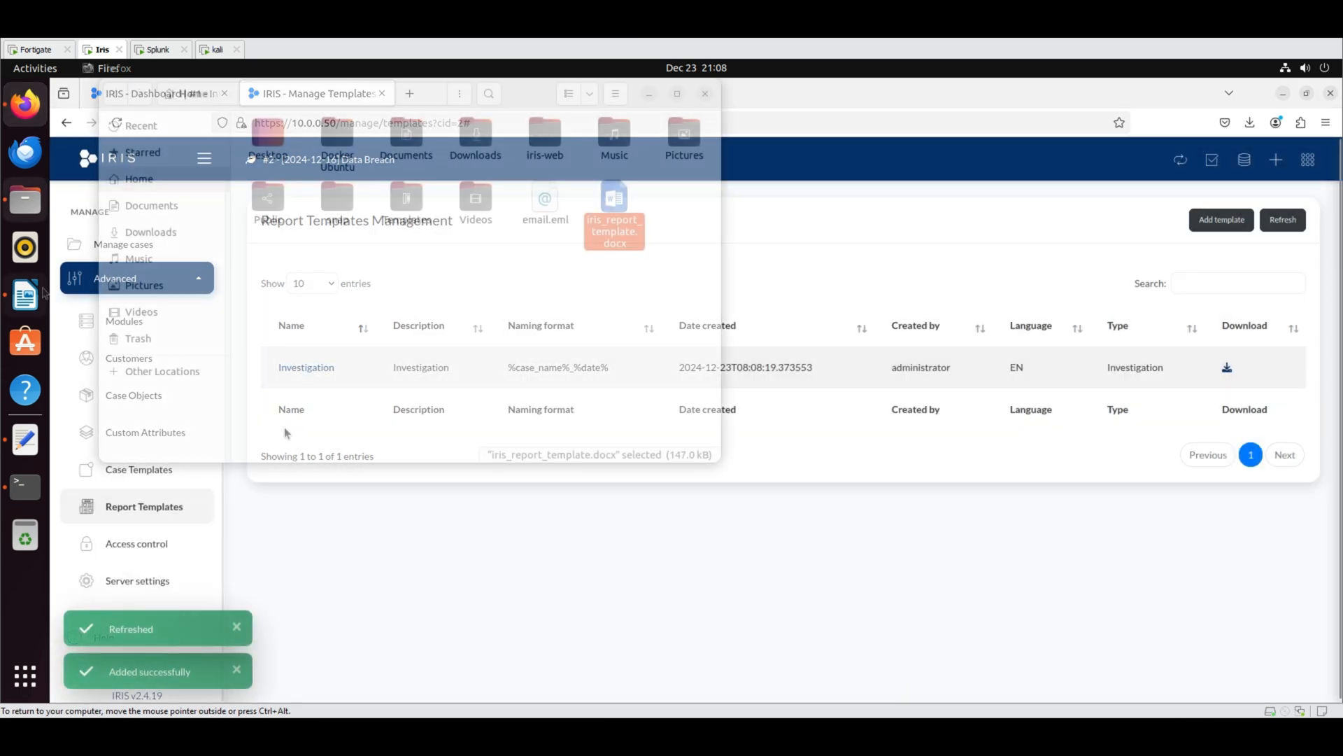
- Review iris_report_template.docx in Writer, scrolling through its case, timeline and assets placeholders
double_click(614, 210)
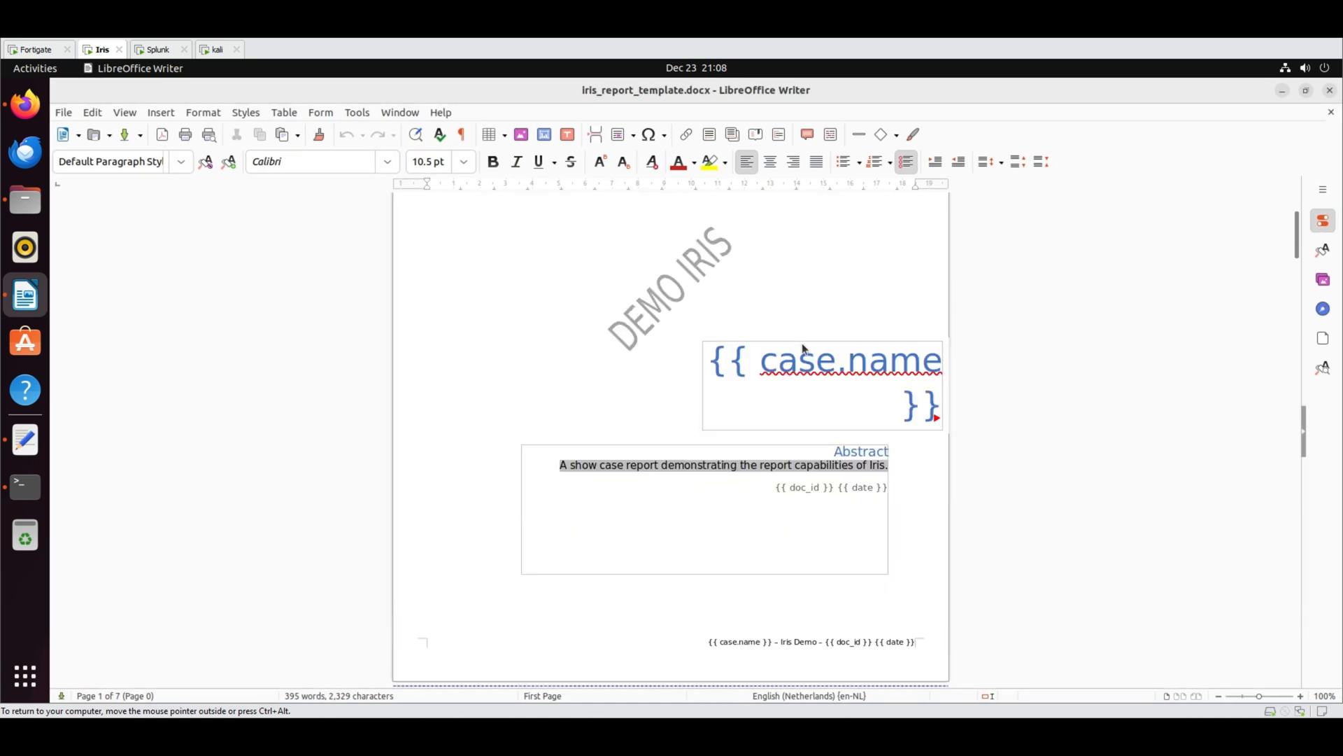
mouse_move(750, 474)
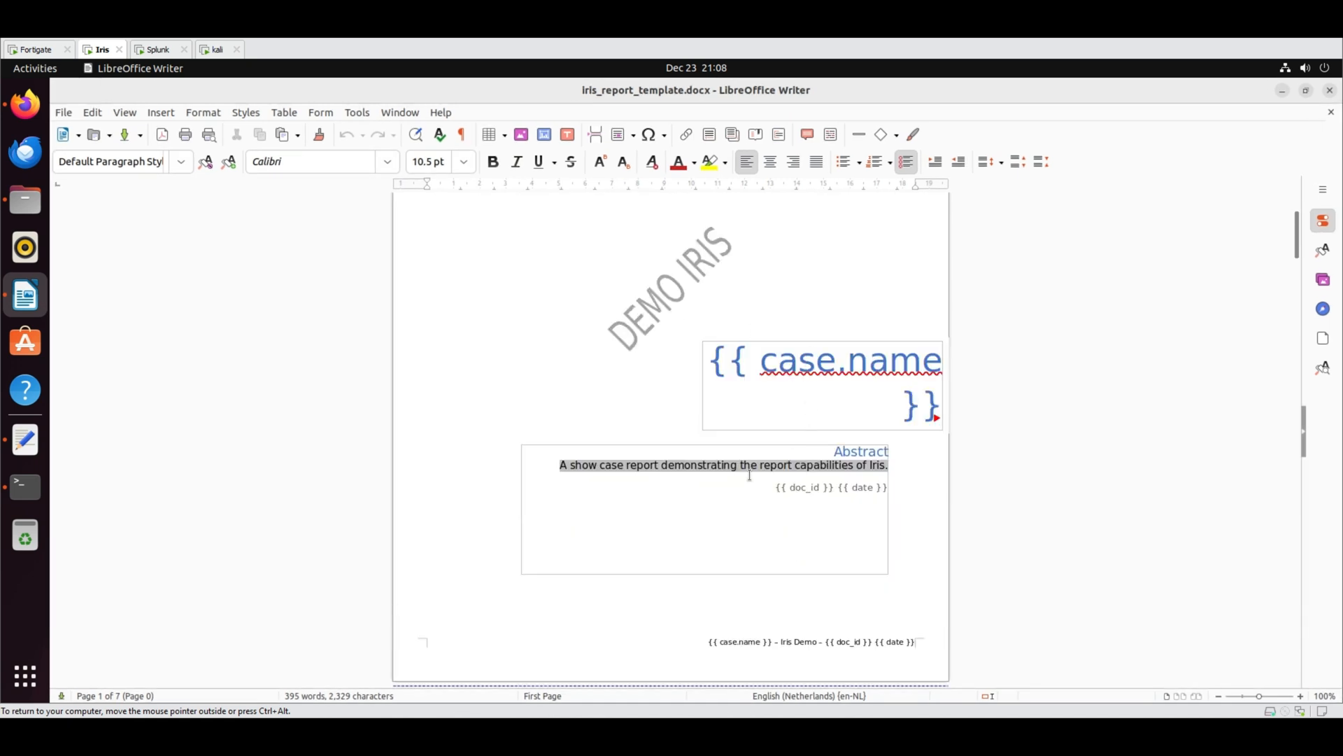
scroll("down", 3)
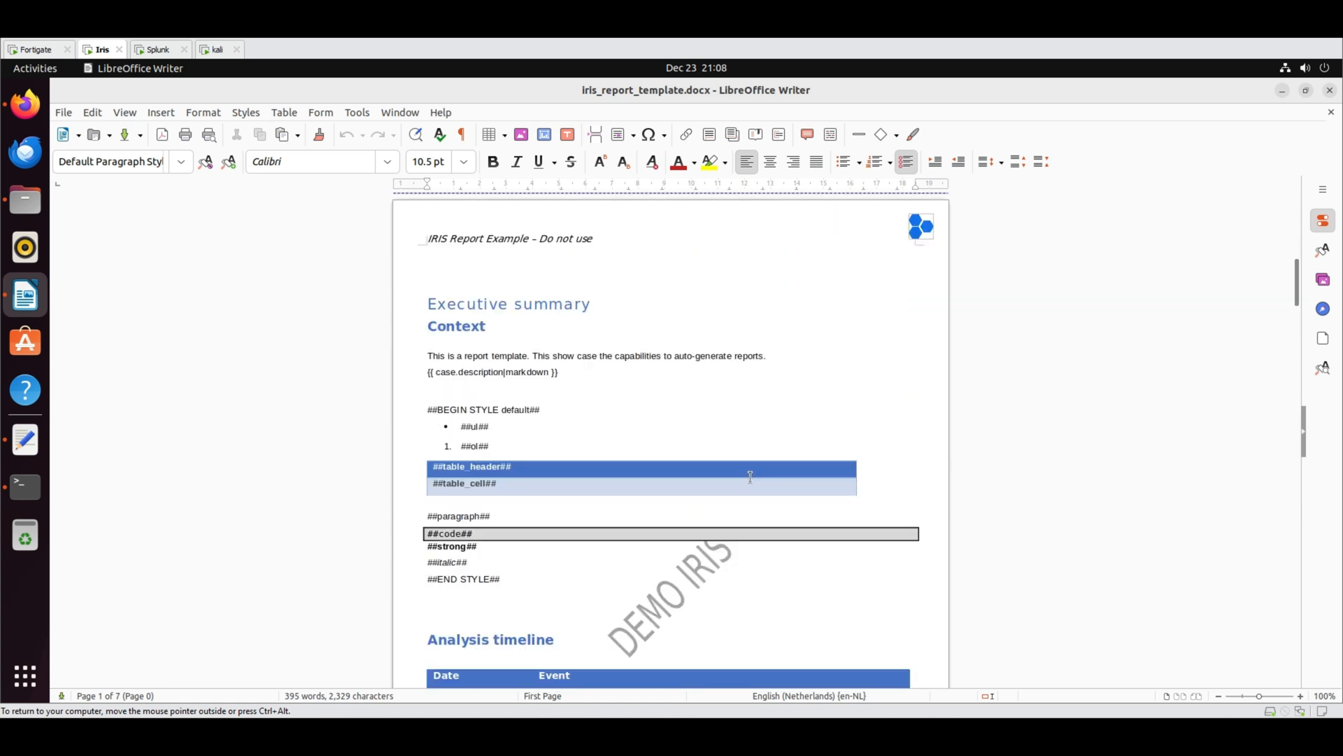
scroll("down", 3)
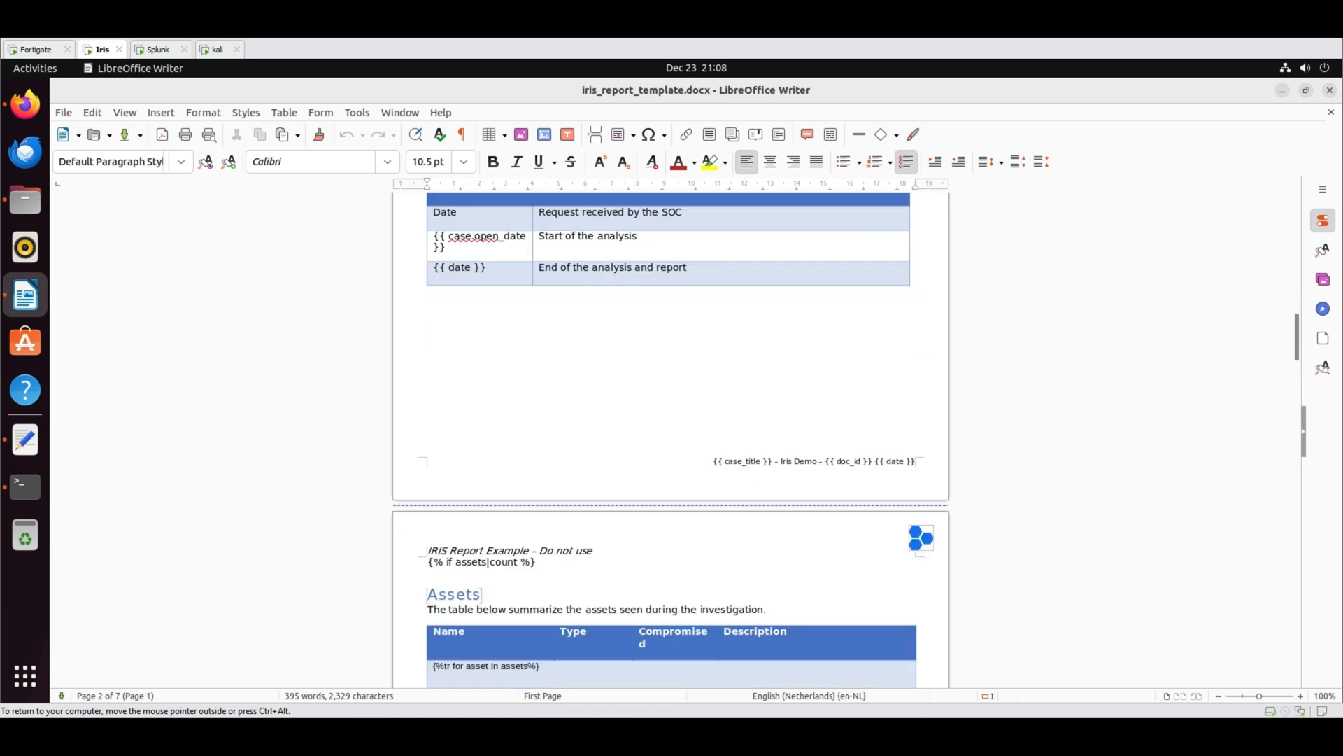
scroll("down", 3)
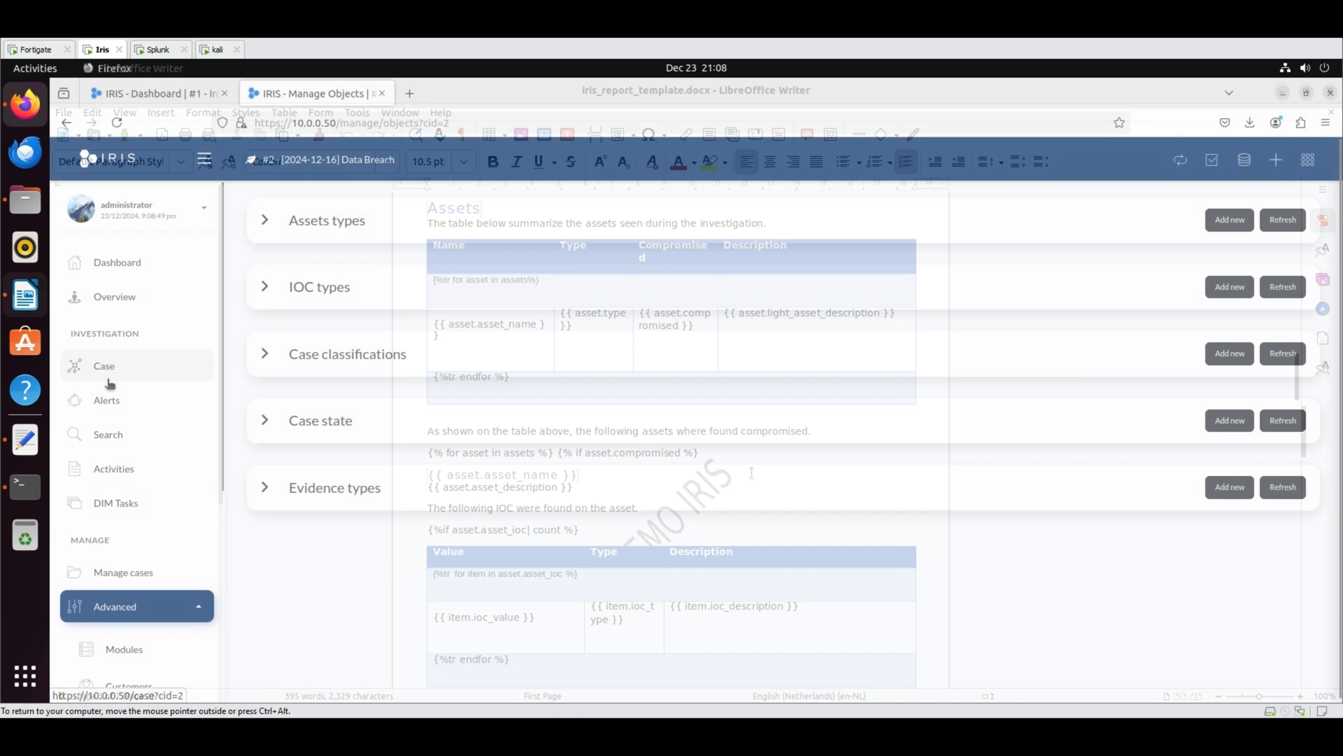
- Generate the Investigation (English) report for the Data Breach case and open the downloaded docx
left_click(103, 366)
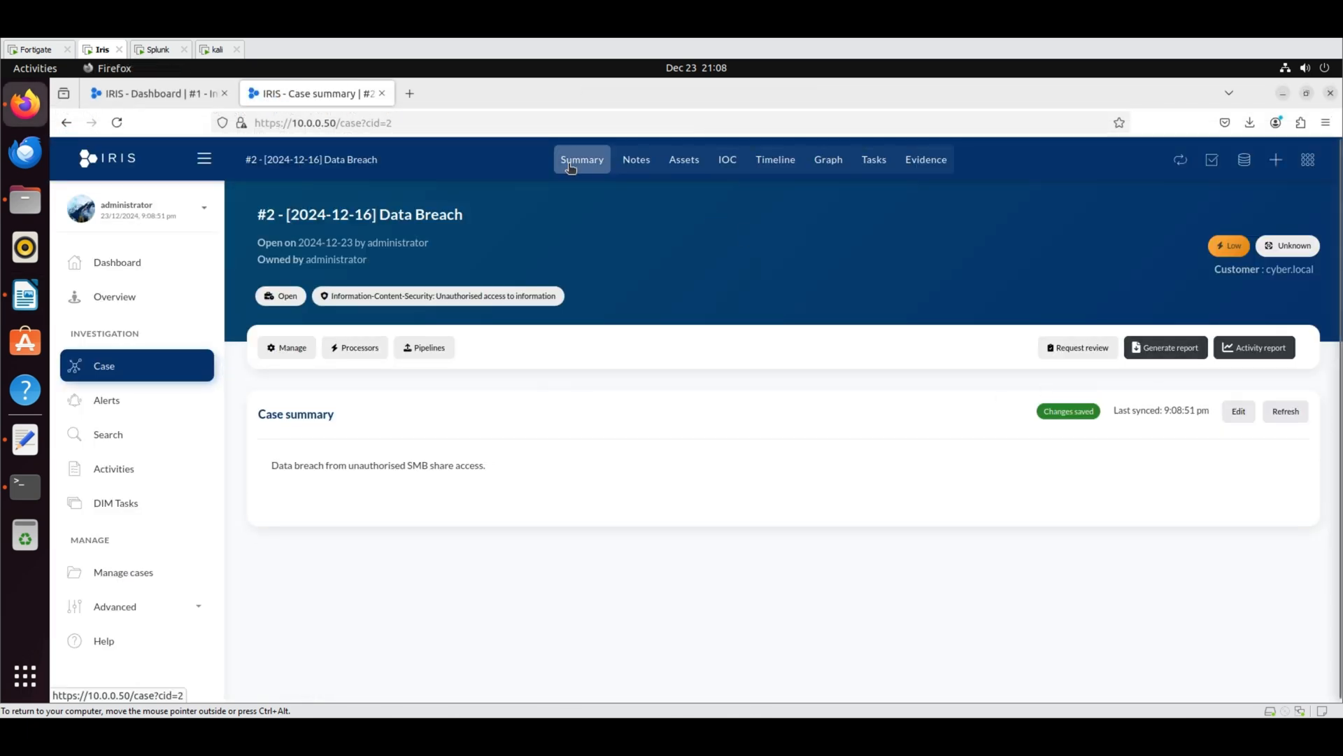
left_click(1164, 347)
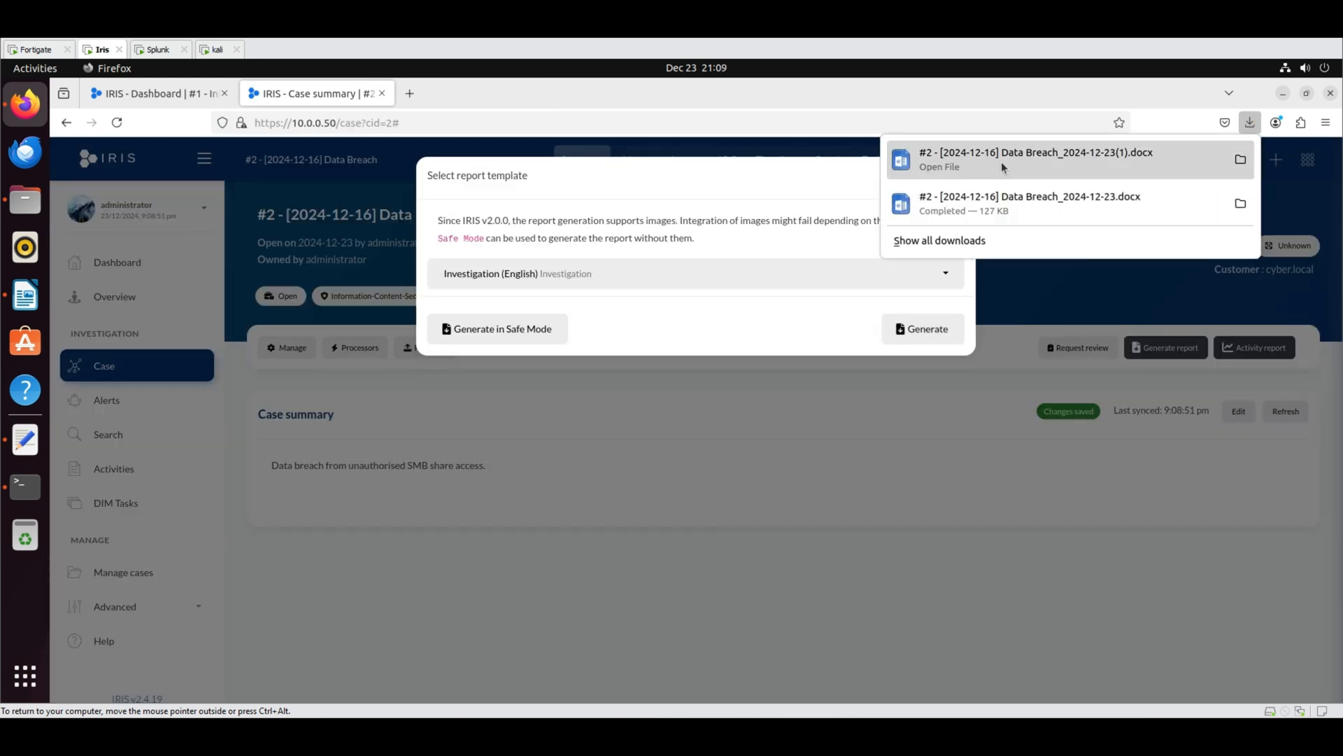
left_click(1034, 158)
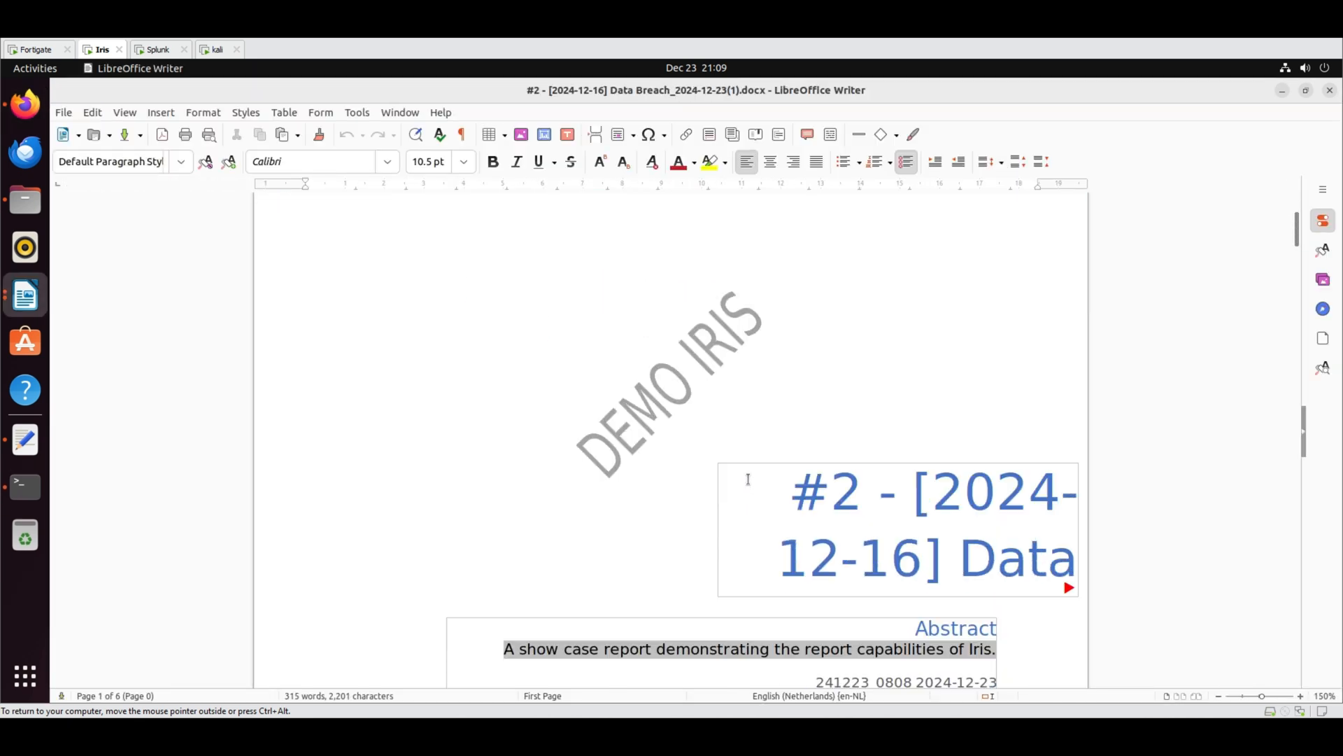
- Scroll through the generated report's case name, timeline and assets table at full page width
scroll("down", 3)
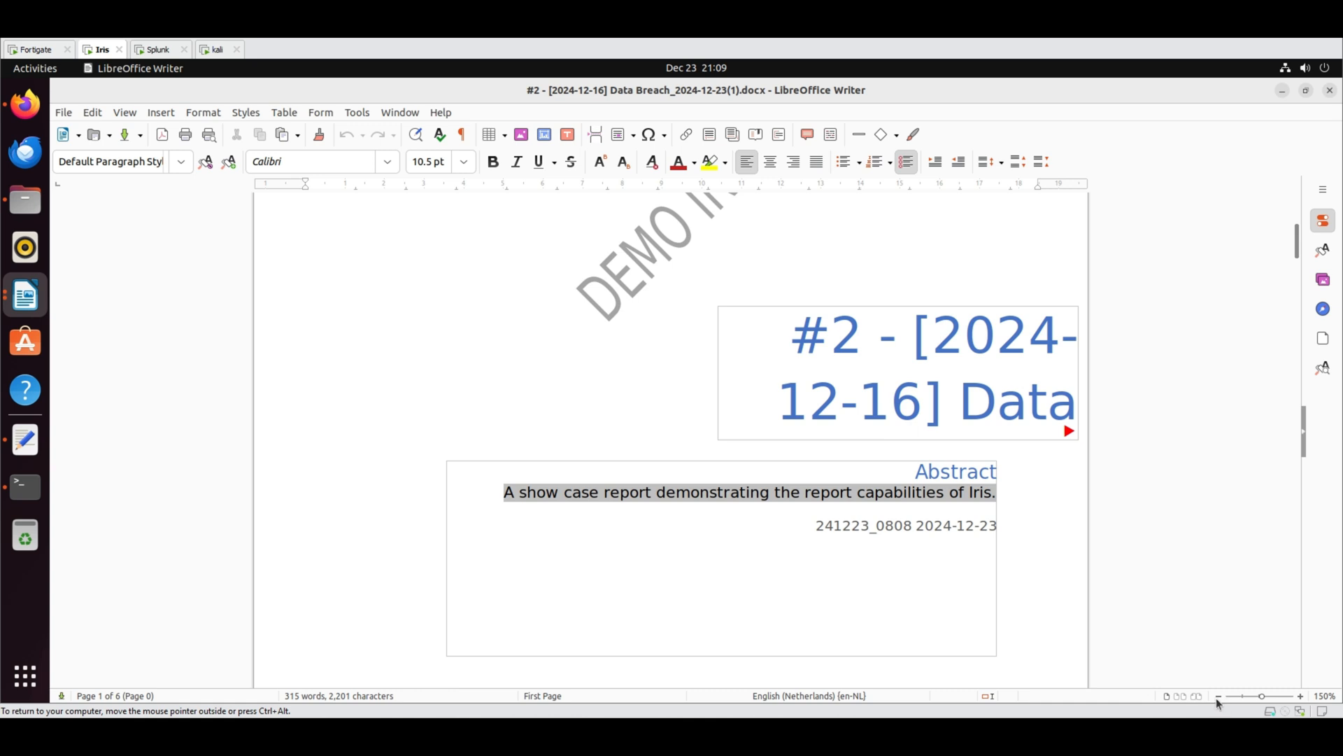
left_click(1219, 695)
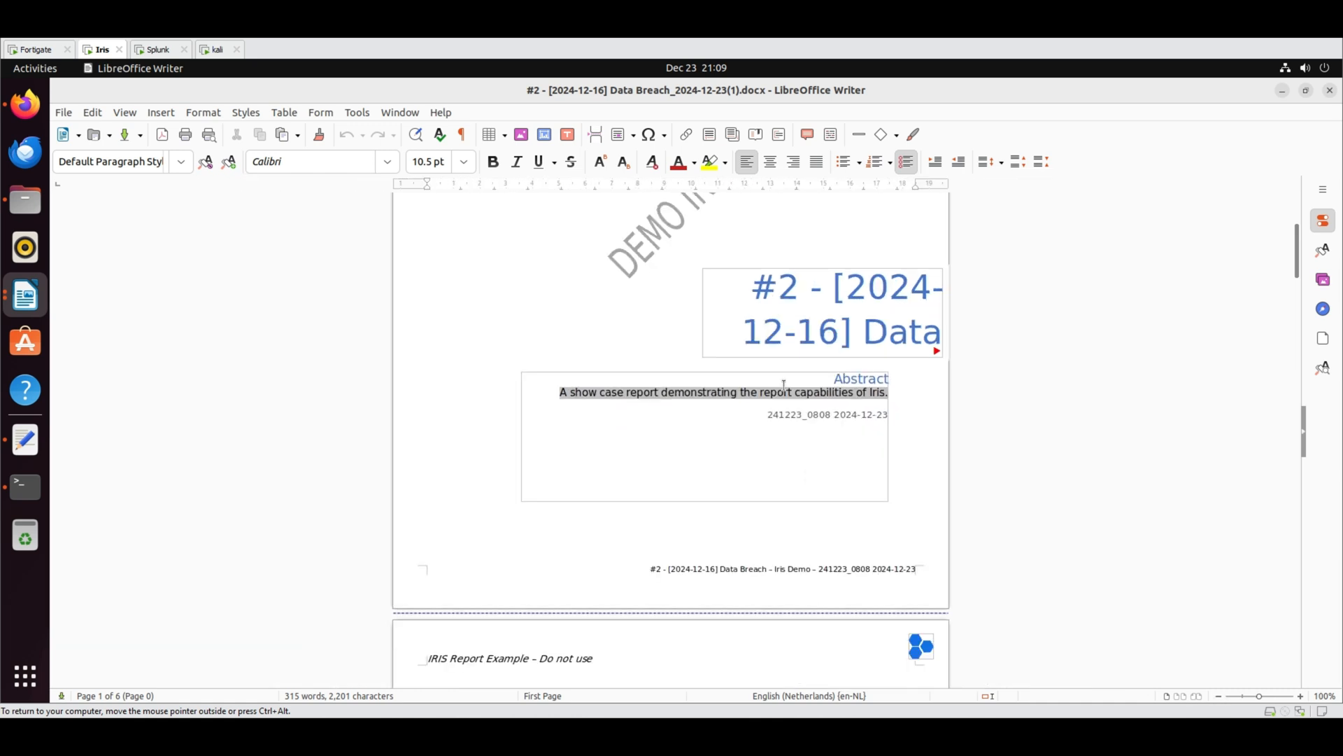
scroll("down", 3)
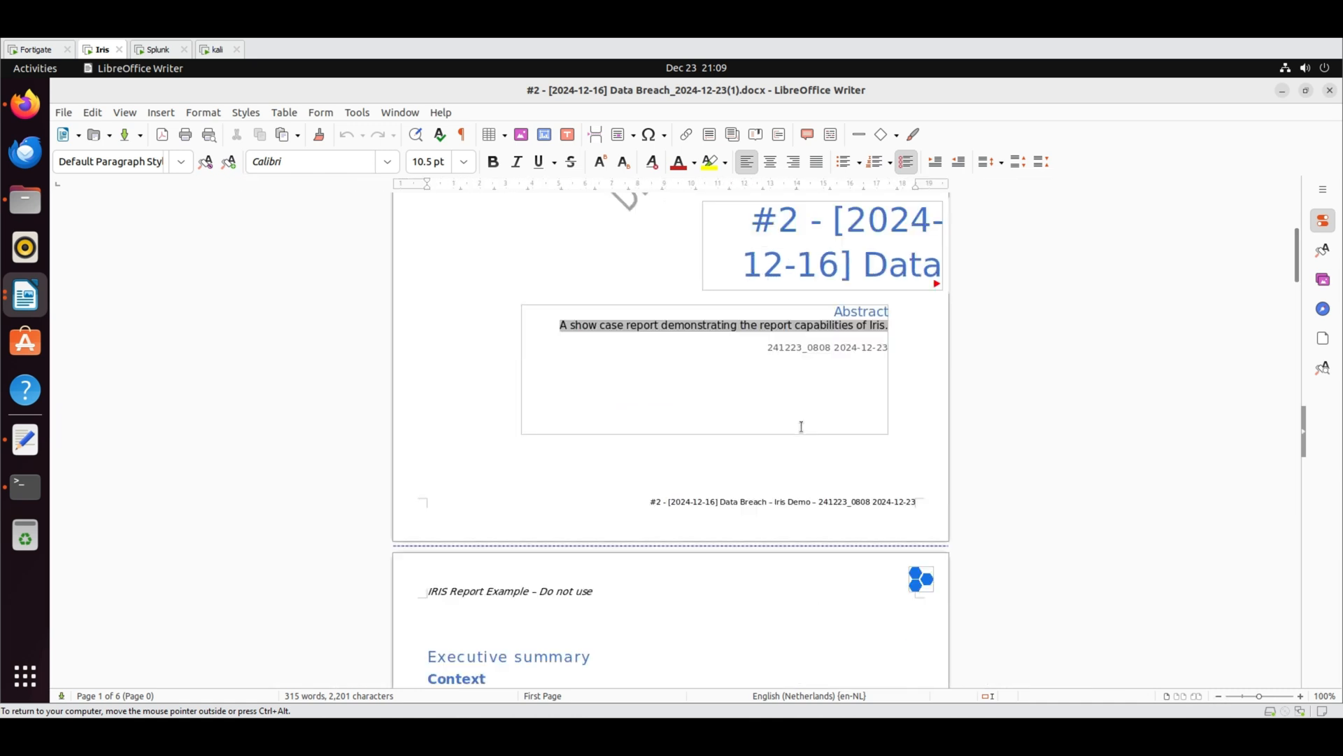
scroll("down", 3)
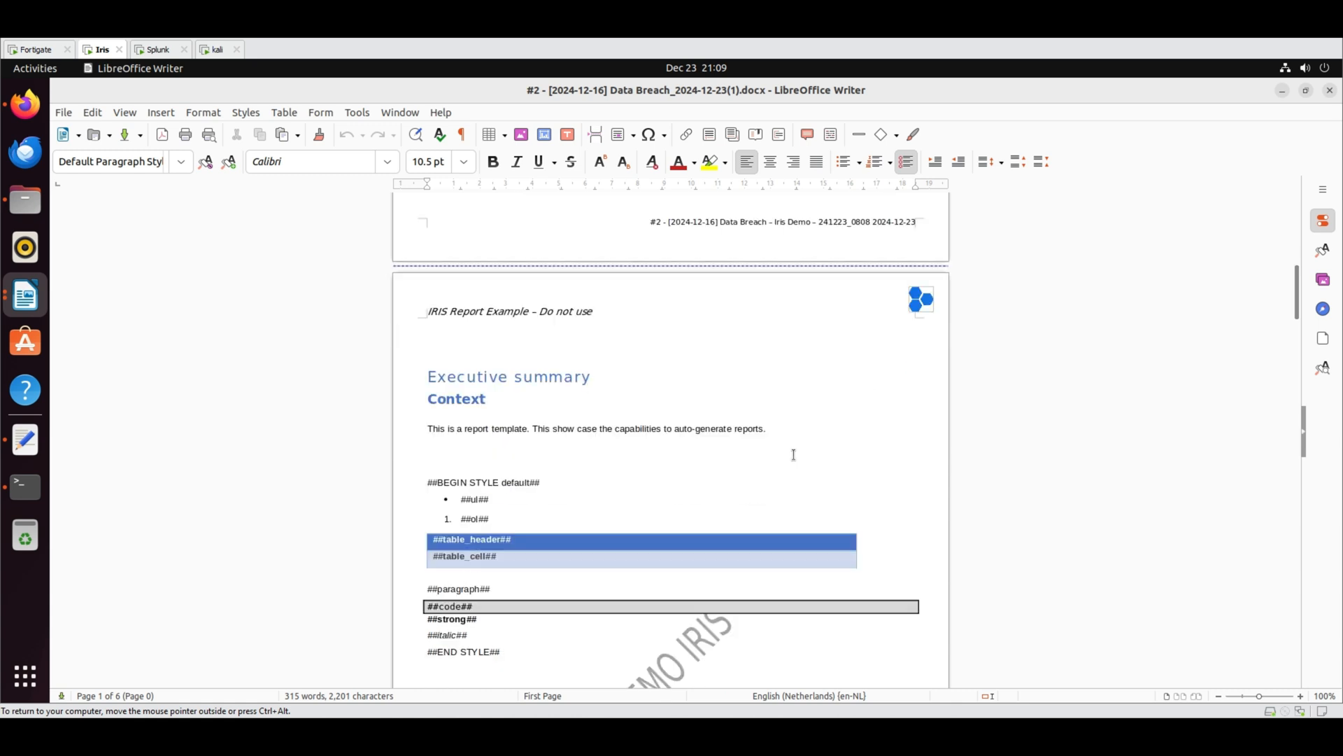
scroll("down", 3)
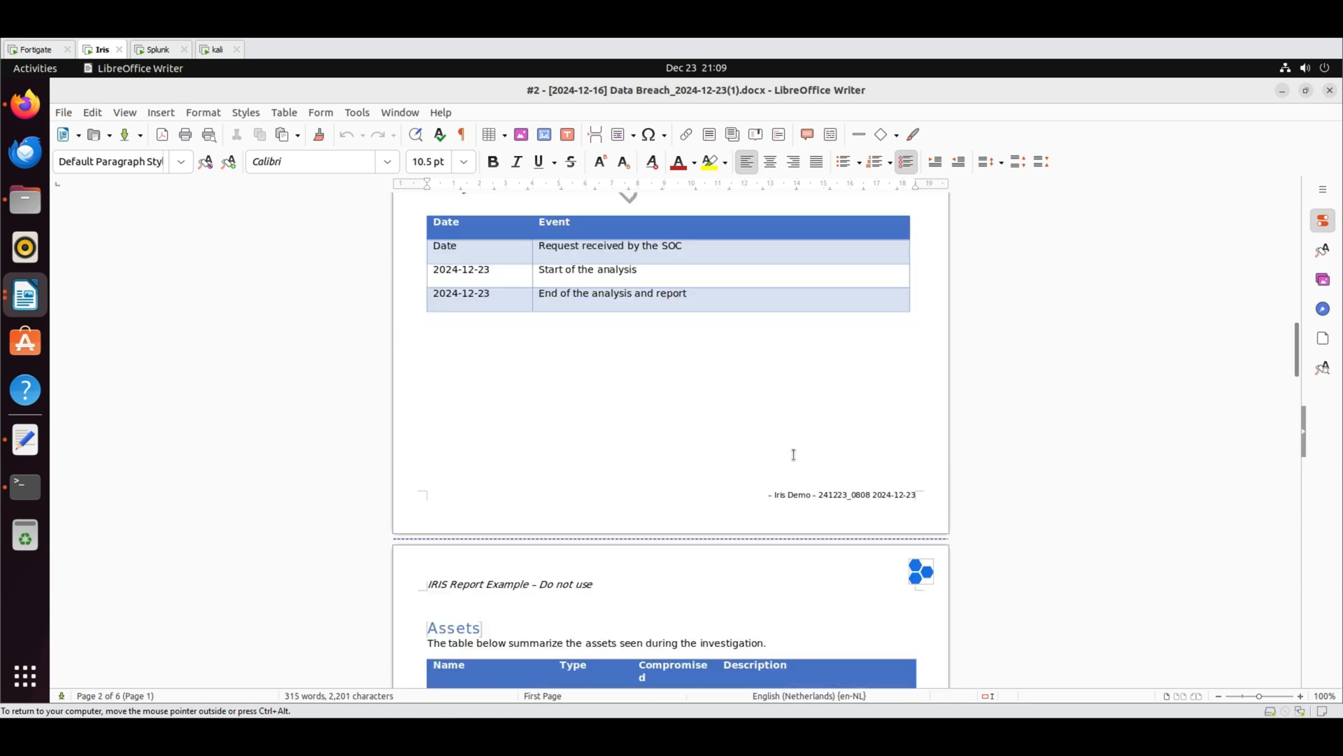
scroll("down", 3)
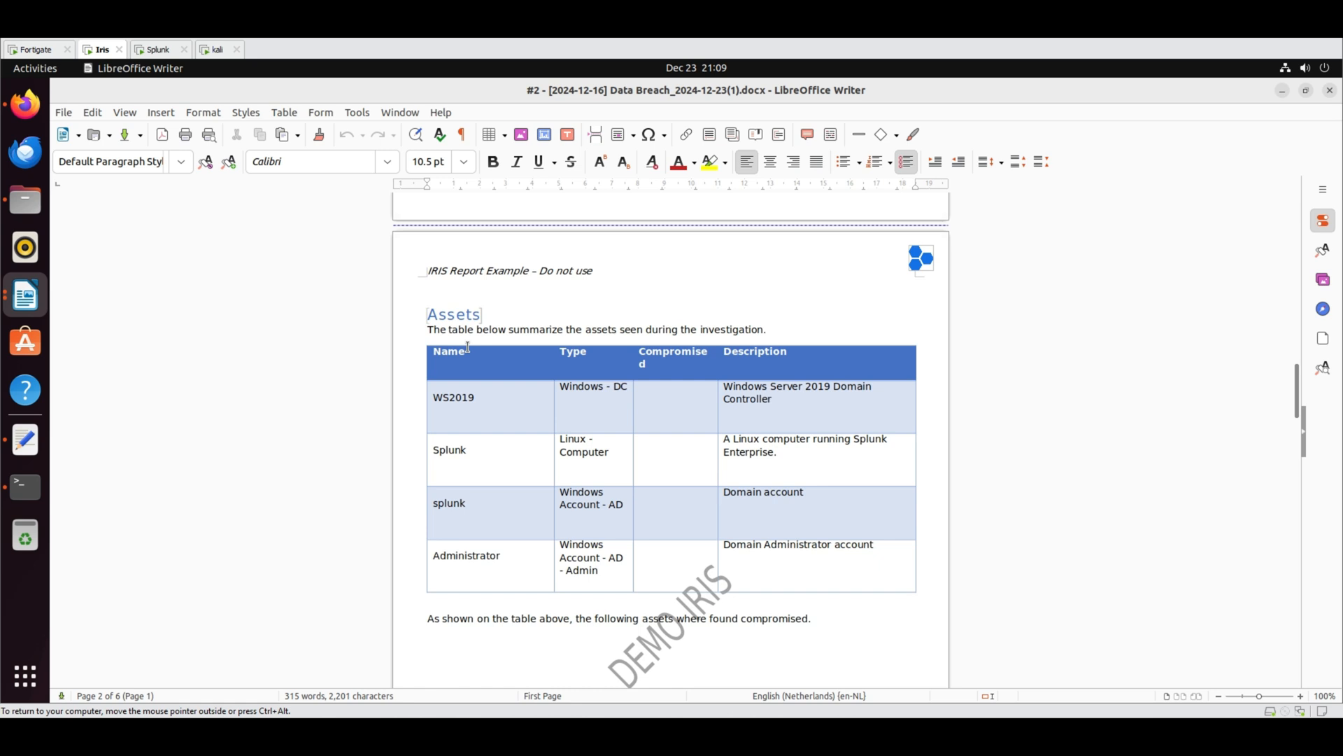
mouse_move(872, 416)
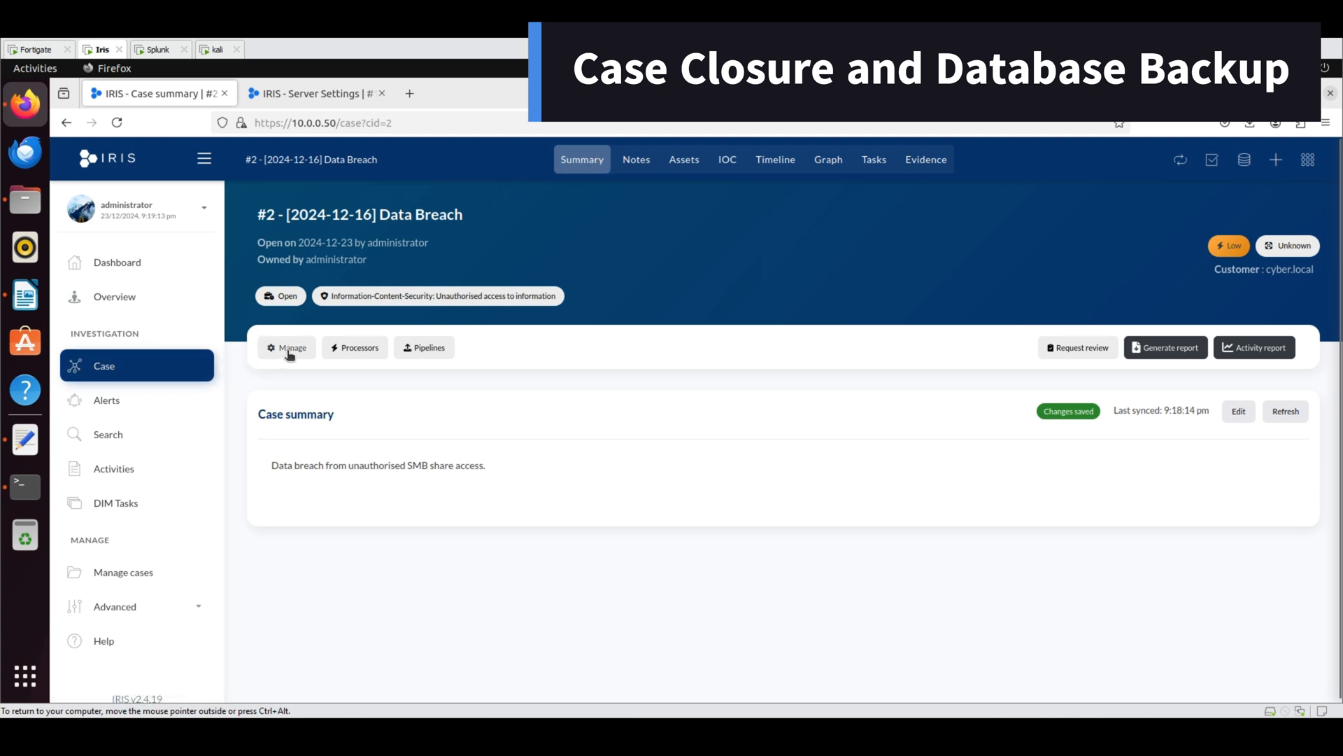
- Set case #2 Data Breach's outcome to True Positive with impact
left_click(287, 347)
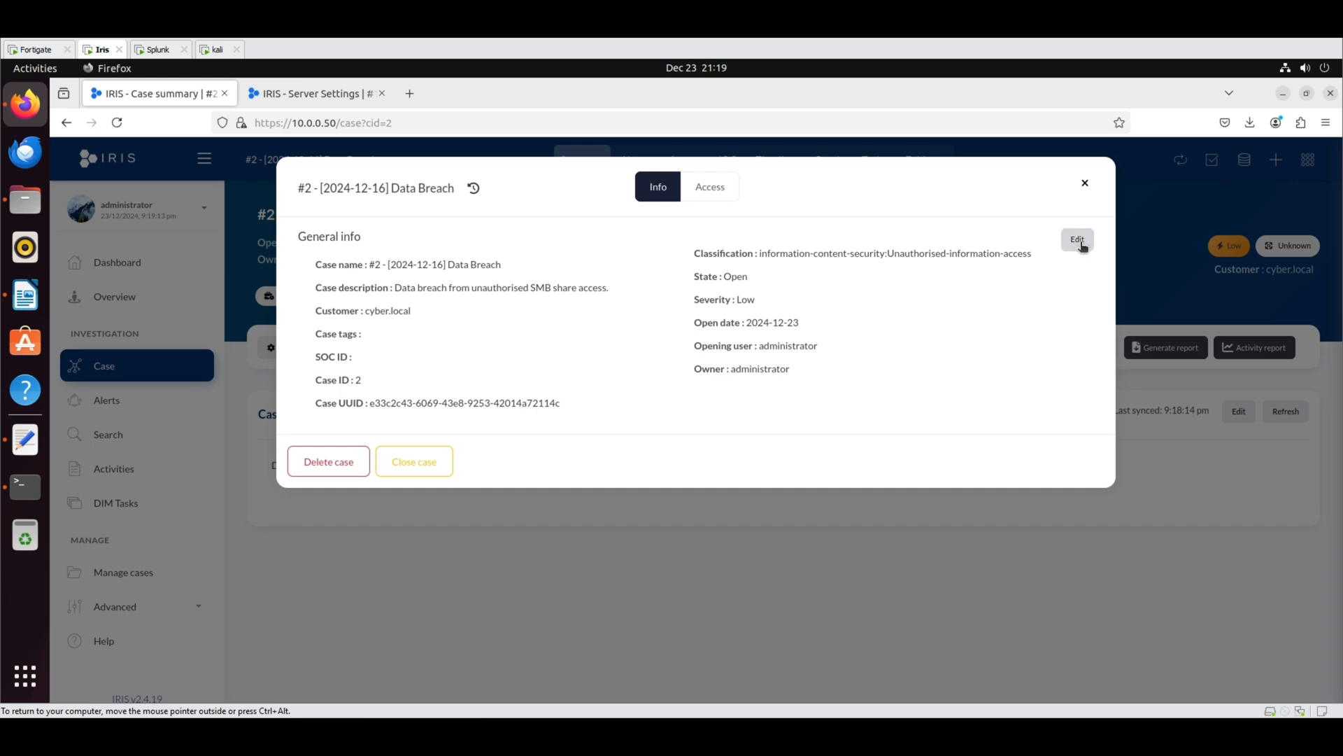
left_click(1077, 239)
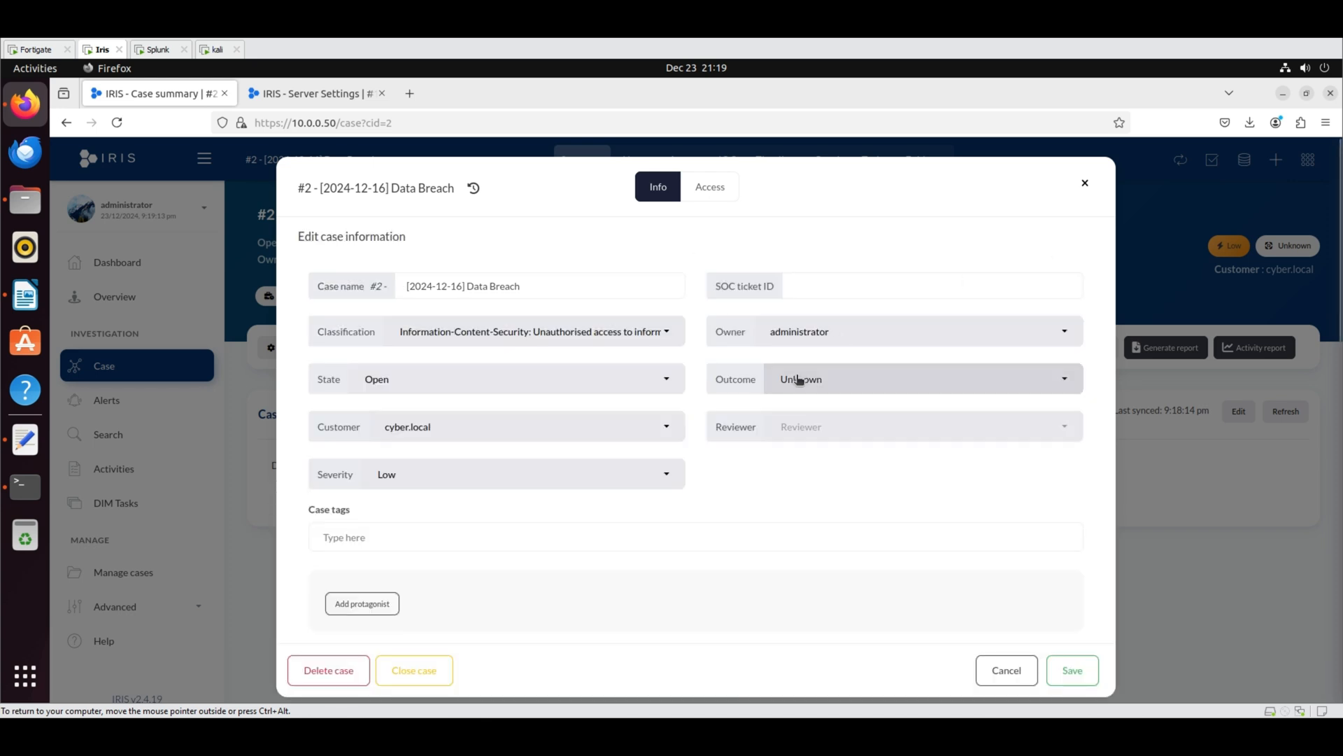
left_click(922, 379)
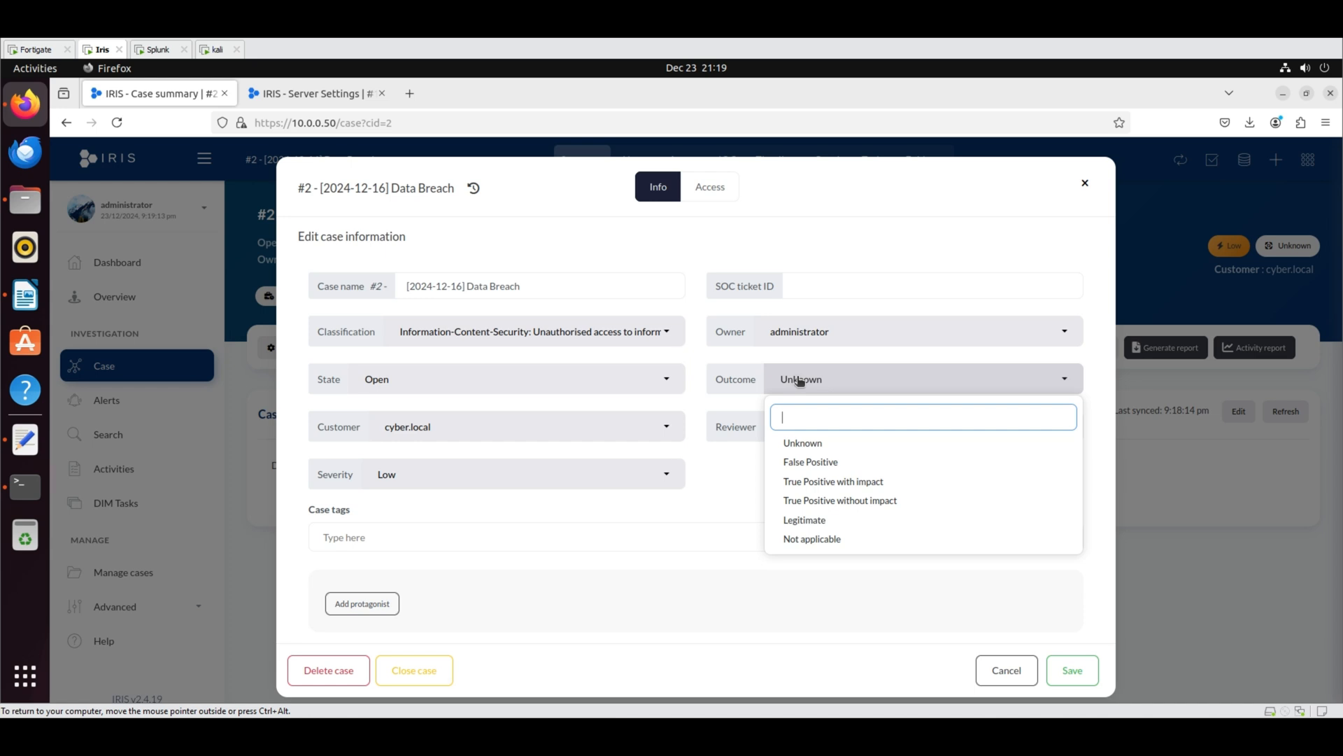
left_click(833, 480)
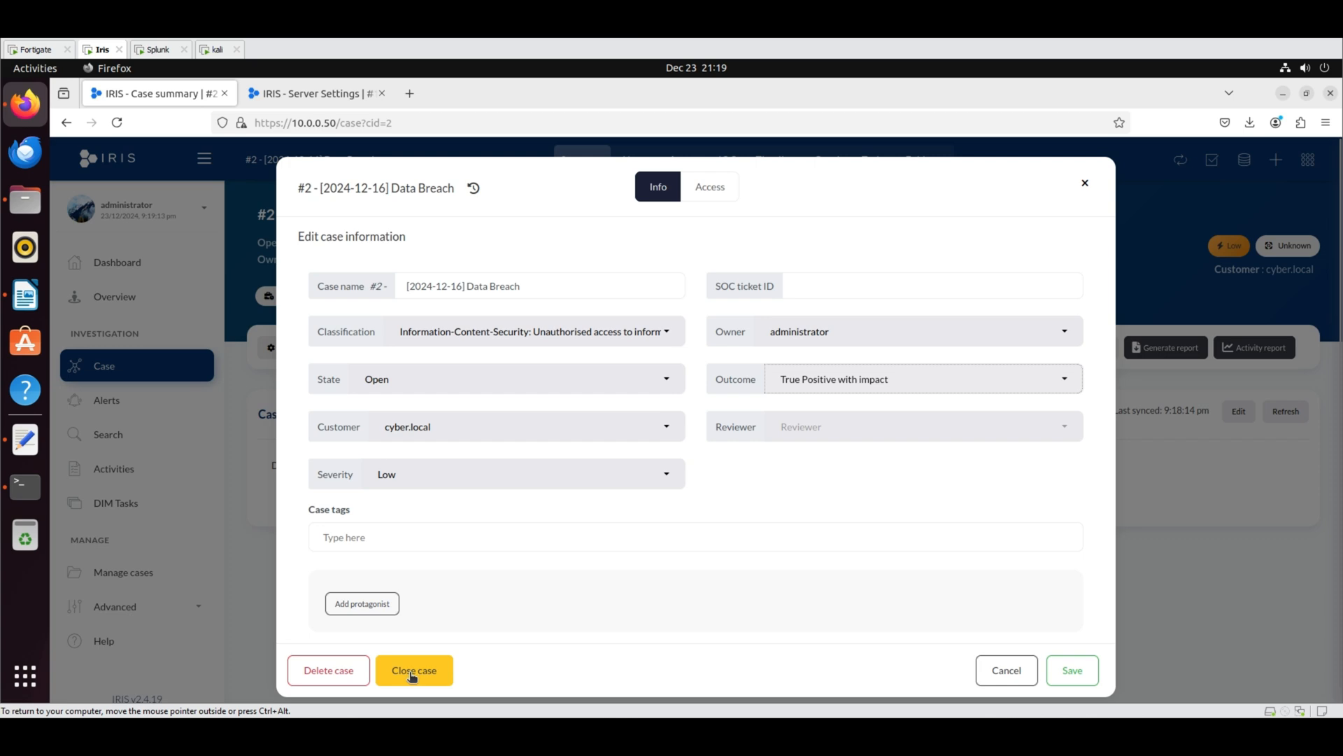
- Close the Data Breach case and confirm closure of case ID 2
left_click(414, 670)
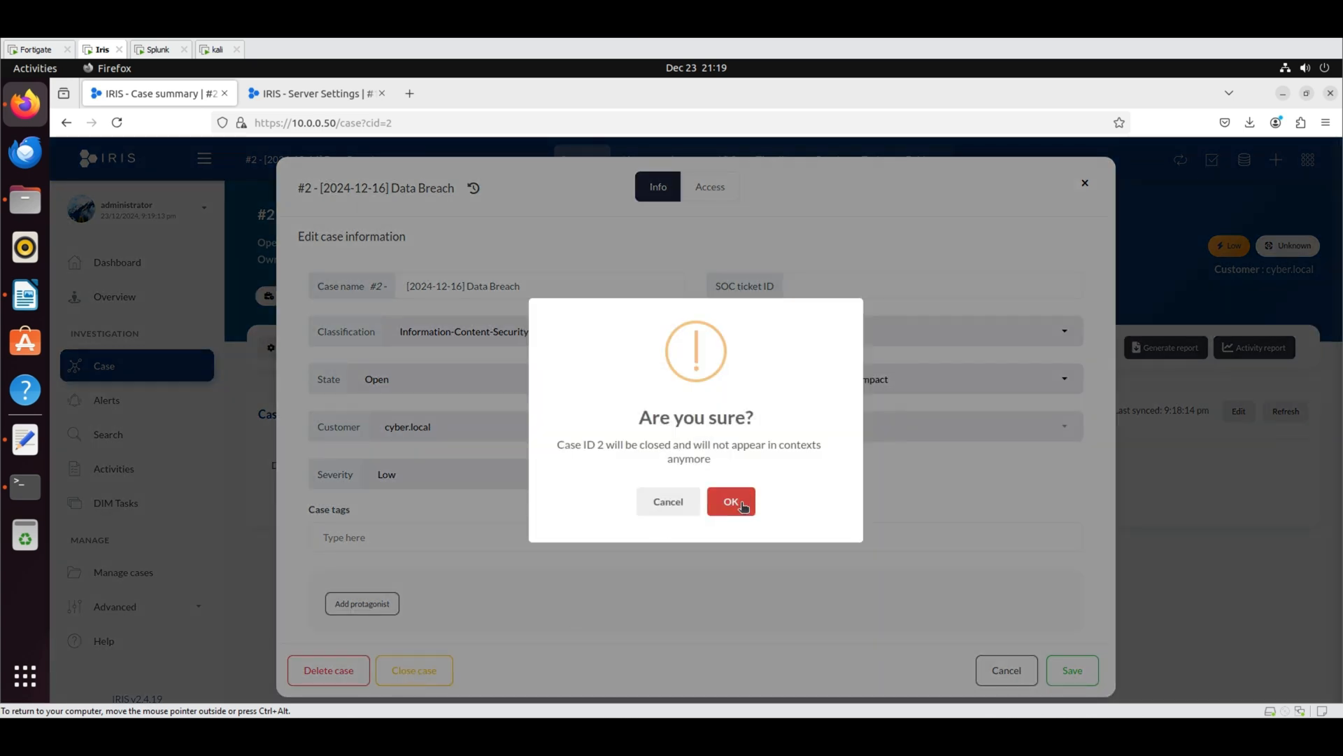
left_click(731, 501)
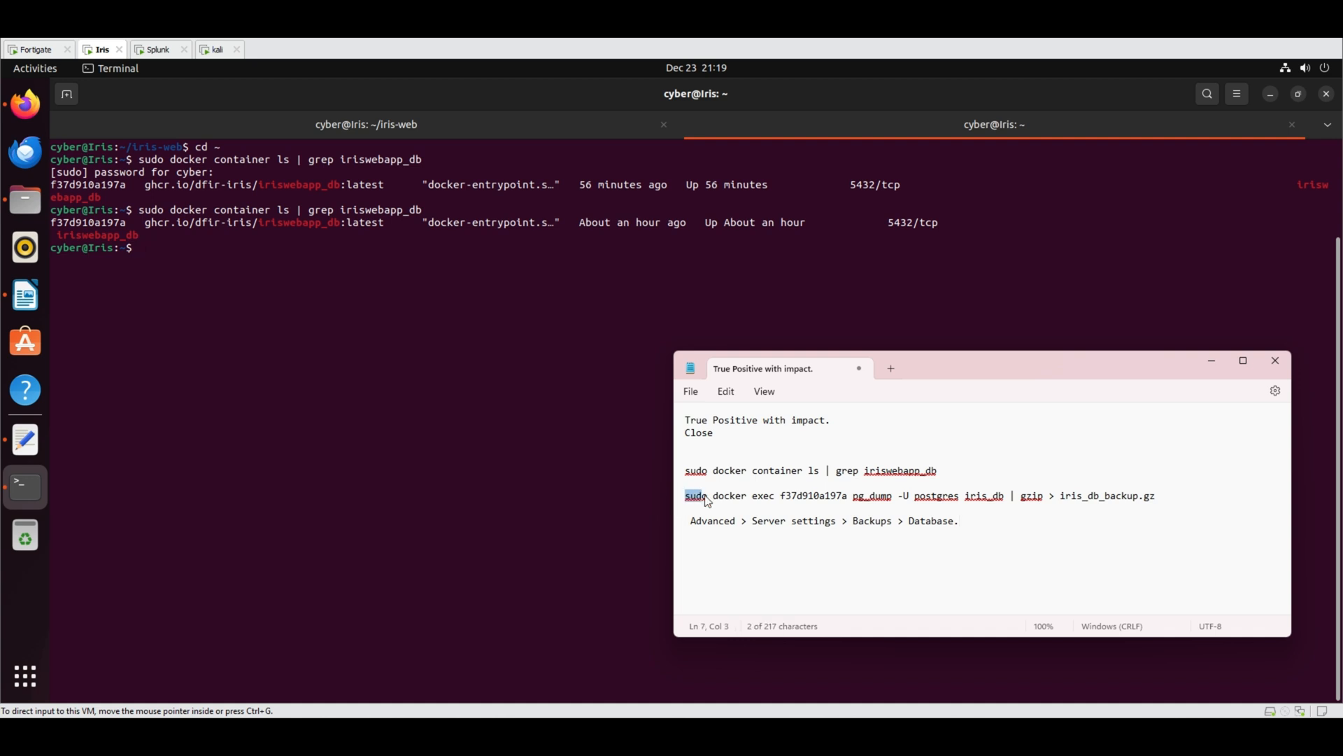
- Dump iris_db from the iriswebapp_db container to iris_db_backup.gz via pg_dump | gzip and list it
left_click_drag(686, 496, 1154, 496)
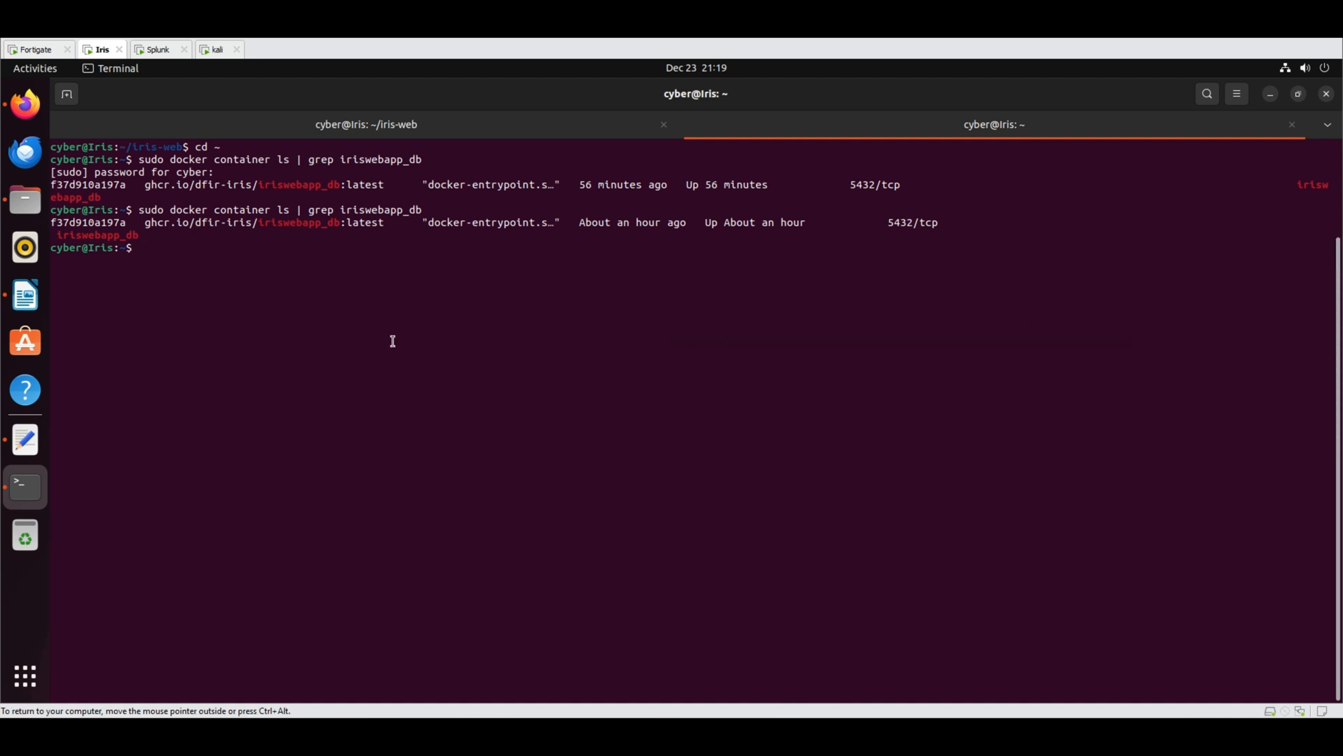
type("sudo docker exec f37d910a197a pg_dump -U postgres iris_db | gzip > iris_db_backup.gz")
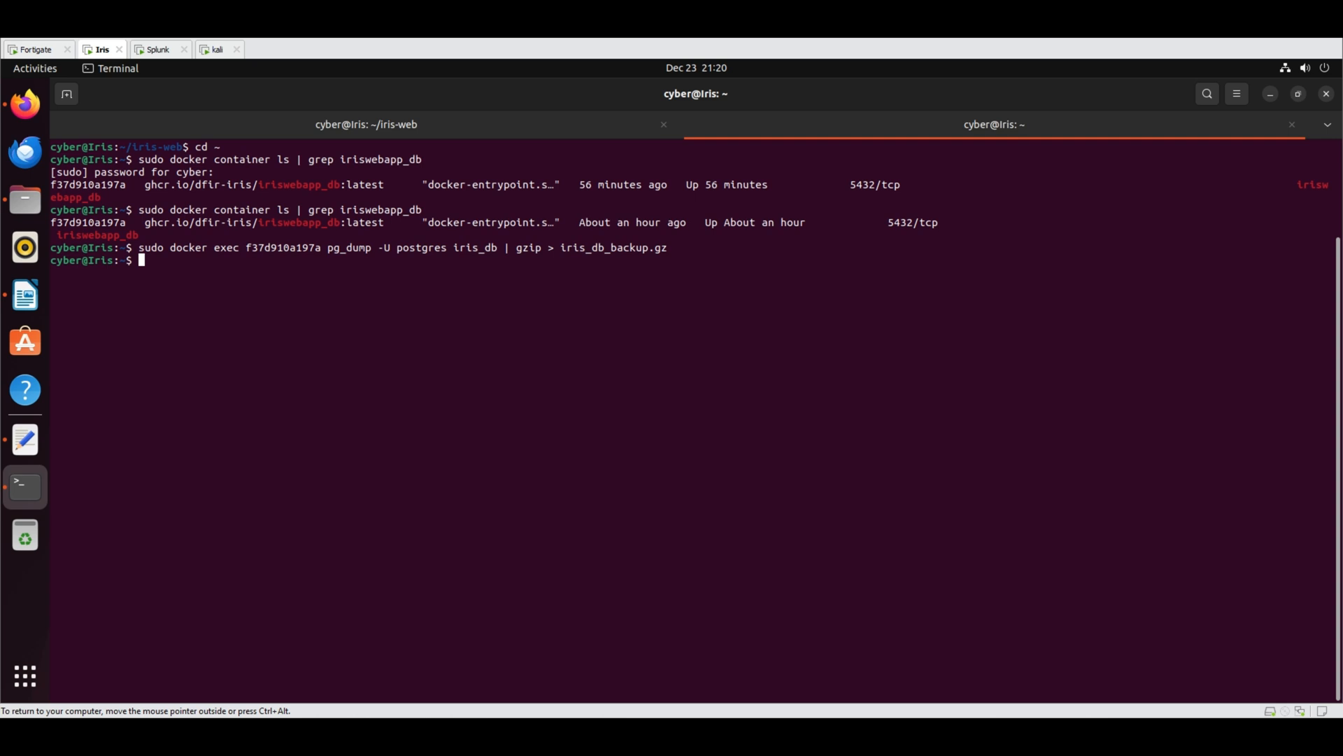
type("ls")
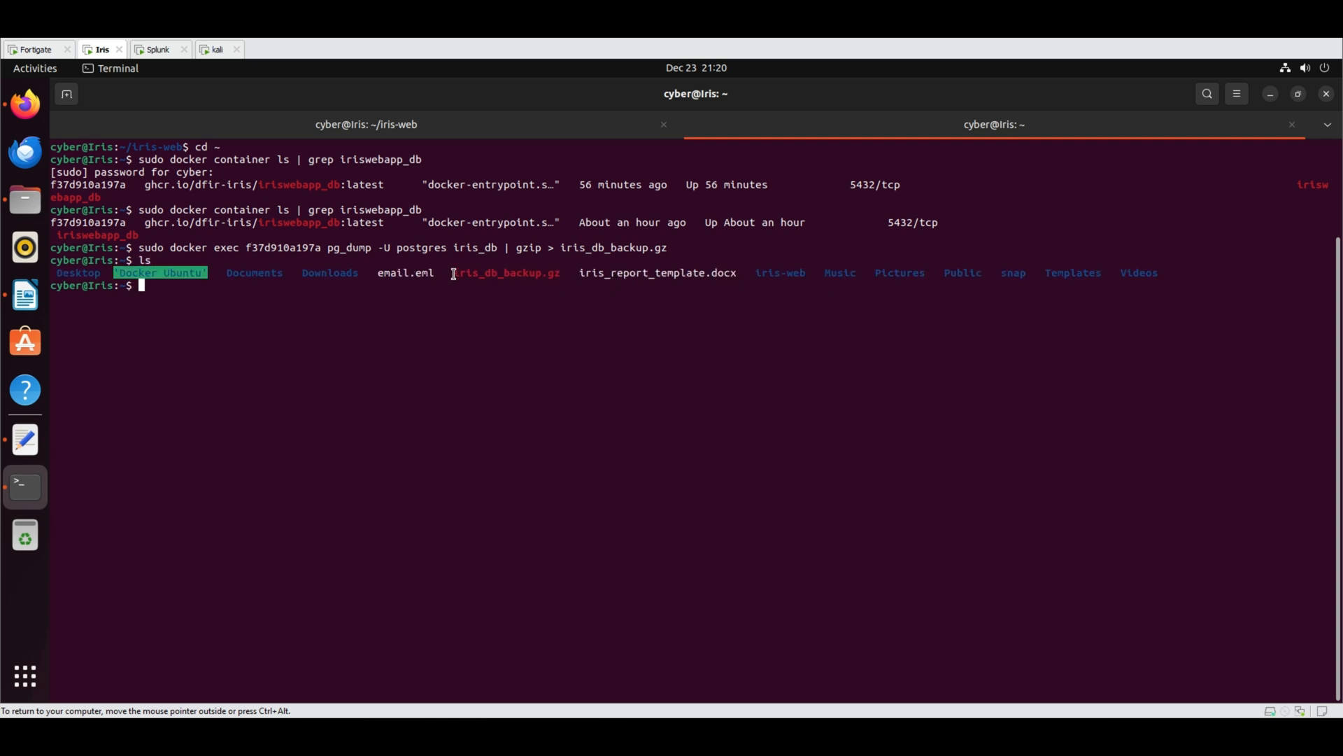
mouse_move(52, 48)
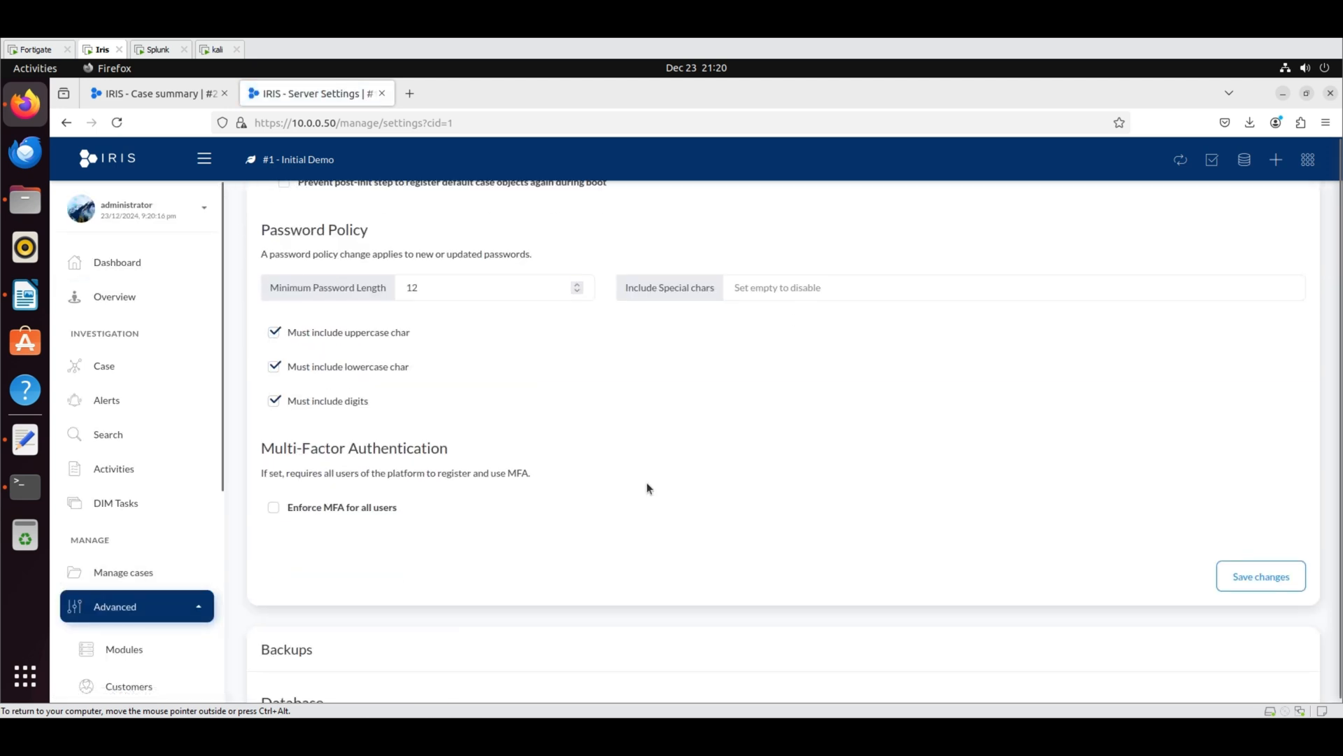
- Run the built-in database backup from Server settings > Backups
scroll("down", 3)
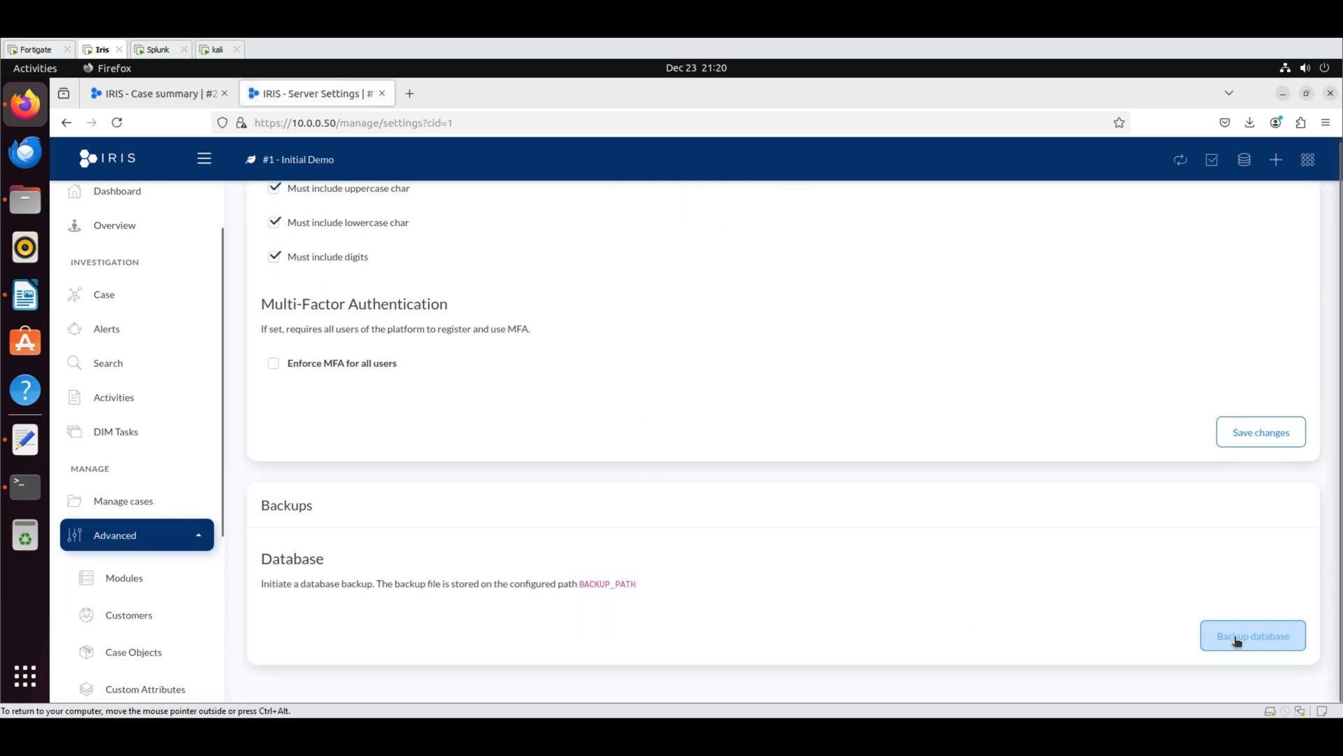
left_click(1251, 636)
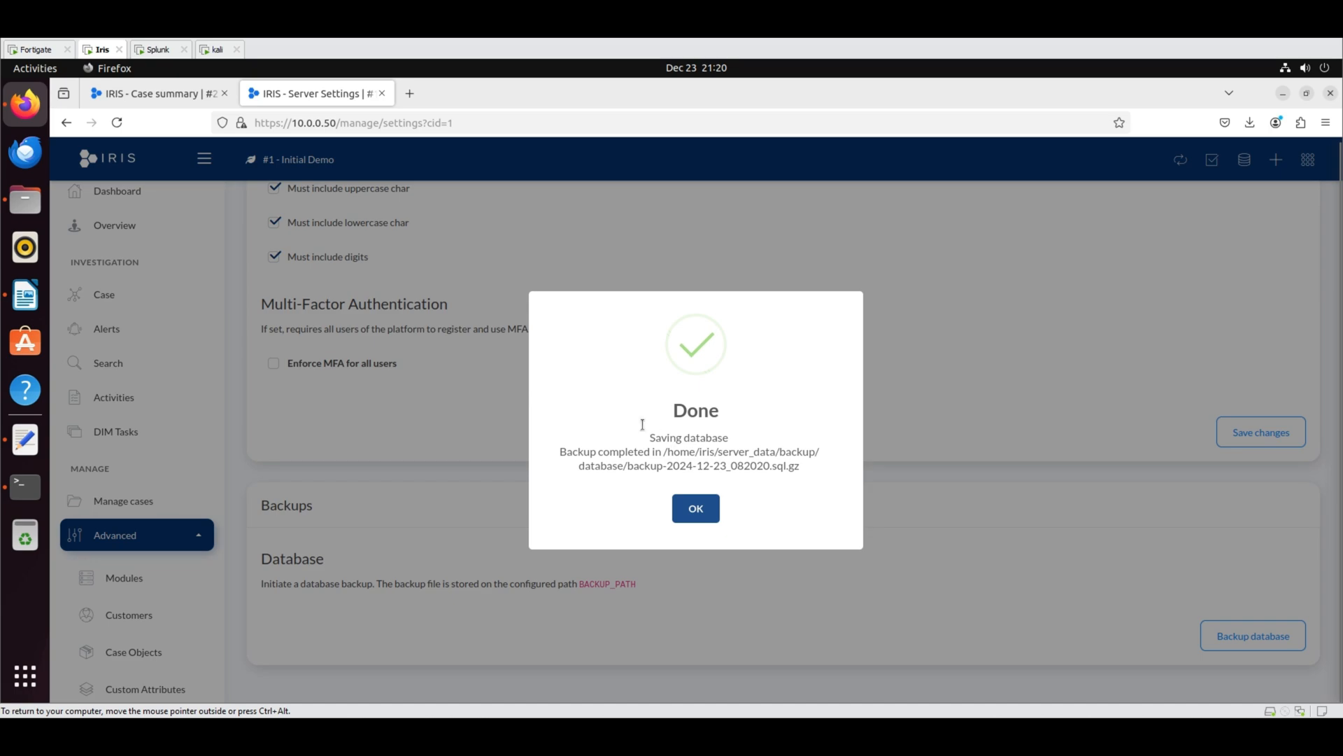